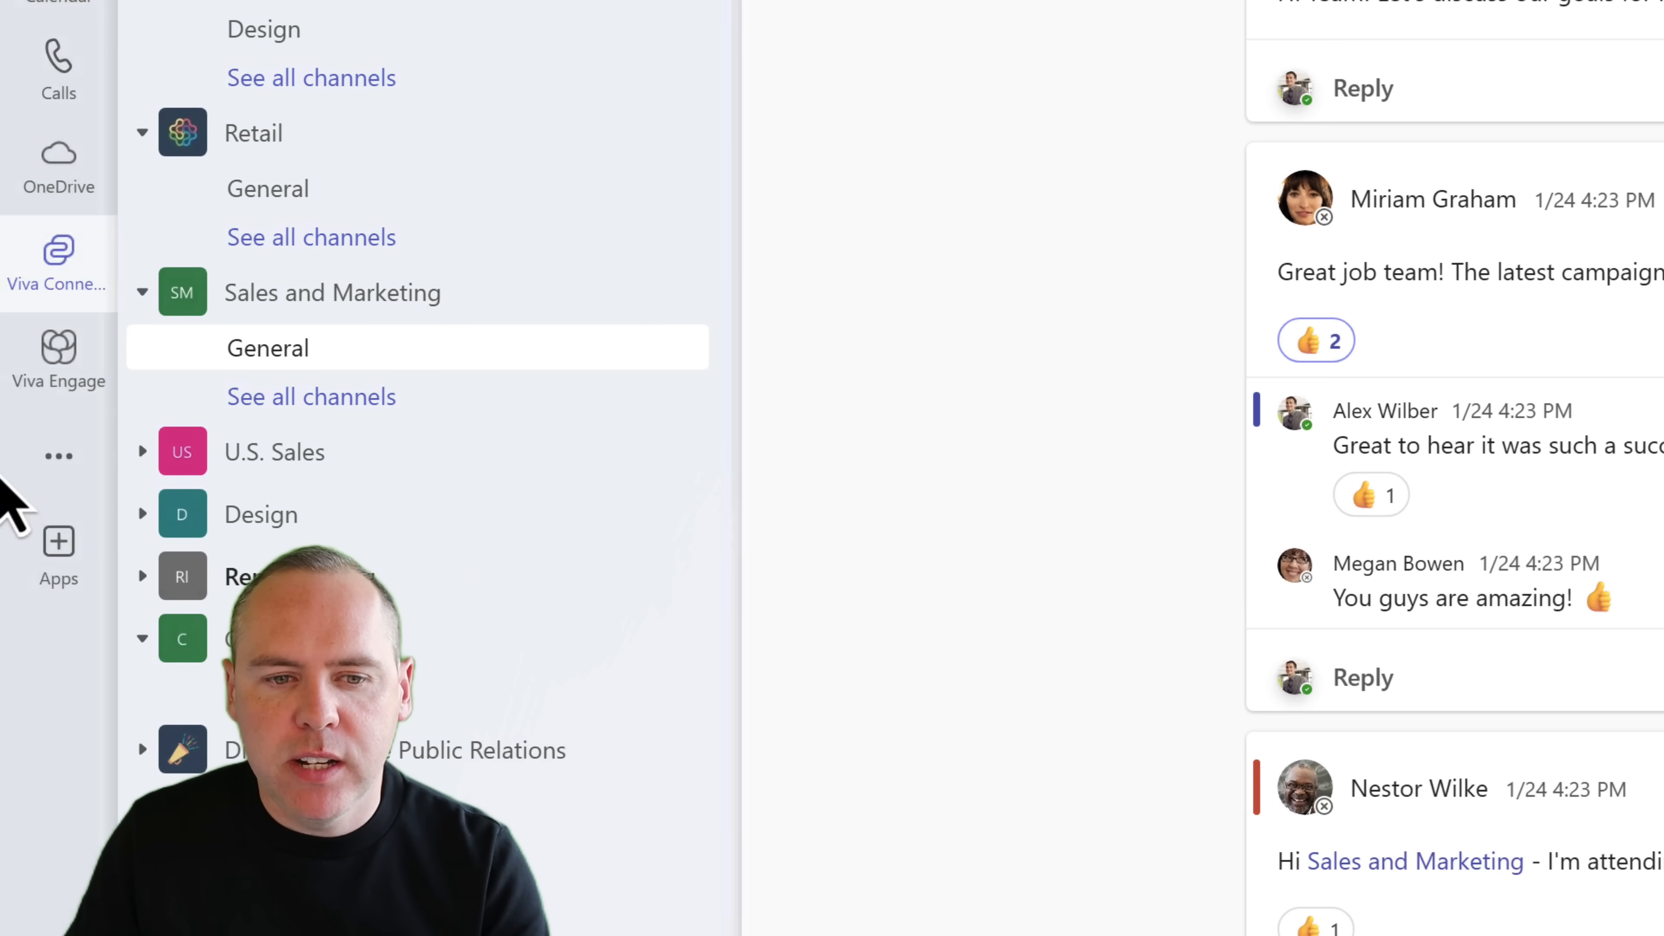
Step: Search the more-apps list for Planner (first trying 'tas', then 'Planner')
{"action": "left_click", "coordinate": [58, 457]}
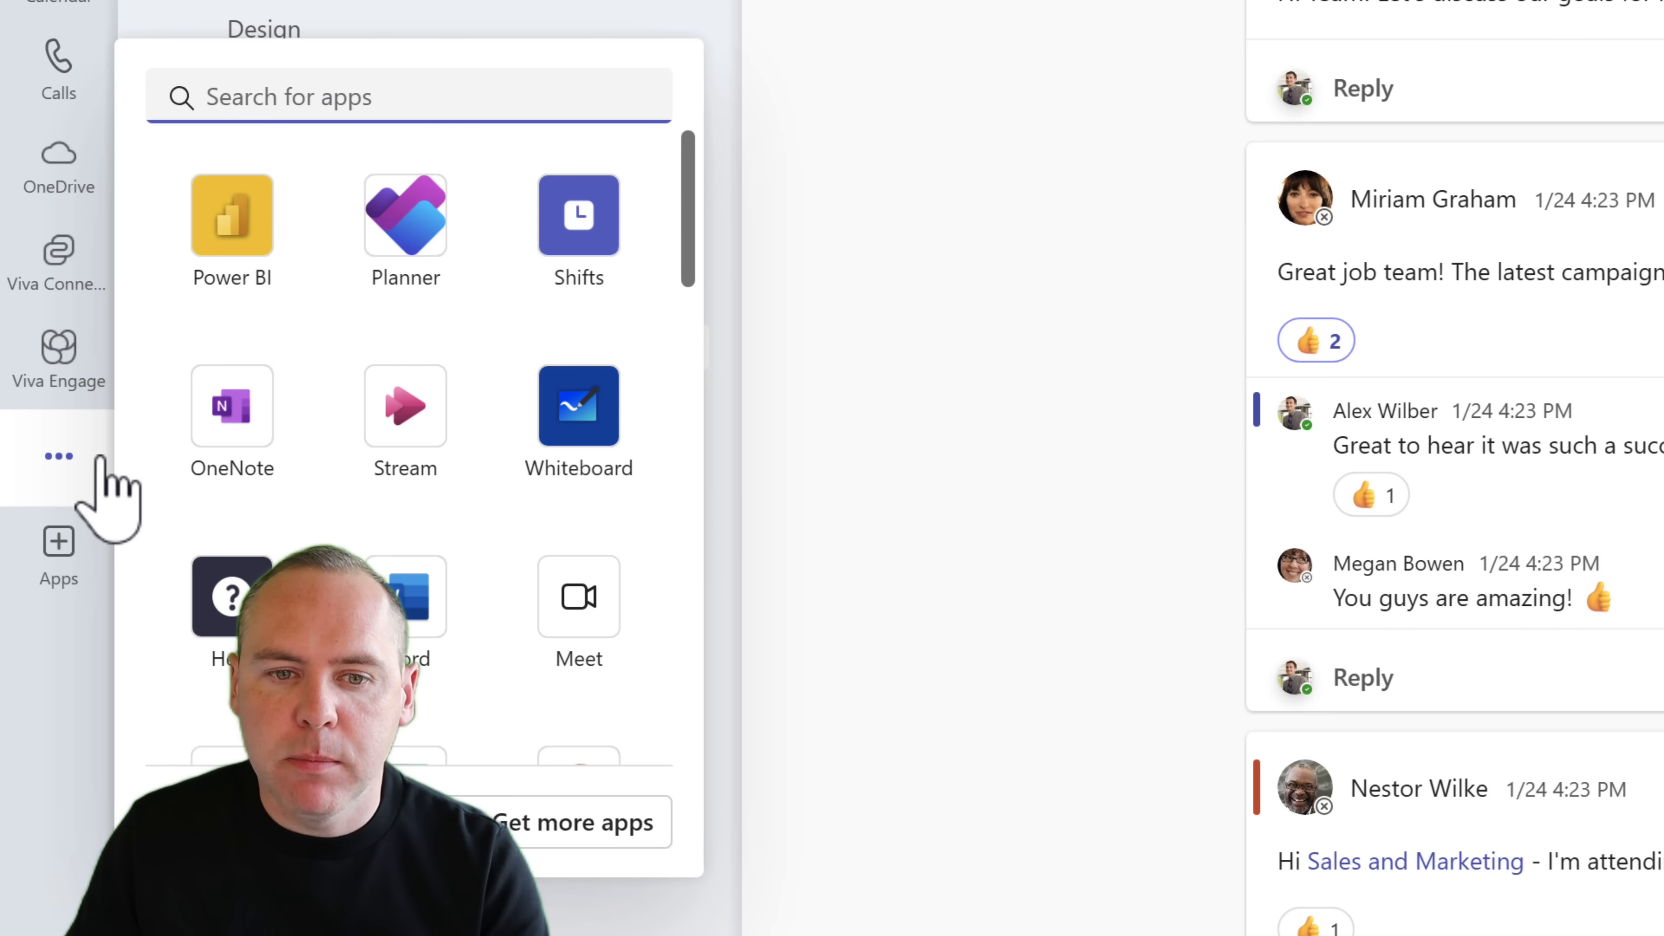
{"action": "type", "text": "tasks"}
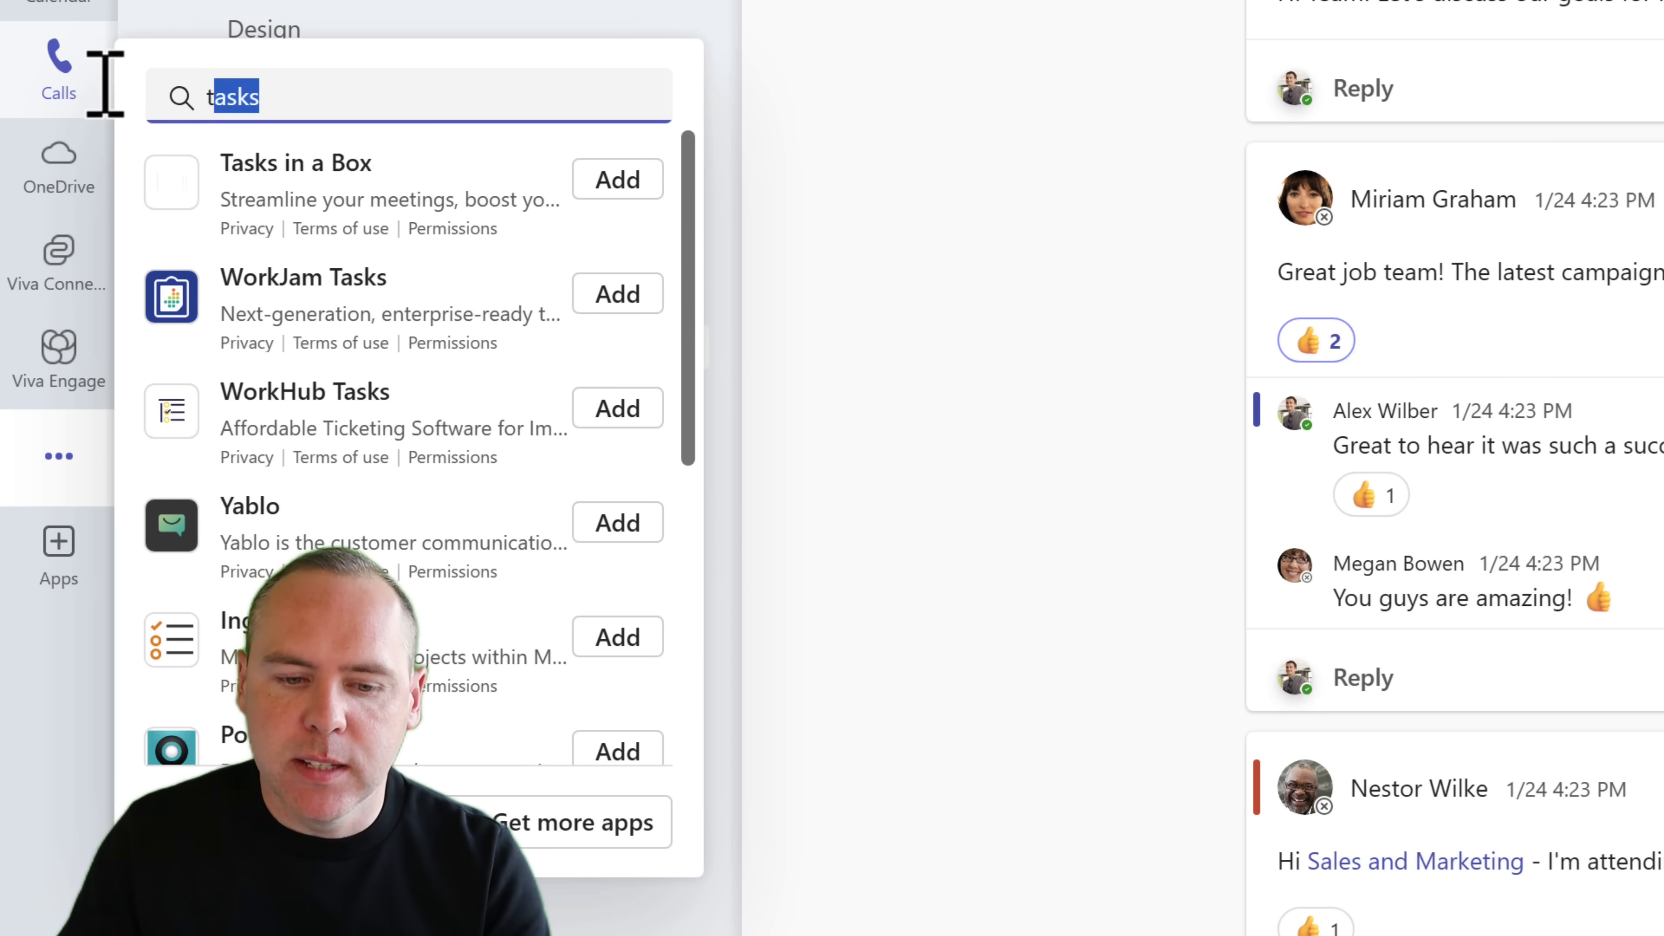
{"action": "type", "text": "Planner"}
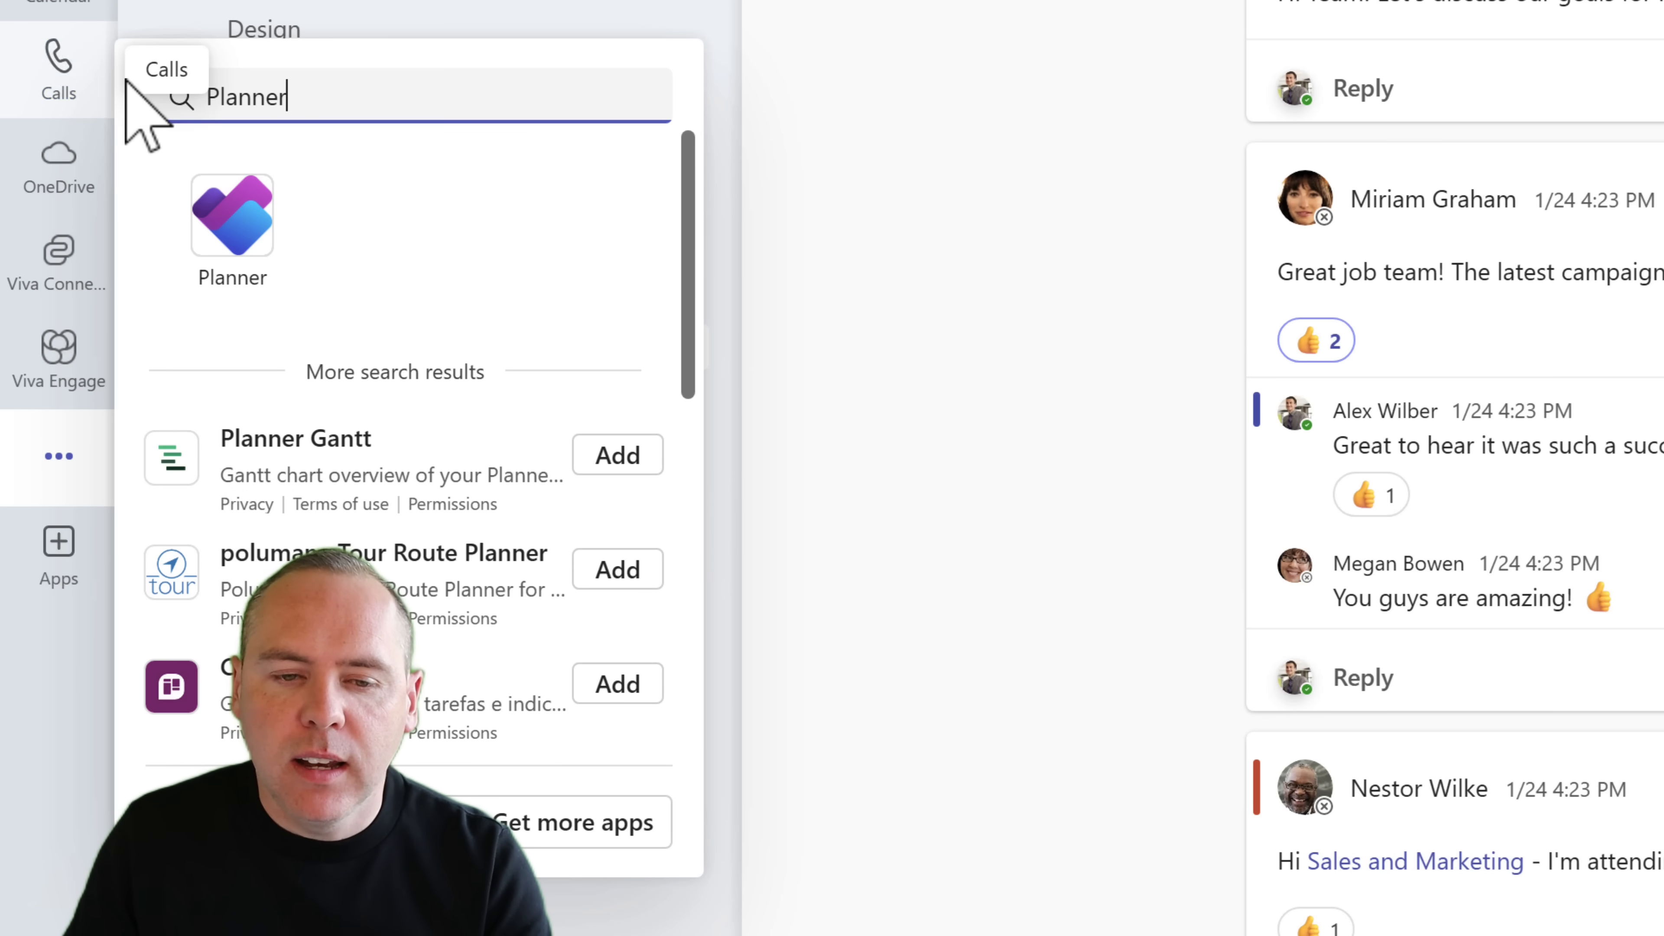
Step: Launch Planner from the results and pin its icon to the app bar
{"action": "left_click", "coordinate": [231, 212]}
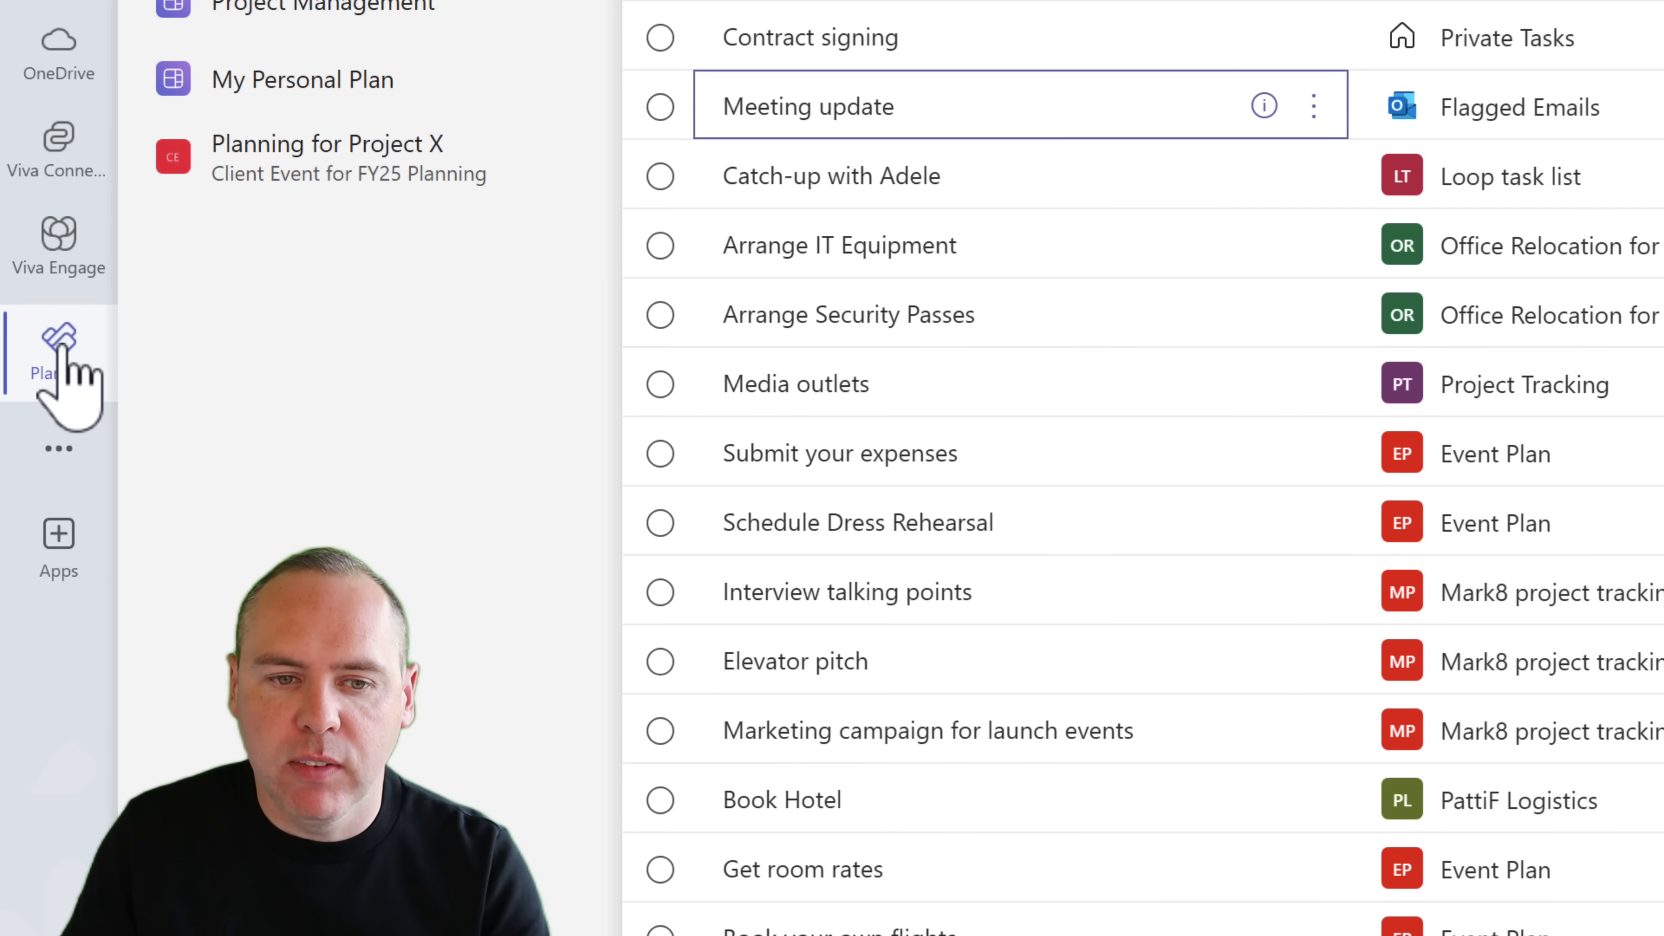
{"action": "right_click", "coordinate": [58, 356]}
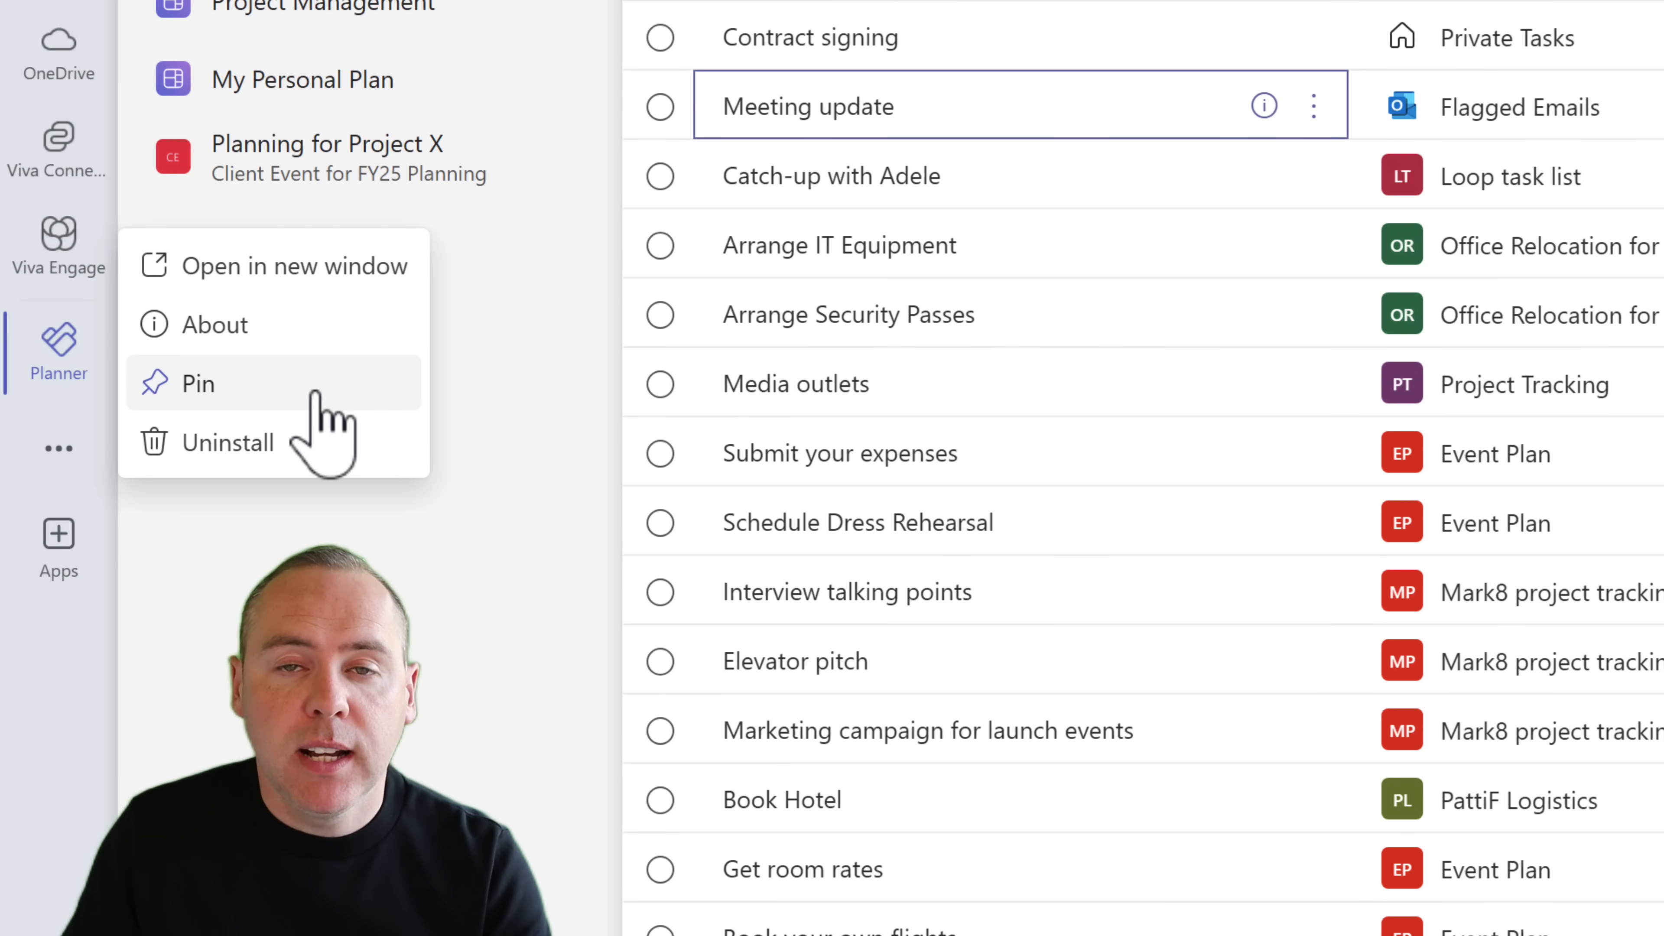
{"action": "left_click", "coordinate": [197, 383]}
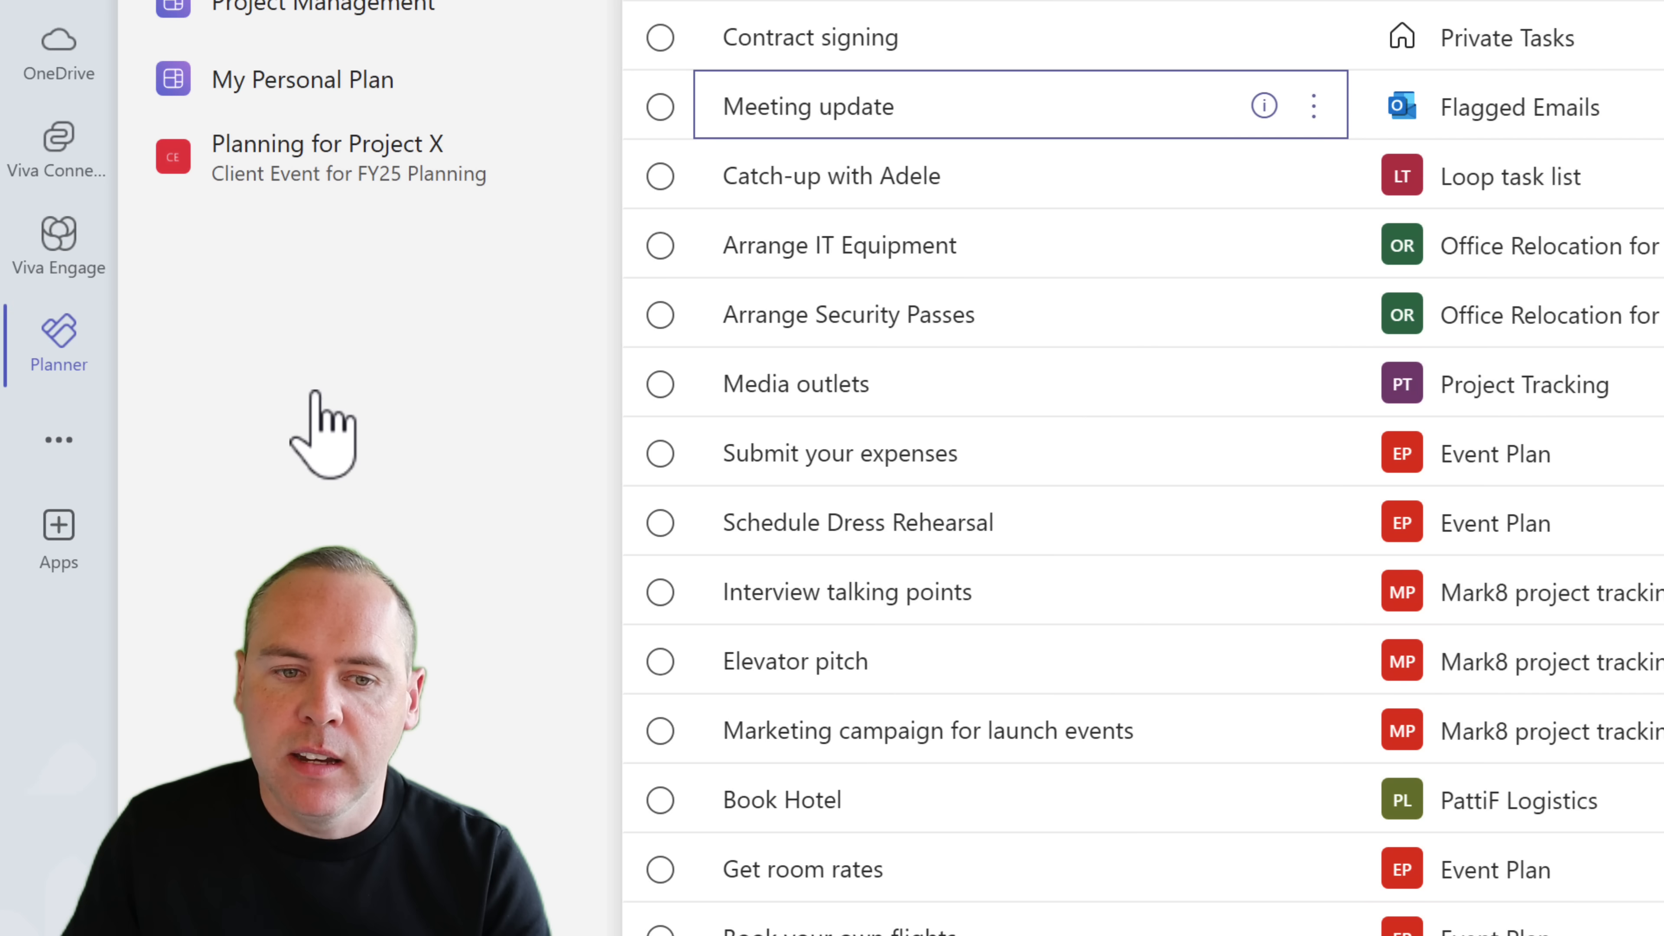
{"action": "mouse_move", "coordinate": [366, 425]}
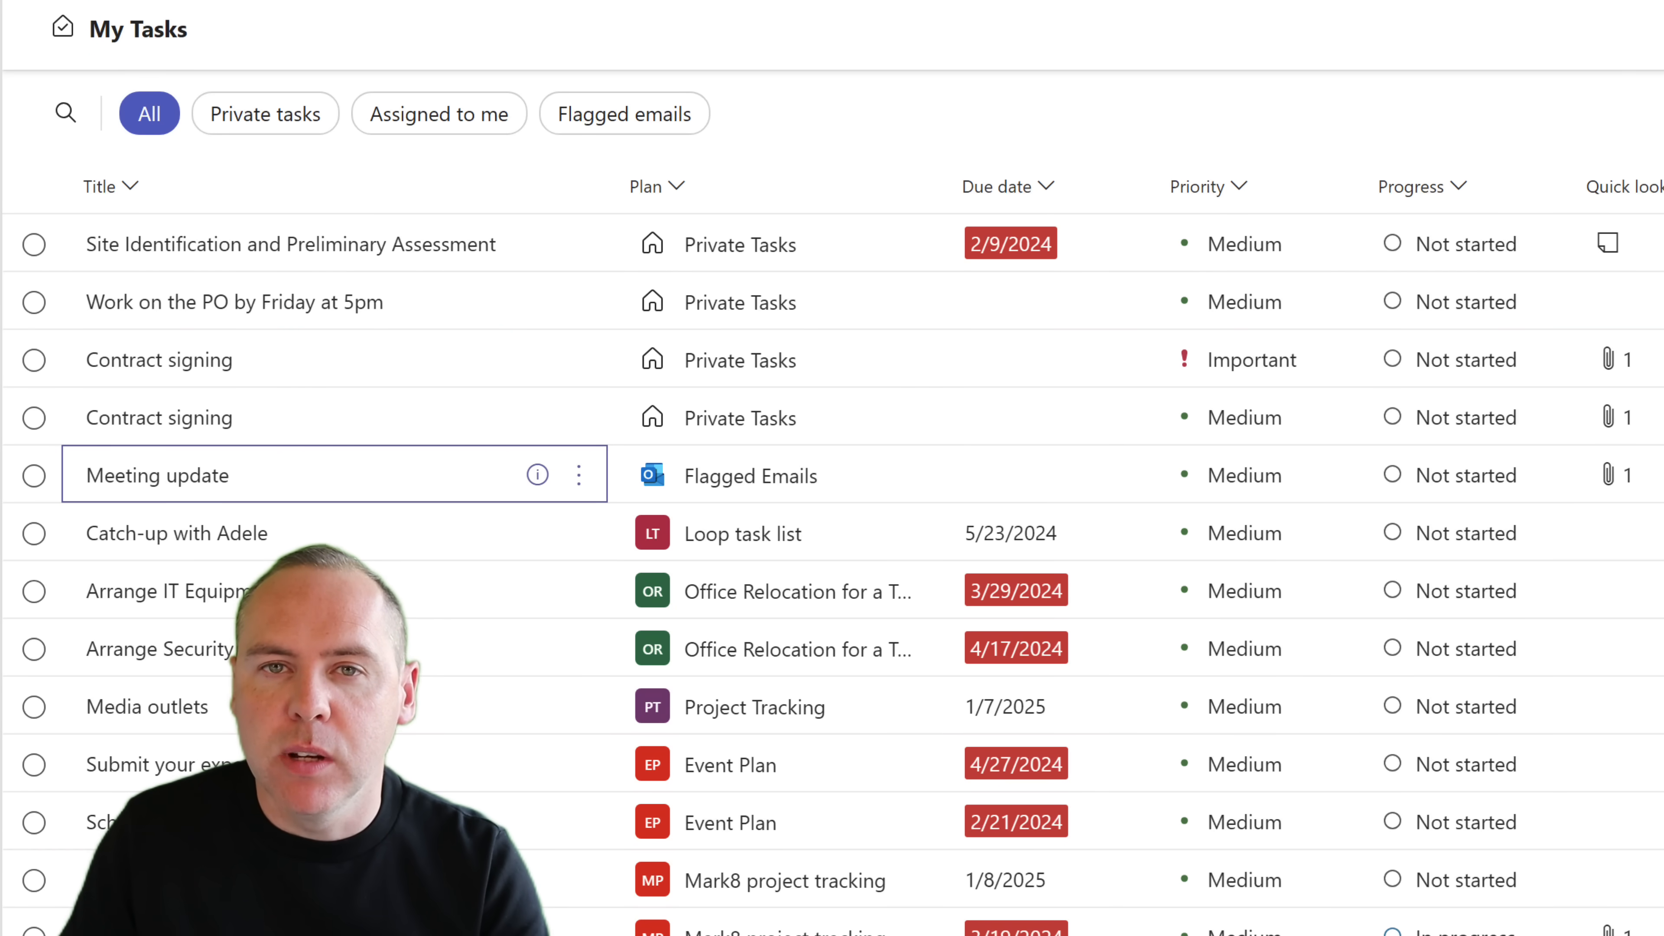
{"action": "mouse_move", "coordinate": [264, 114]}
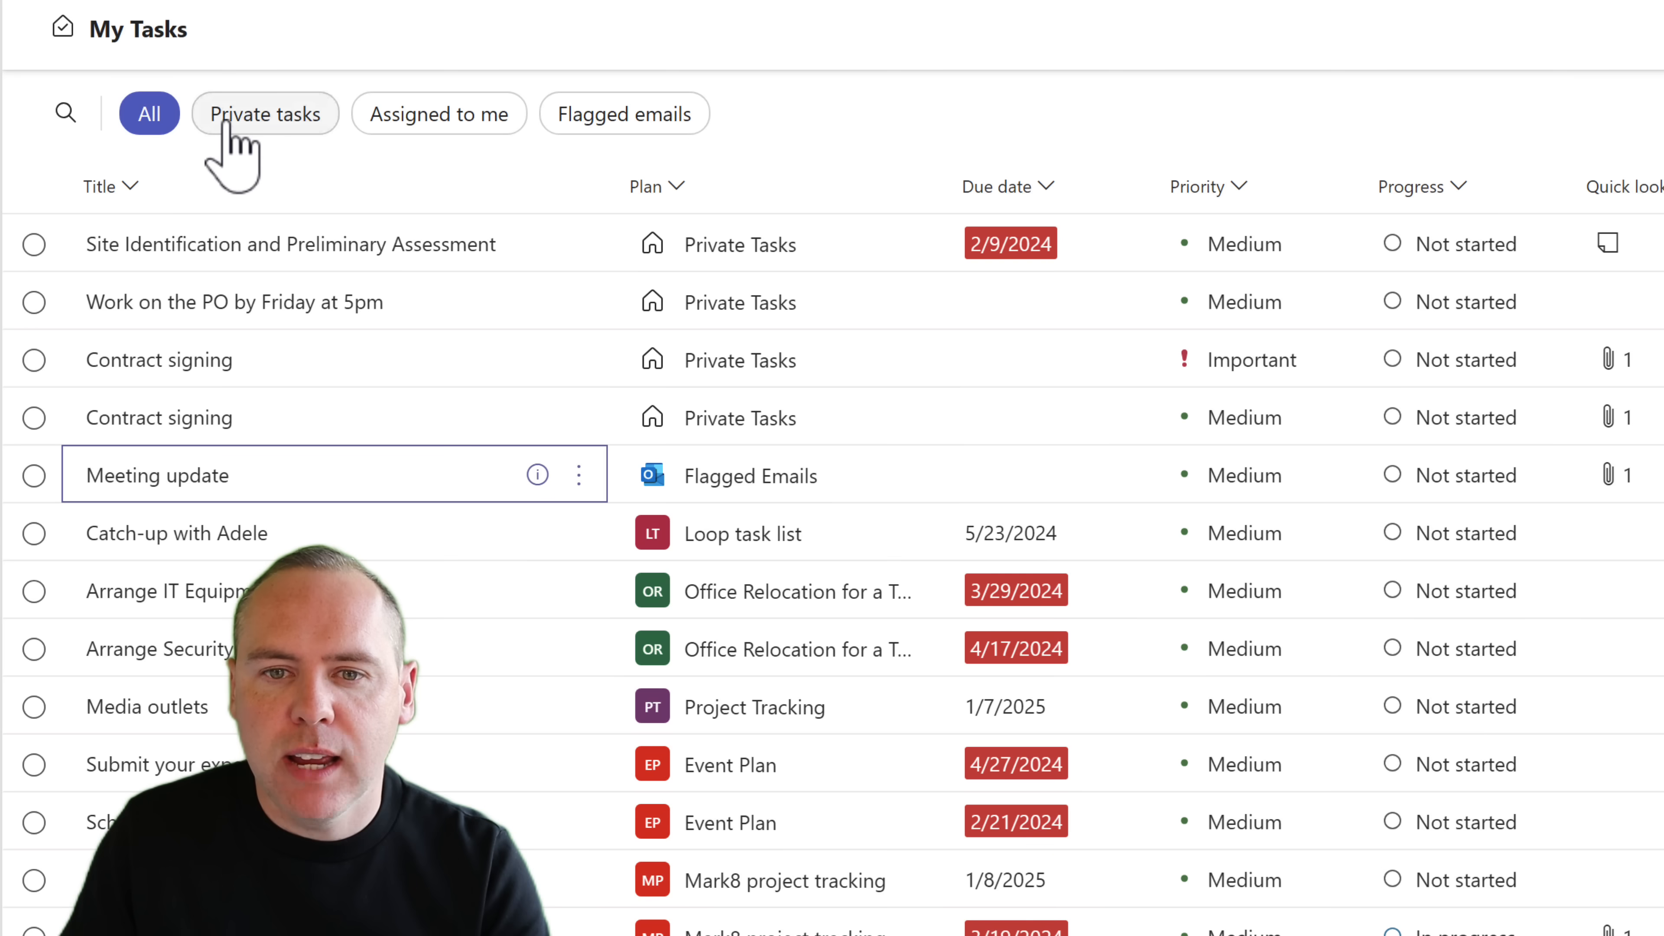
Step: Filter My Tasks to Assigned to me and review the Catch-up with Adele task details
{"action": "left_click", "coordinate": [264, 114]}
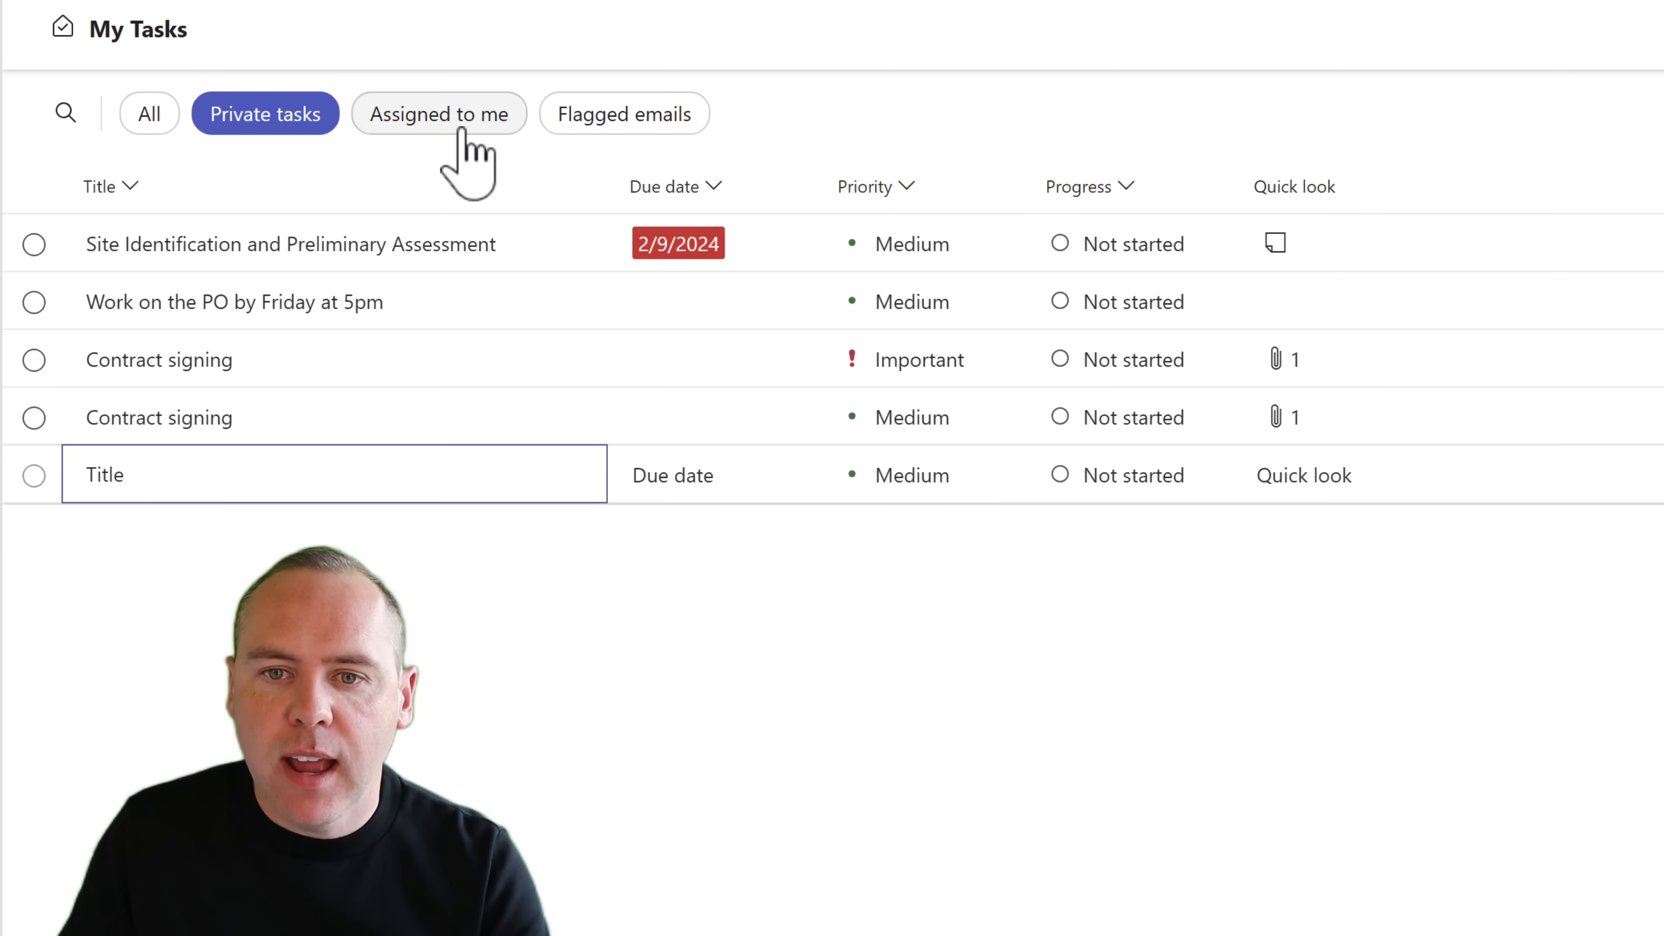
{"action": "left_click", "coordinate": [438, 113]}
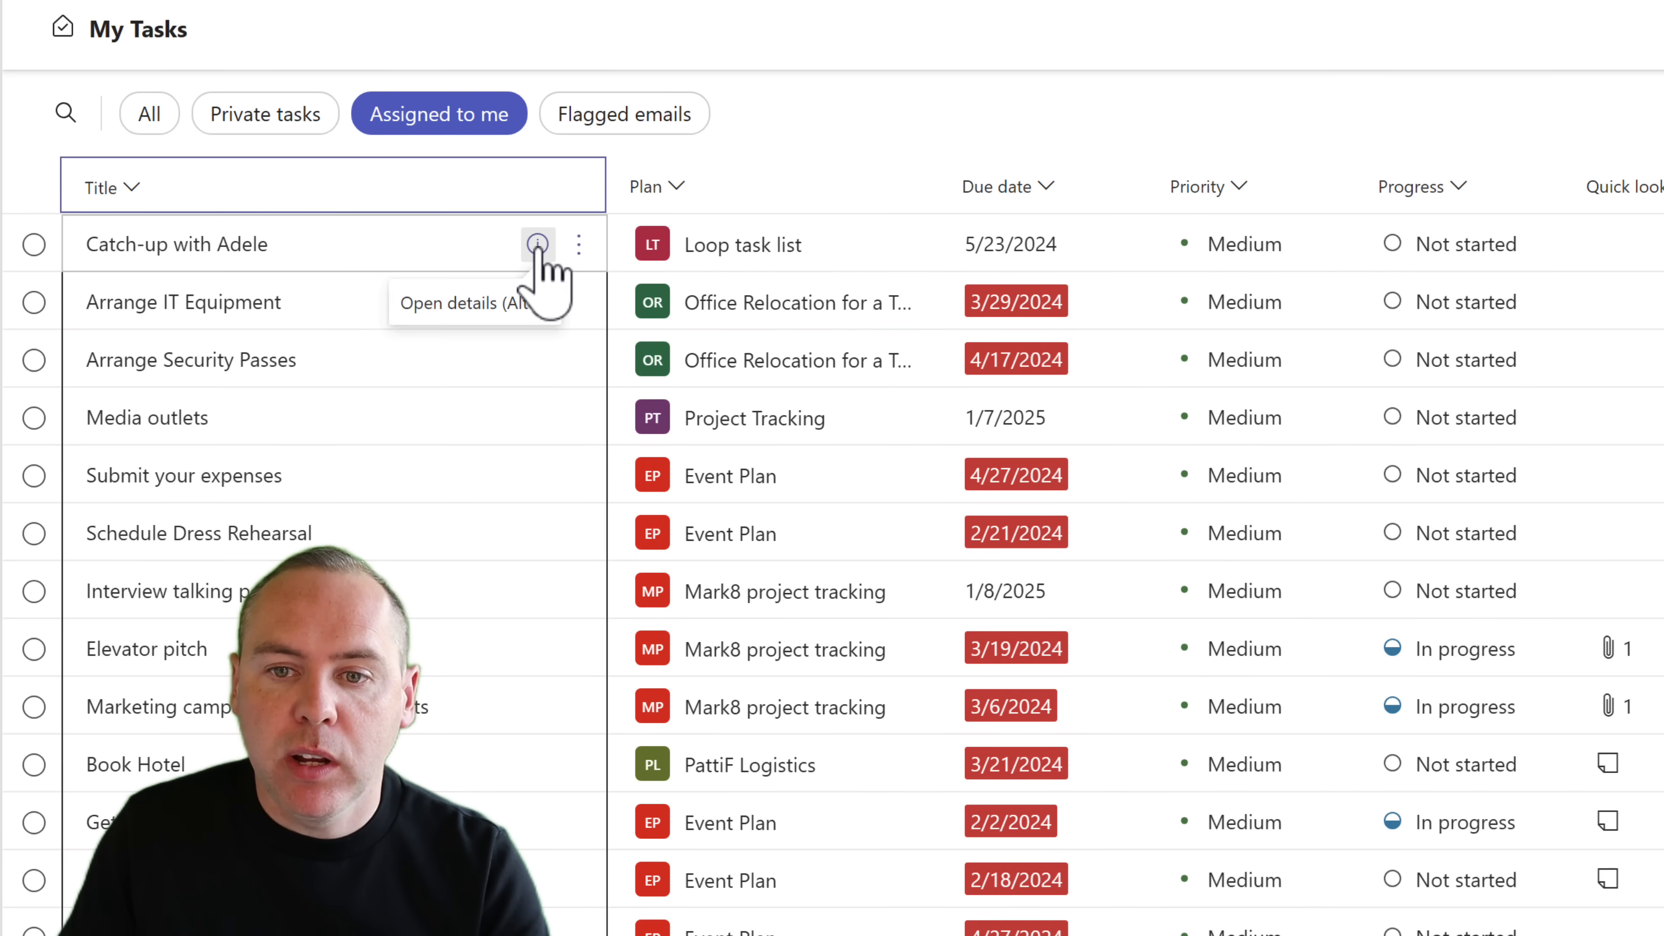
{"action": "left_click", "coordinate": [538, 244]}
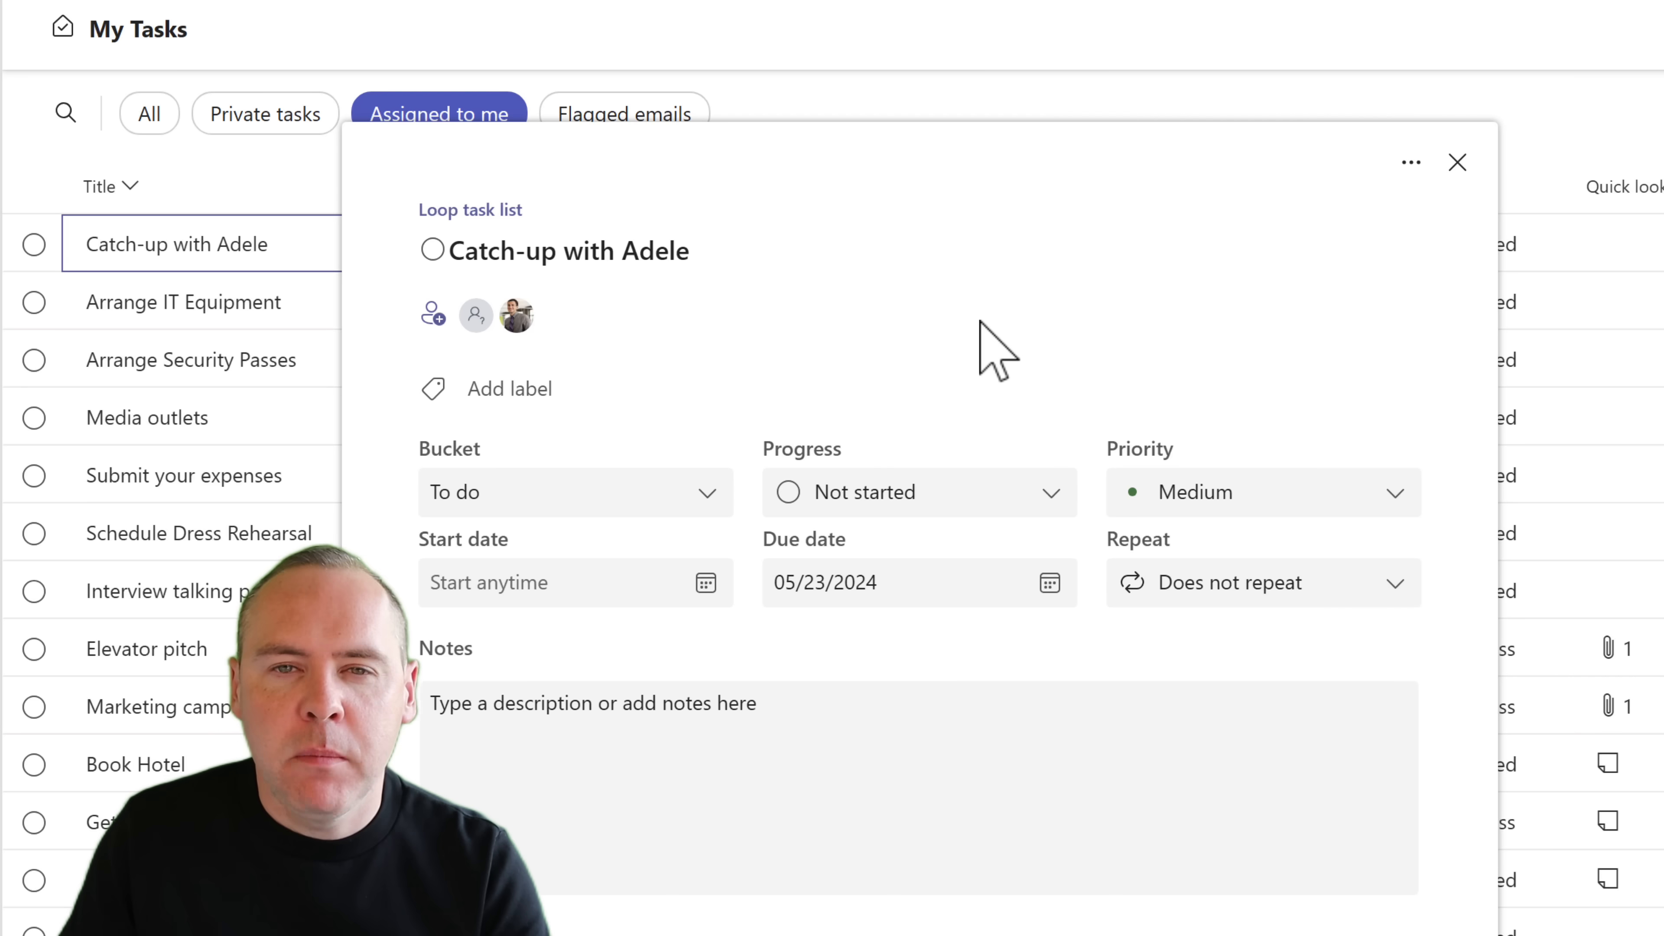
{"action": "mouse_move", "coordinate": [1420, 100]}
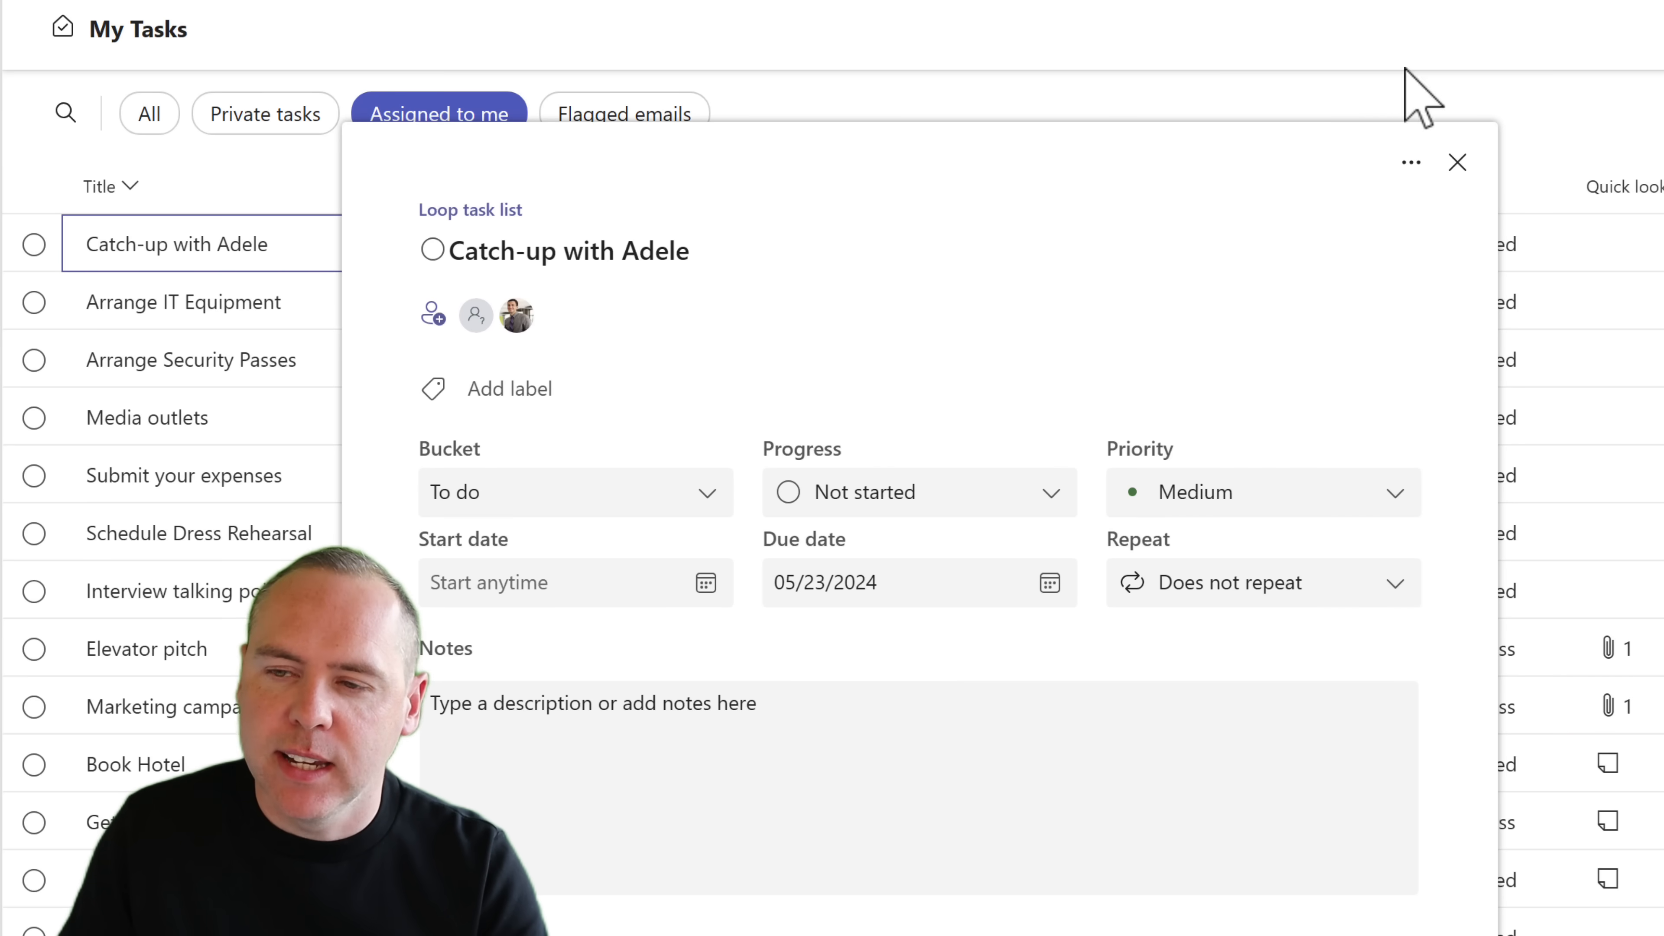
{"action": "left_click", "coordinate": [1457, 162]}
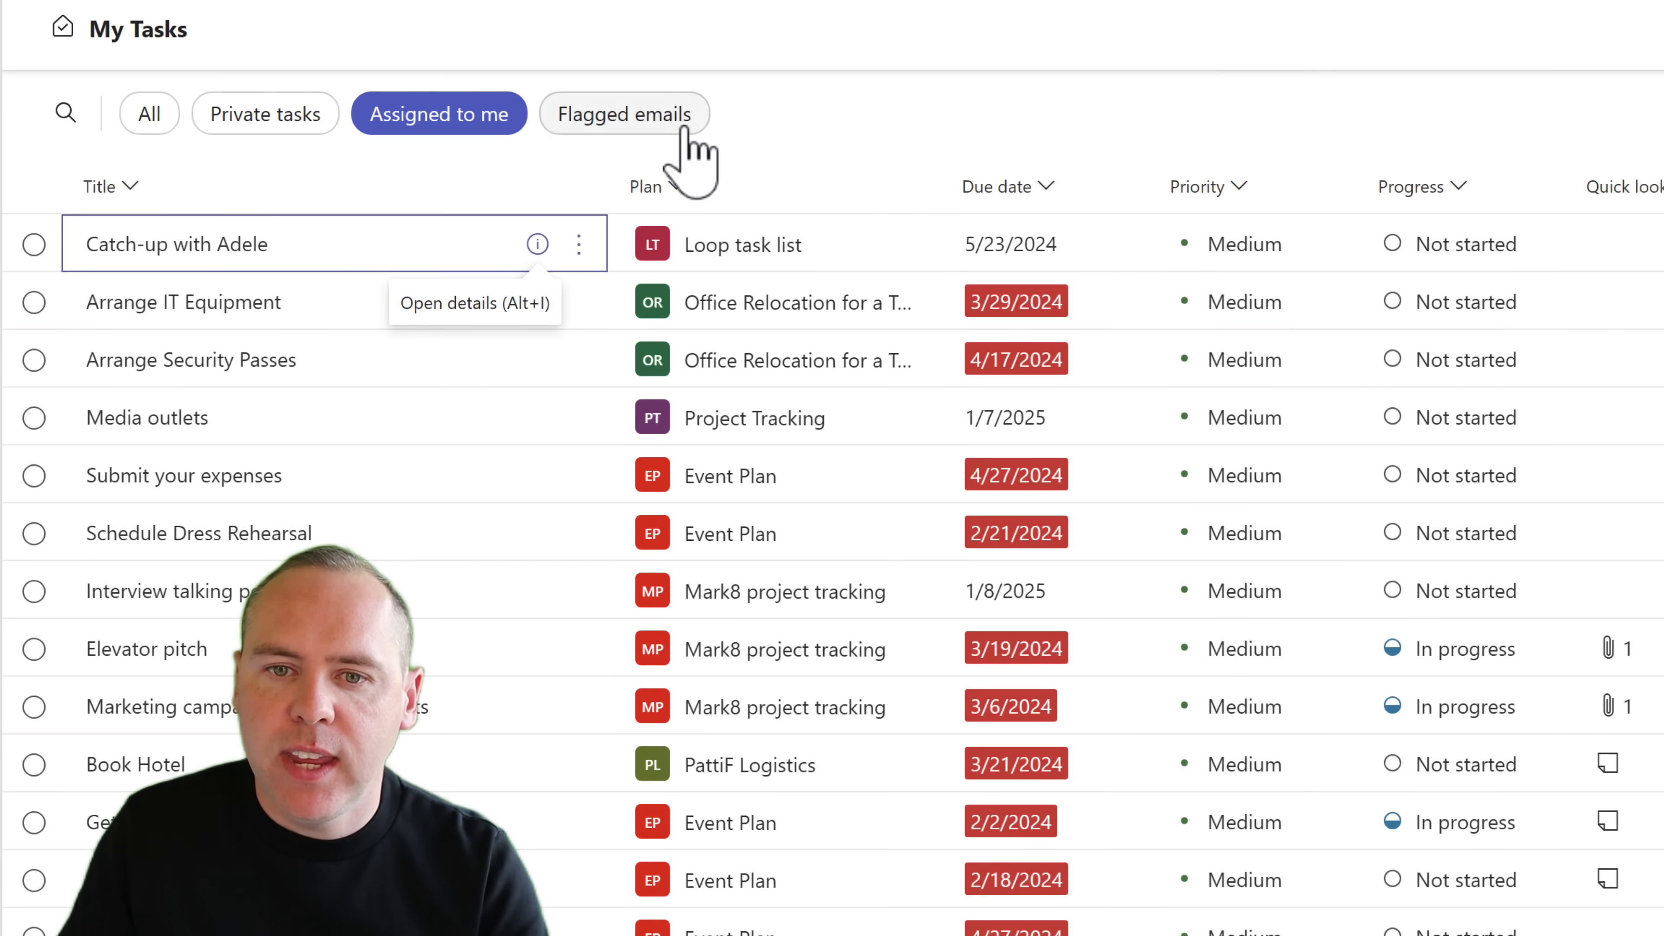
Step: Filter My Tasks to Flagged emails and review the Meeting update task details
{"action": "left_click", "coordinate": [624, 113]}
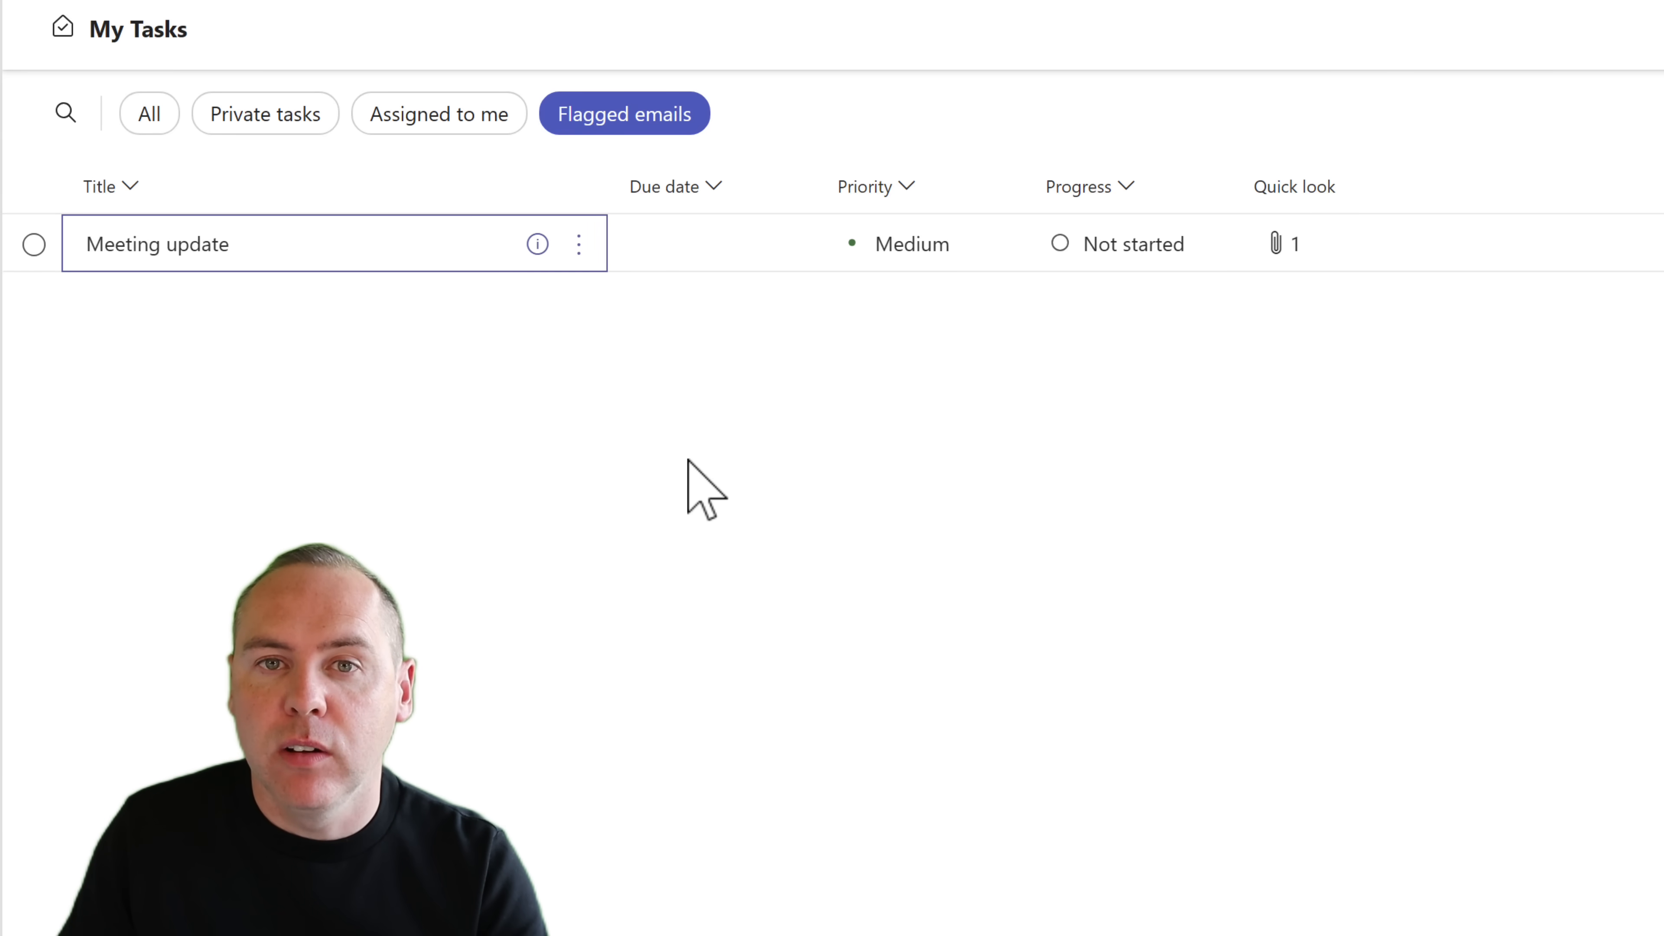
{"action": "left_click", "coordinate": [537, 244]}
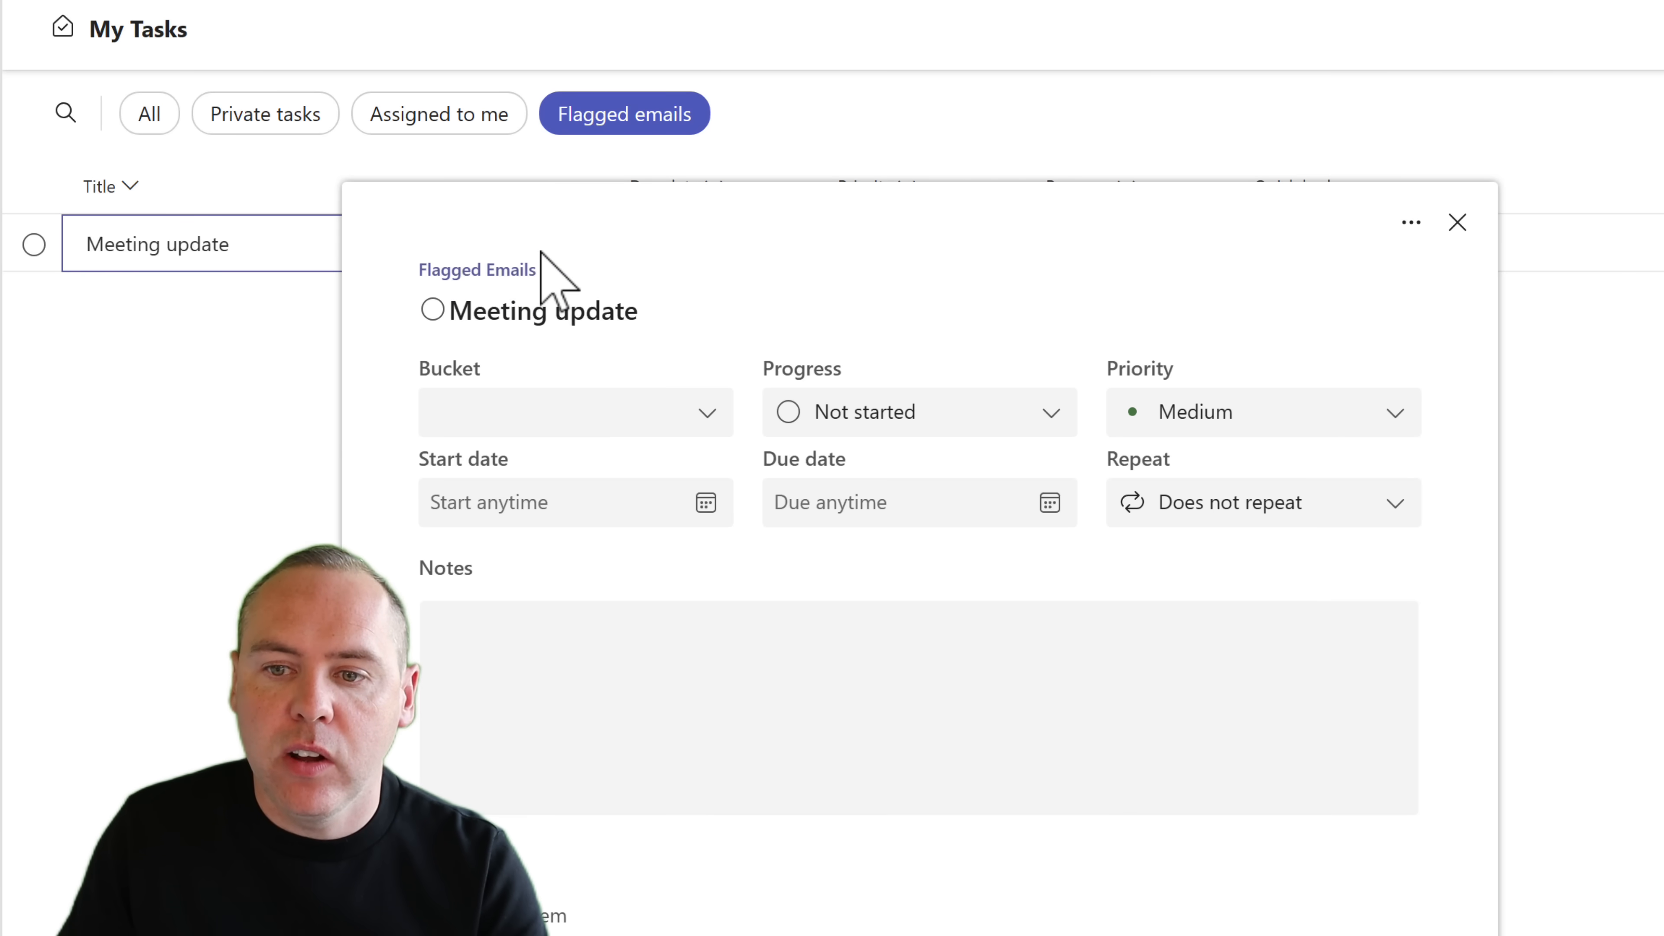
{"action": "mouse_move", "coordinate": [892, 382]}
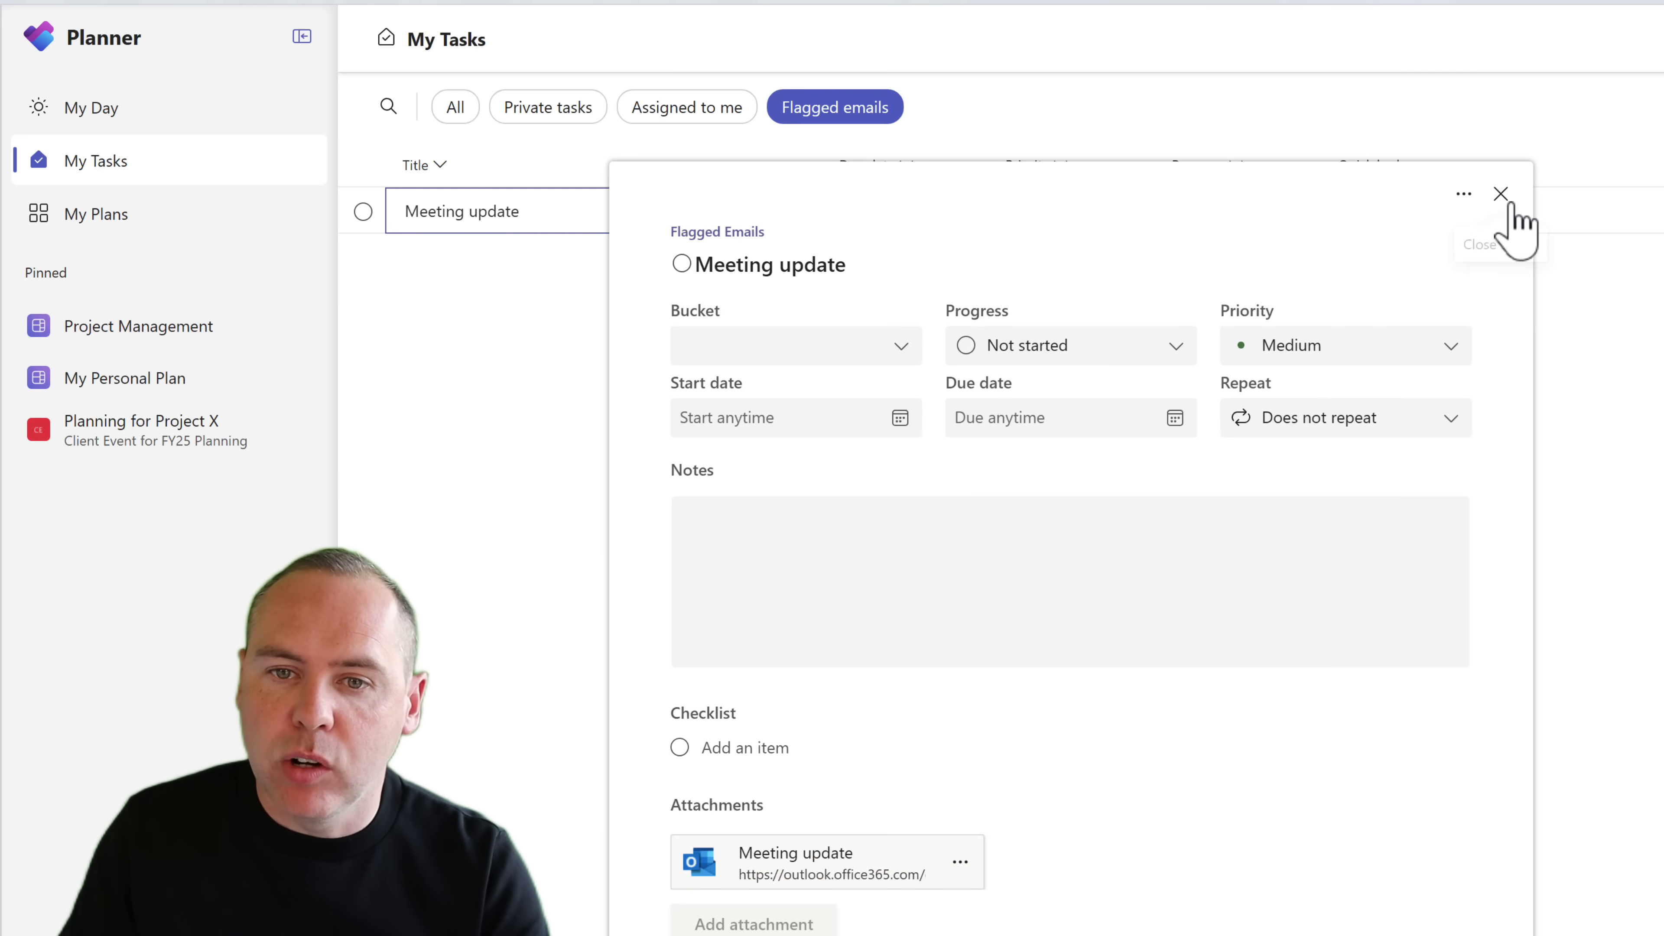
{"action": "left_click", "coordinate": [1500, 194]}
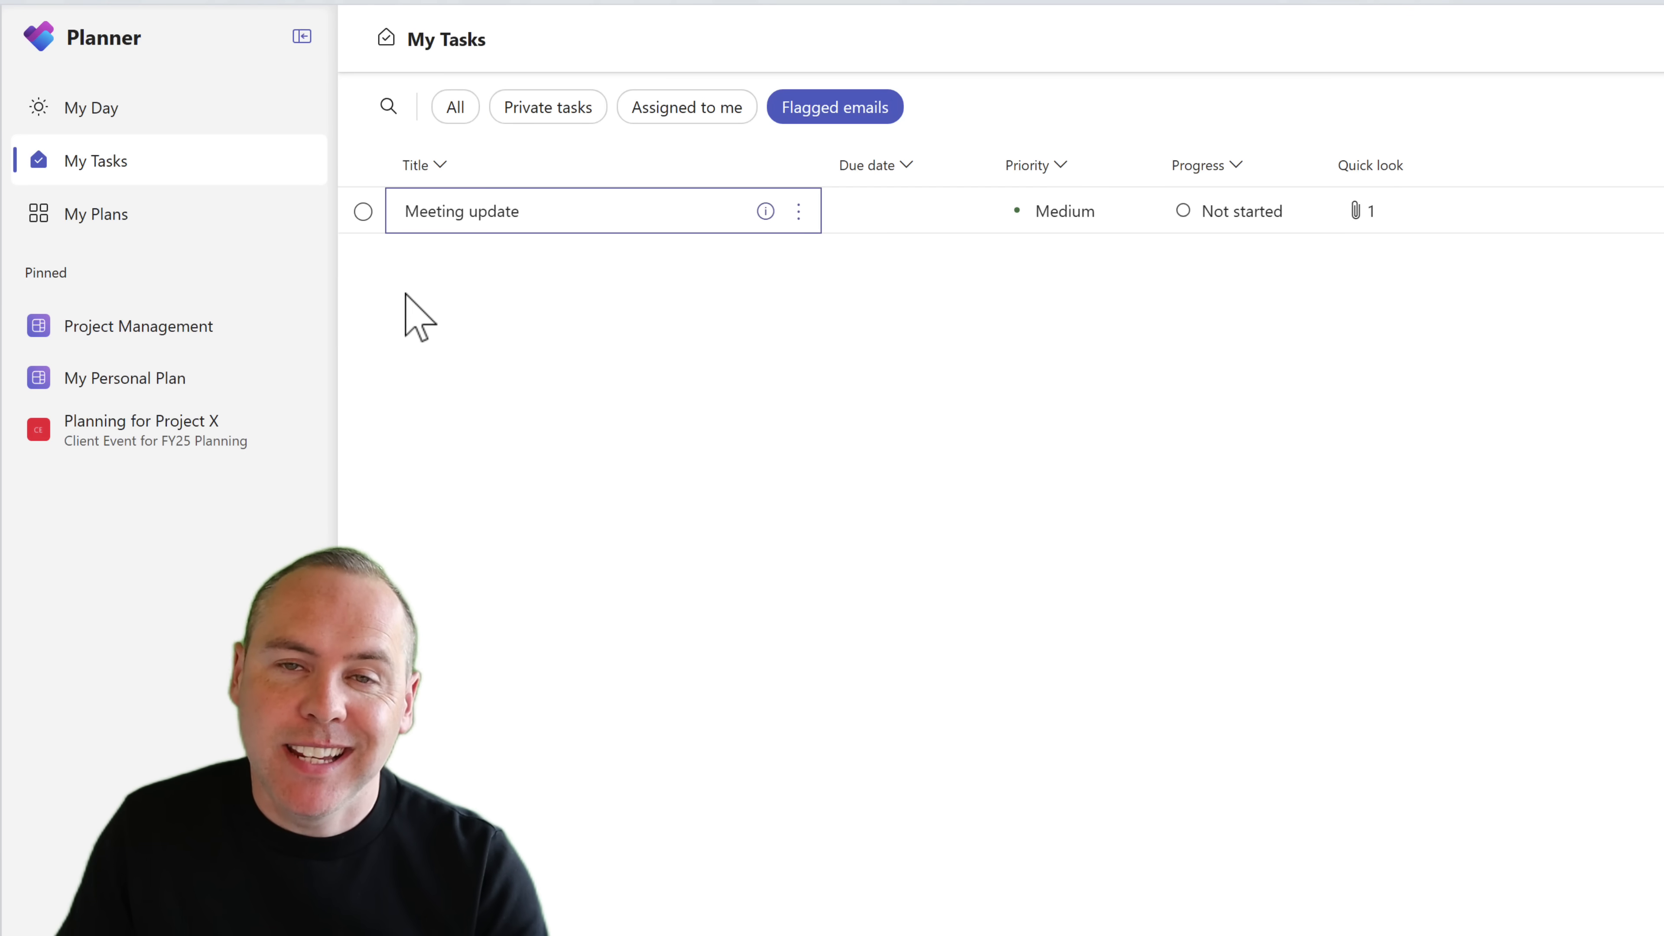
{"action": "mouse_move", "coordinate": [96, 213]}
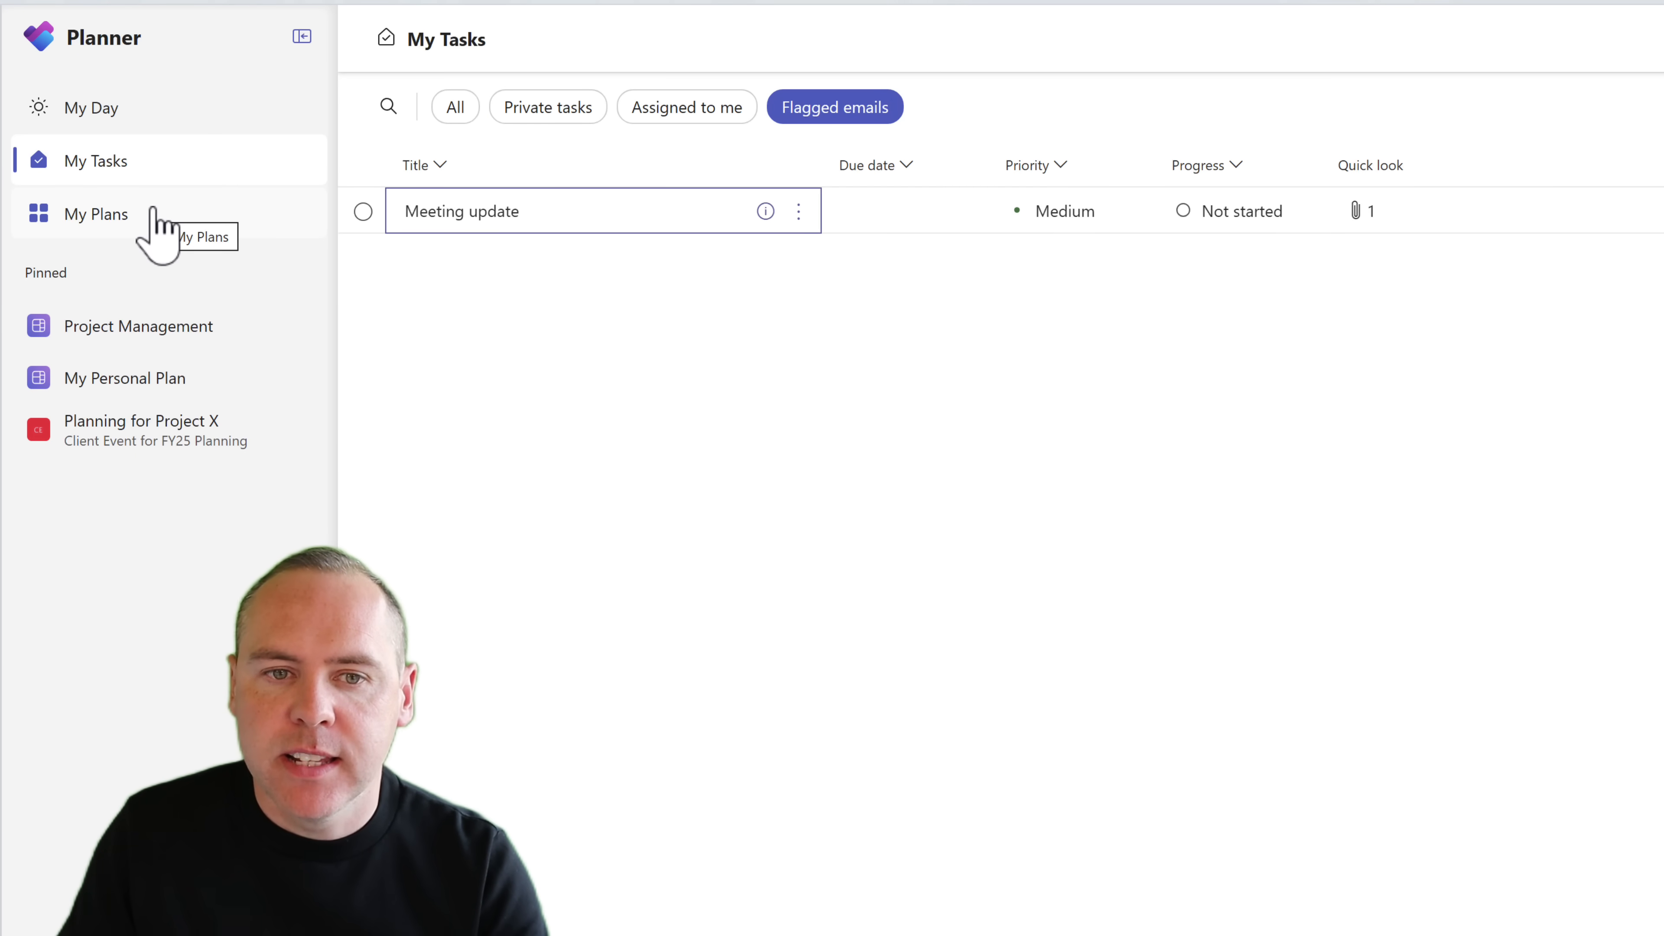
Step: Browse My Plans, peek at the Tasks for Digital Assets Web board, and return to the plans list
{"action": "left_click", "coordinate": [96, 213]}
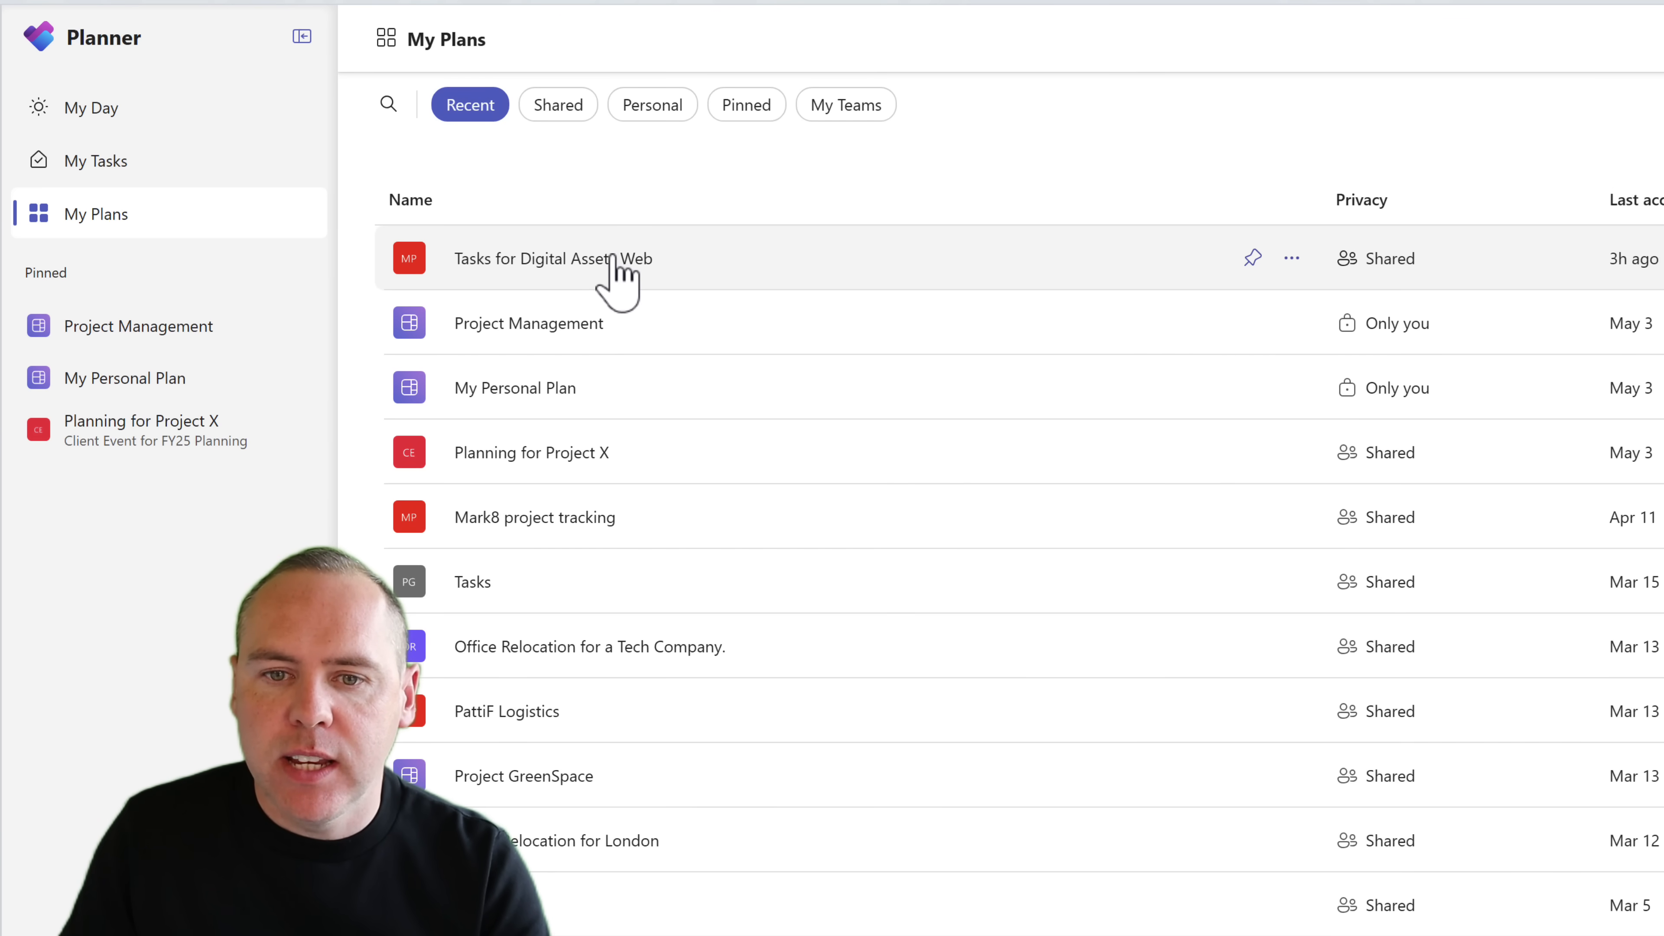
{"action": "left_click", "coordinate": [552, 258]}
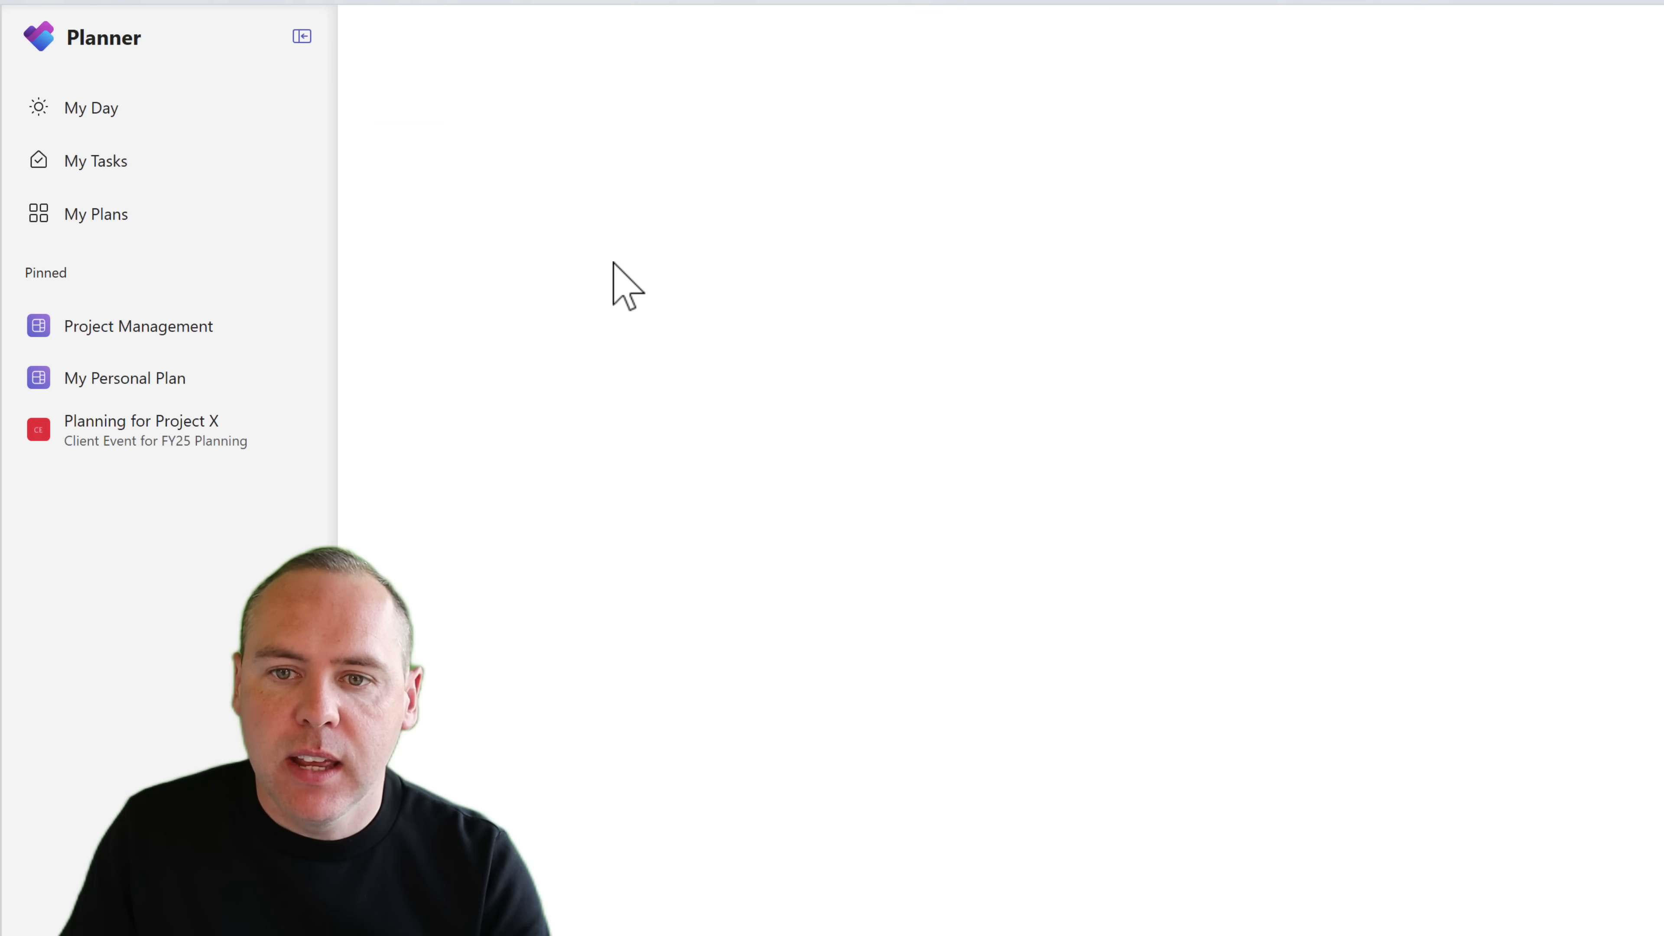
{"action": "left_click", "coordinate": [477, 242]}
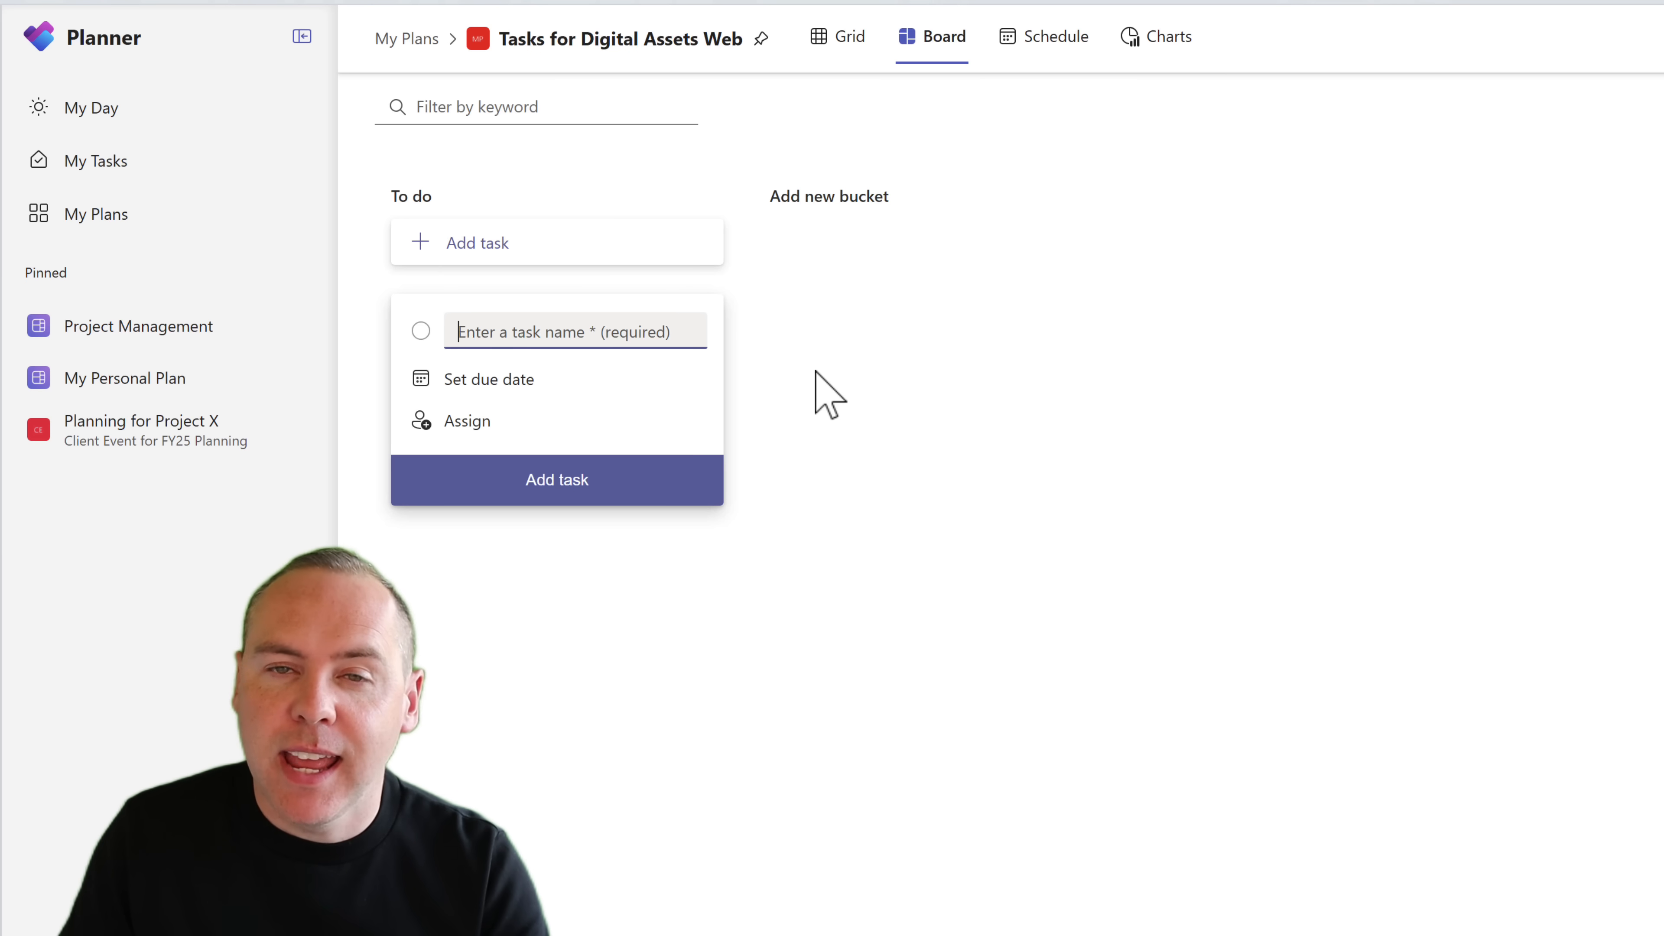
{"action": "mouse_move", "coordinate": [170, 287]}
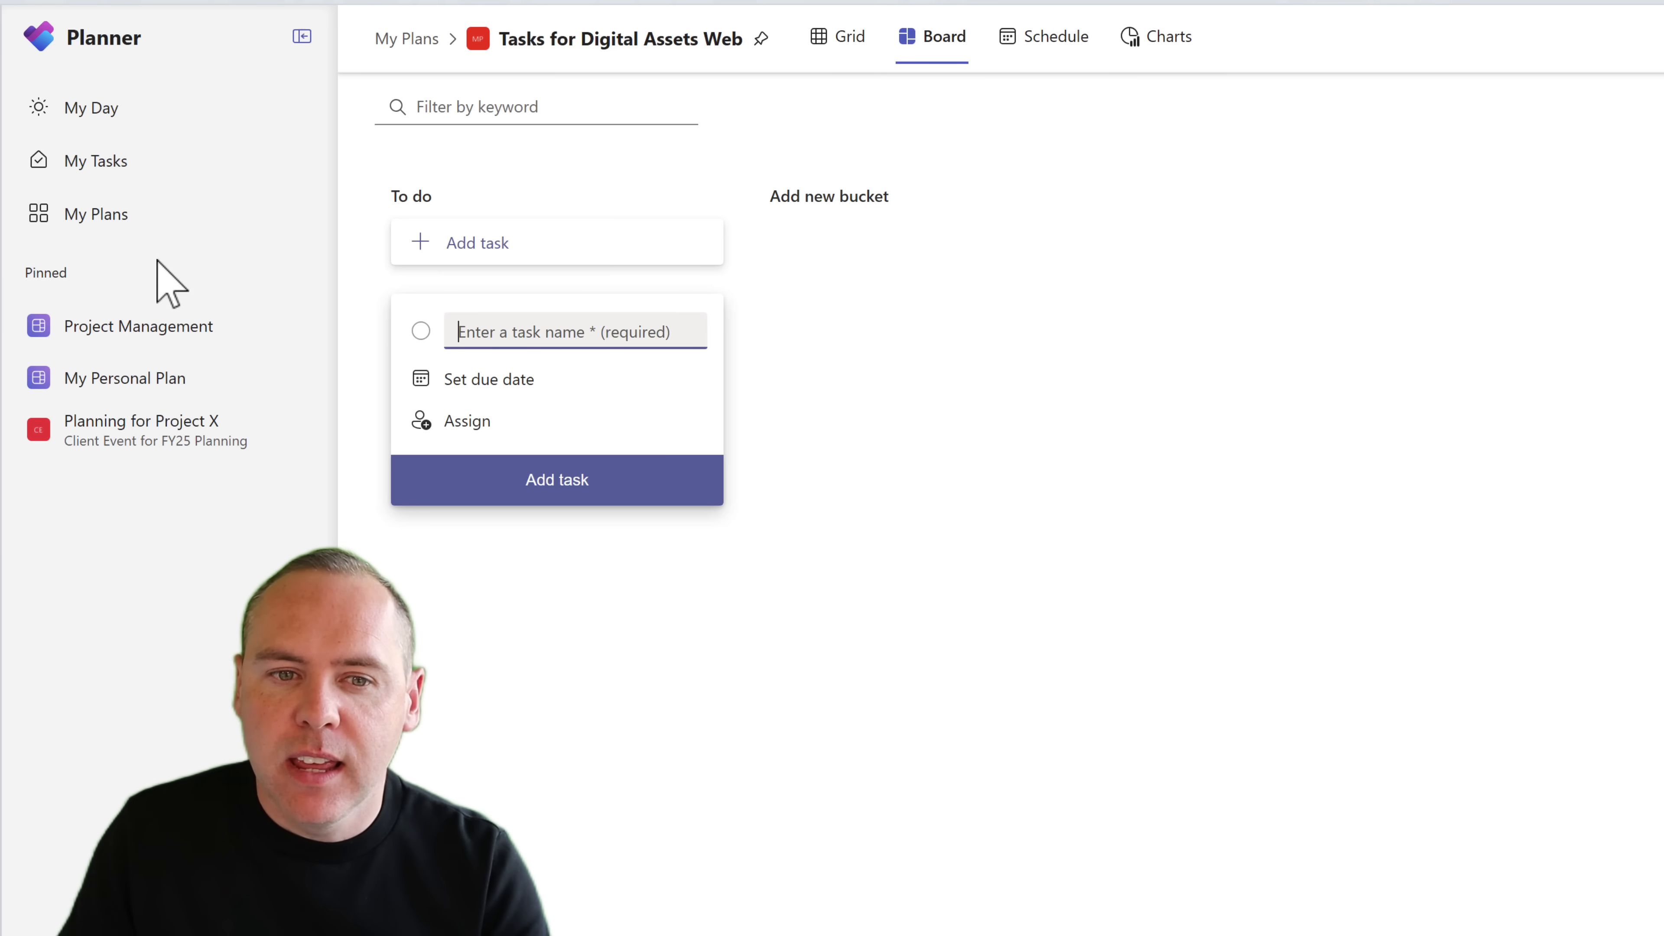
{"action": "left_click", "coordinate": [96, 214]}
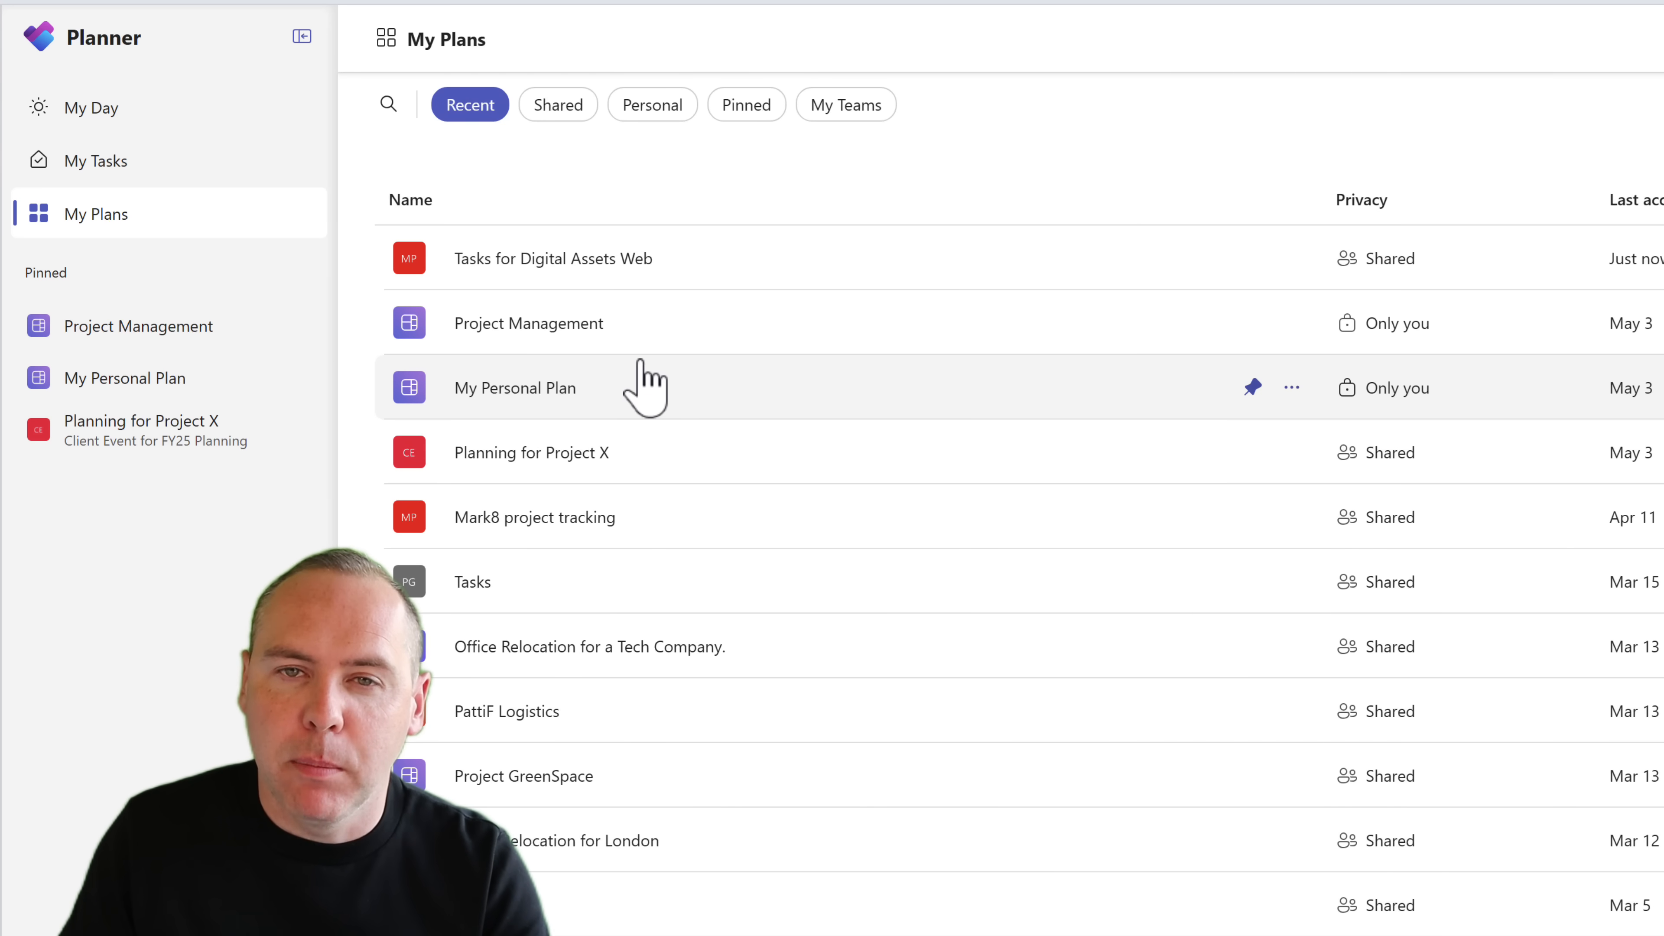
{"action": "mouse_move", "coordinate": [536, 148]}
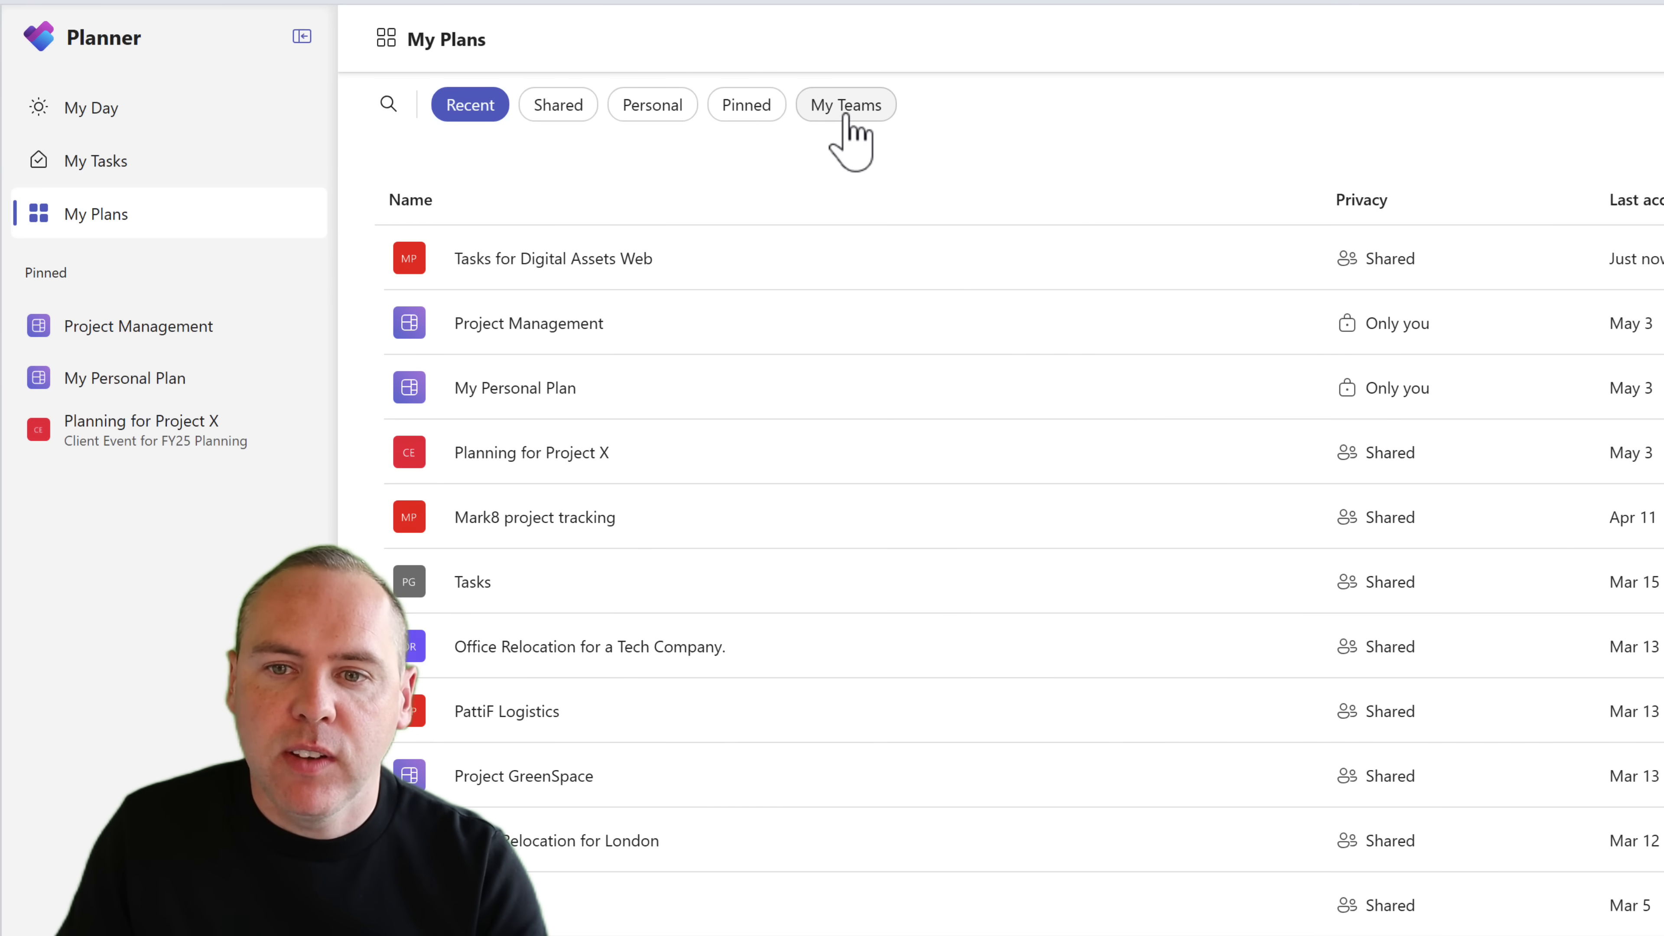
Step: Group plans by my teams, then return to the empty My Day page
{"action": "left_click", "coordinate": [846, 104]}
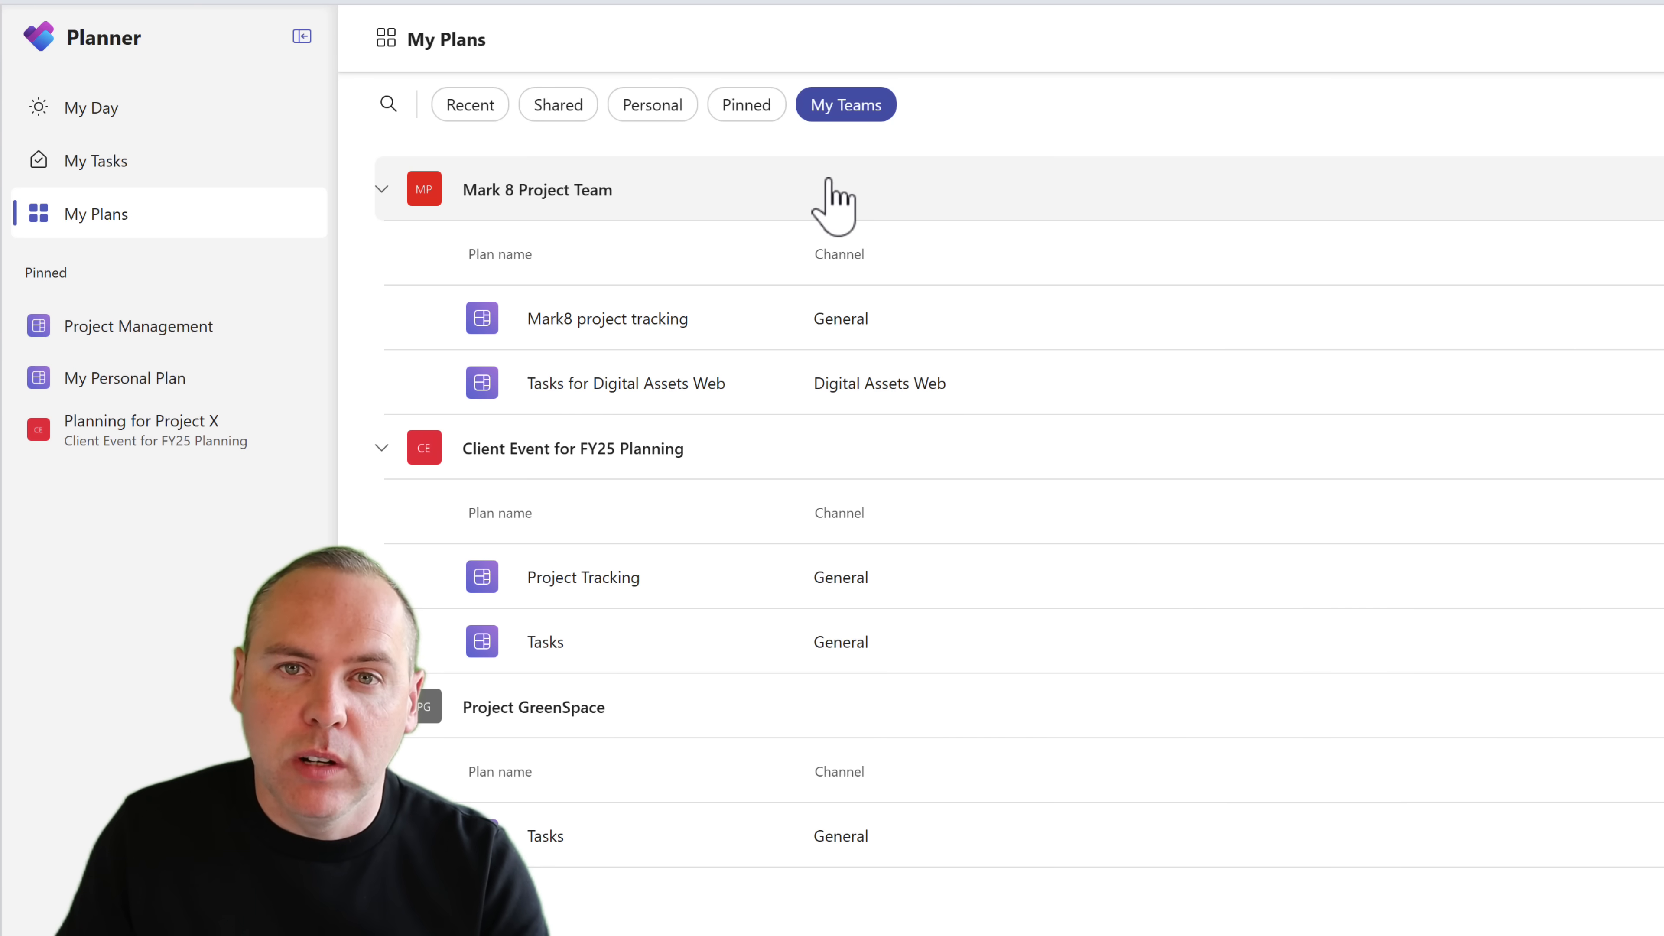
{"action": "left_click", "coordinate": [91, 108]}
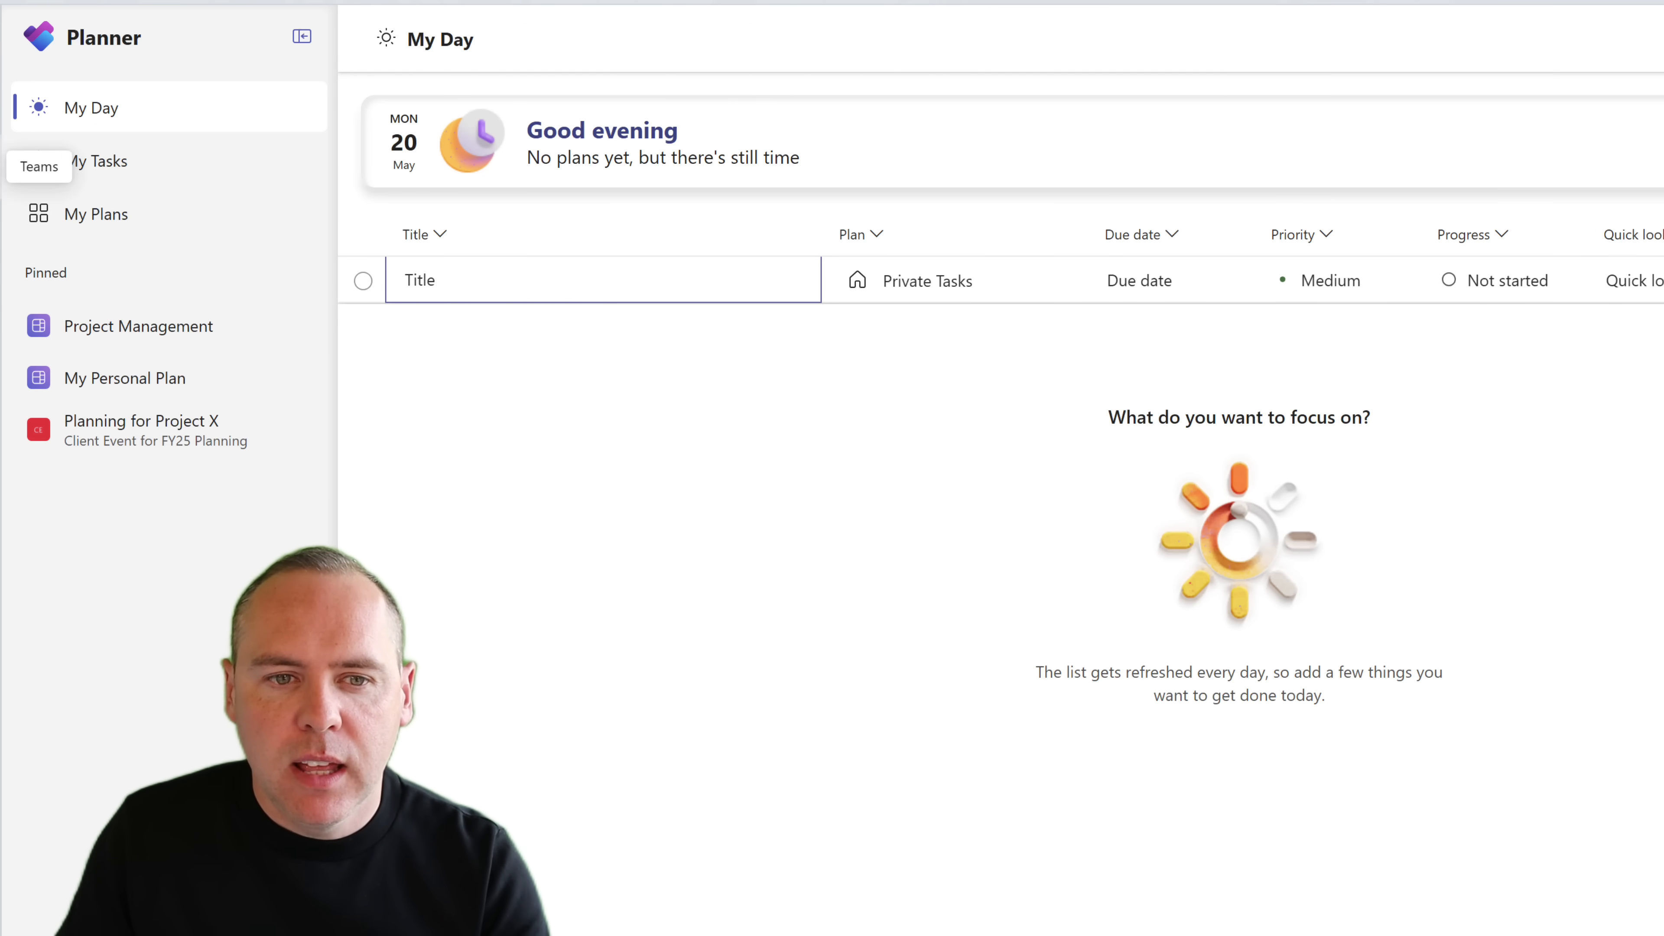
Step: Leave Planner for the Sales and Marketing team's General channel posts
{"action": "left_click", "coordinate": [39, 167]}
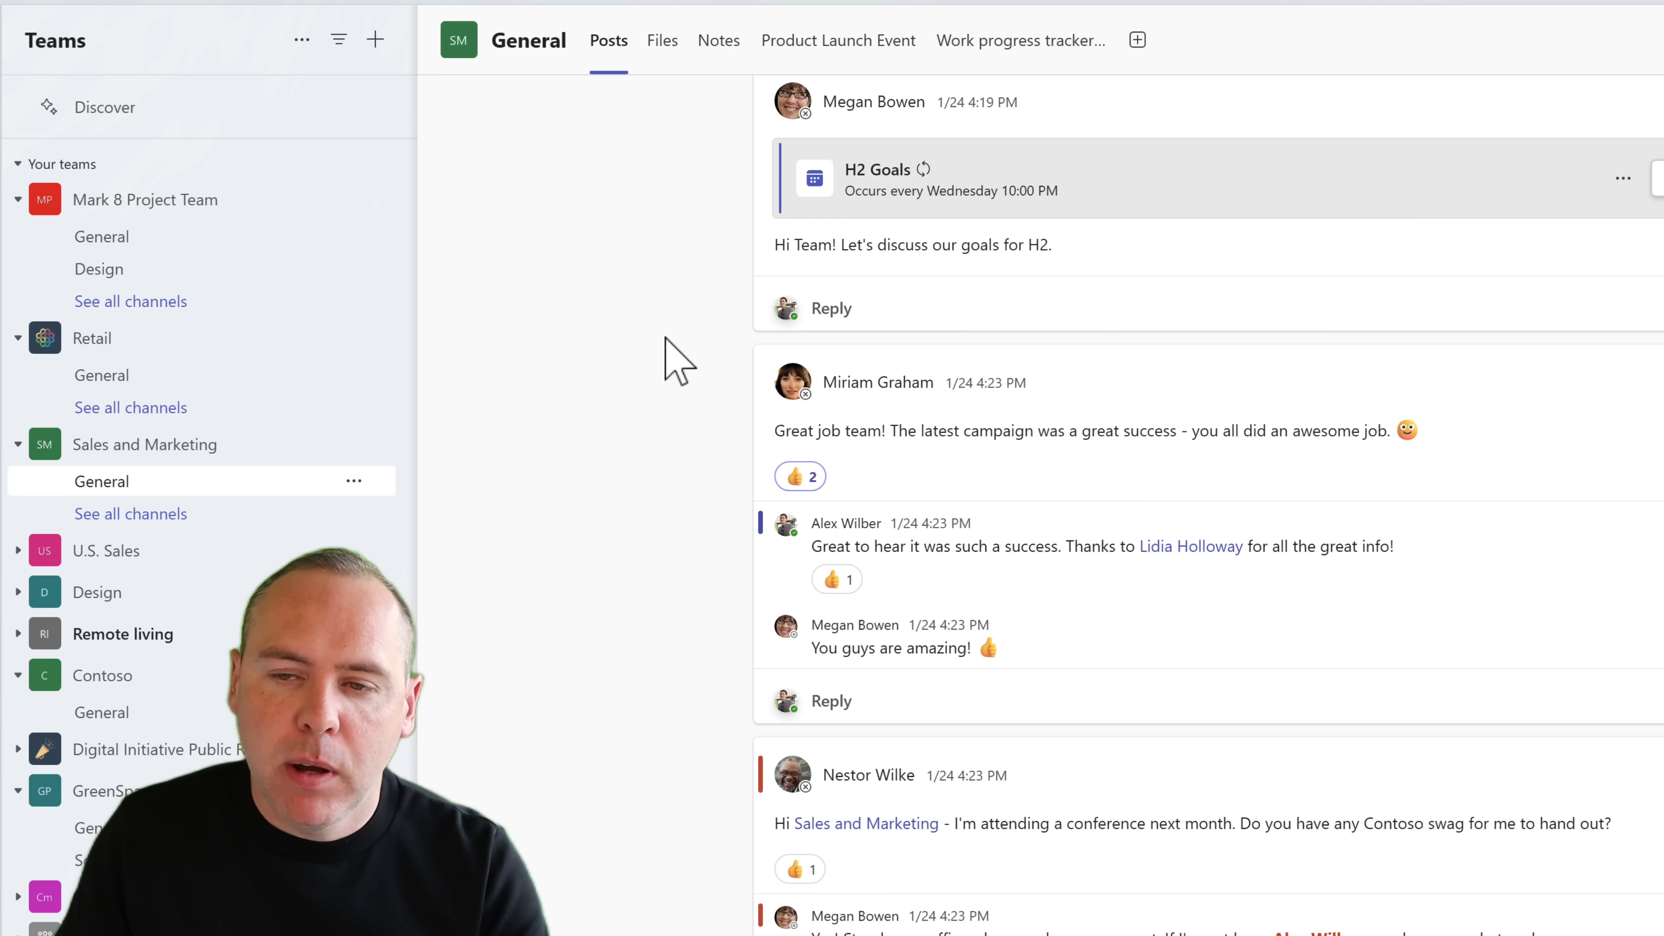
Step: Start a new channel tab and choose Planner from the app gallery after searching 'Tasks'
{"action": "left_click", "coordinate": [1137, 41]}
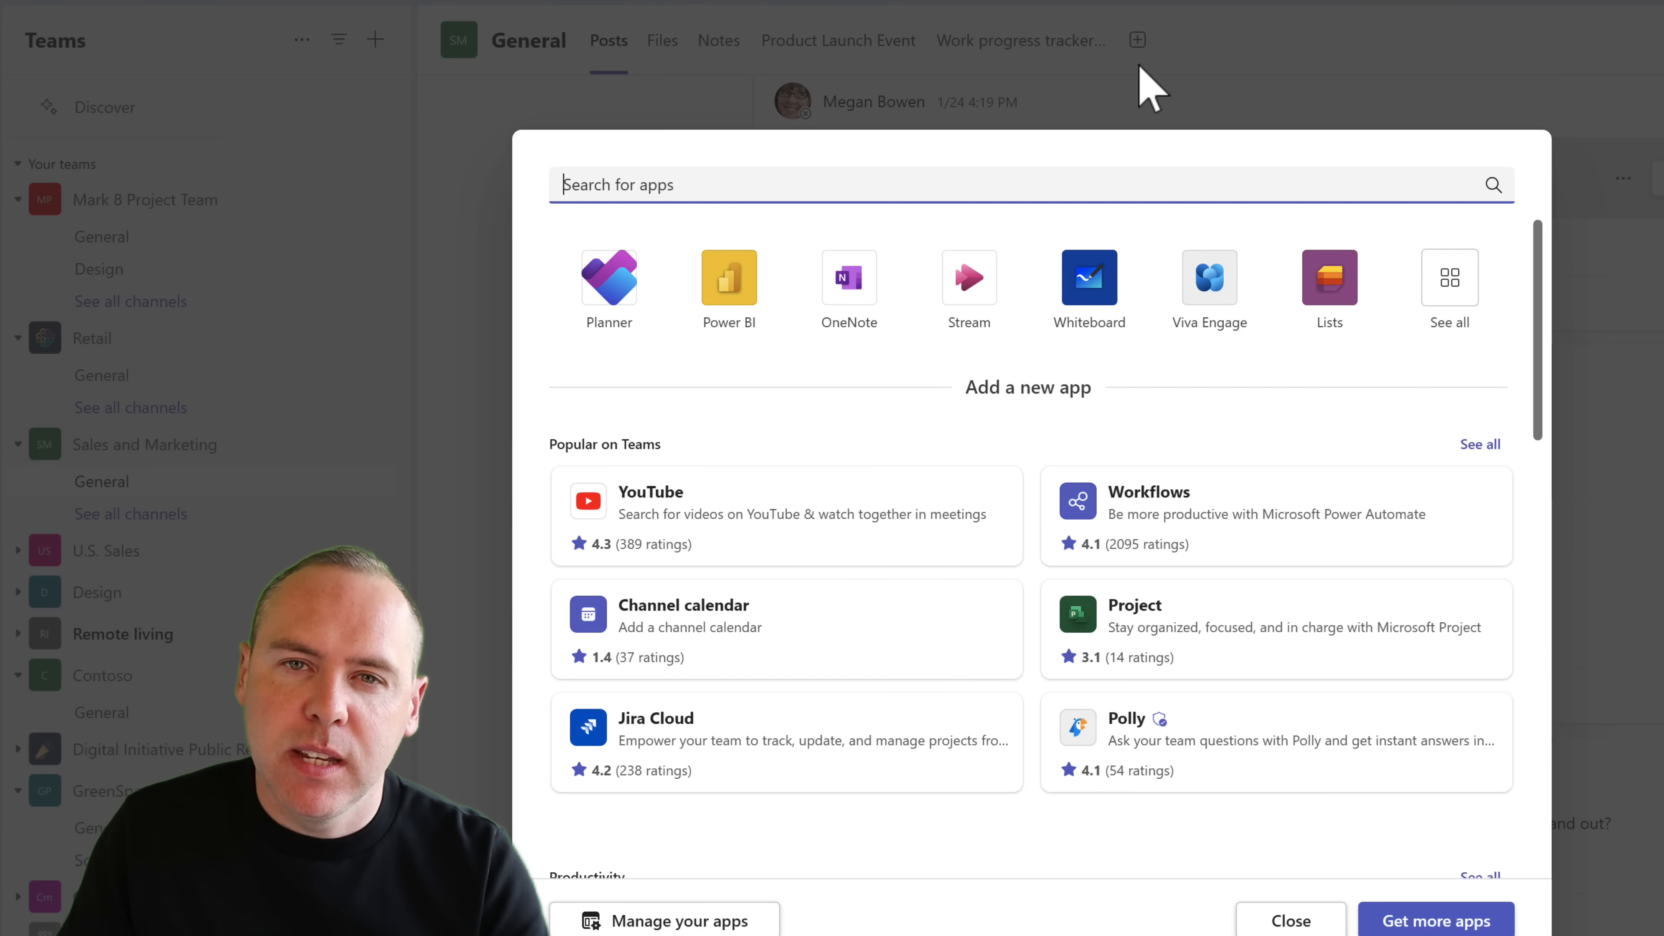
{"action": "mouse_move", "coordinate": [1139, 148]}
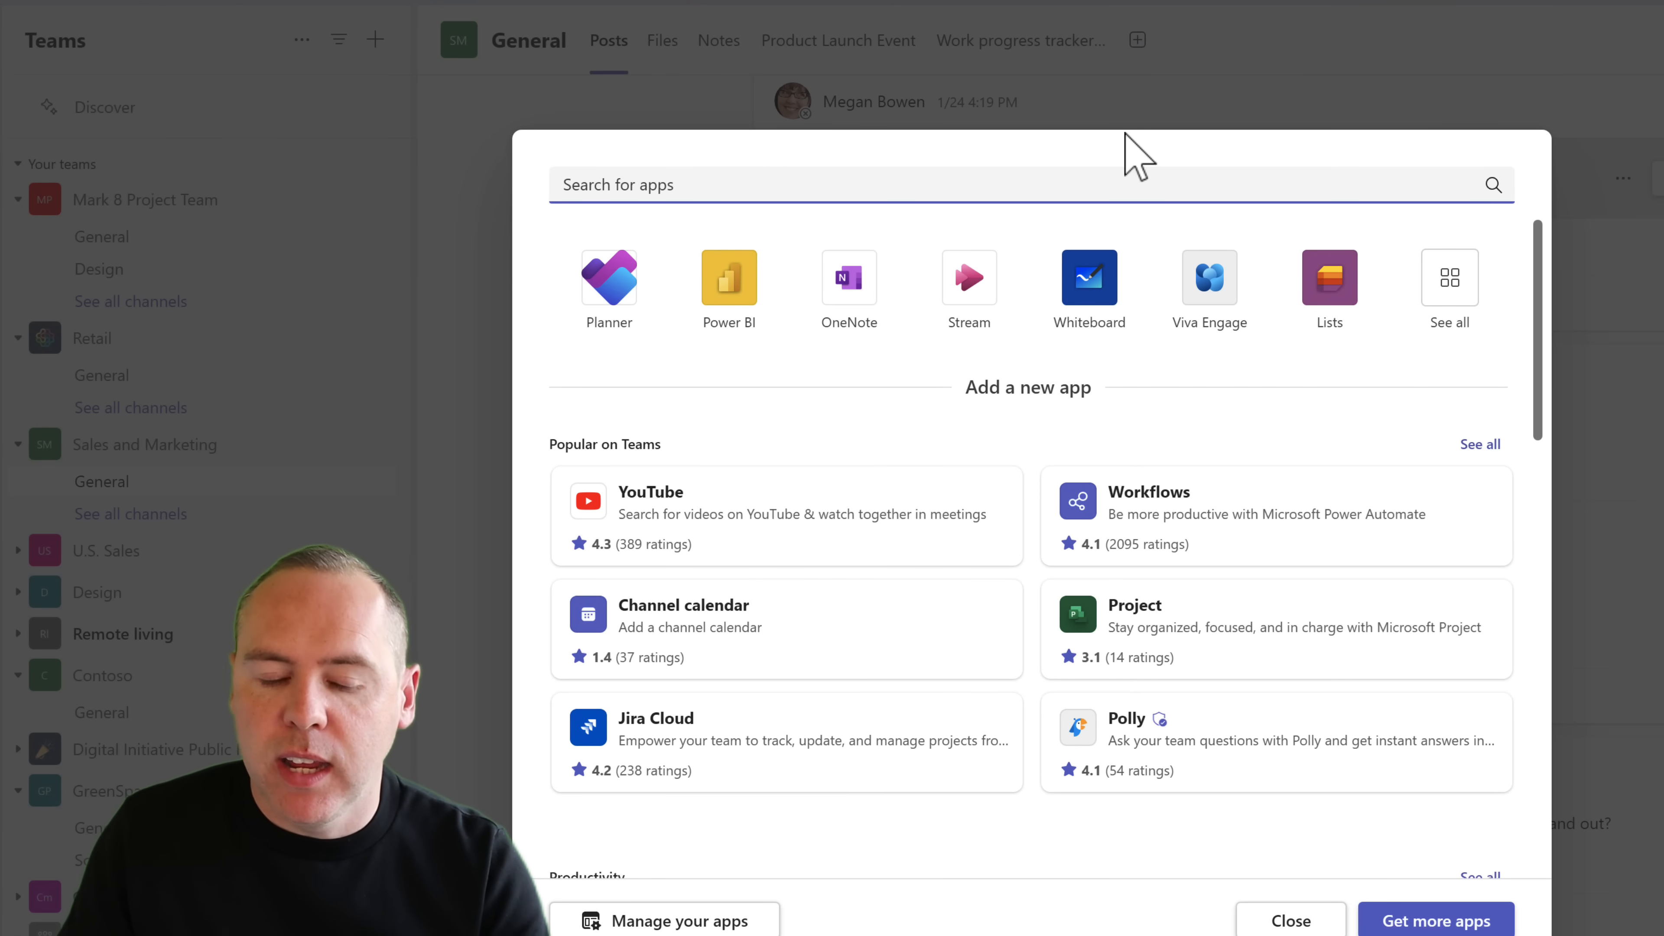
{"action": "type", "text": "Tasks"}
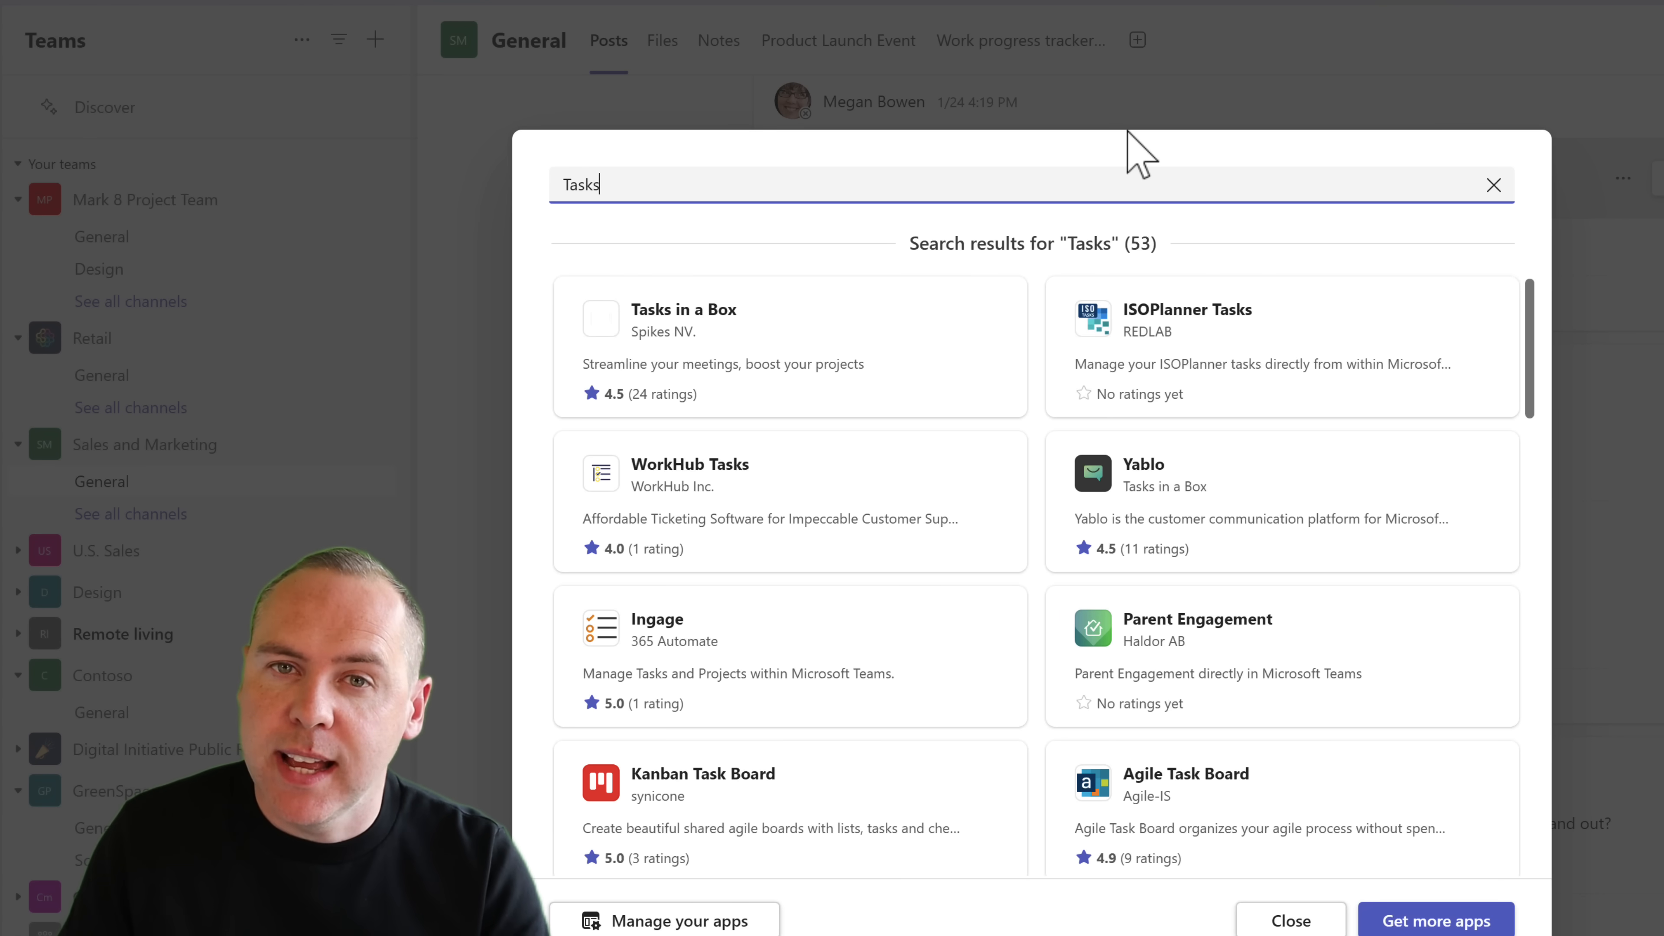
{"action": "mouse_move", "coordinate": [1125, 159]}
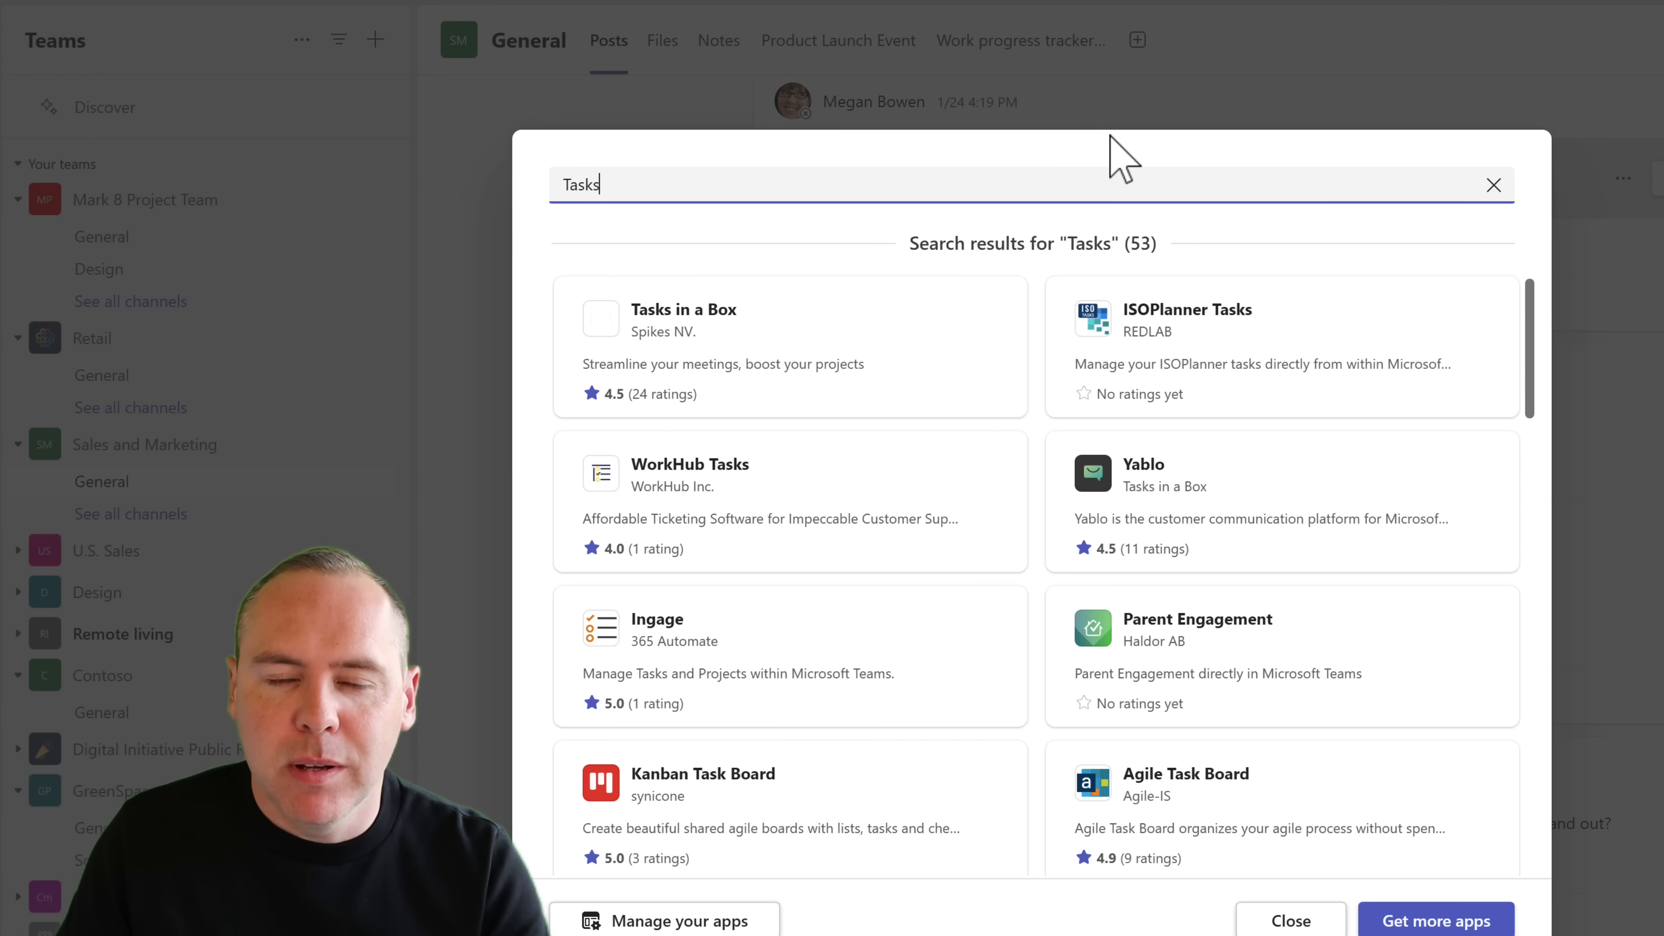
{"action": "mouse_move", "coordinate": [647, 184]}
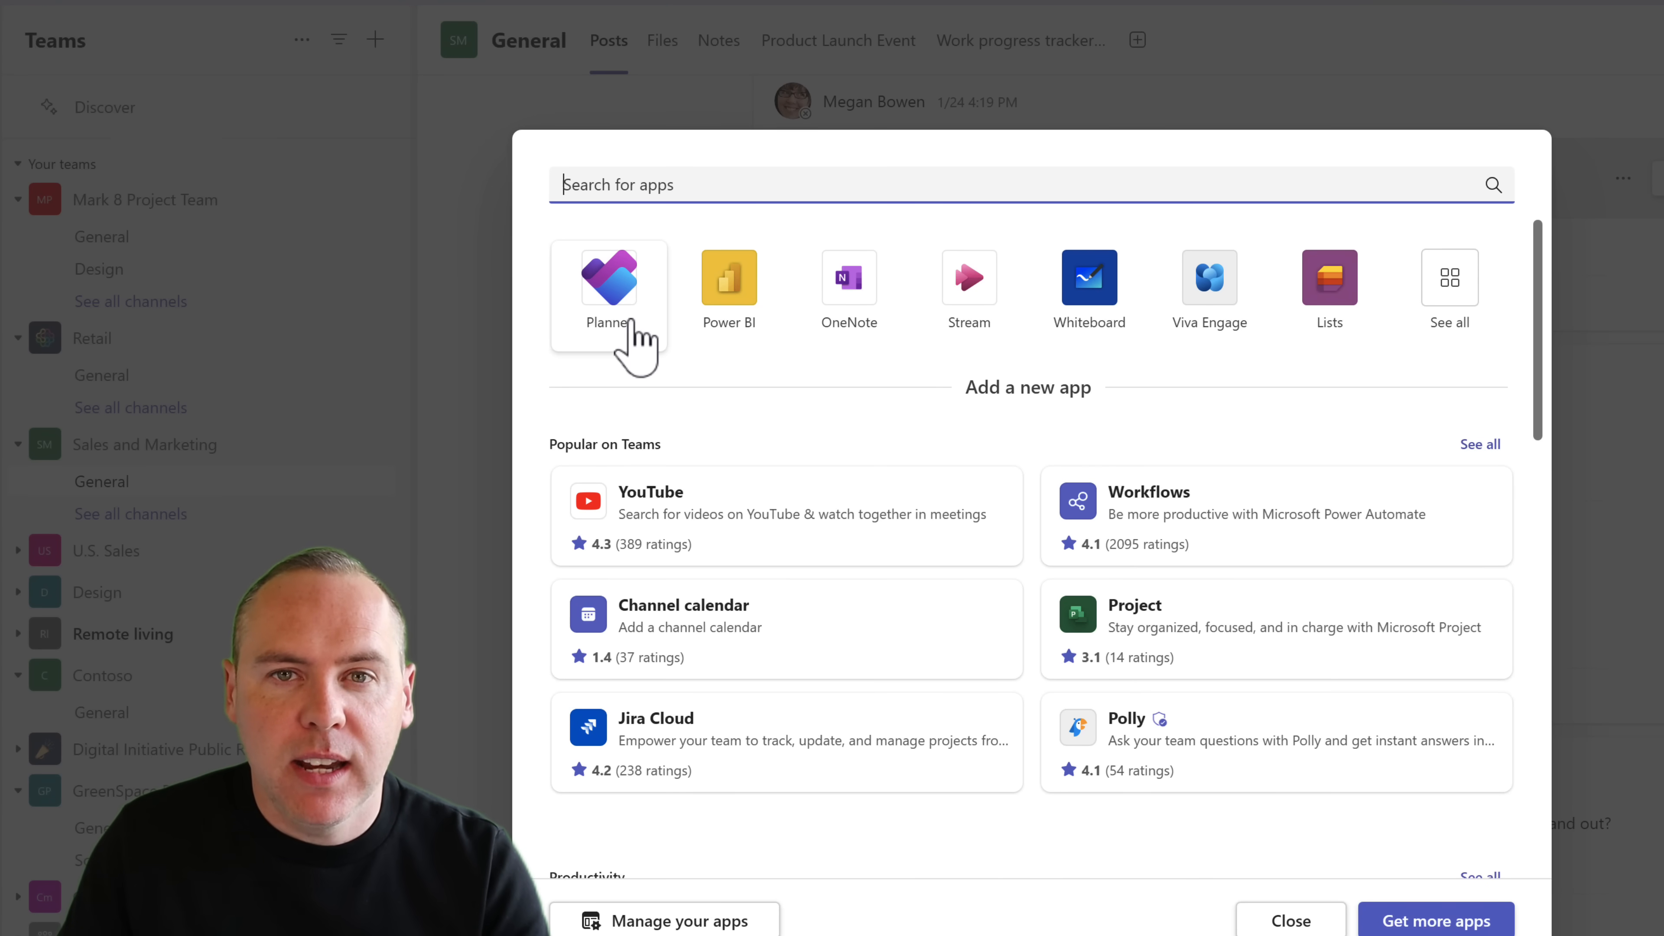
{"action": "left_click", "coordinate": [610, 279]}
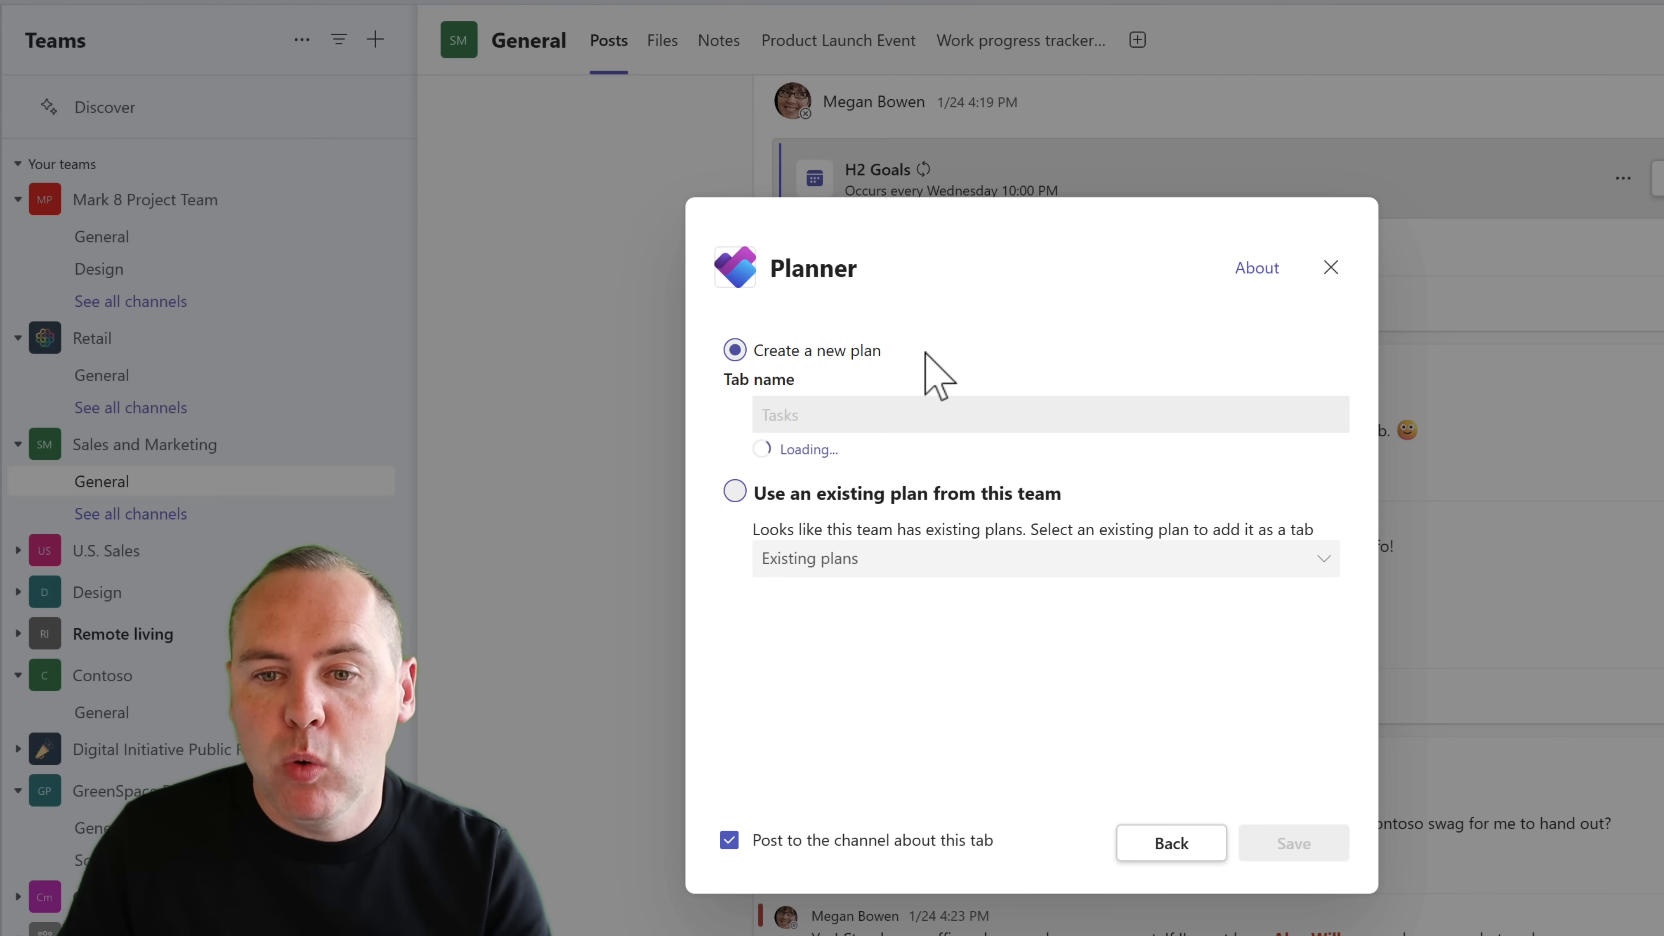
{"action": "mouse_move", "coordinate": [921, 415]}
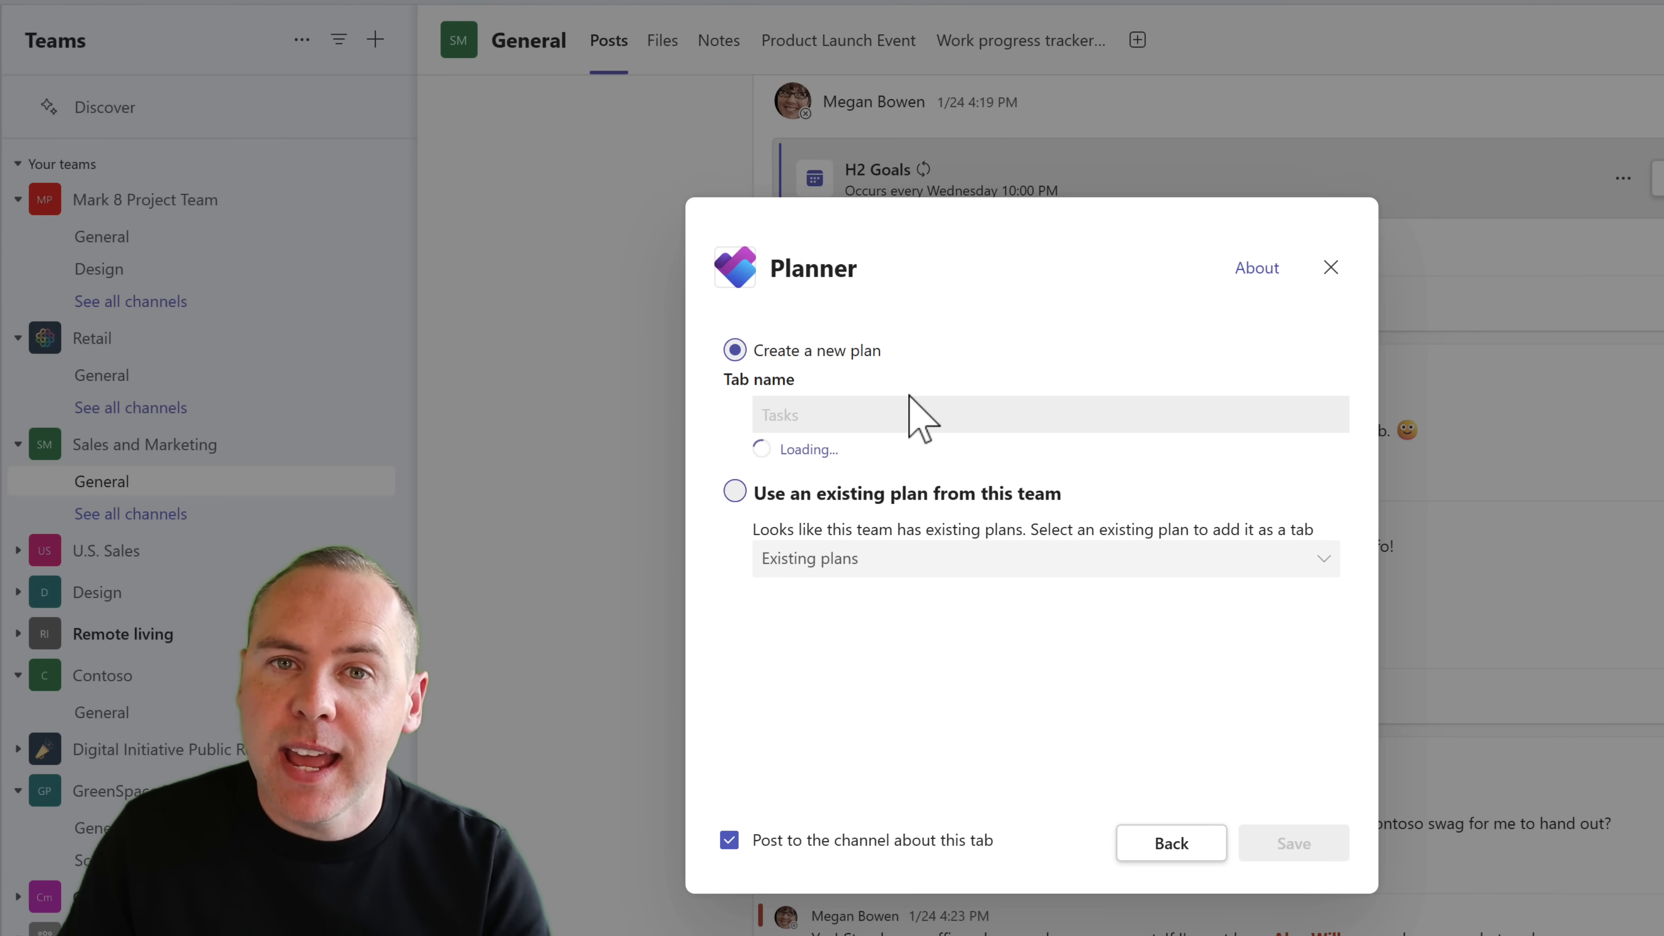
Step: Create a new plan tab named 'Sales and Marketing Plan' with Post to the channel unchecked
{"action": "left_click", "coordinate": [735, 493]}
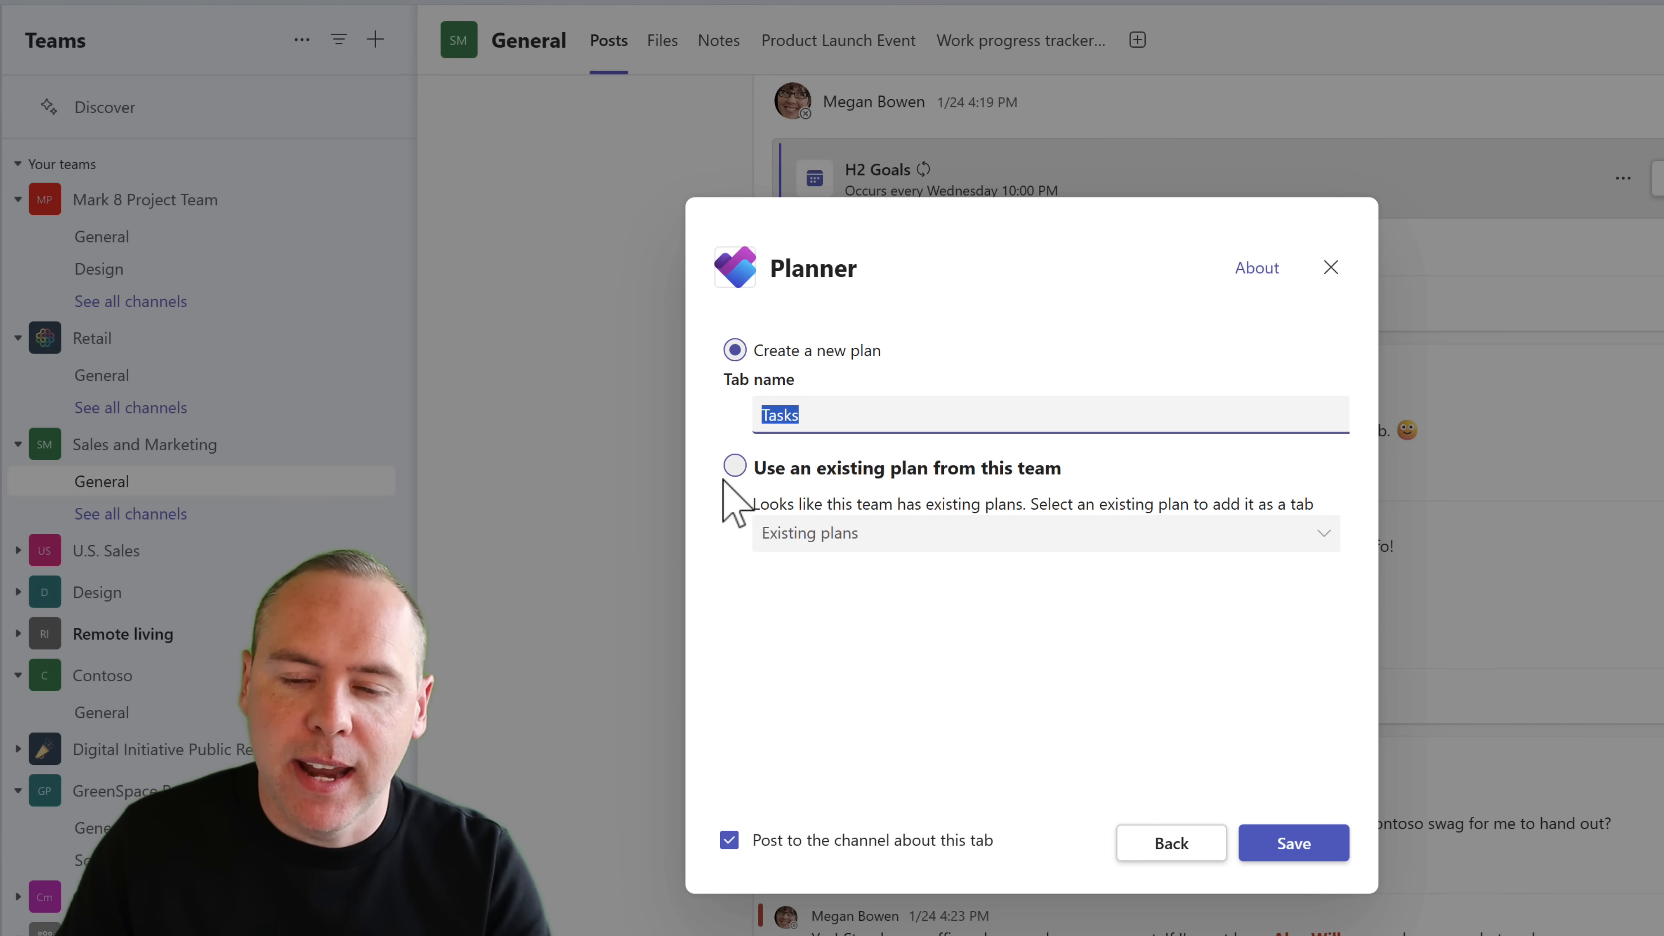
{"action": "type", "text": "Sales and Marketing Plan"}
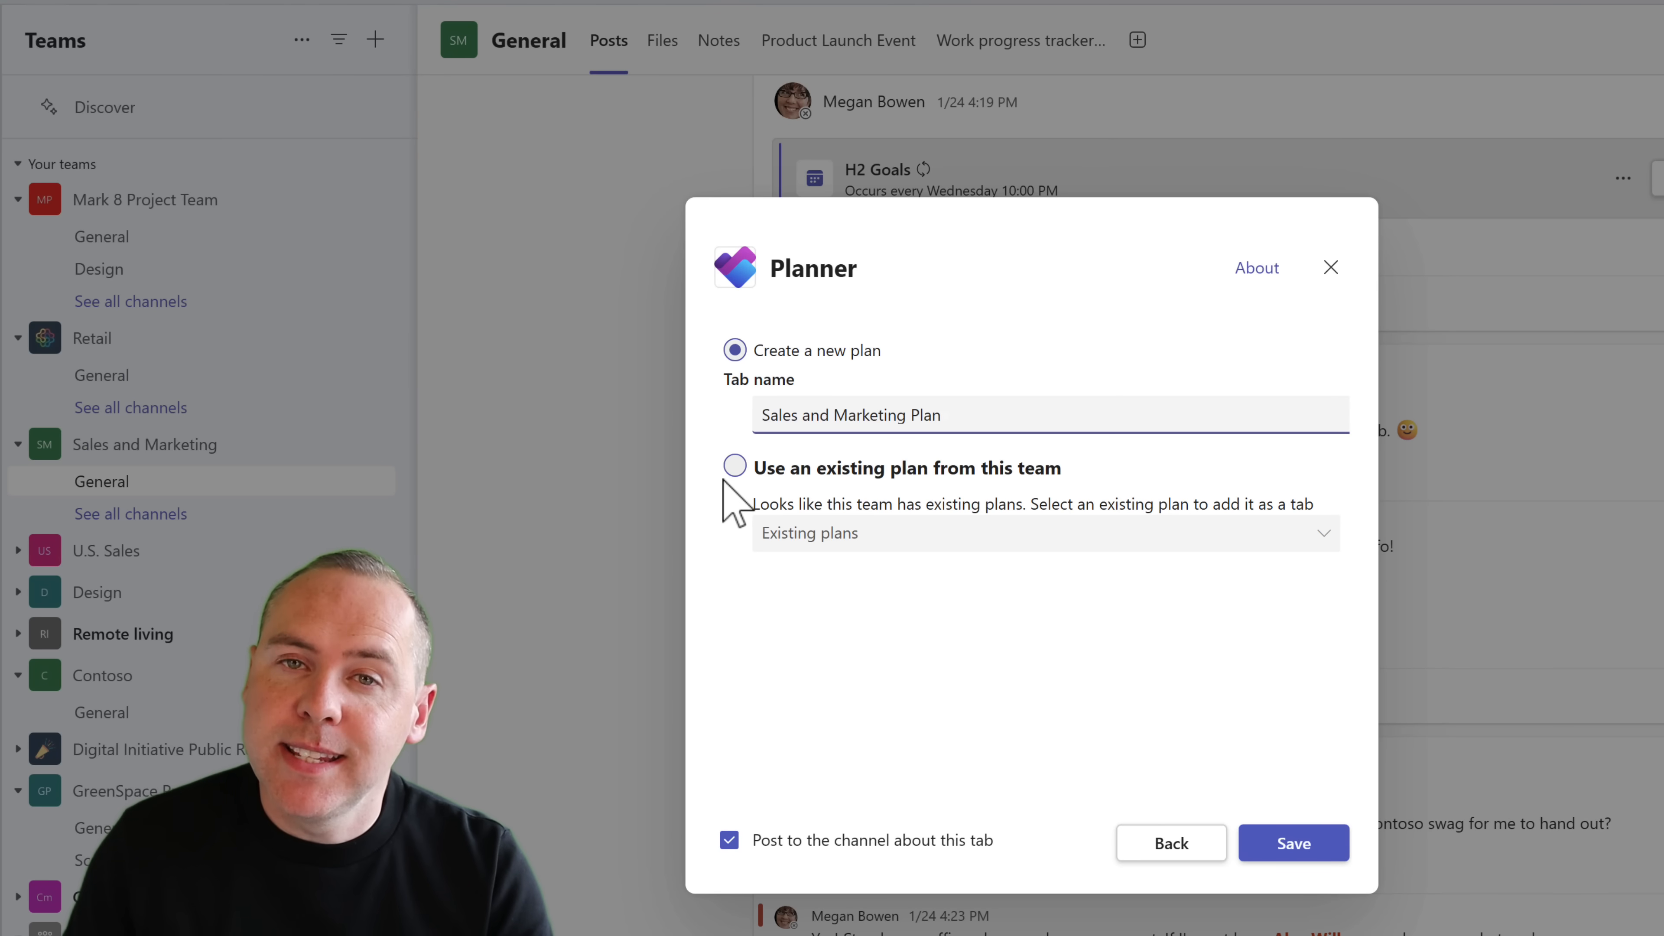
{"action": "left_click", "coordinate": [729, 840]}
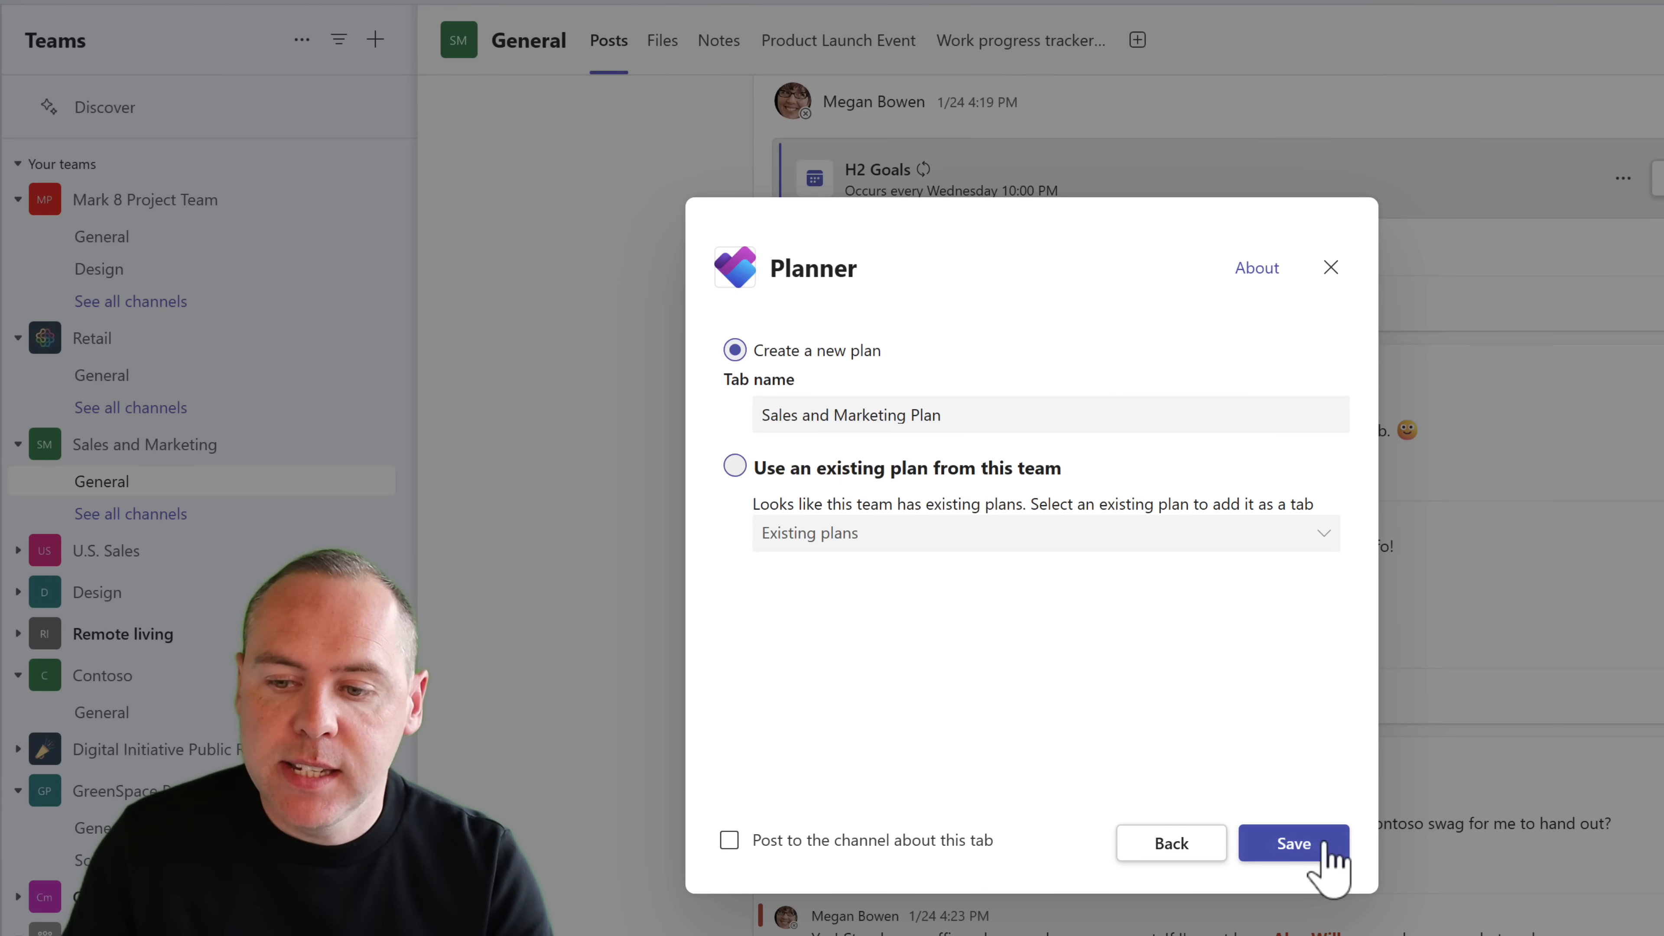
{"action": "left_click", "coordinate": [1292, 842]}
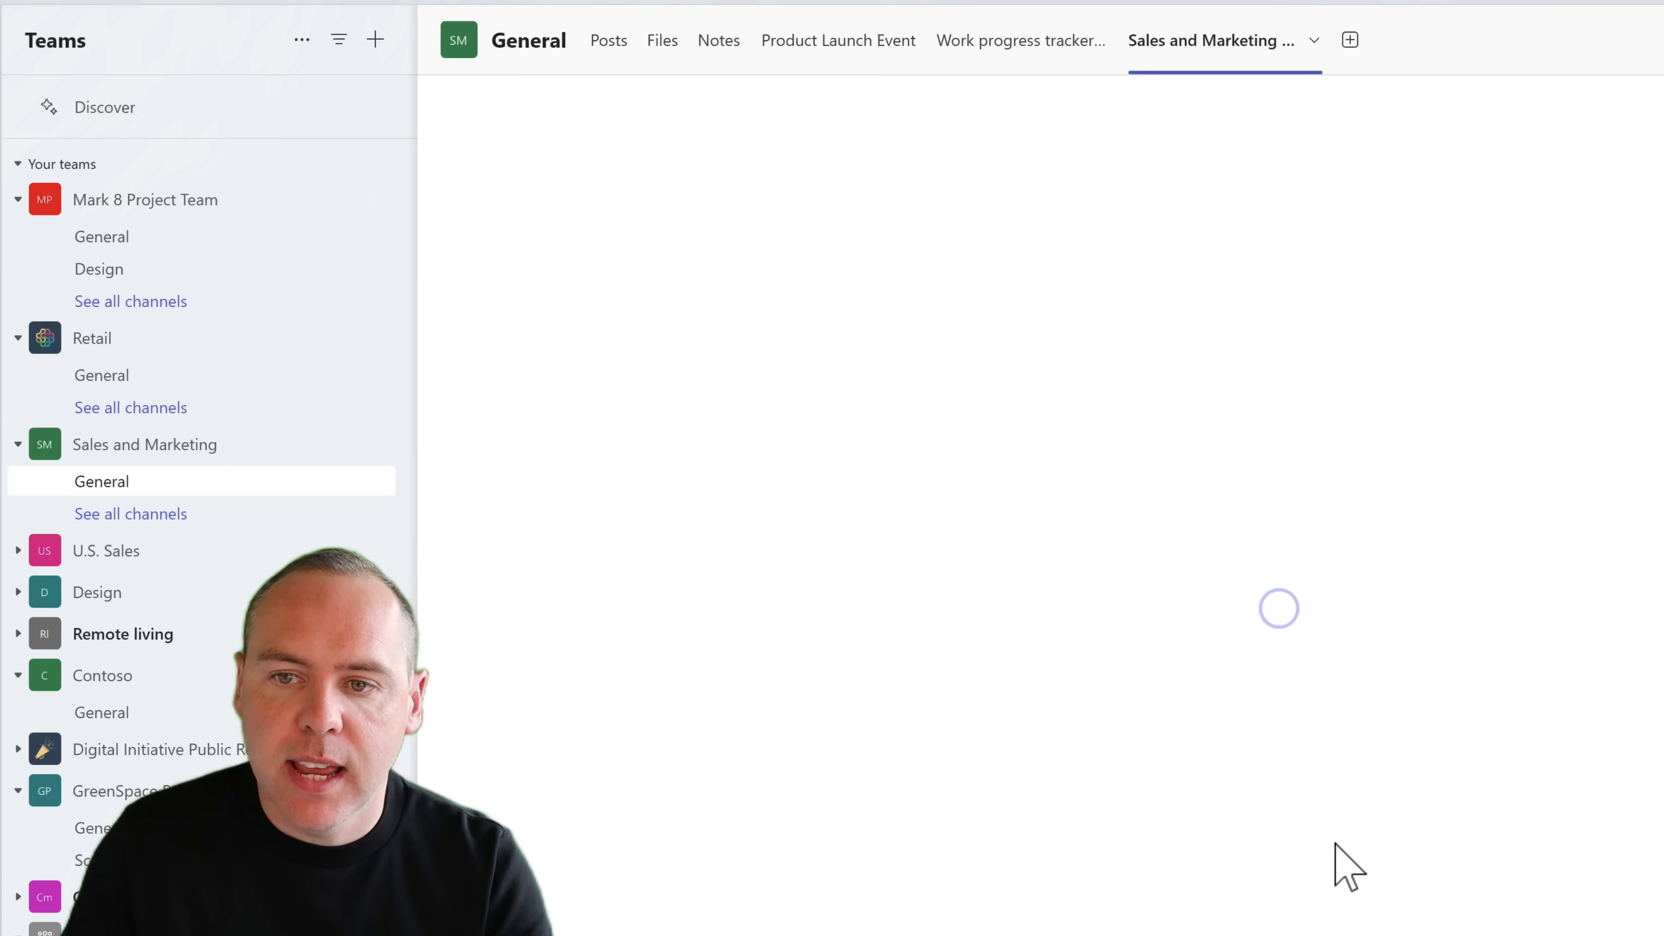
{"action": "mouse_move", "coordinate": [1205, 700]}
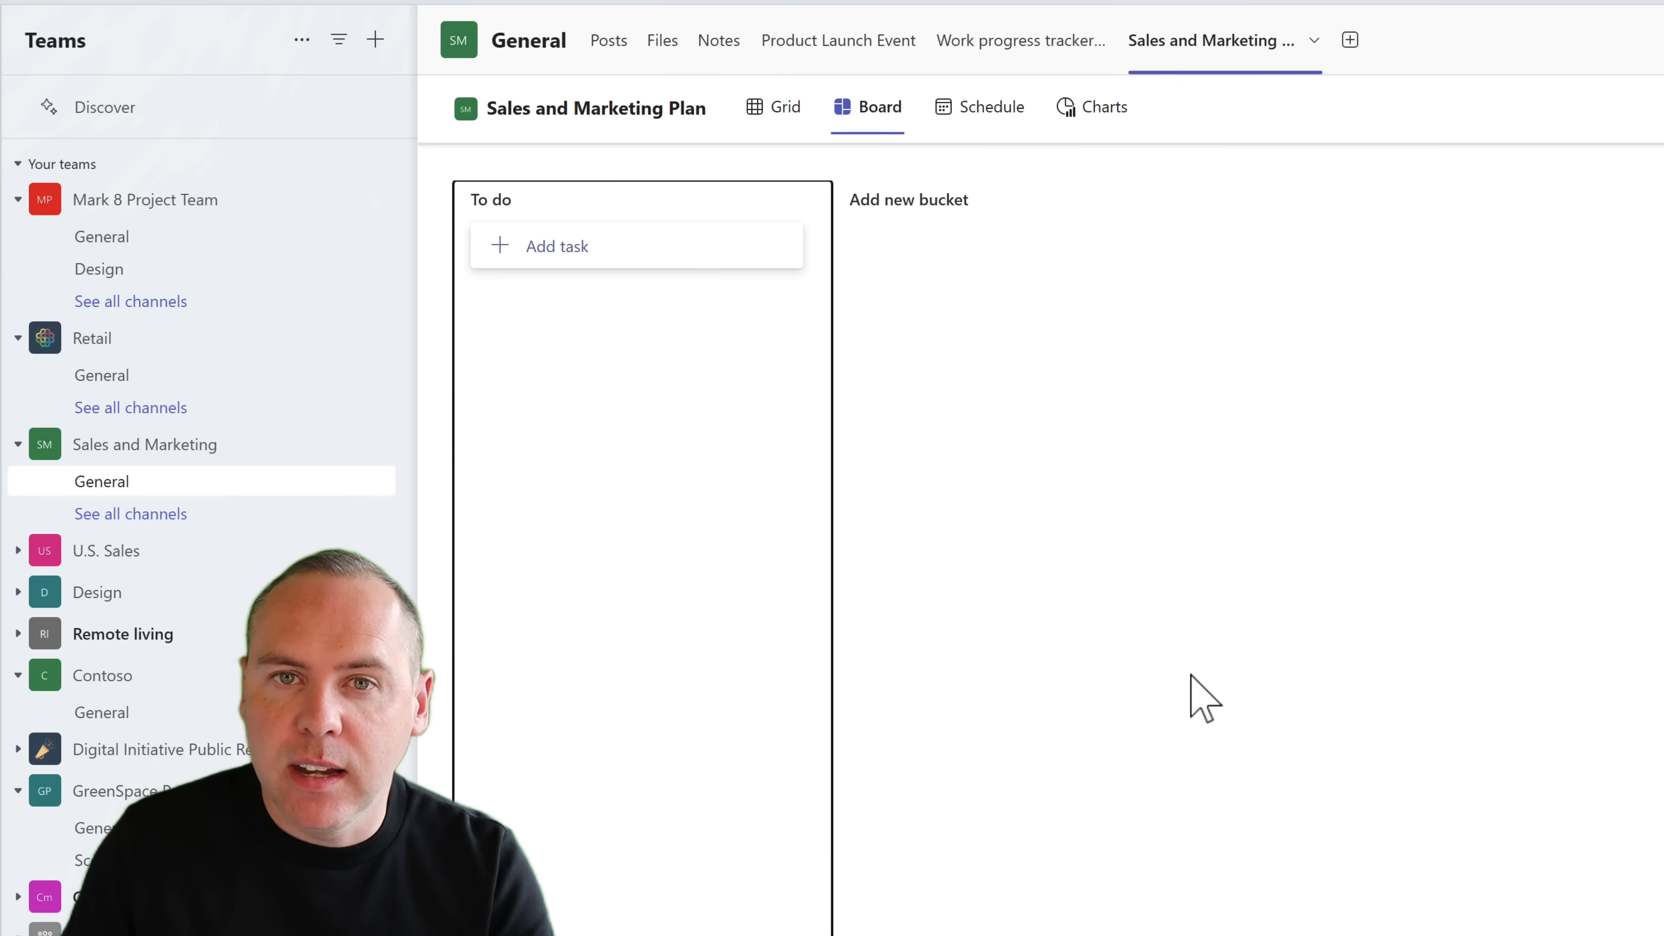
{"action": "left_click", "coordinate": [557, 246]}
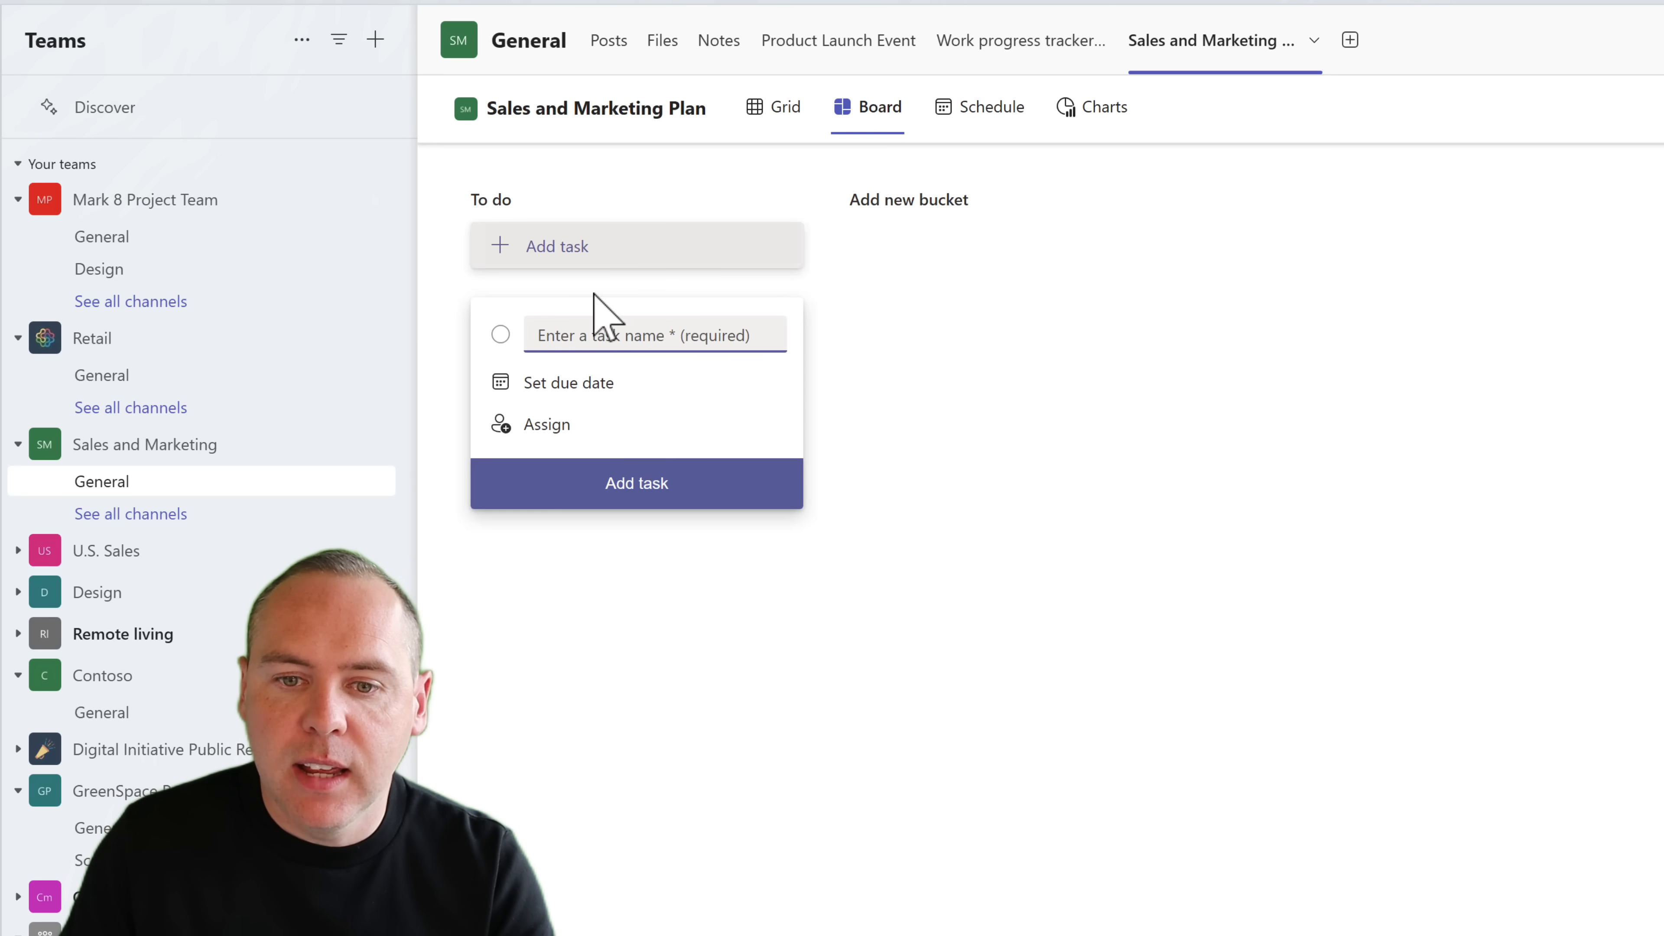
{"action": "left_click", "coordinate": [545, 424]}
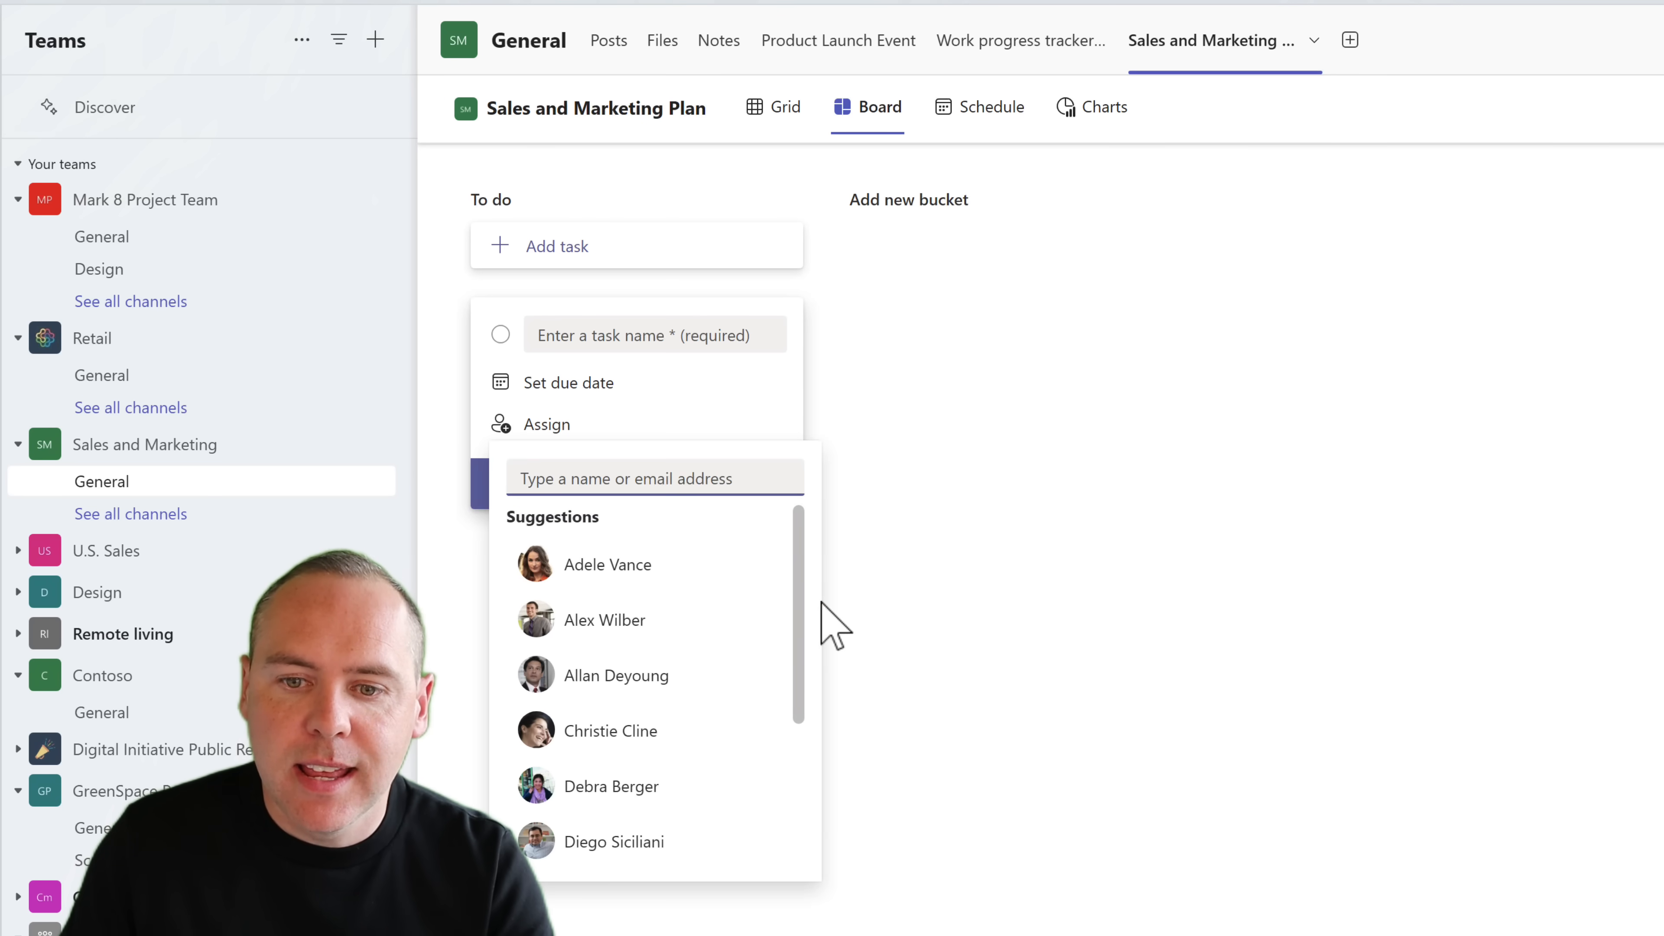
{"action": "scroll", "scroll_direction": "down", "scroll_amount": 3}
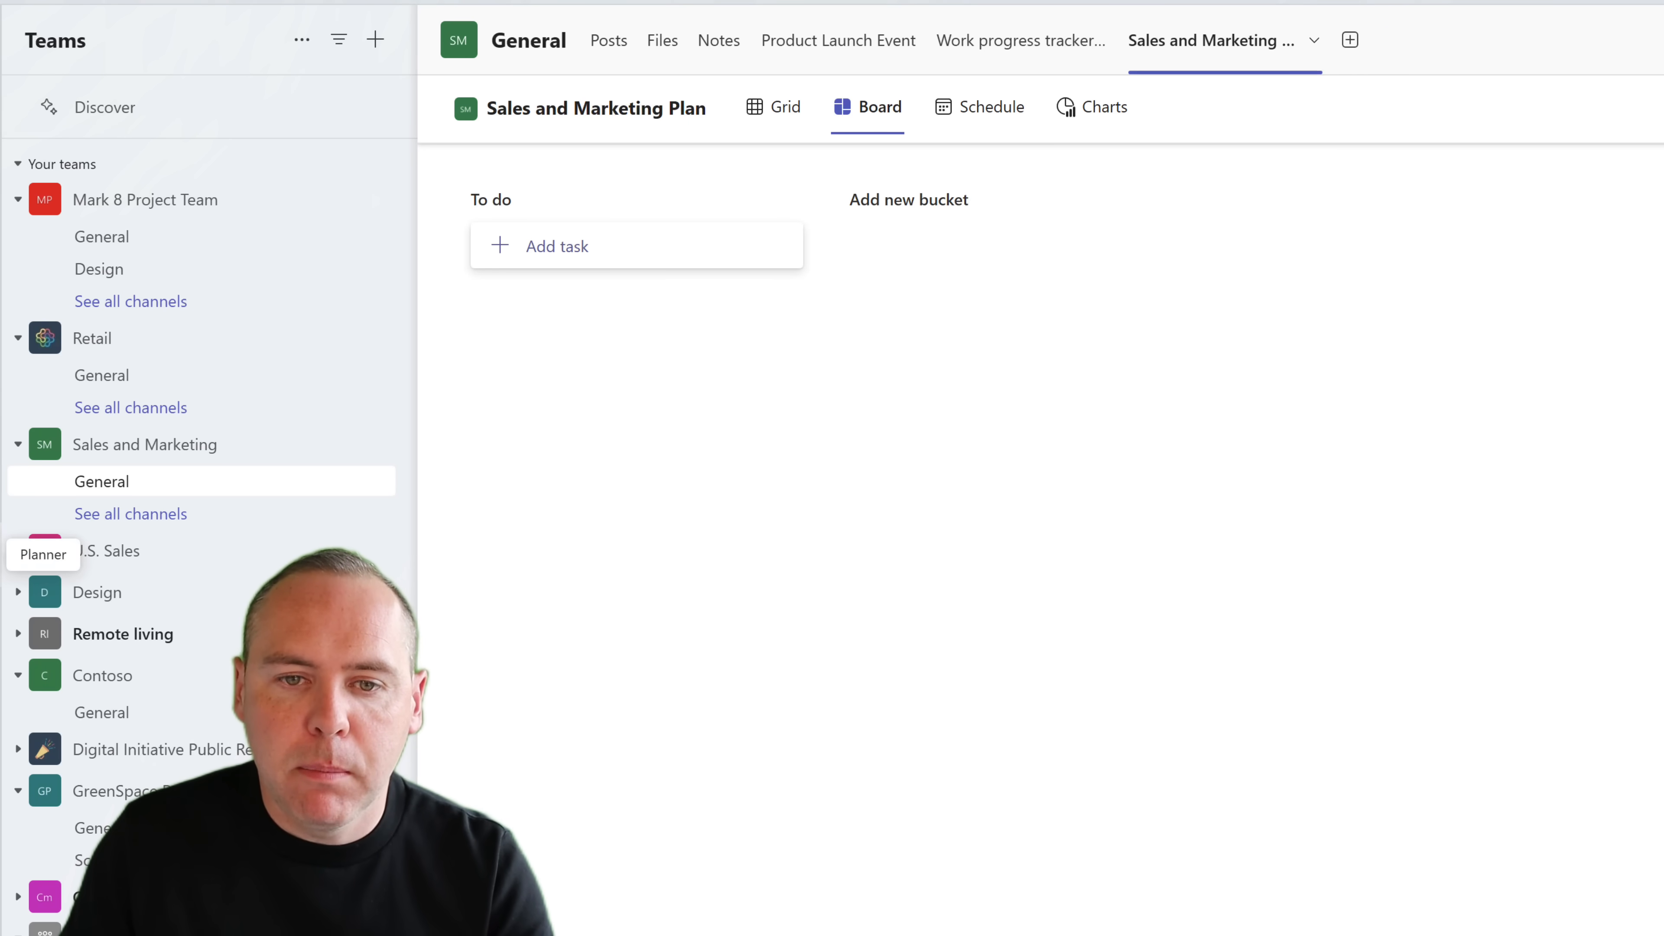
Step: From Planner's My Plans list, open the new Sales and Marketing Plan
{"action": "left_click", "coordinate": [42, 554]}
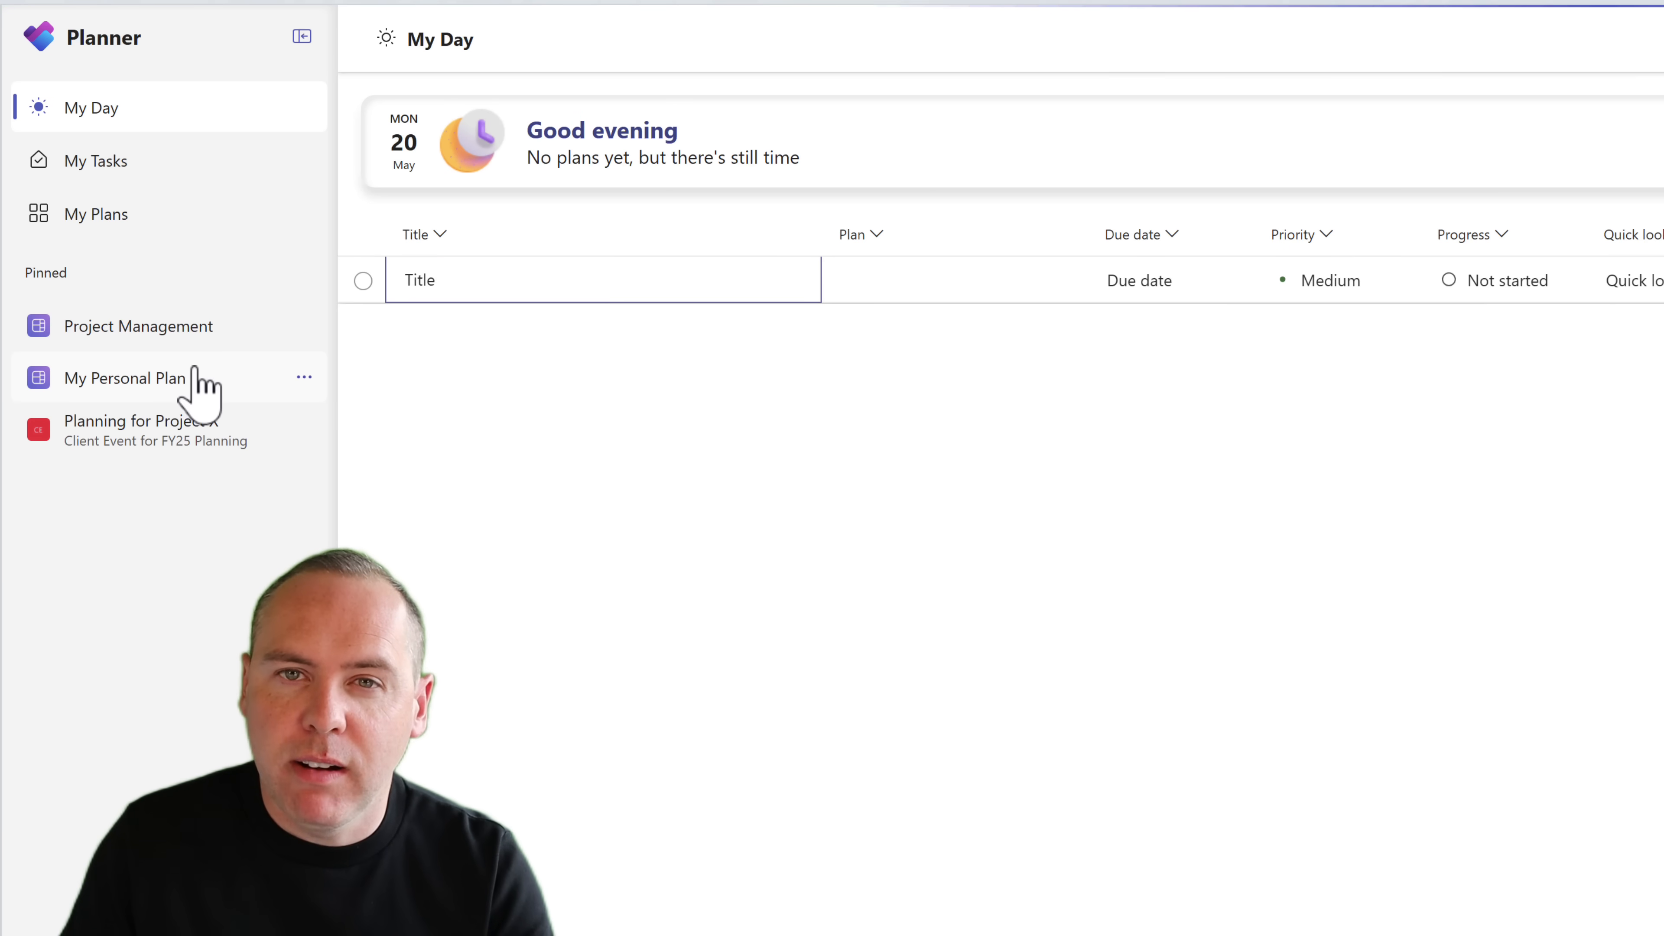
{"action": "left_click", "coordinate": [94, 213]}
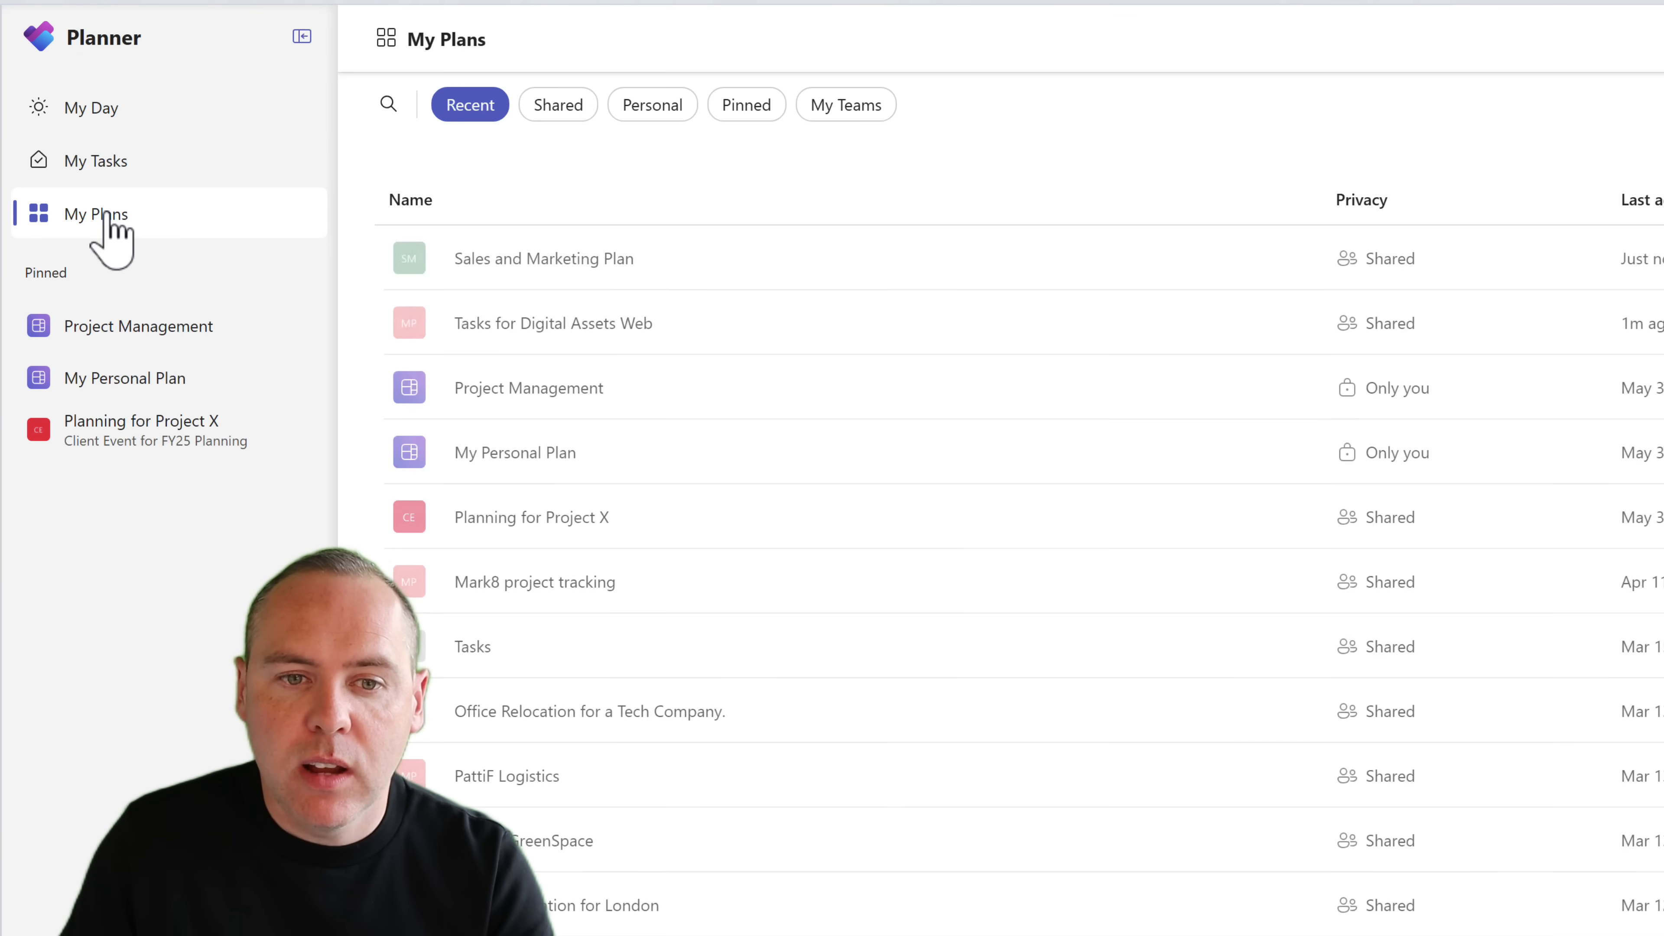
{"action": "mouse_move", "coordinate": [531, 287]}
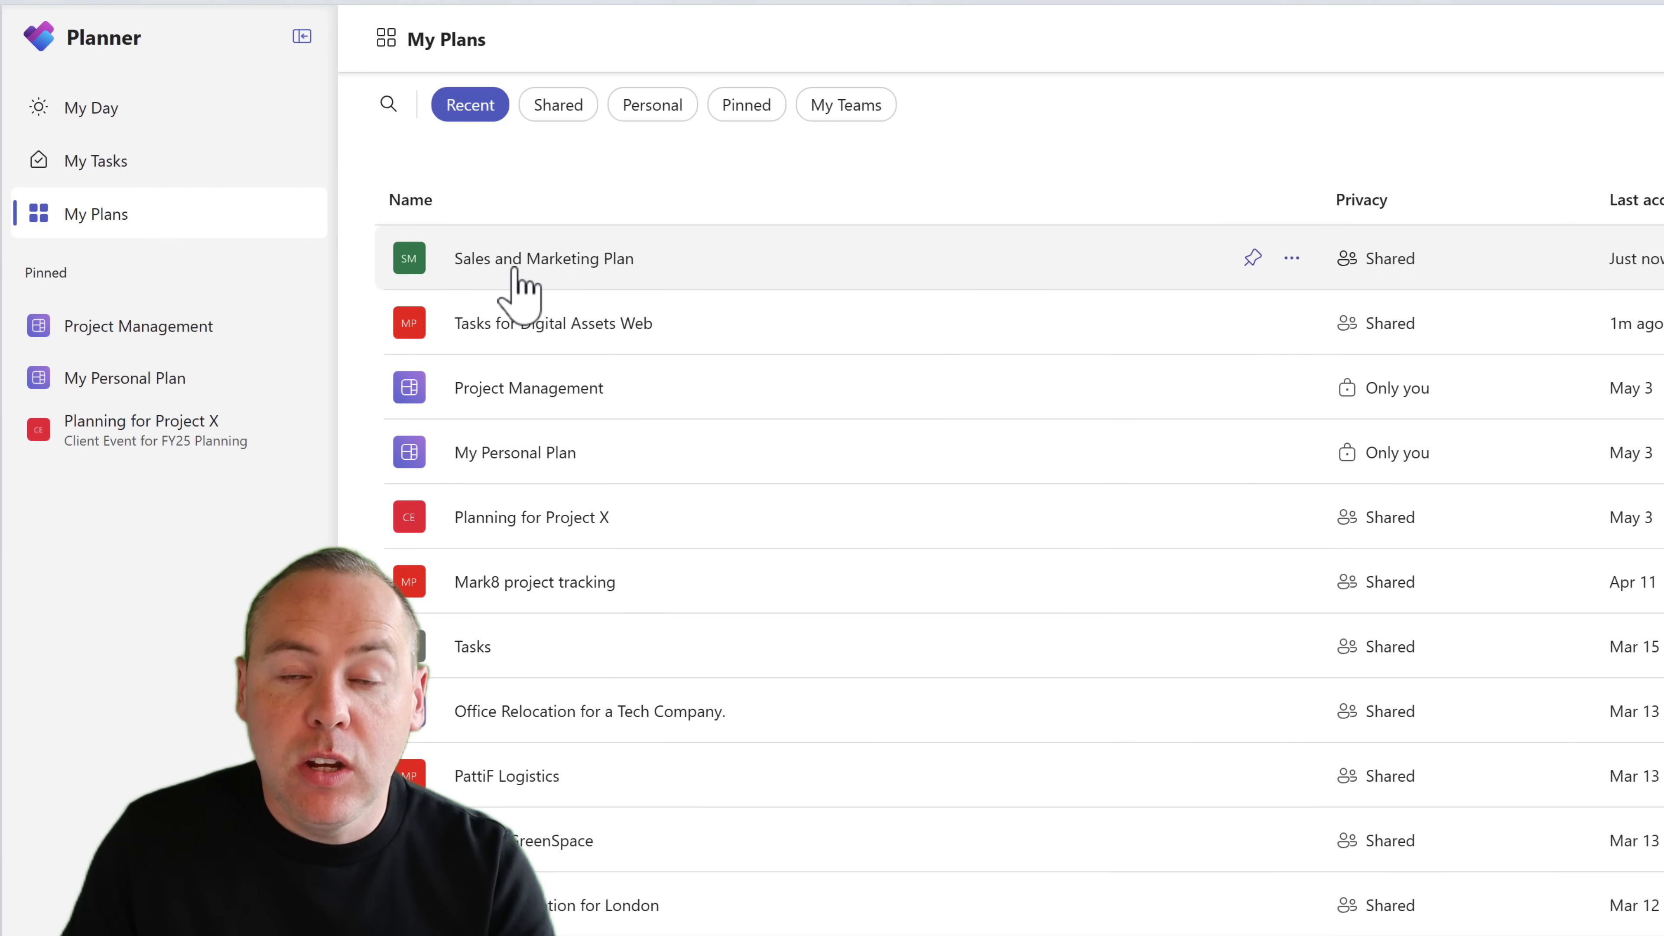
{"action": "left_click", "coordinate": [544, 258]}
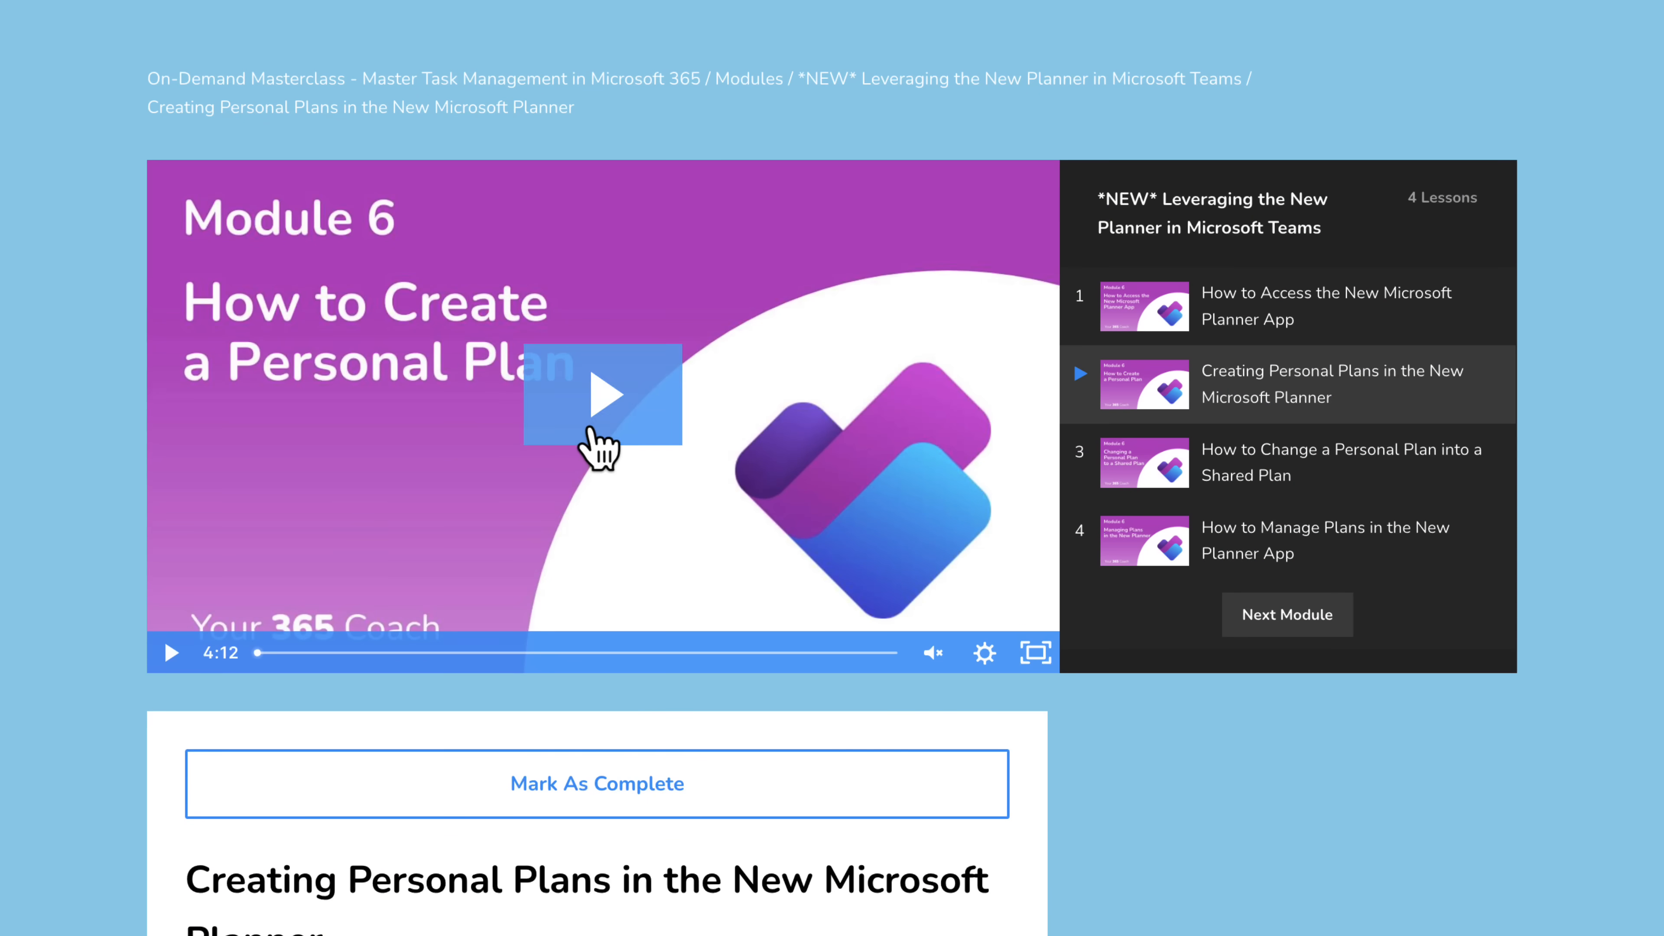
Step: Play the Module 6 lesson video on creating personal plans in the new Planner
{"action": "left_click", "coordinate": [603, 393]}
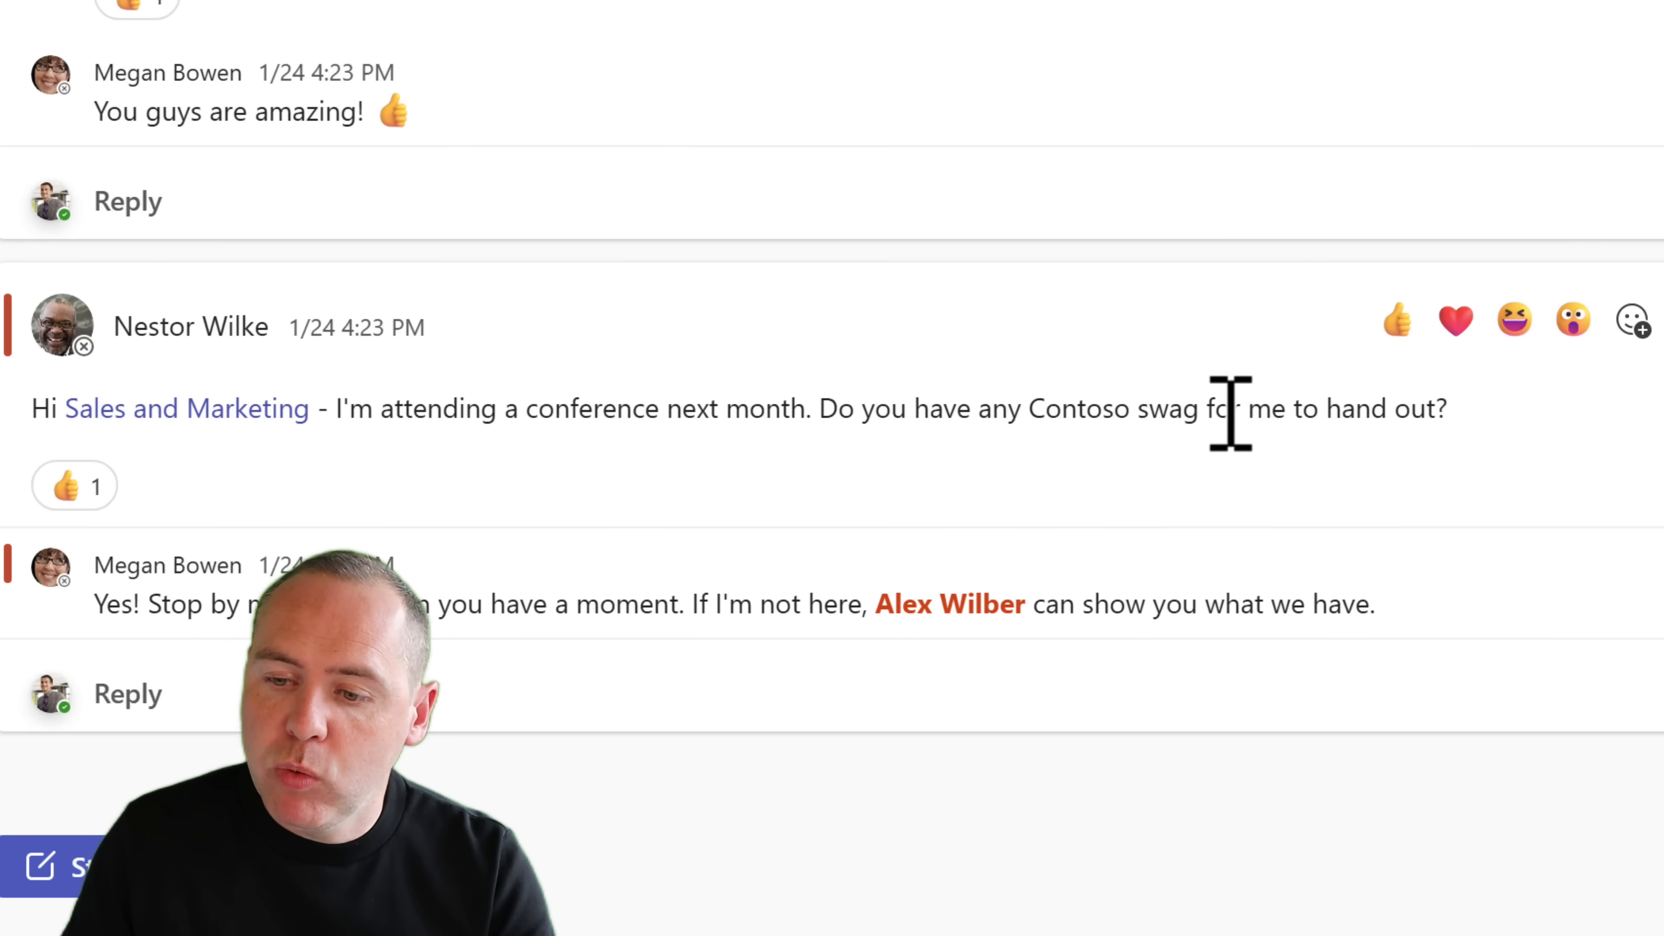
{"action": "mouse_move", "coordinate": [1300, 558]}
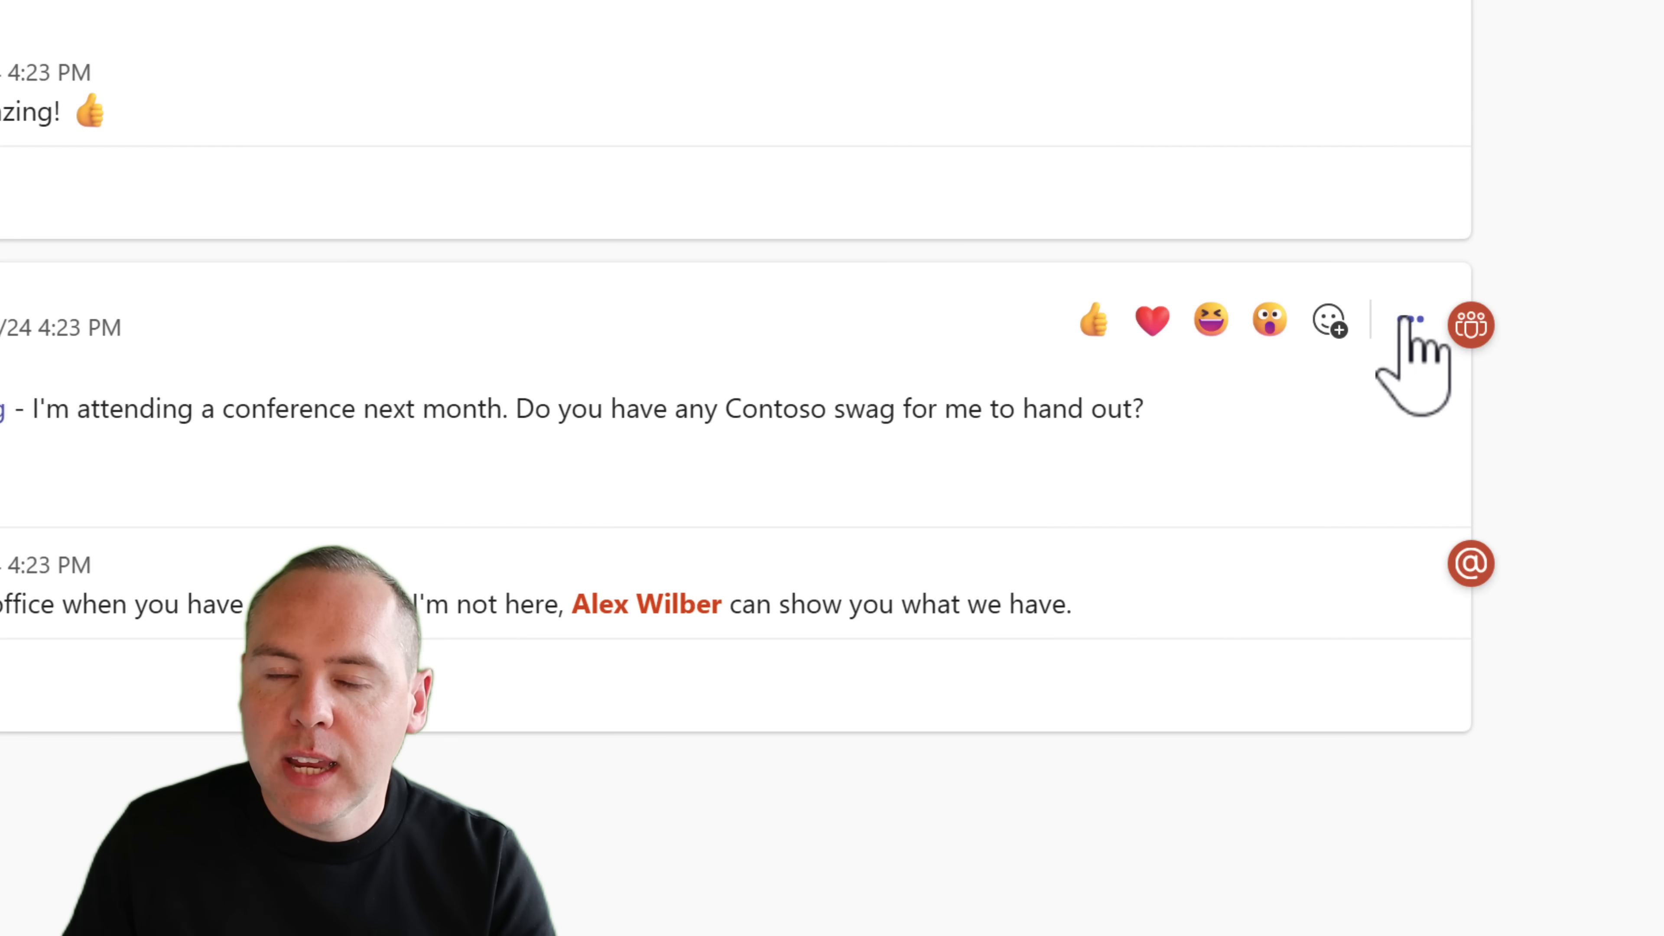
Step: Choose Create task from the Contoso swag request post's More options menu
{"action": "left_click", "coordinate": [1409, 325]}
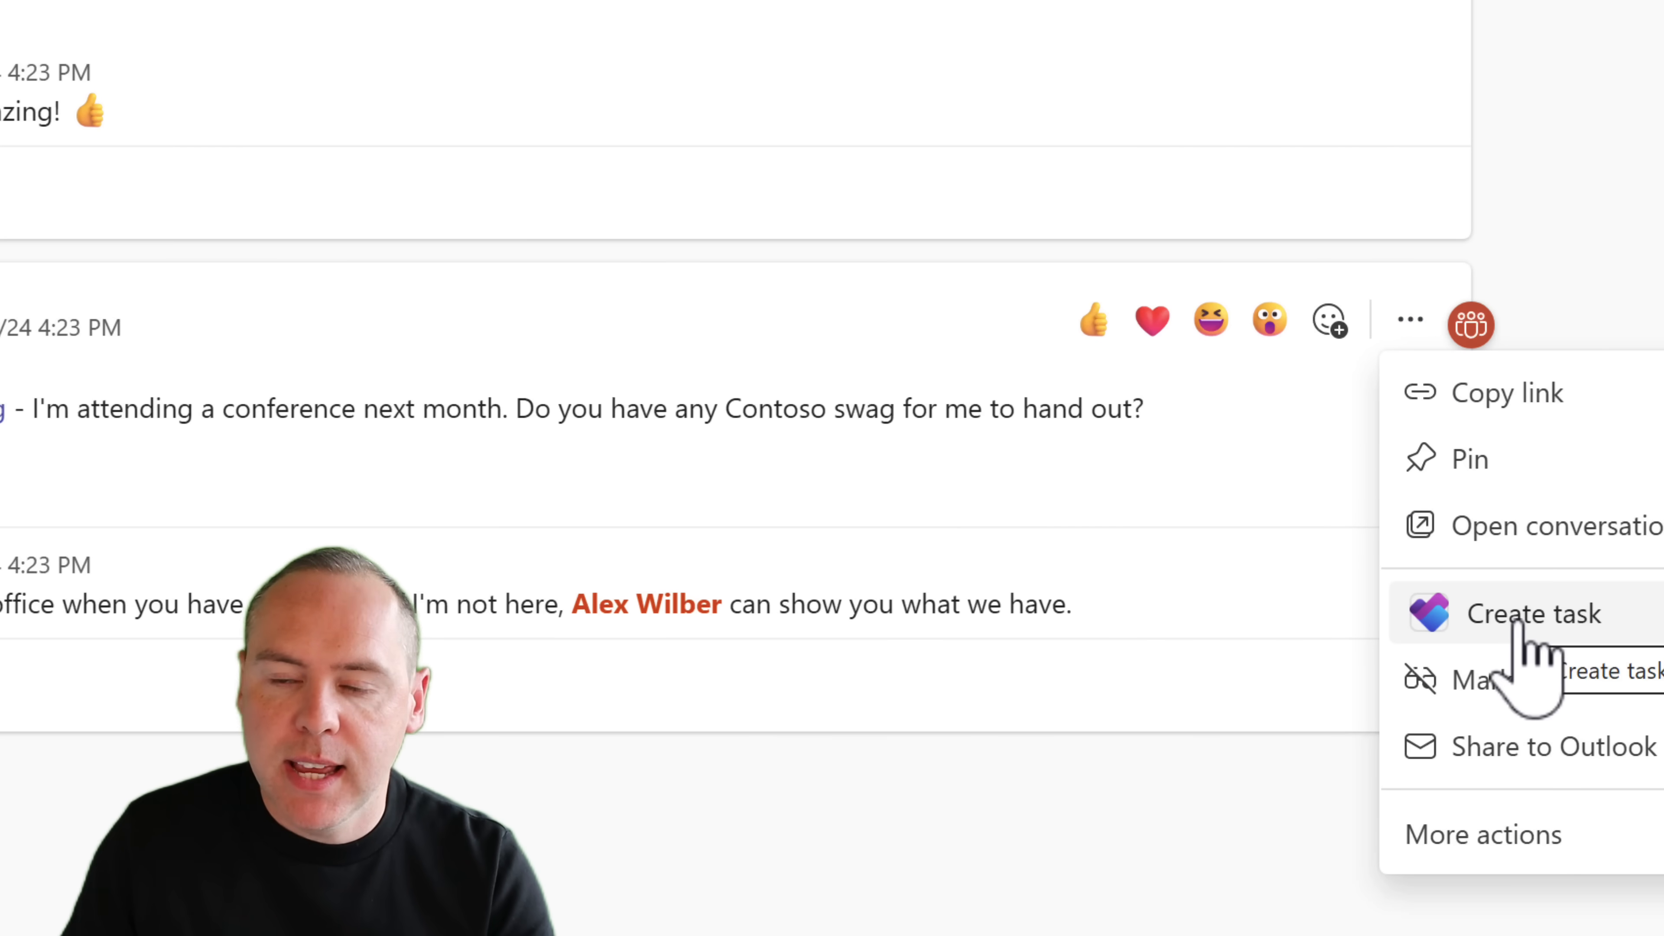
{"action": "left_click", "coordinate": [1532, 614]}
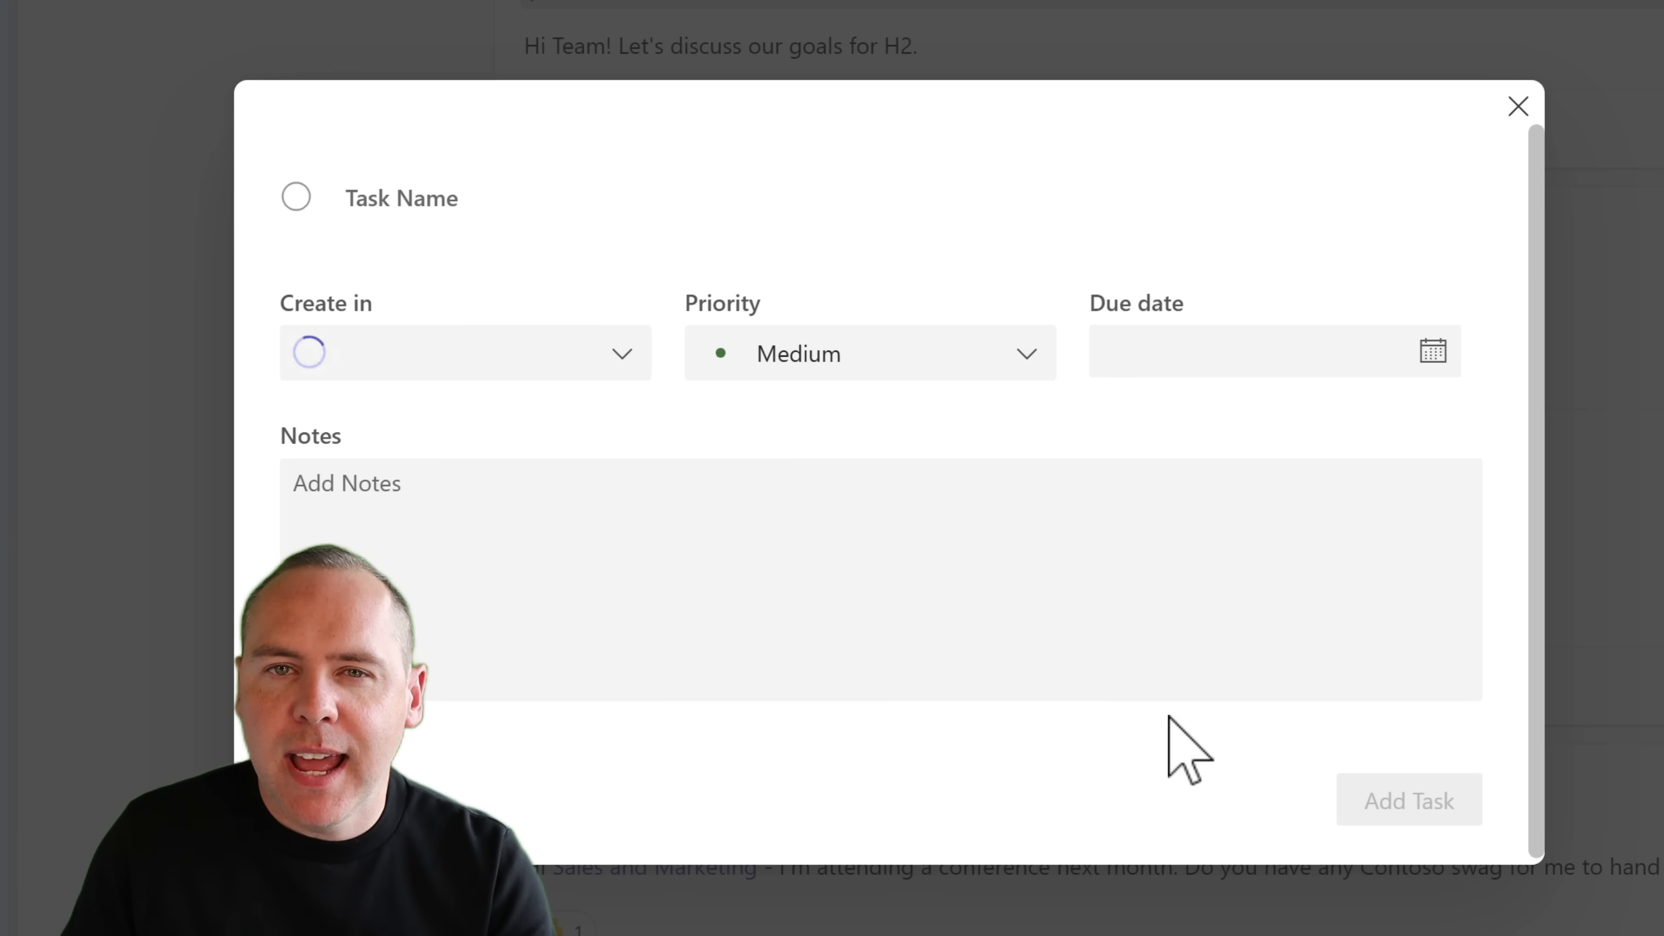
{"action": "mouse_move", "coordinate": [1082, 765]}
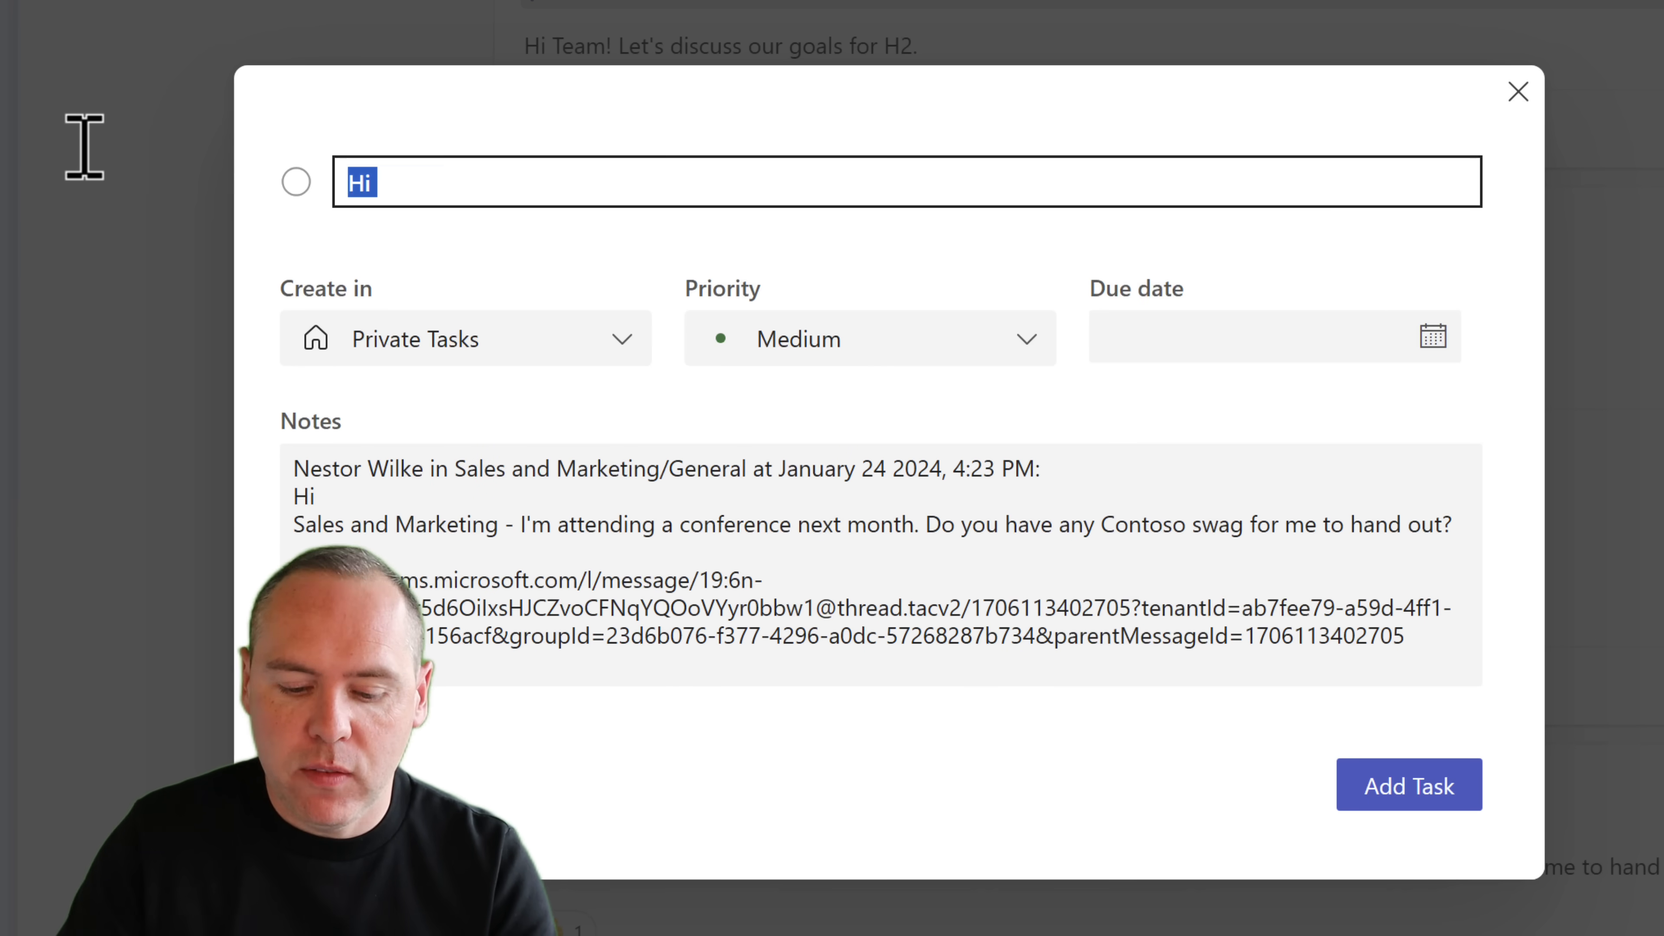
Step: Name the new task 'Swag for Conference' and scroll the Create in plan list
{"action": "type", "text": "Swag for"}
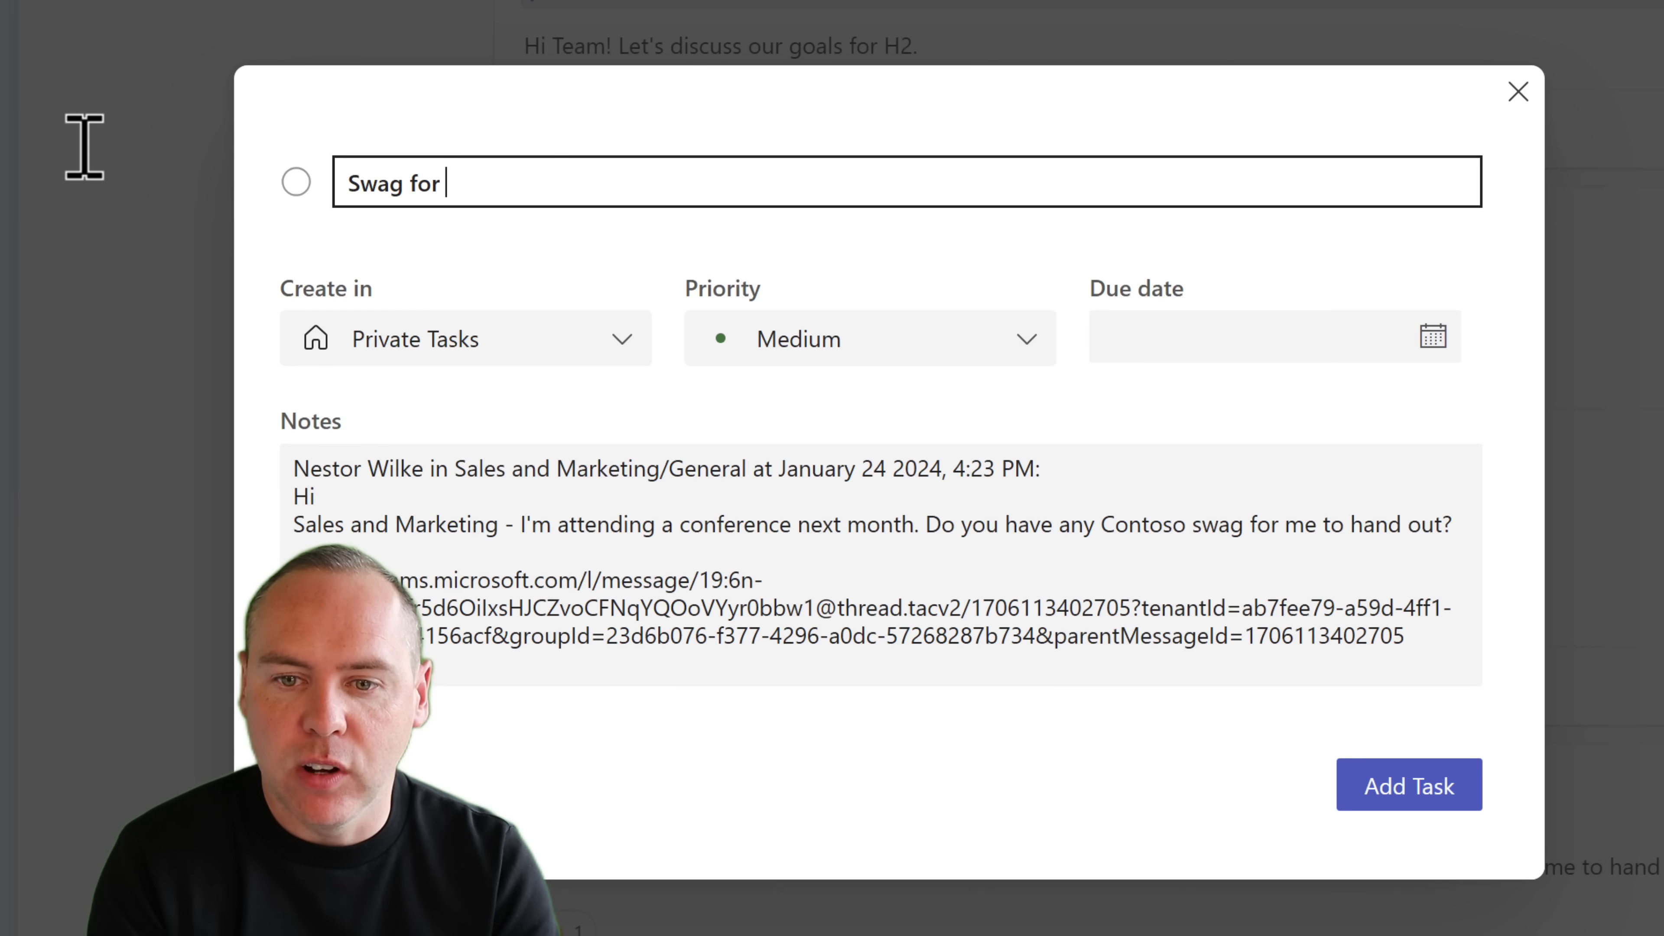
{"action": "type", "text": "Confer"}
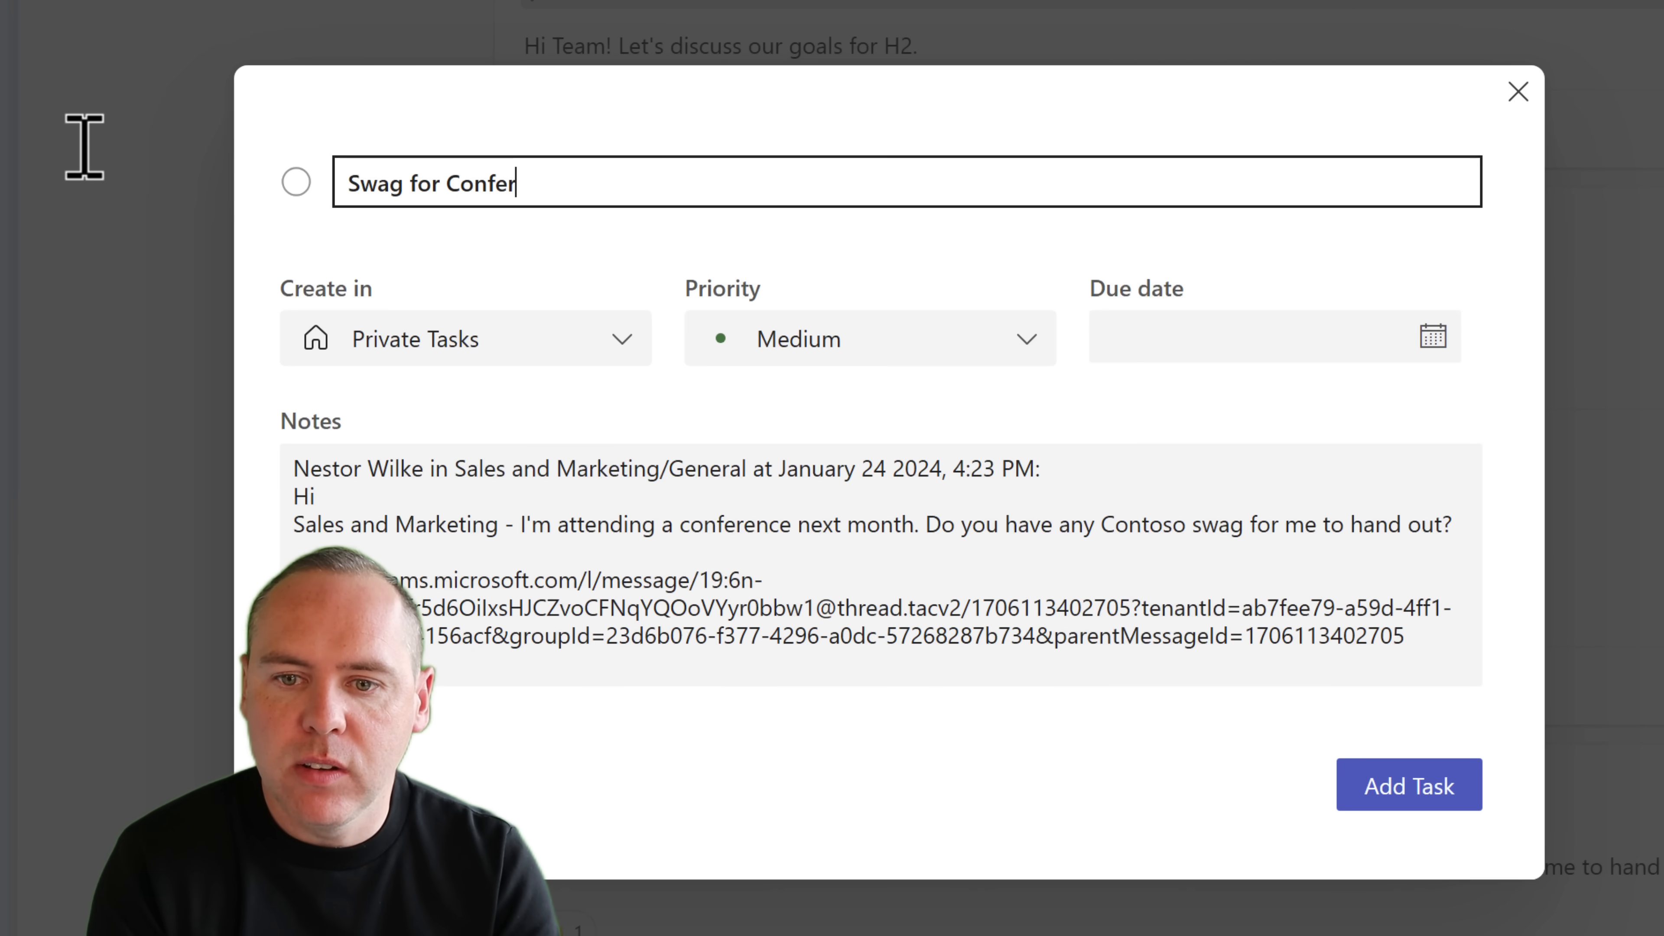
{"action": "type", "text": "ence"}
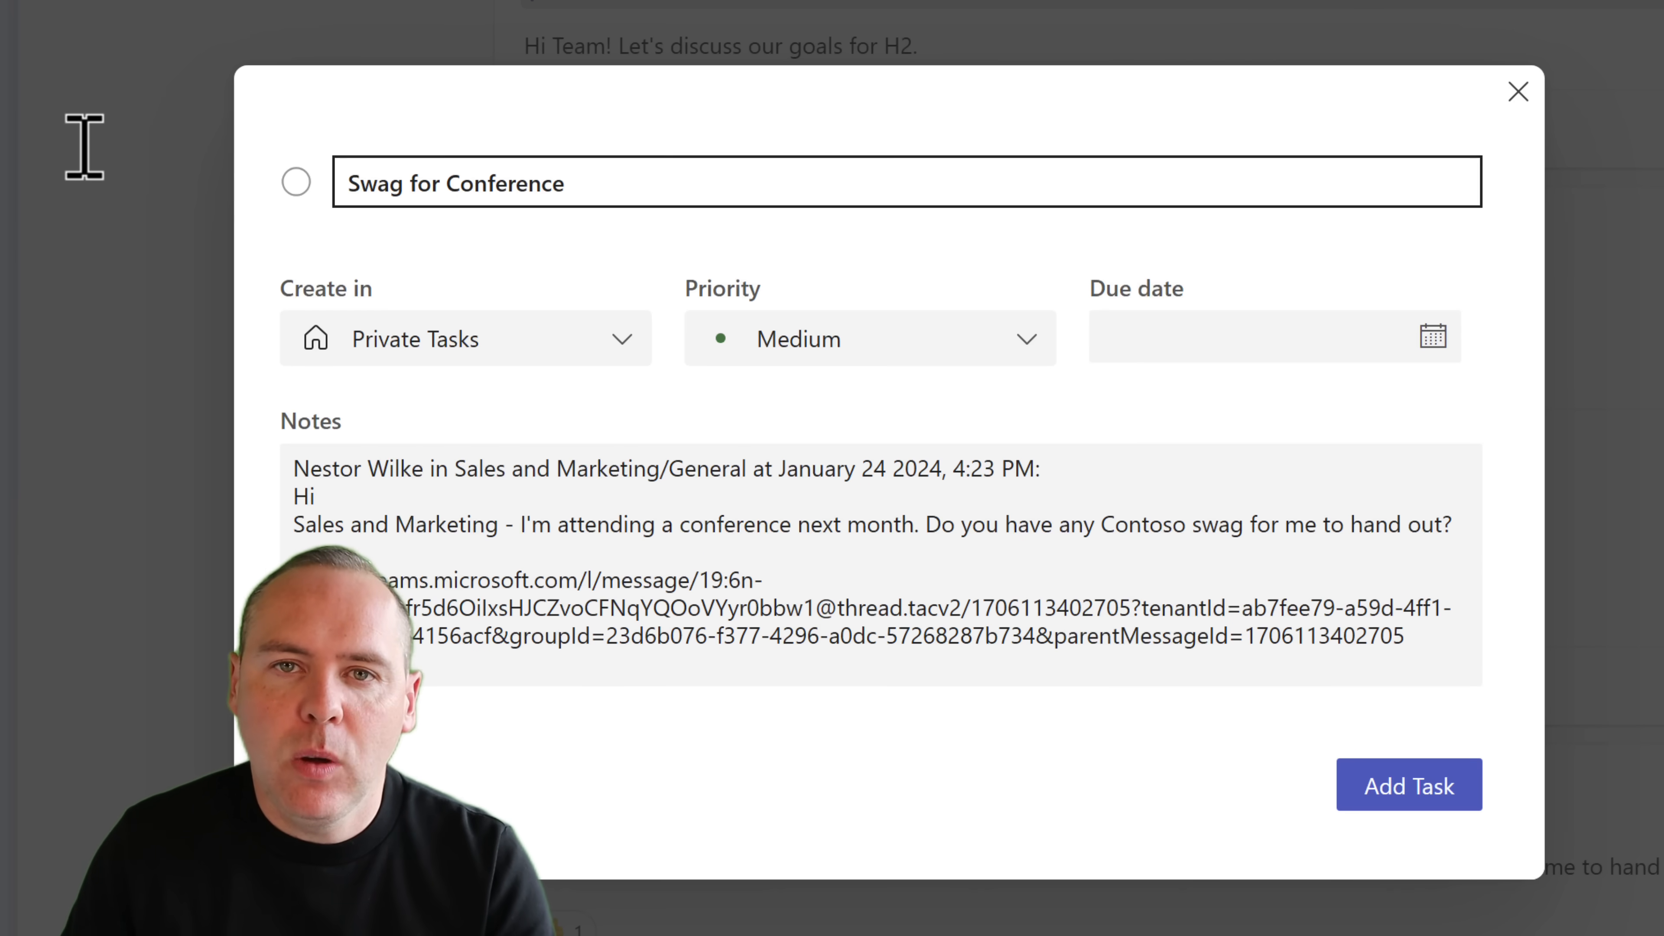
{"action": "mouse_move", "coordinate": [624, 365]}
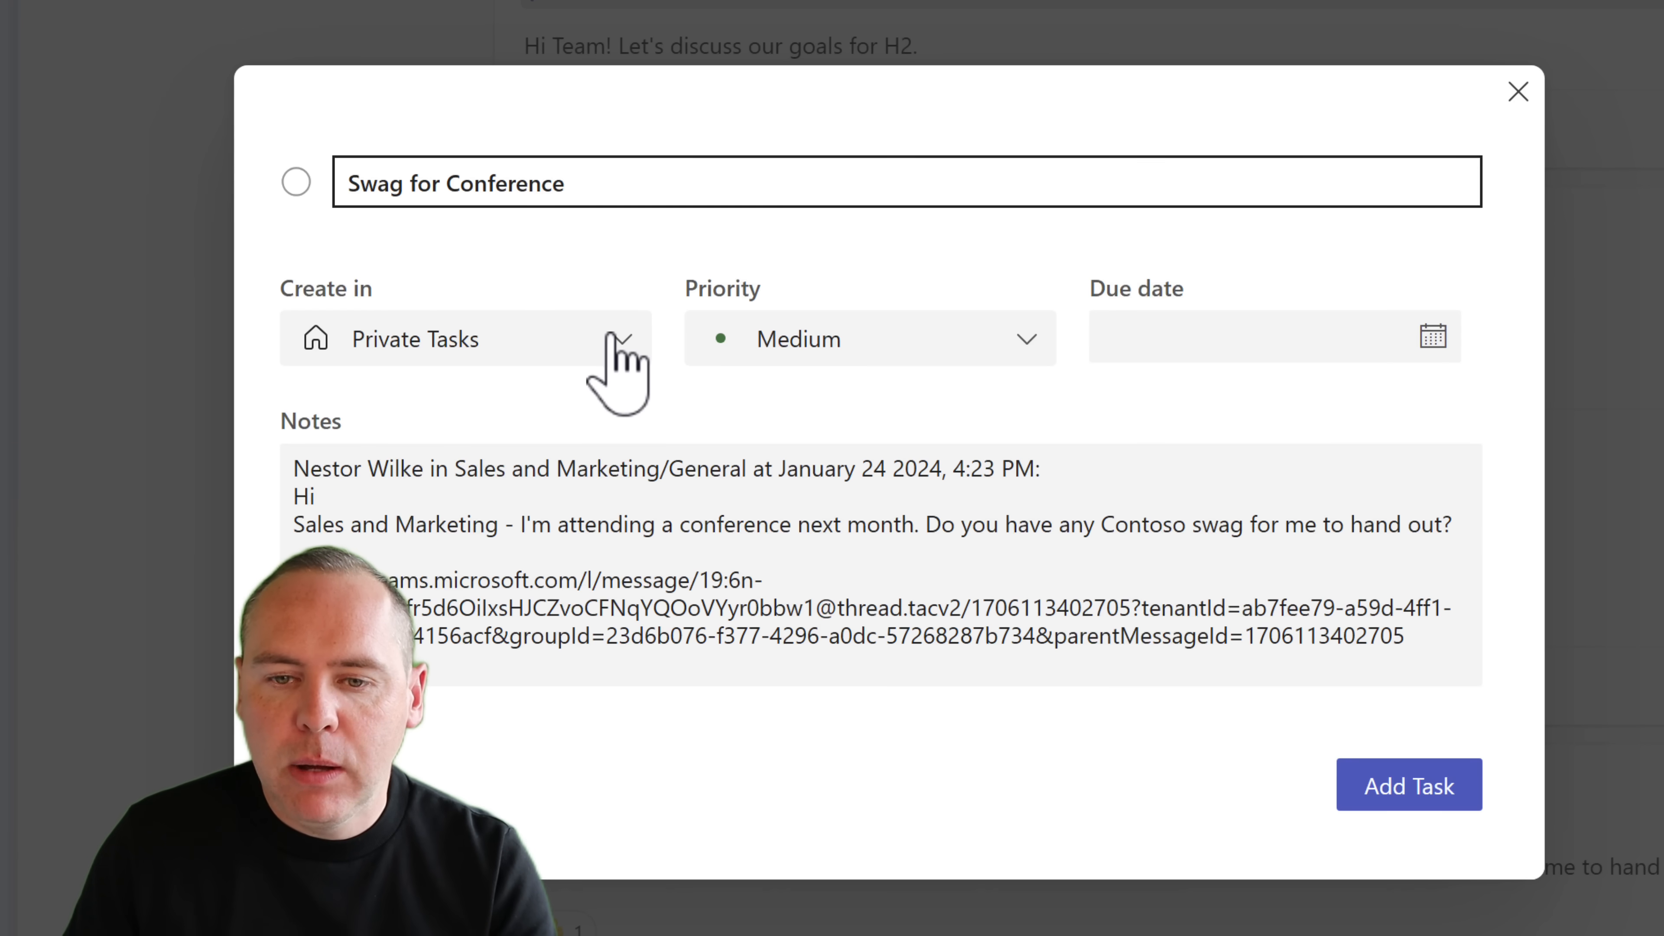
{"action": "mouse_move", "coordinate": [621, 350]}
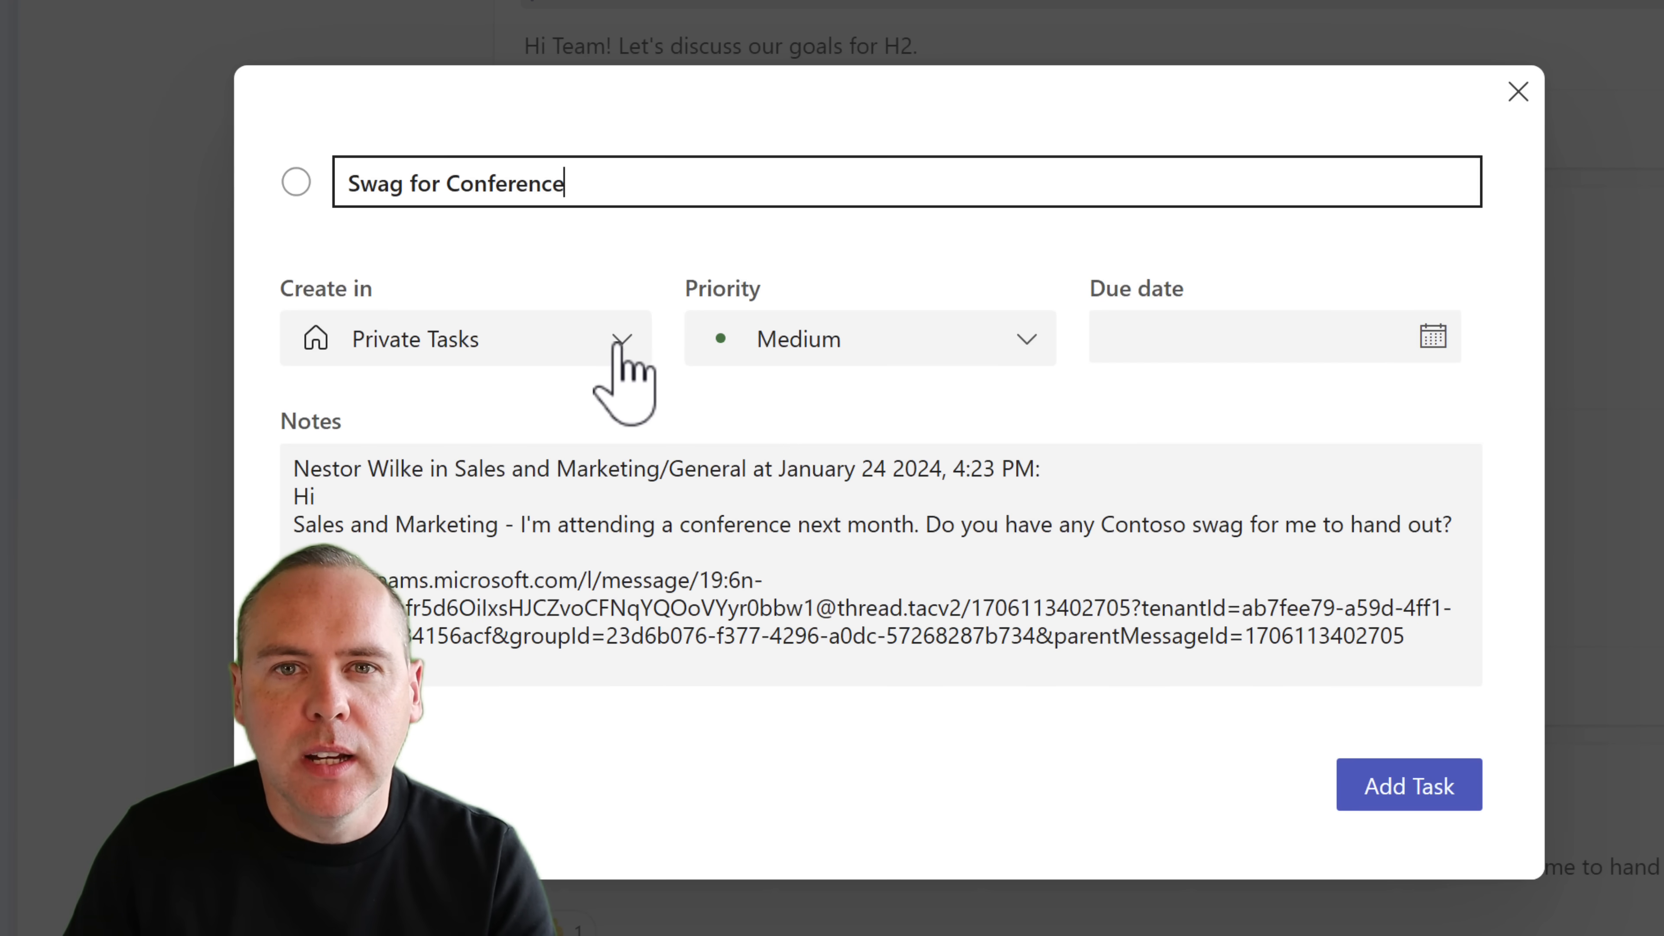
{"action": "mouse_move", "coordinate": [624, 350]}
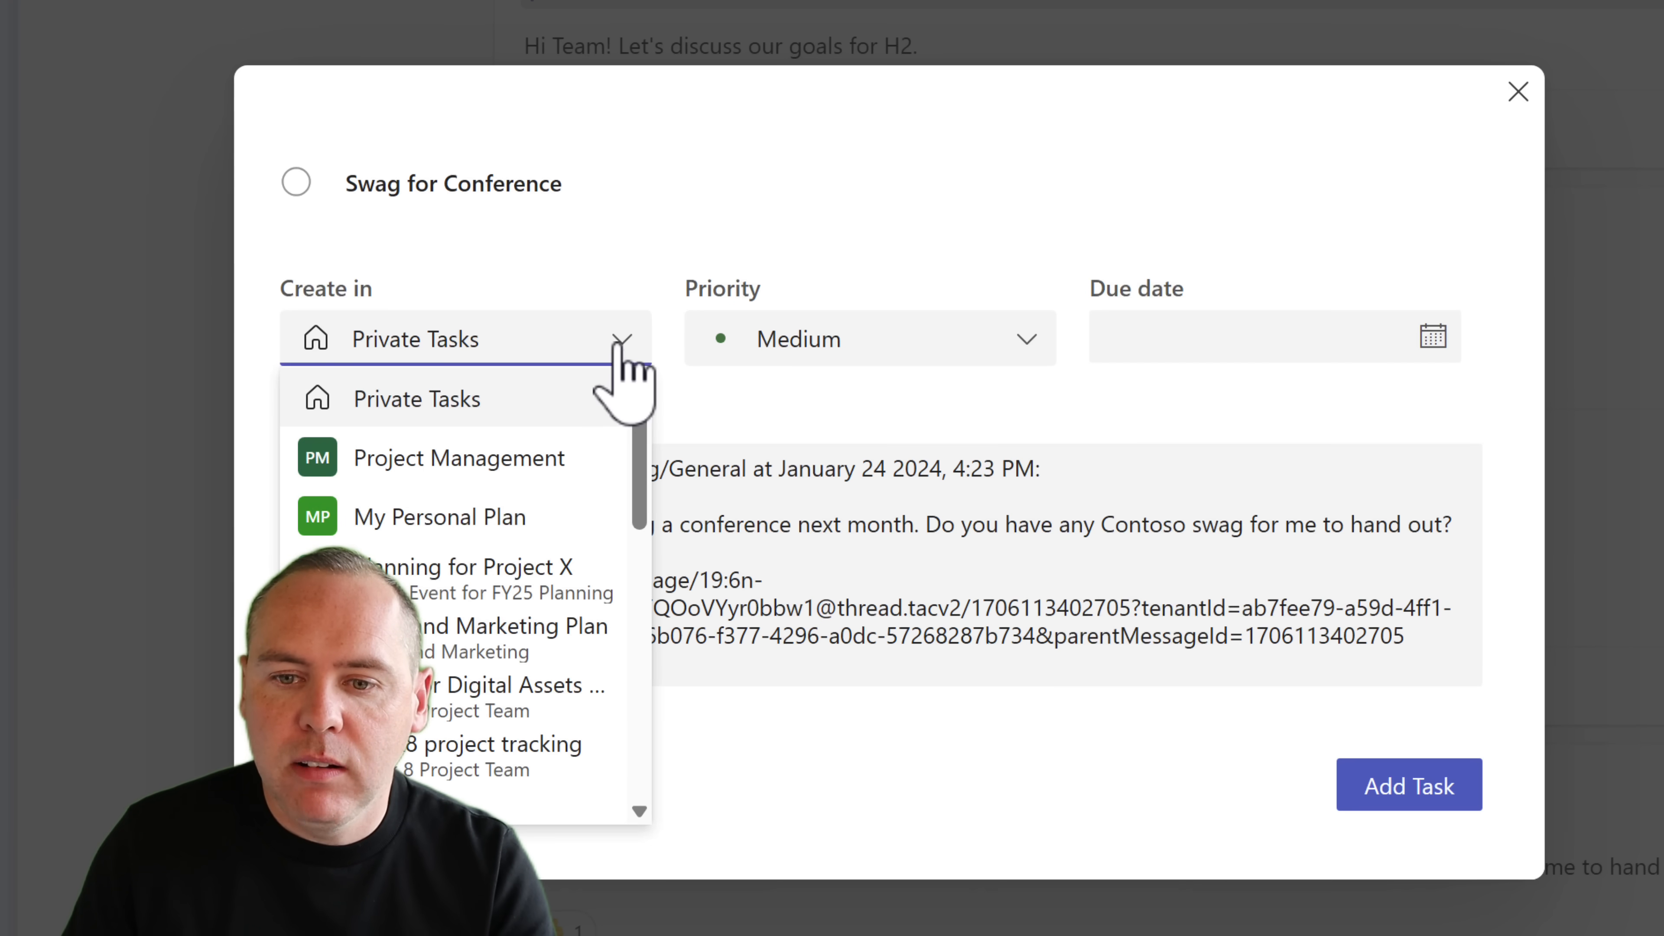
{"action": "scroll", "scroll_direction": "down", "scroll_amount": 3}
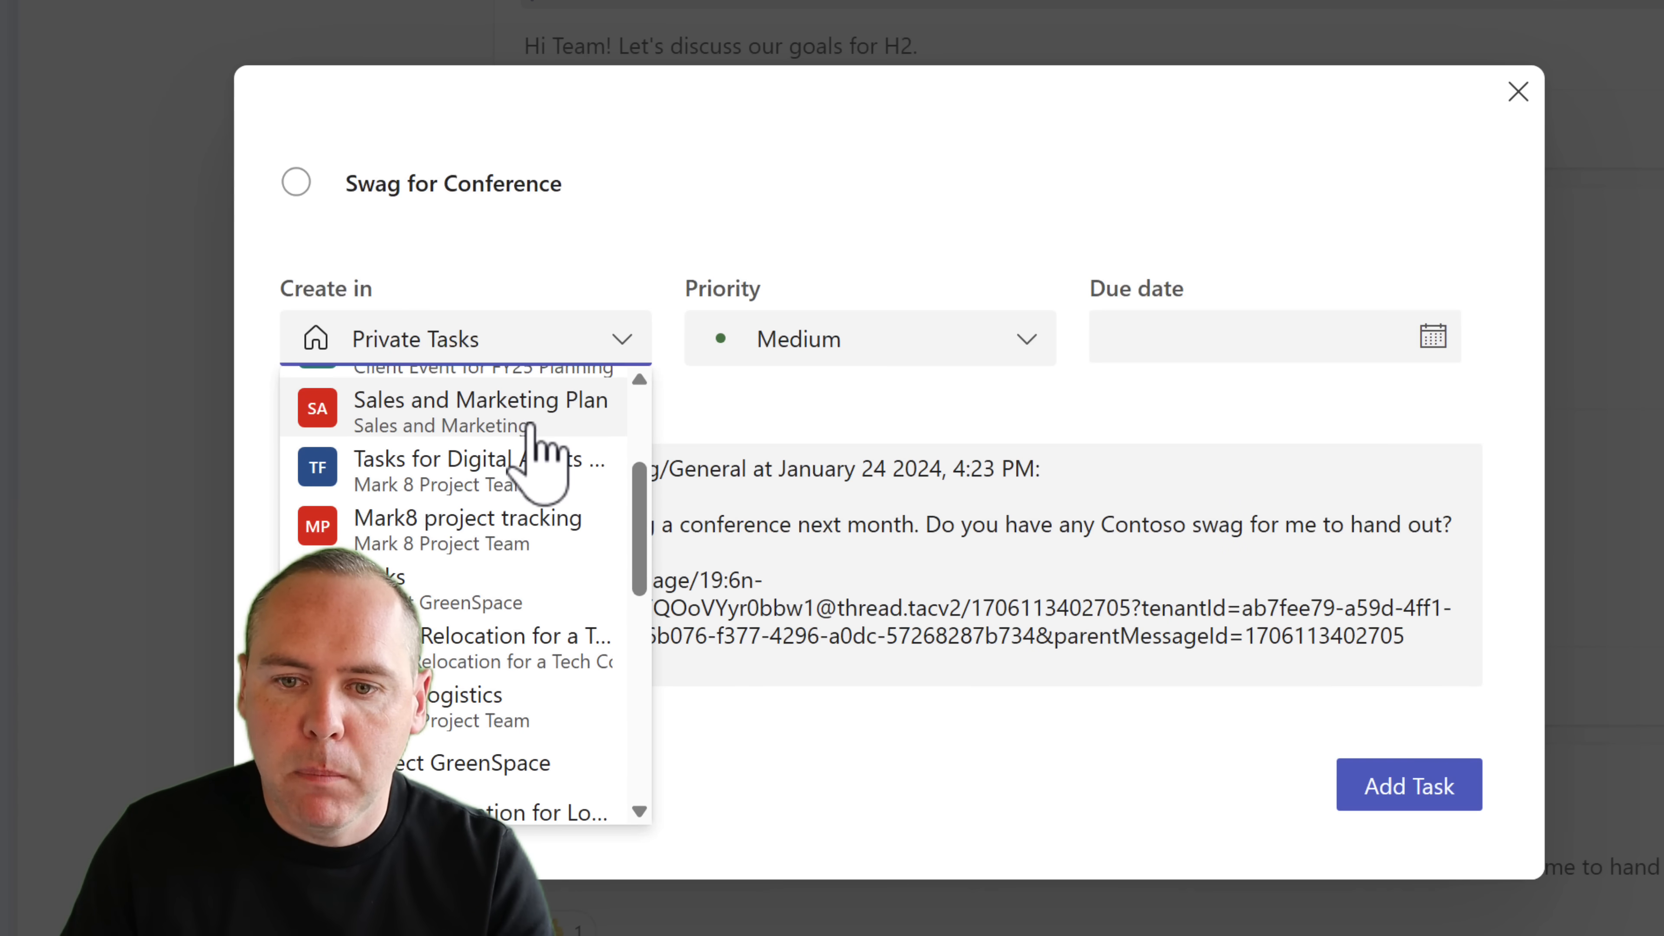
Step: Put the task in Sales and Marketing Plan, mark it In progress, and assign Alex Wilber and Adele Vance
{"action": "left_click", "coordinate": [481, 401]}
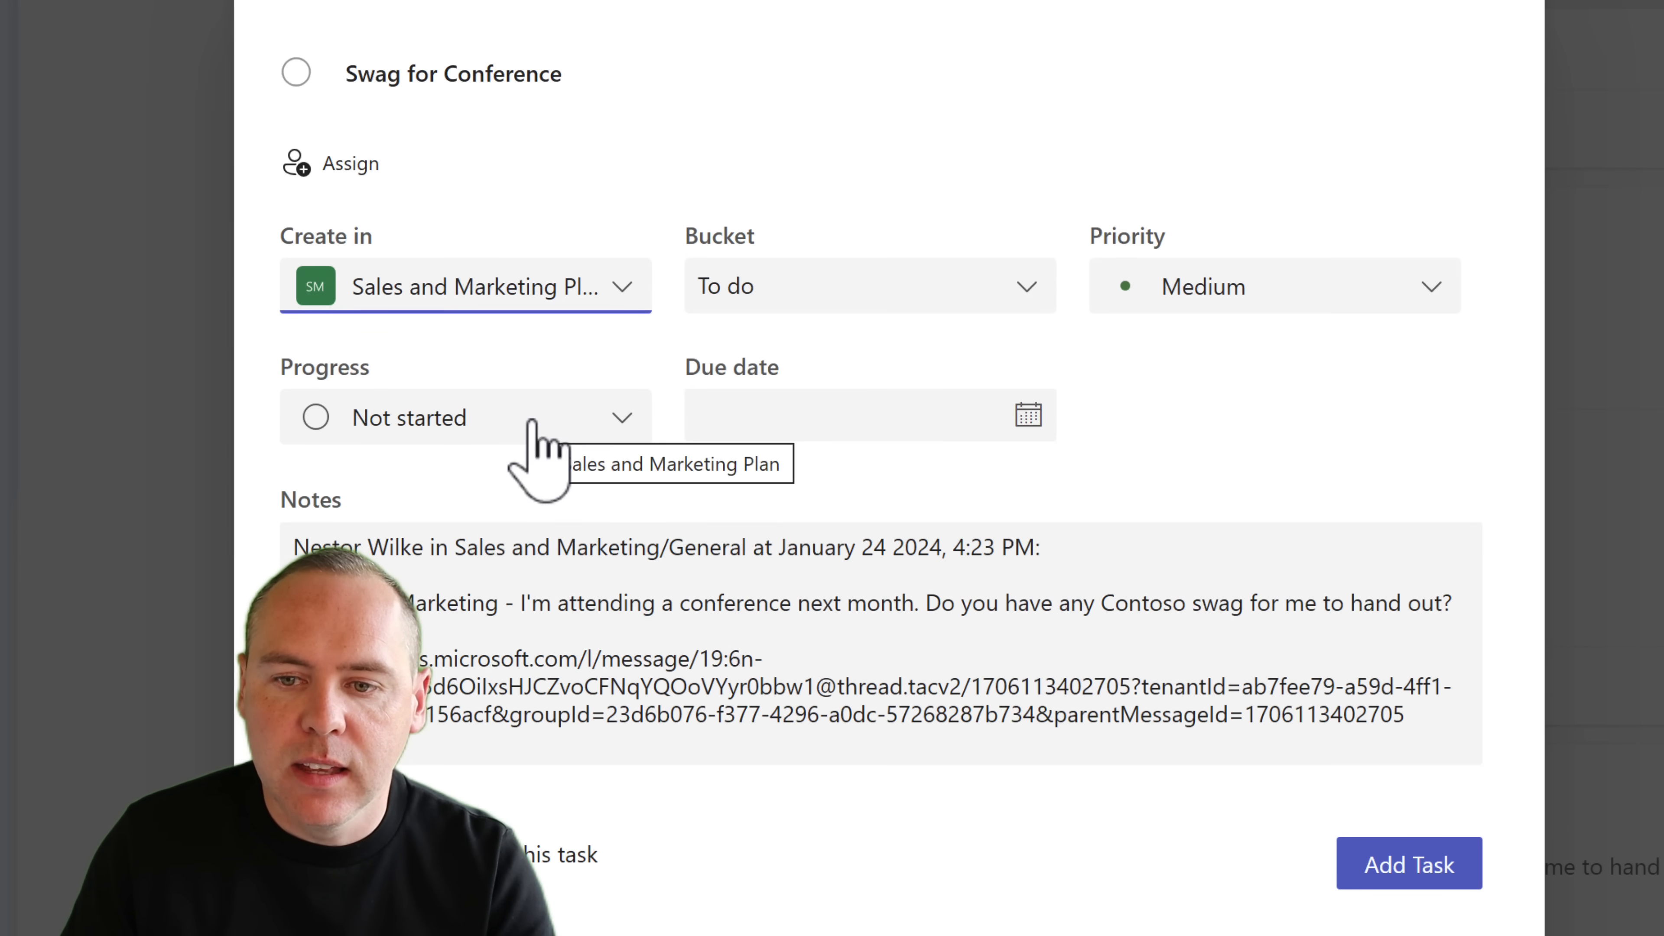
{"action": "mouse_move", "coordinate": [850, 520]}
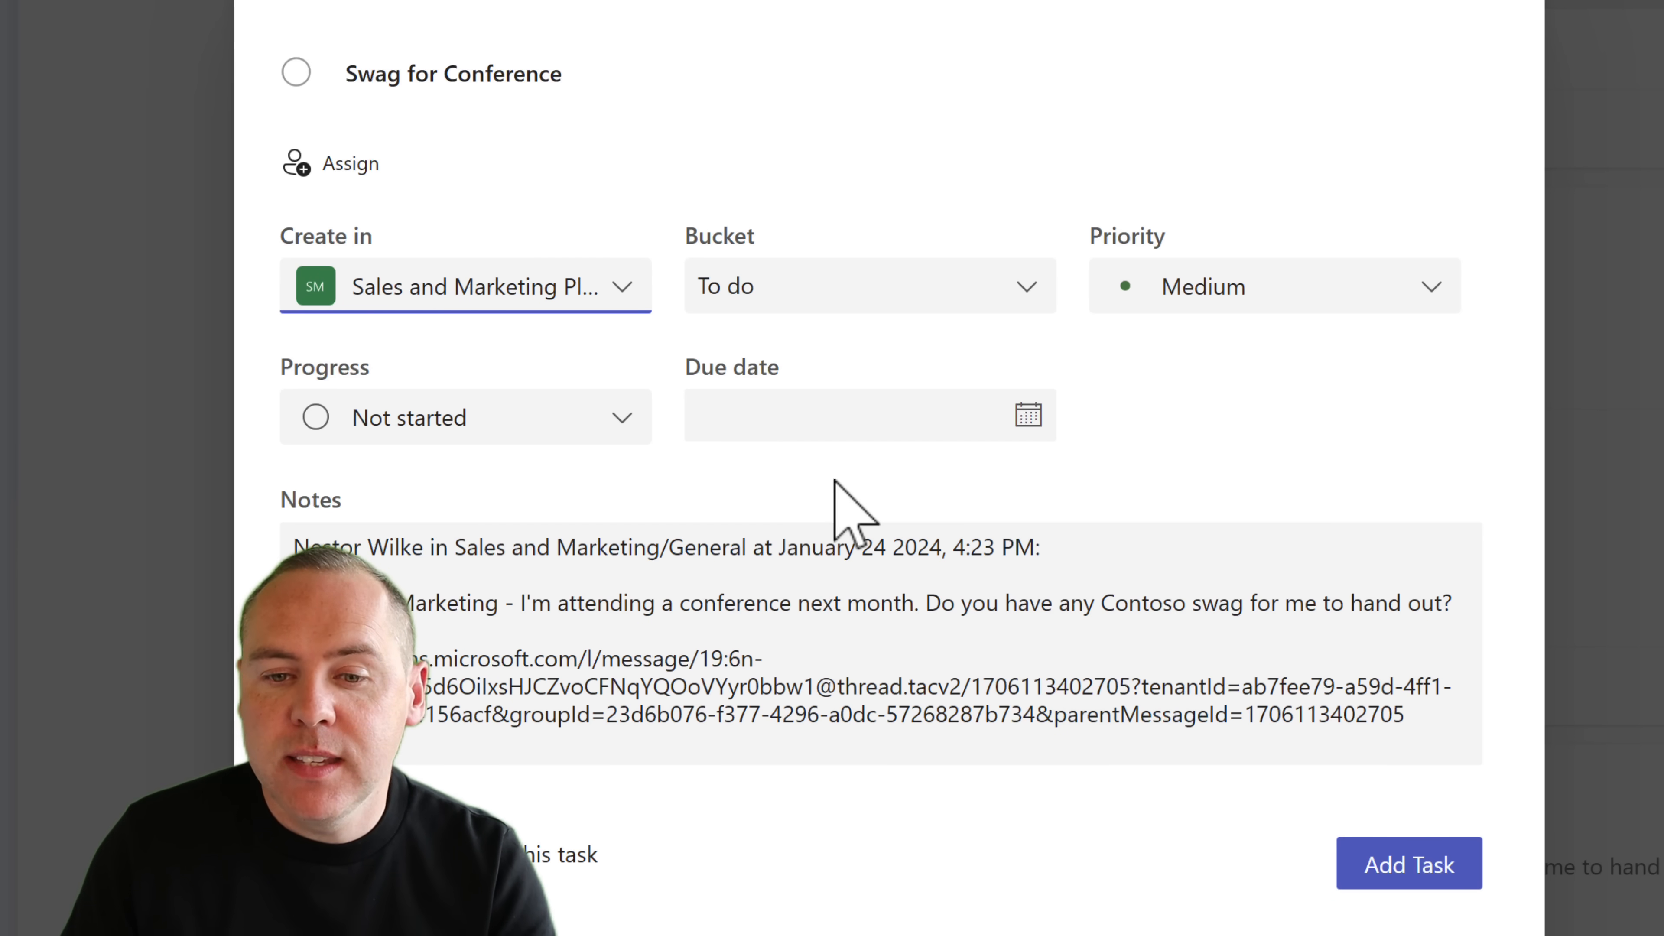
{"action": "mouse_move", "coordinate": [1135, 440]}
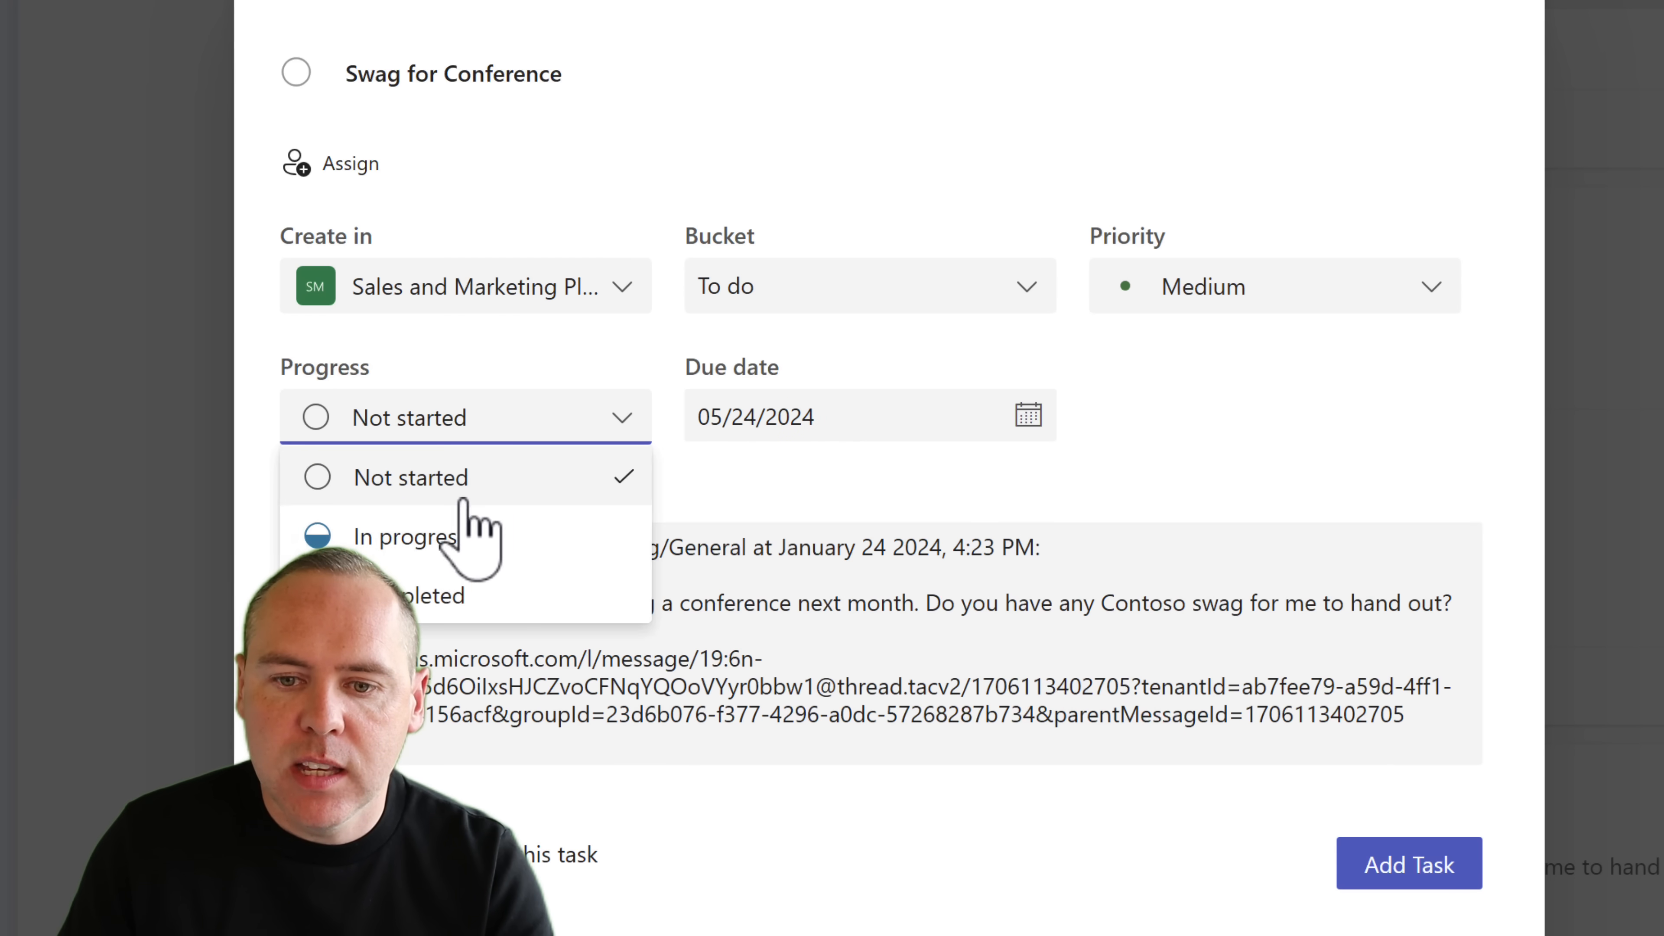
{"action": "left_click", "coordinate": [402, 536]}
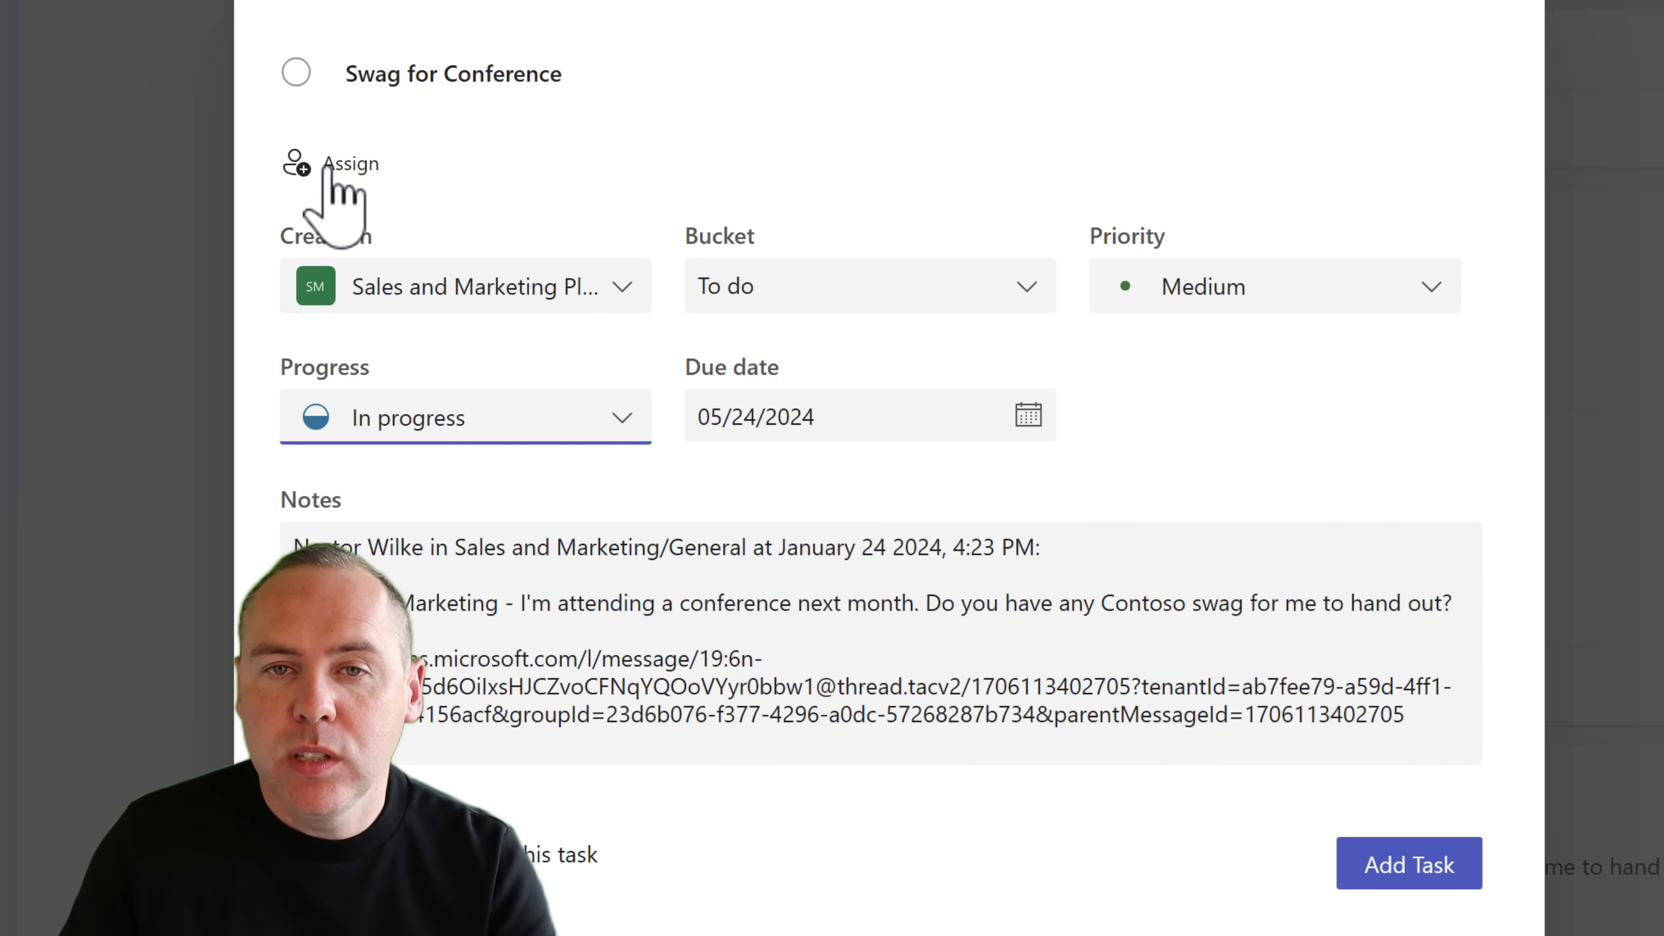
{"action": "left_click", "coordinate": [350, 164]}
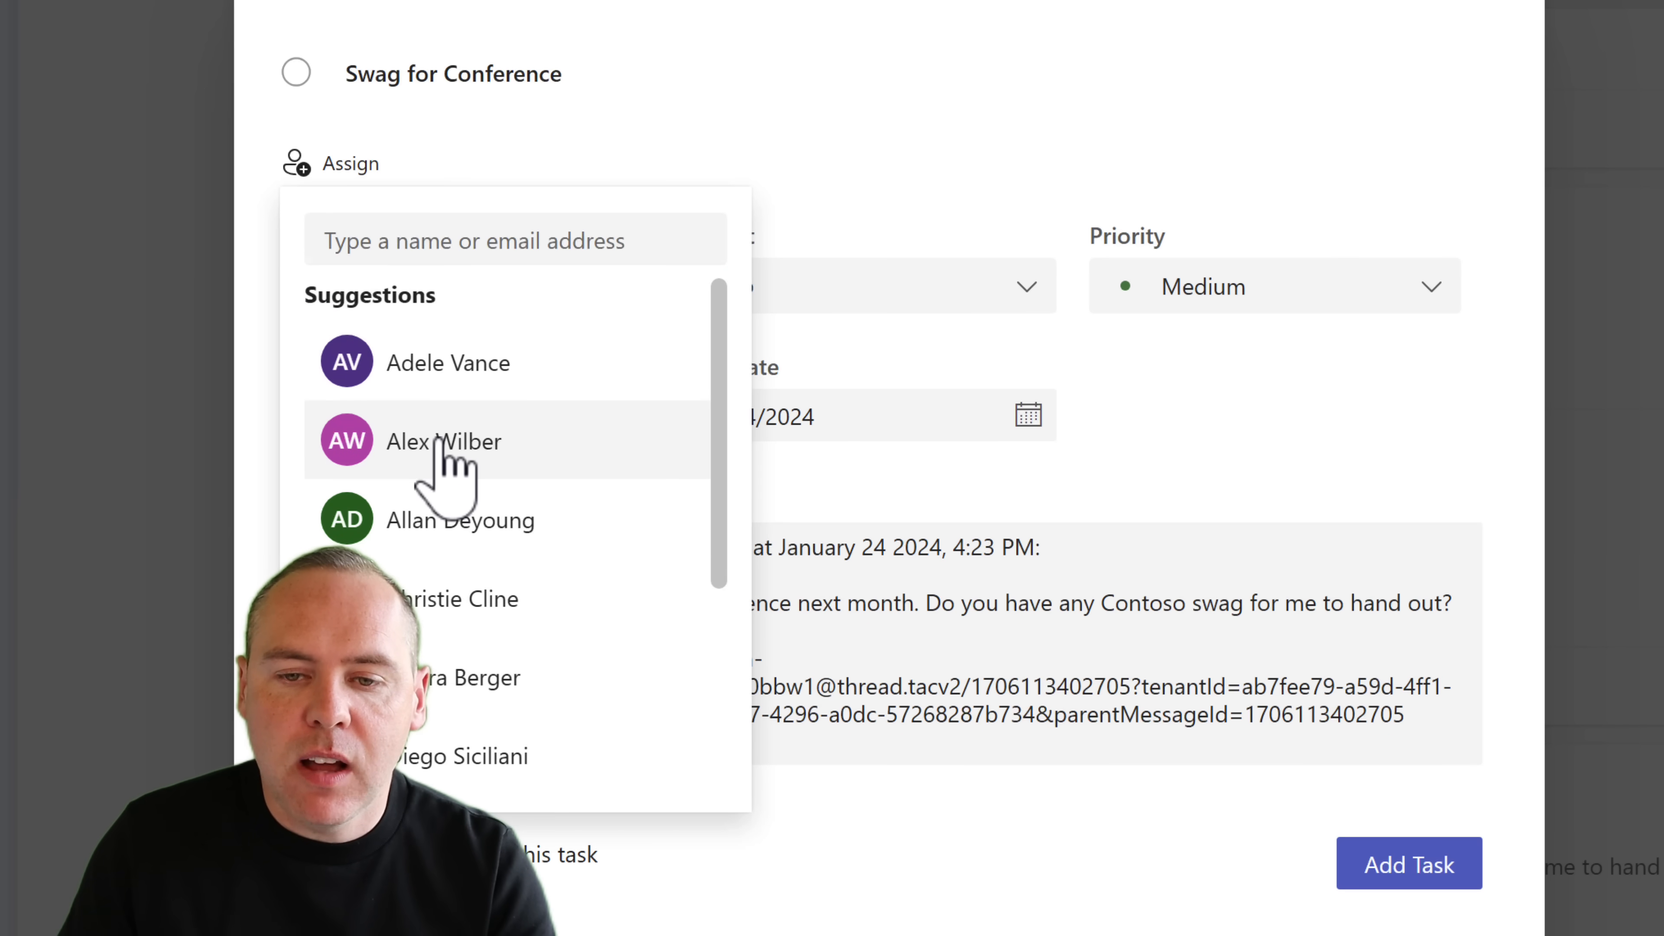
{"action": "left_click", "coordinate": [445, 441]}
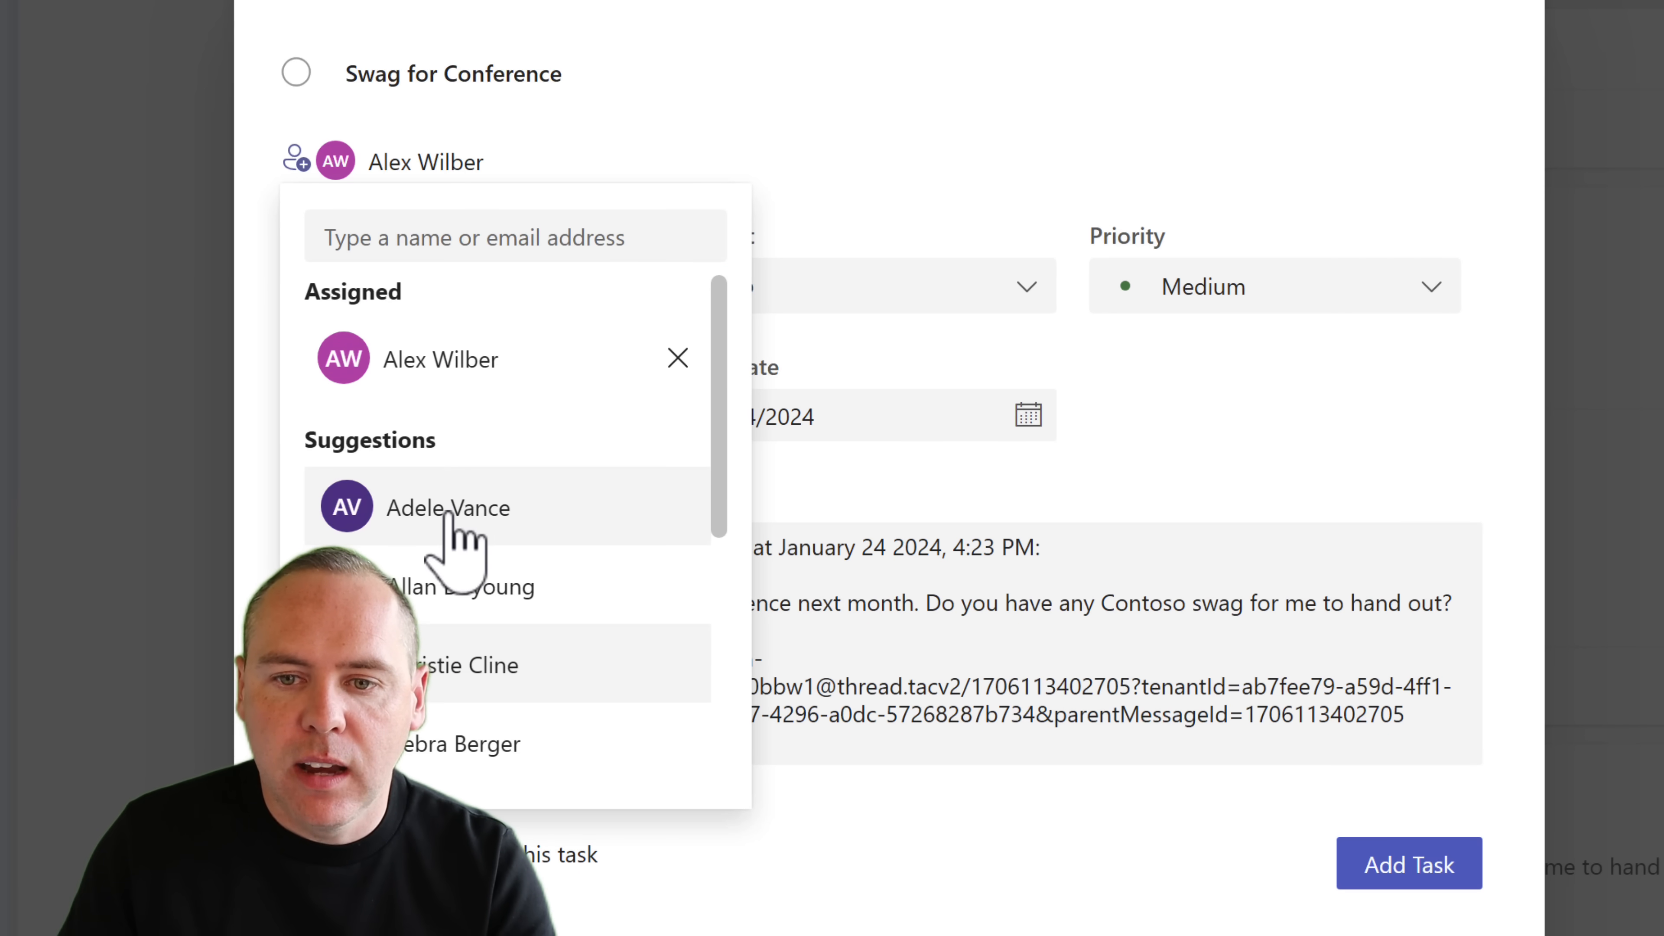
{"action": "left_click", "coordinate": [447, 507]}
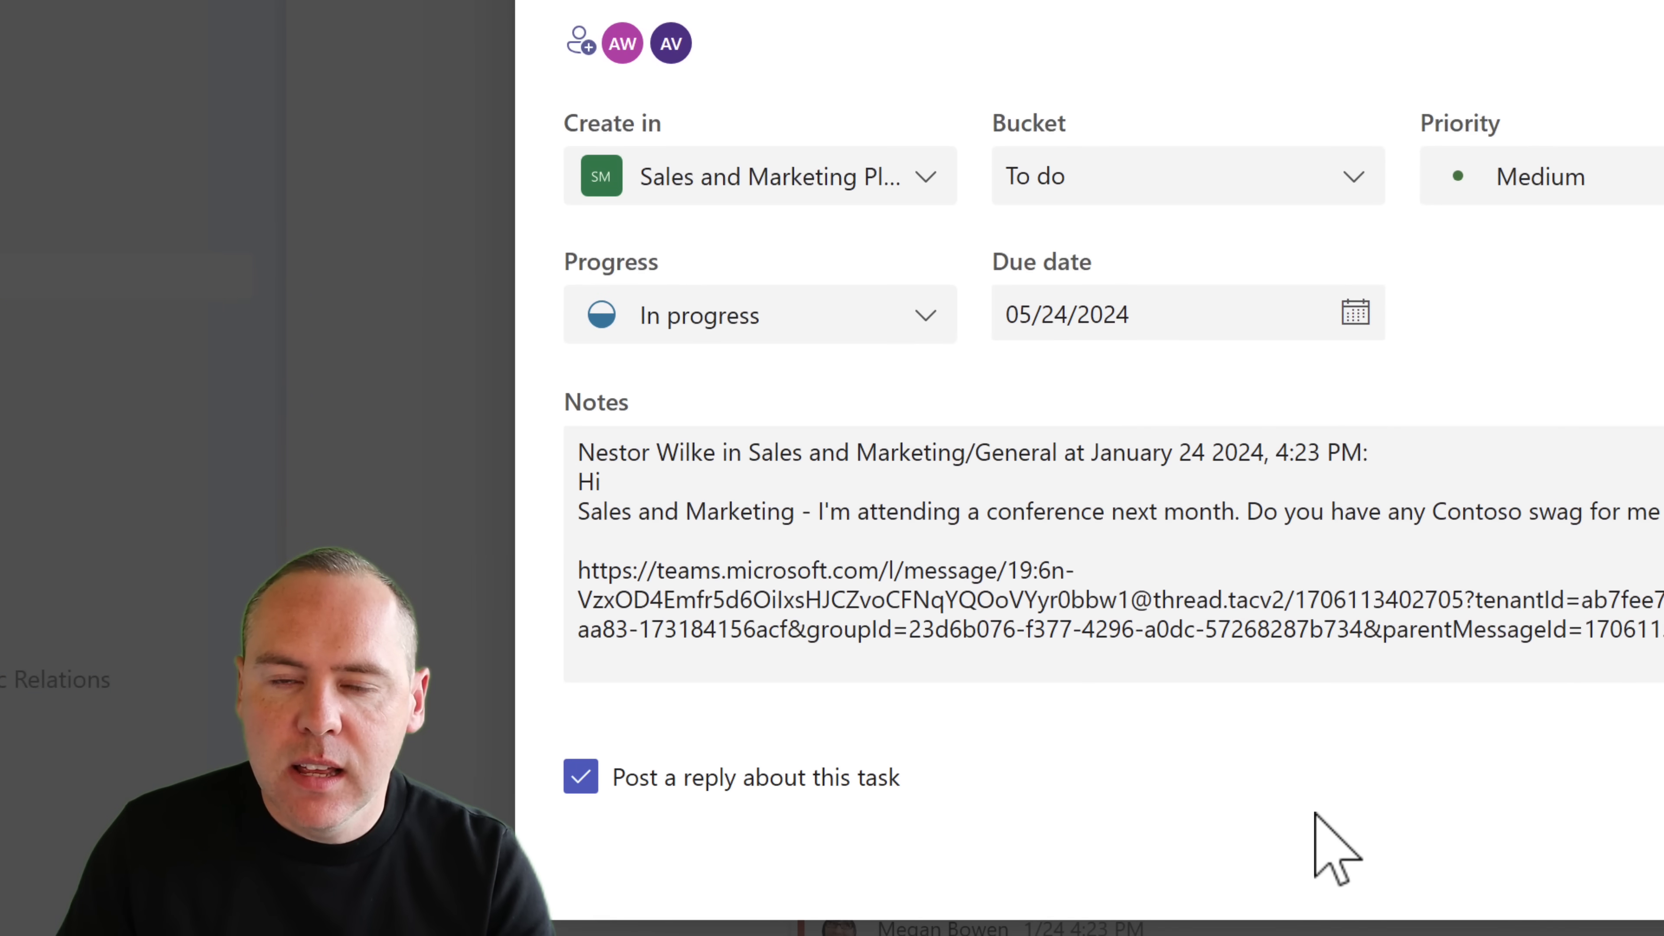
{"action": "mouse_move", "coordinate": [902, 902]}
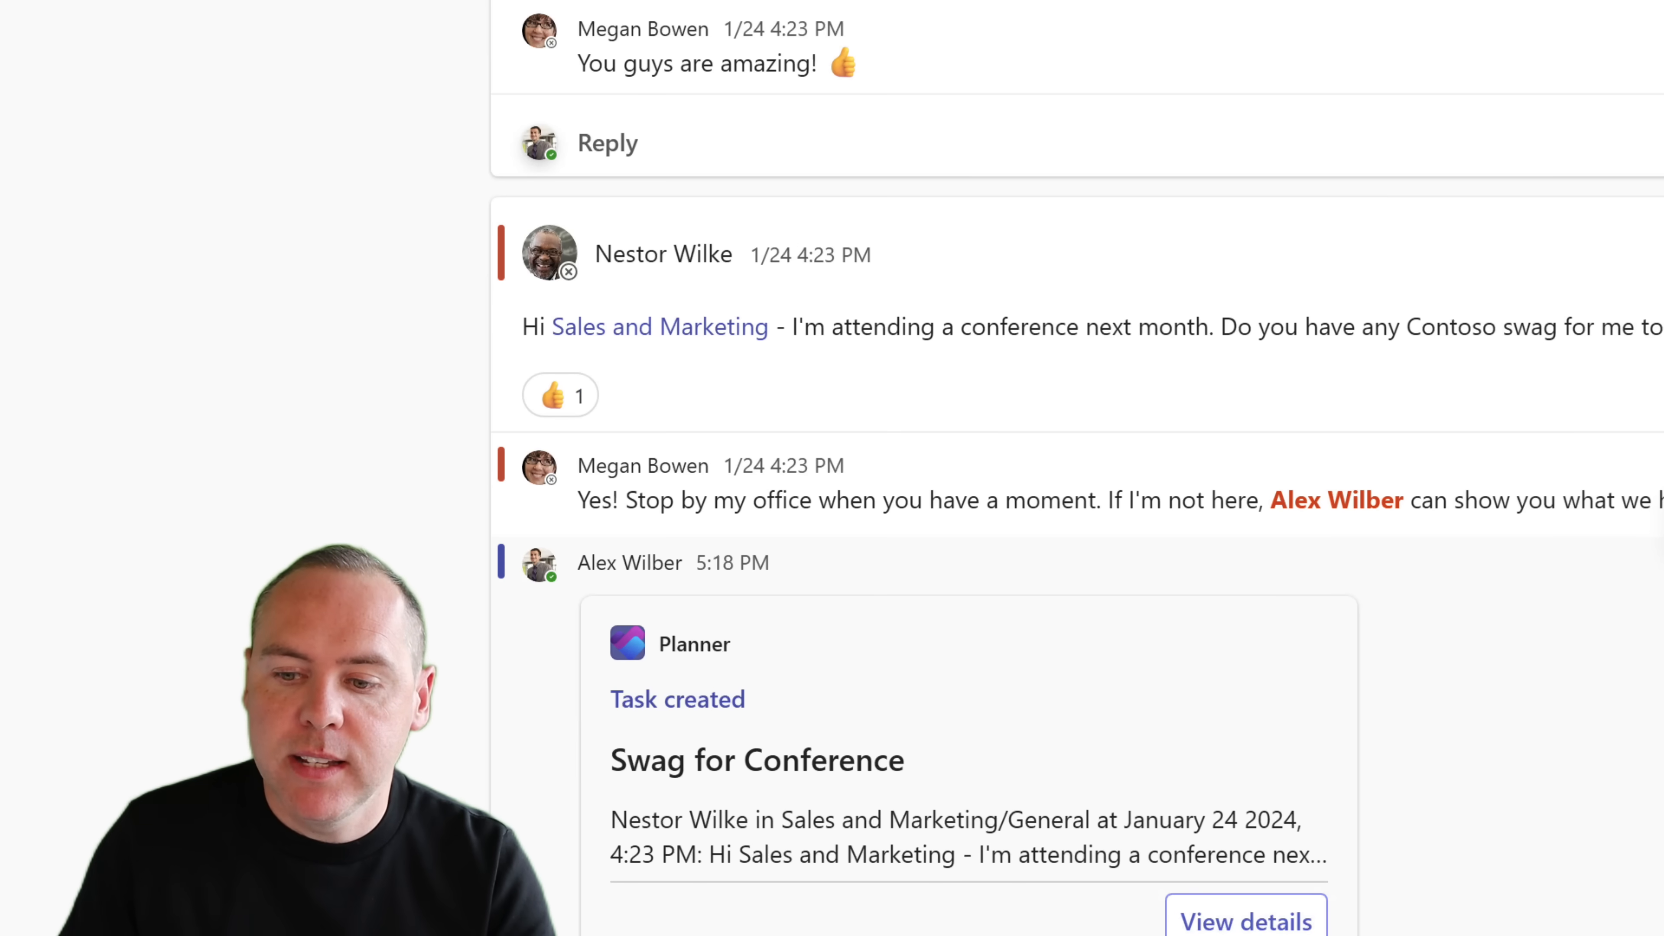
Step: View the created Swag for Conference task's details from the Planner card, then close the pane
{"action": "left_click", "coordinate": [1247, 921]}
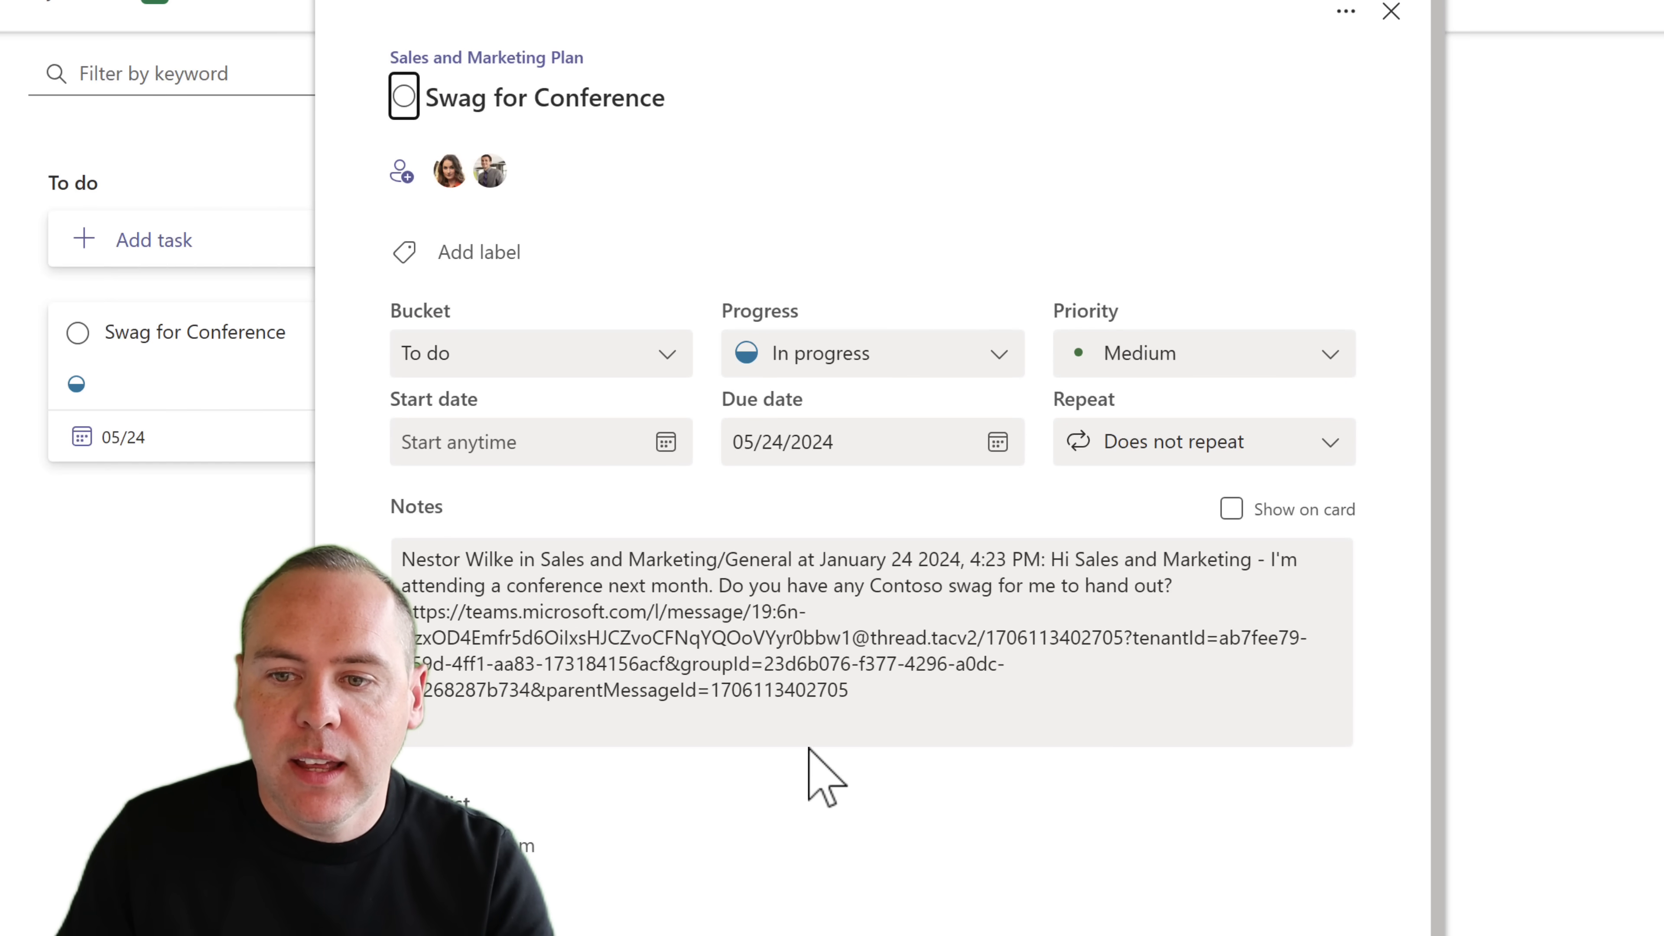
{"action": "mouse_move", "coordinate": [1178, 435]}
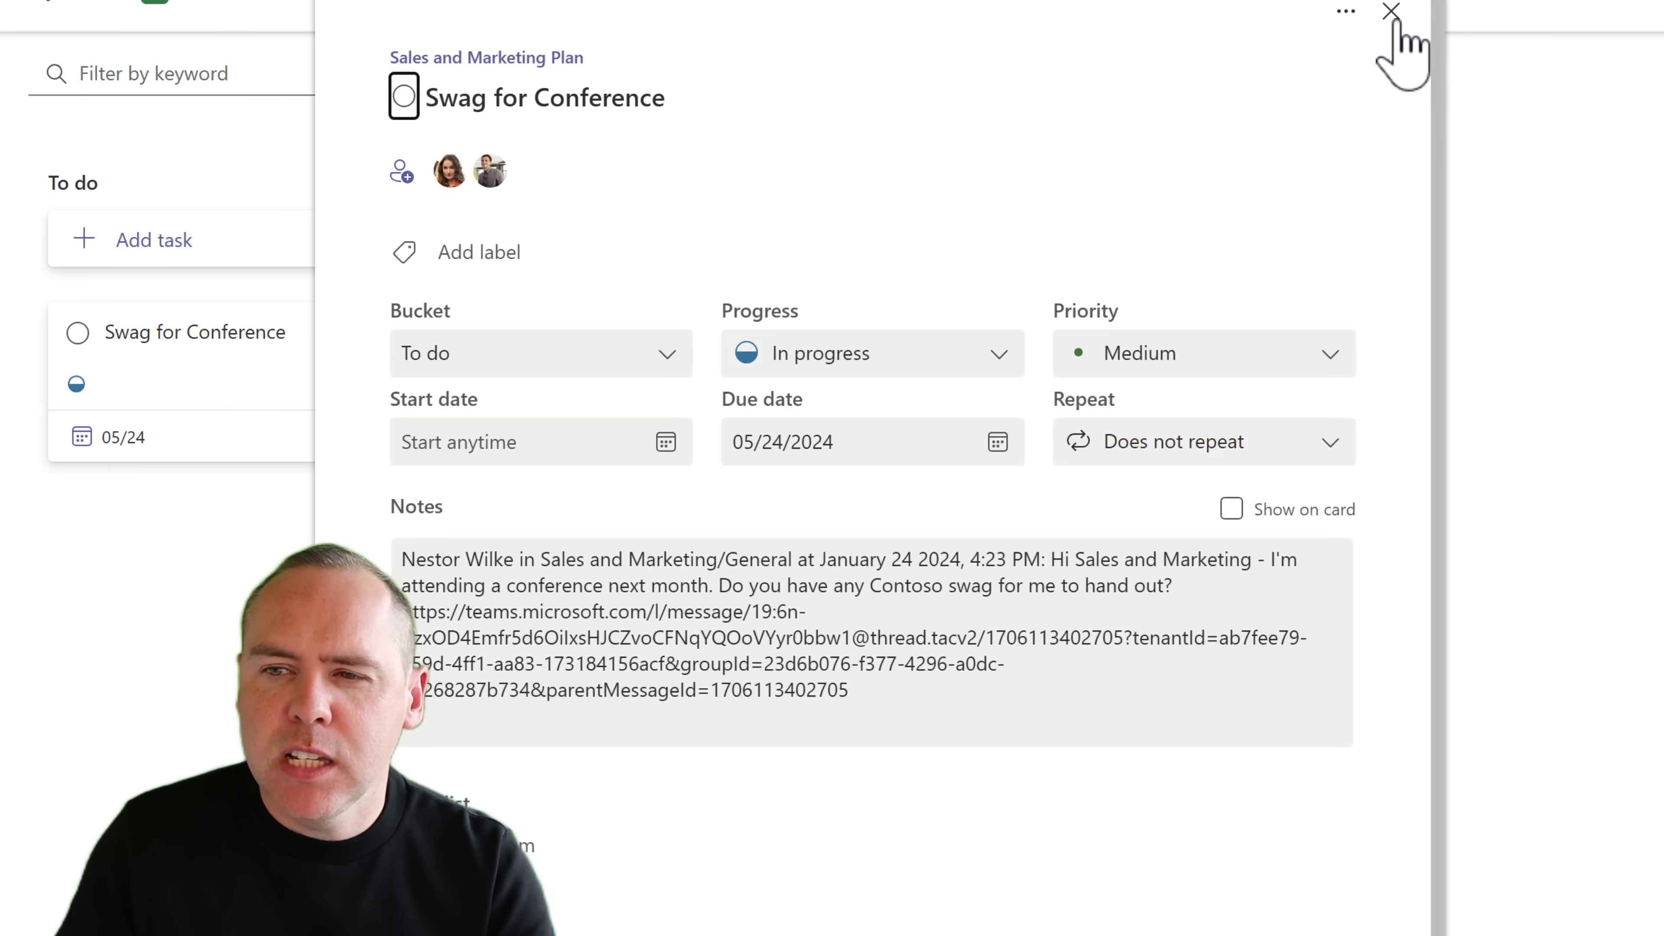
{"action": "left_click", "coordinate": [1390, 10]}
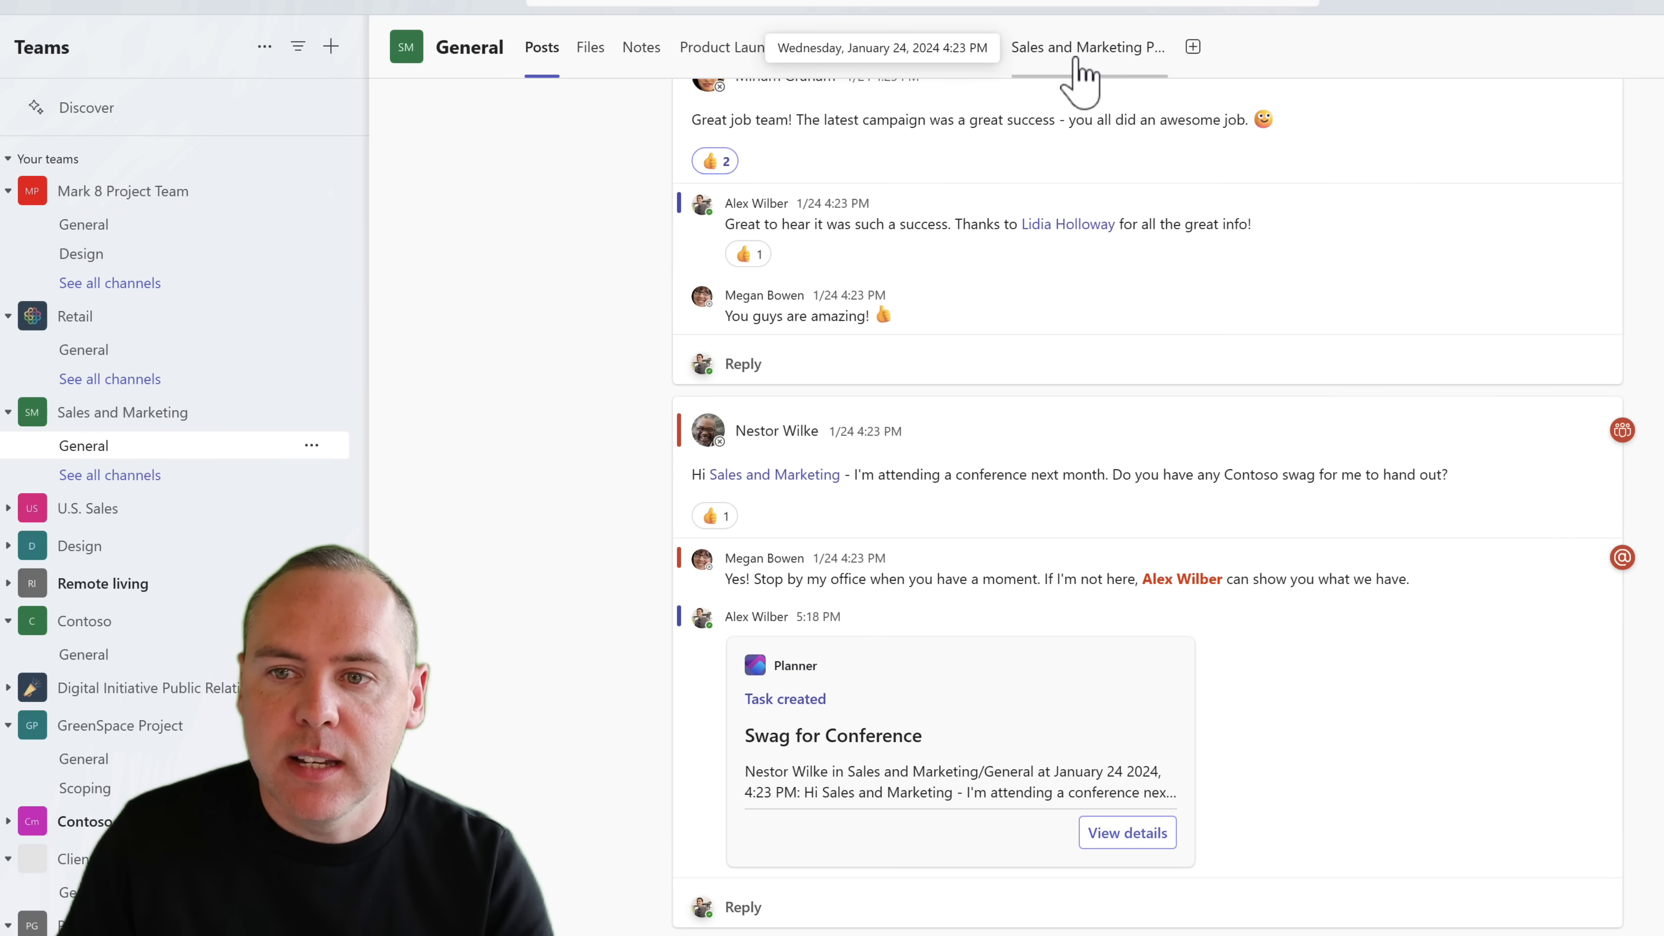
Step: Show the Sales and Marketing Plan board tab with Swag for Conference in To do
{"action": "left_click", "coordinate": [1086, 47]}
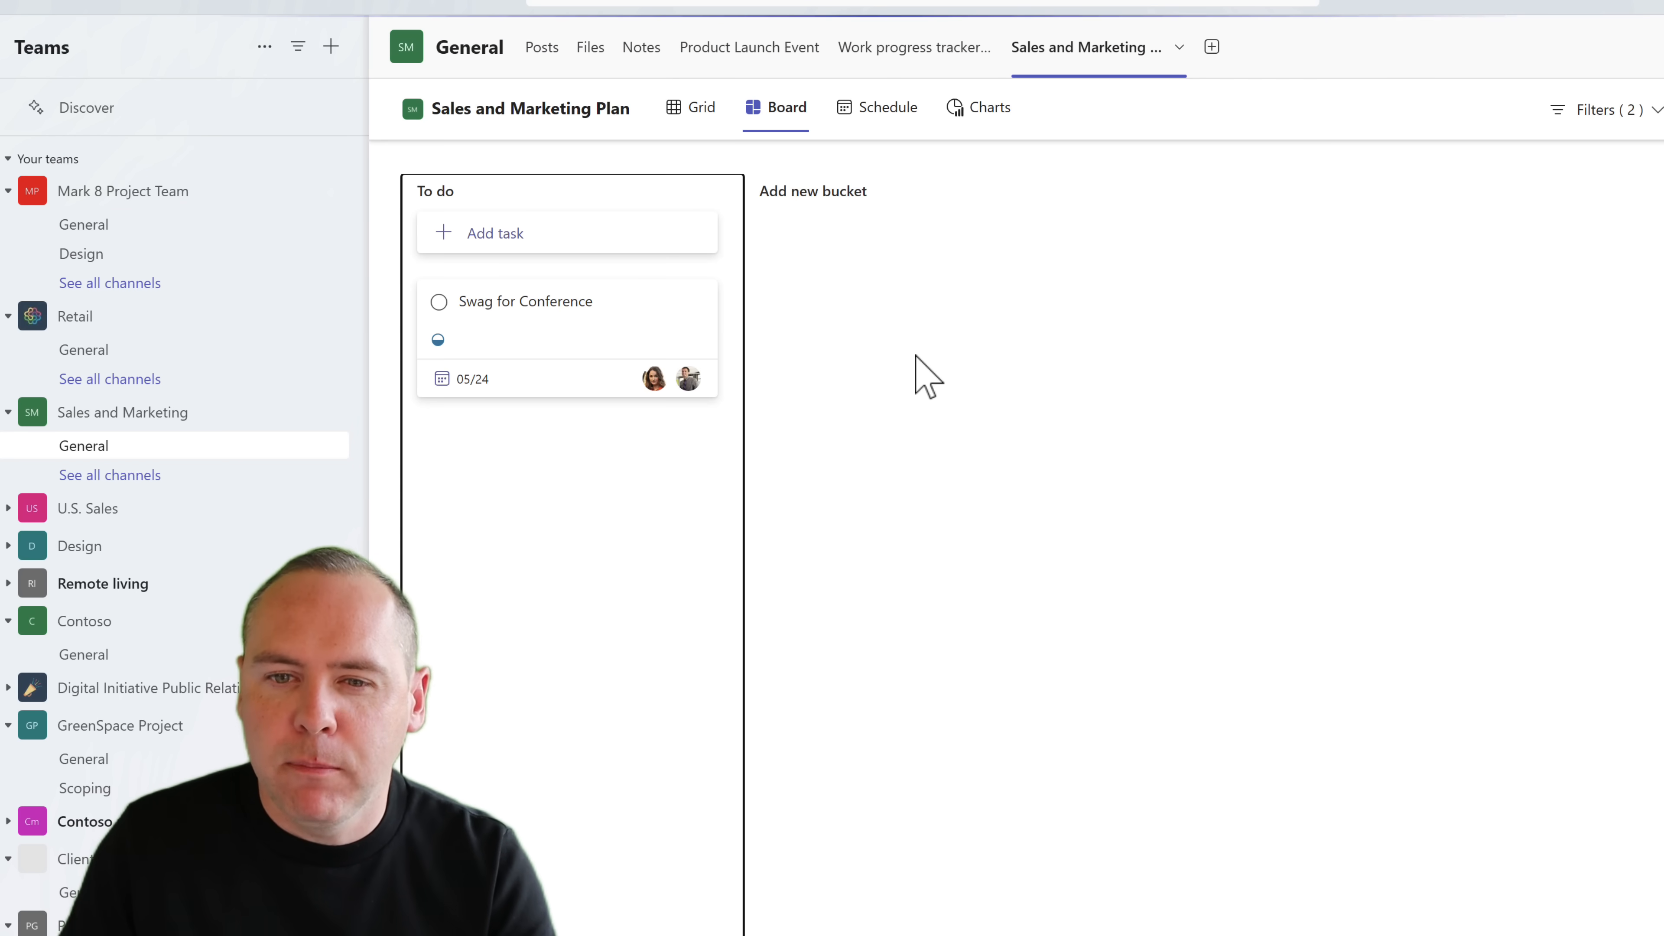
{"action": "left_click", "coordinate": [525, 302]}
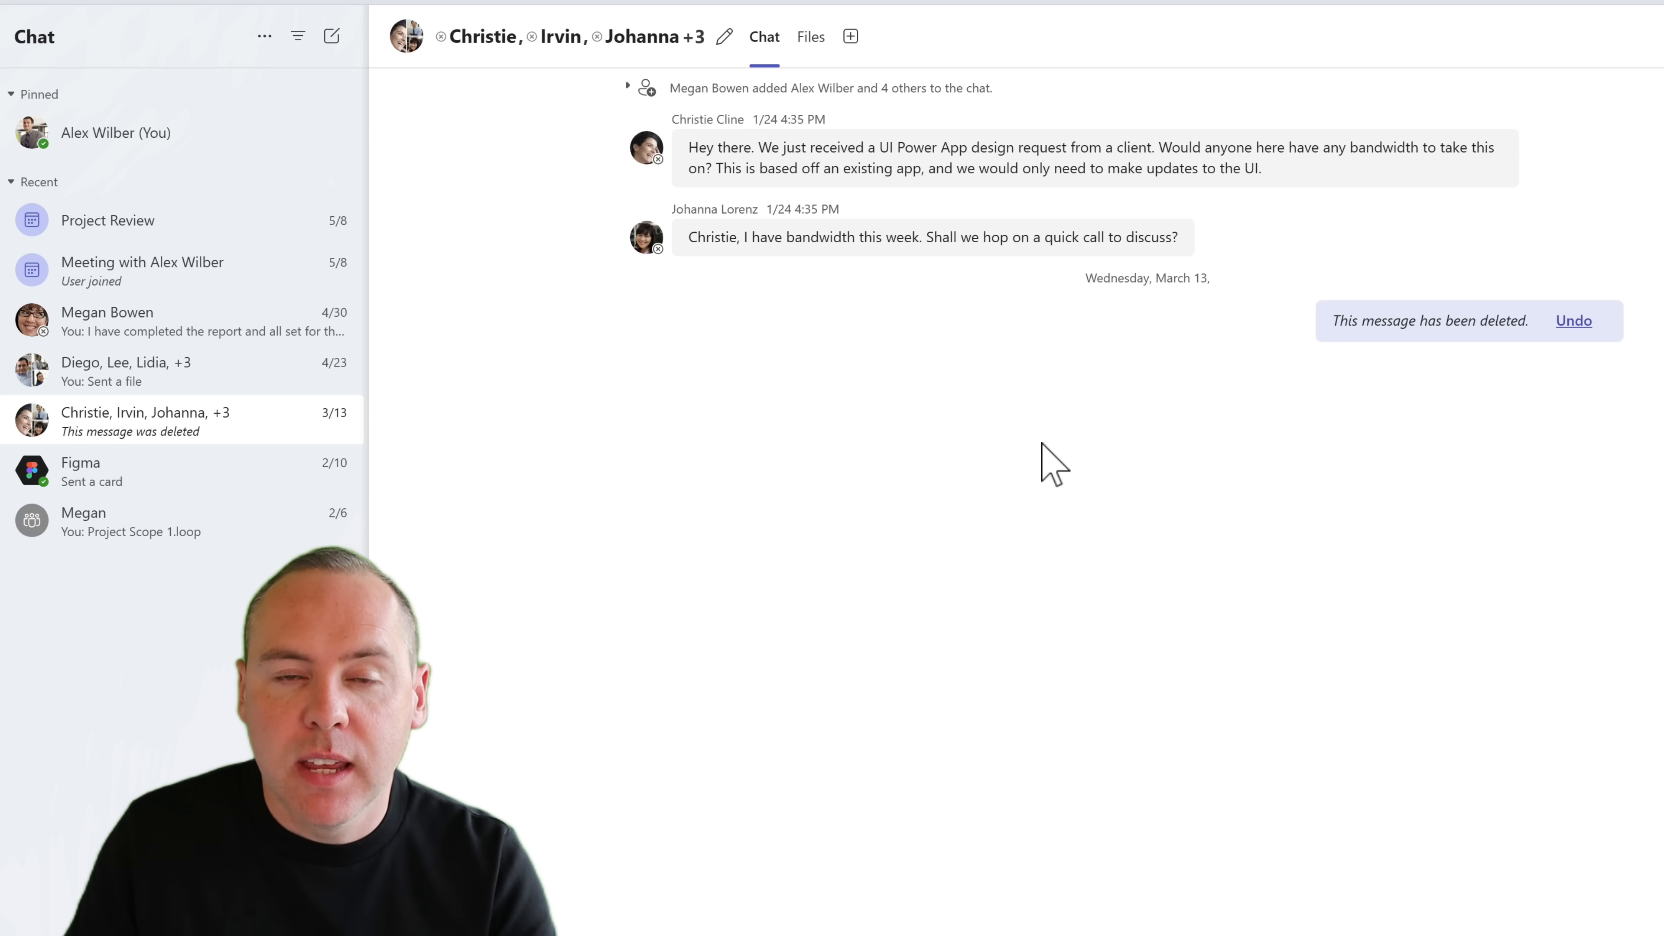
{"action": "mouse_move", "coordinate": [1237, 270]}
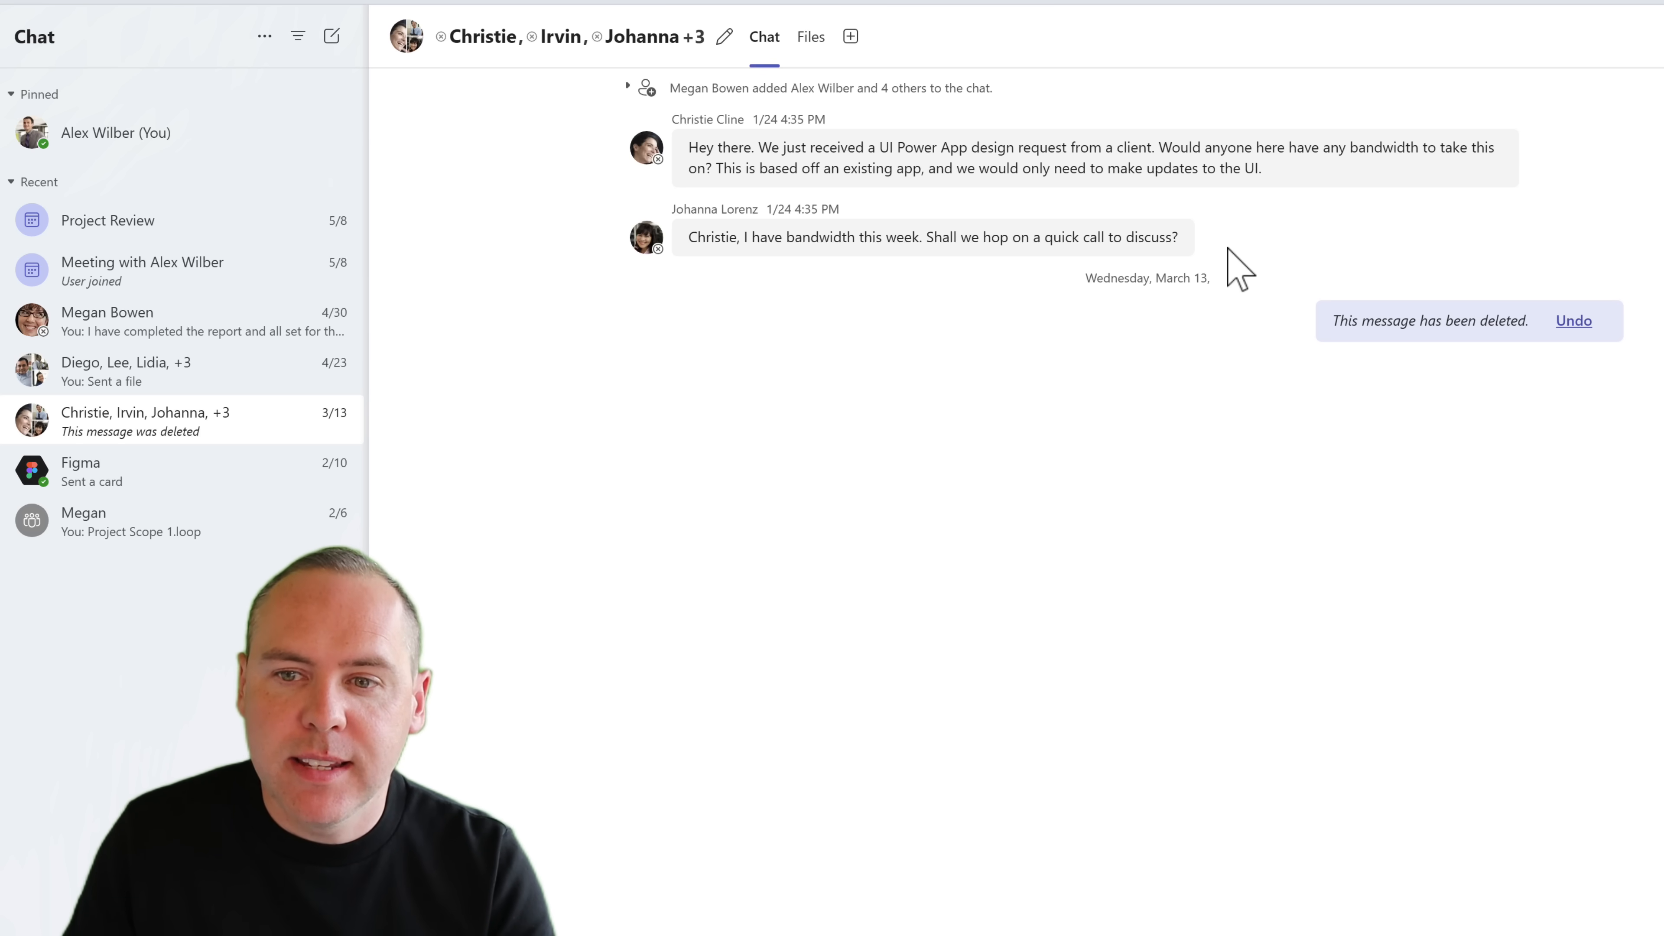
{"action": "mouse_move", "coordinate": [1342, 154]}
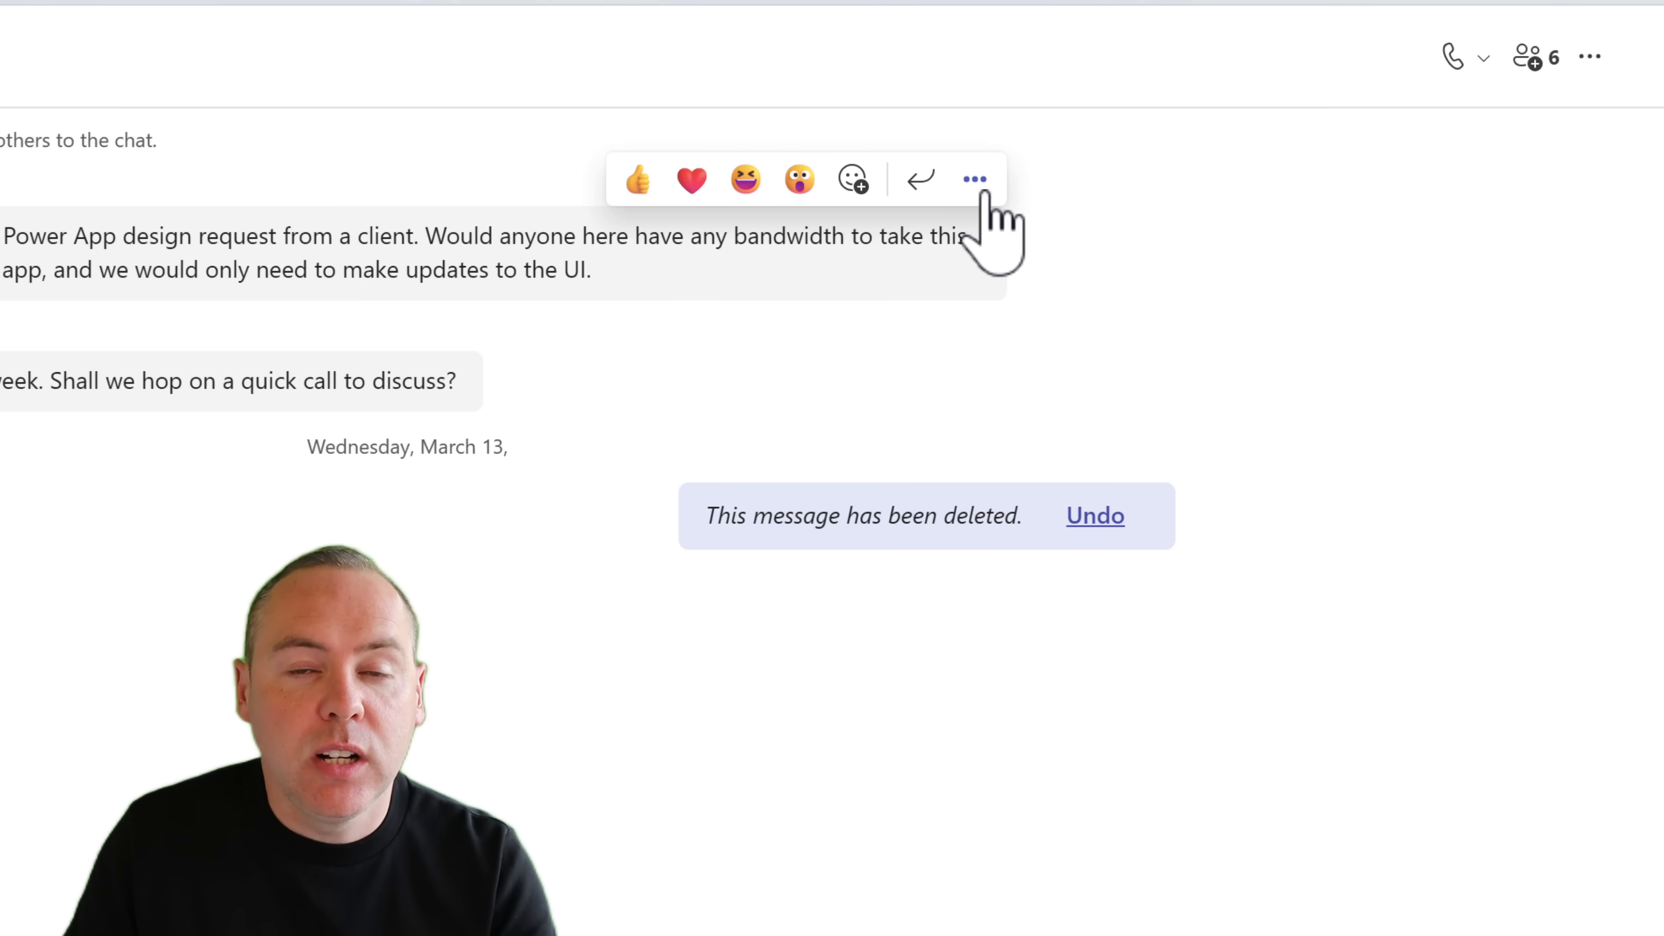
Step: Create a task from the client UI design request chat message into Private Tasks
{"action": "left_click", "coordinate": [974, 179]}
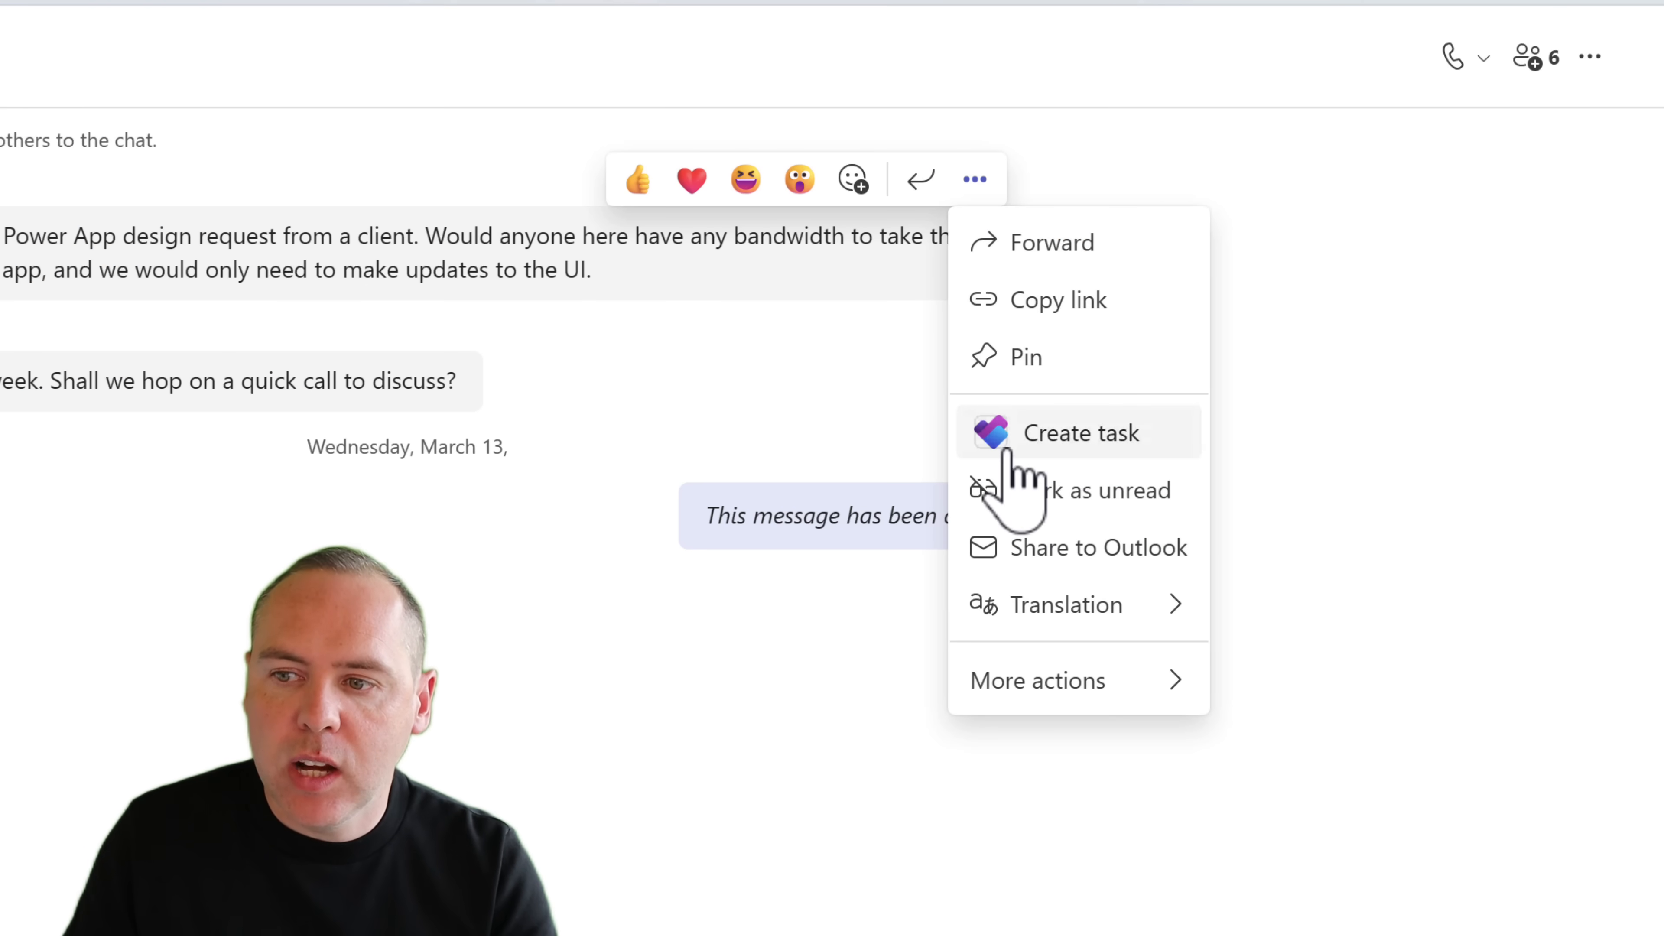
{"action": "left_click", "coordinate": [1079, 431]}
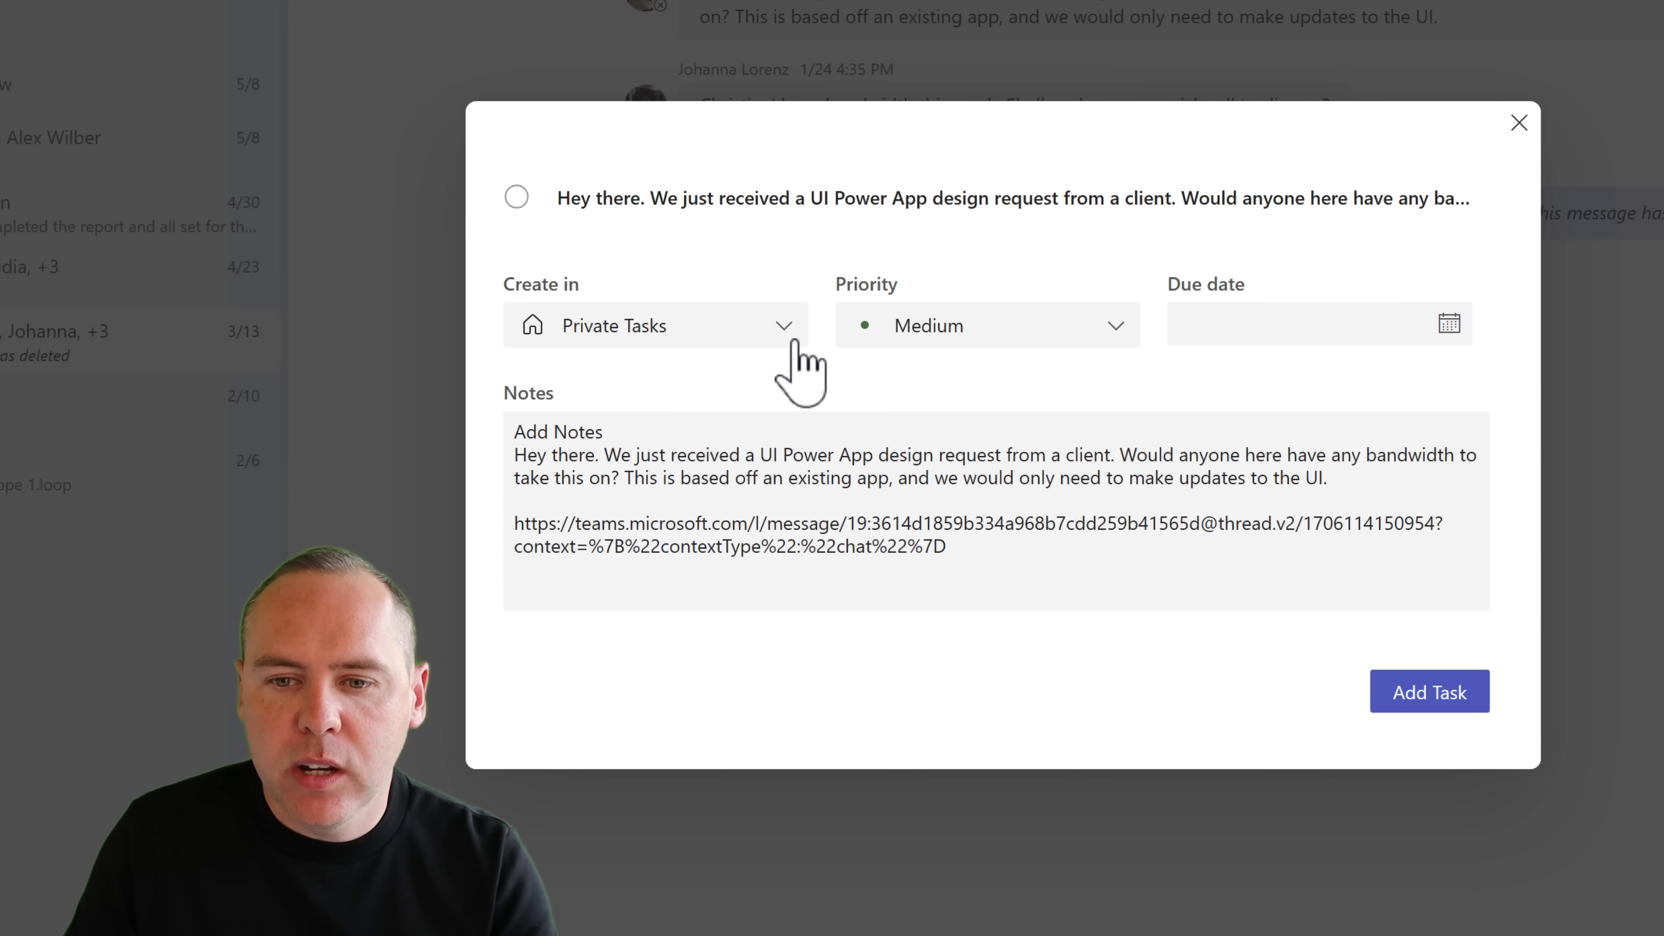
{"action": "left_click", "coordinate": [656, 325]}
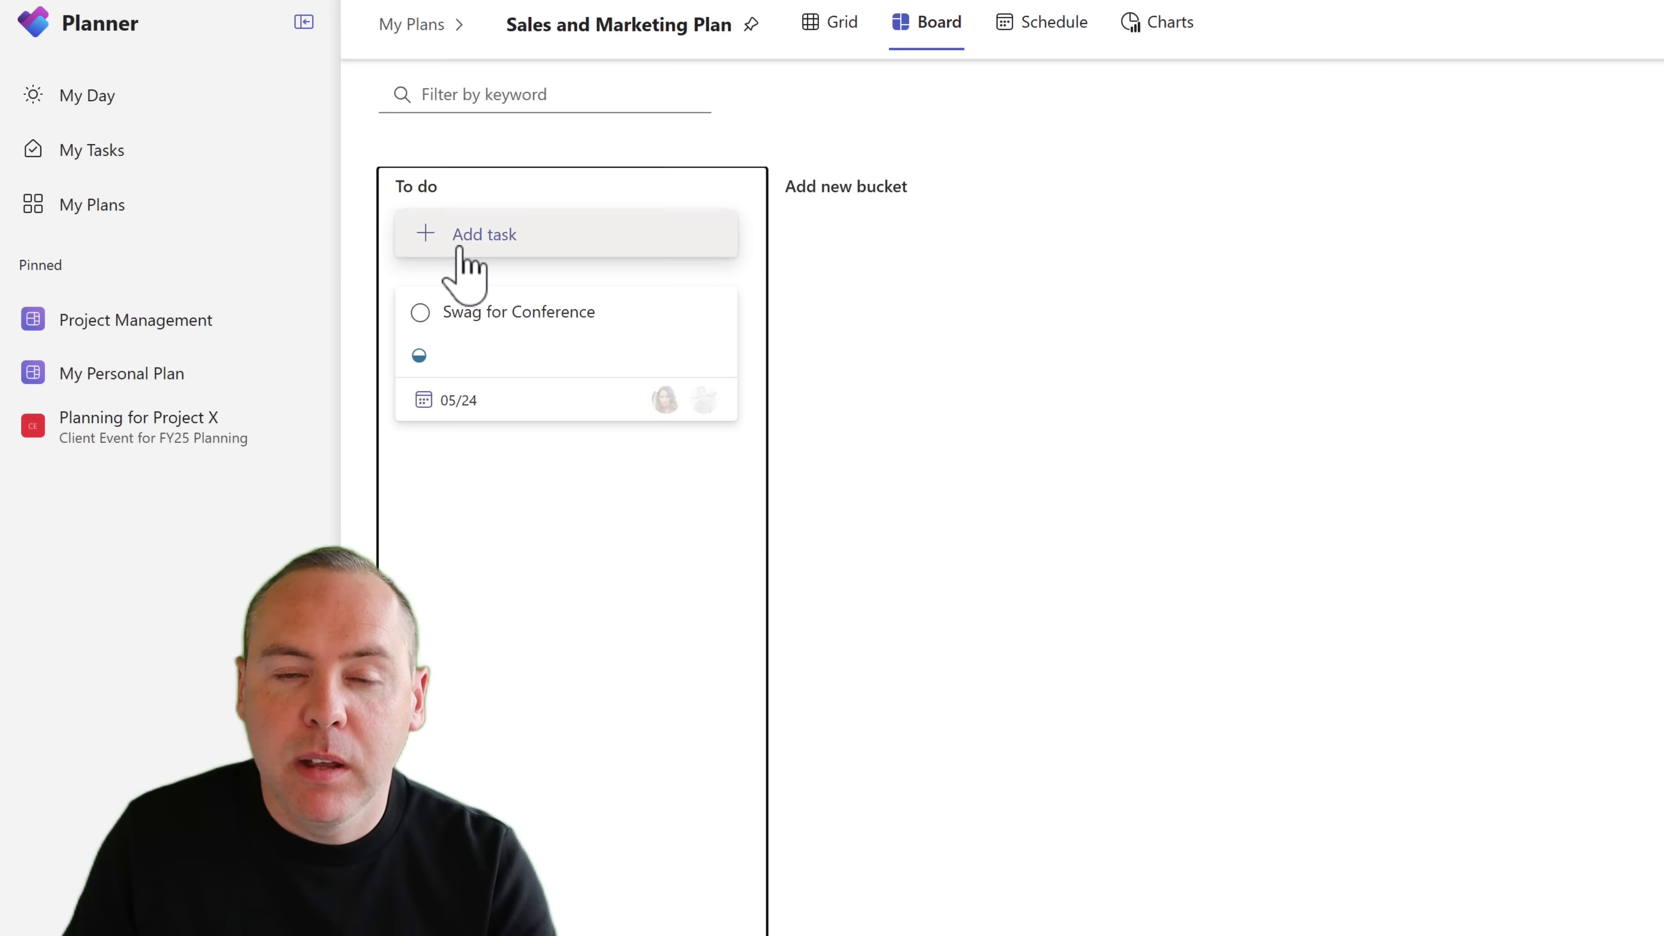
Step: In Planner's My Tasks, filter to Private tasks and check the design request task
{"action": "left_click", "coordinate": [91, 150]}
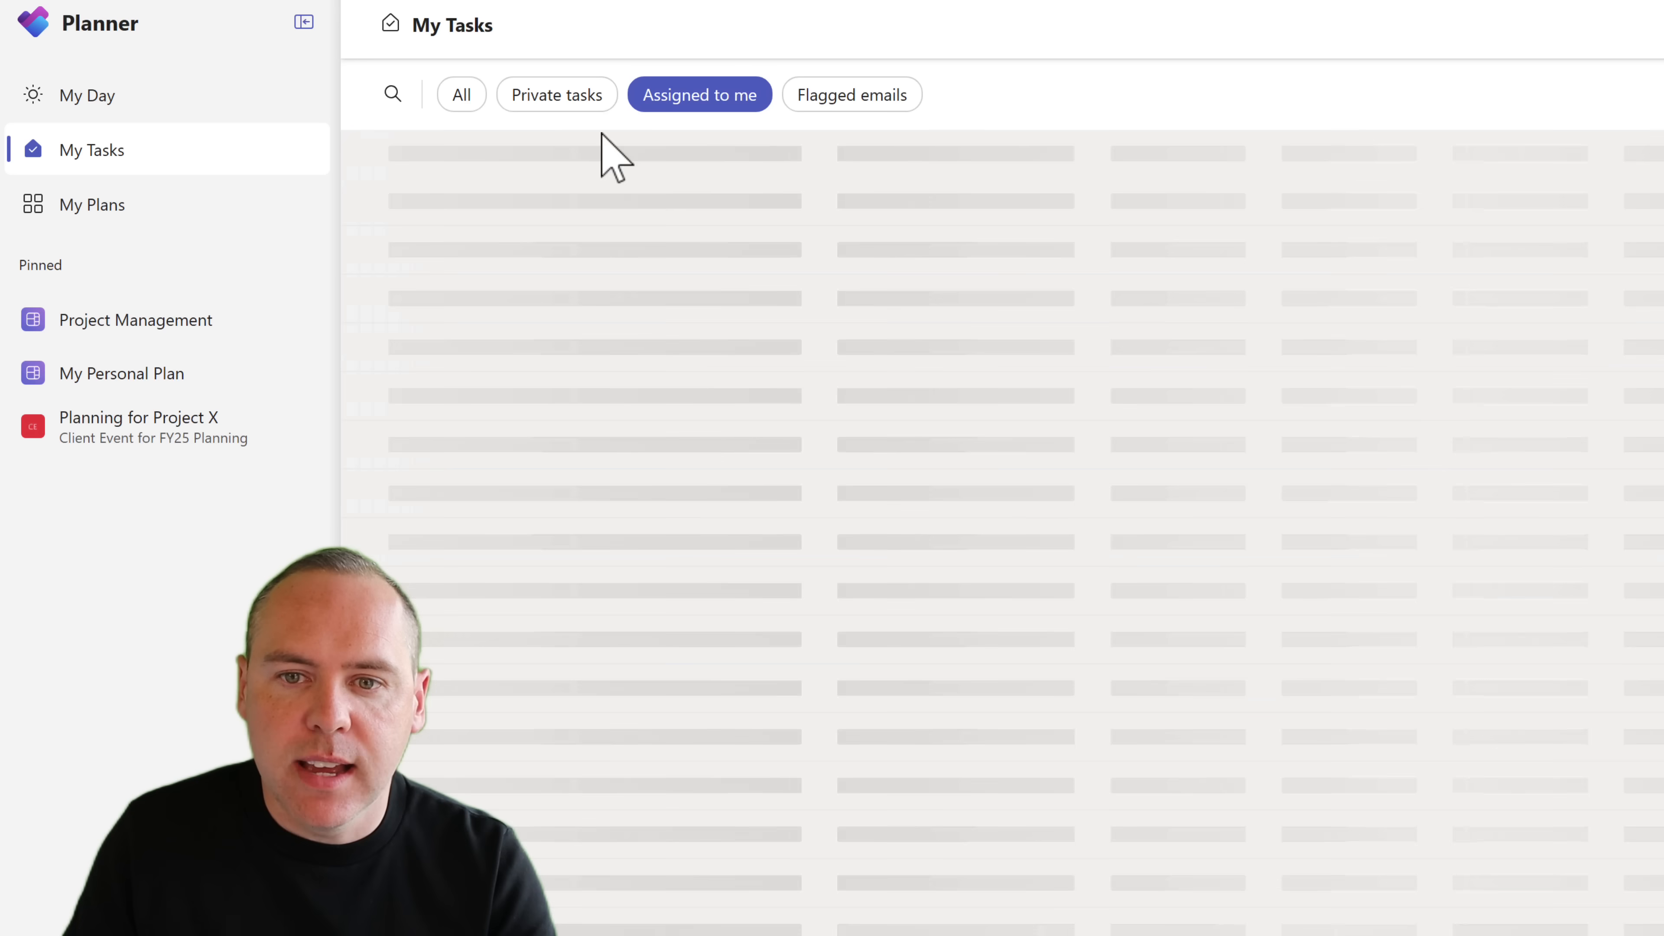
{"action": "left_click", "coordinate": [557, 94]}
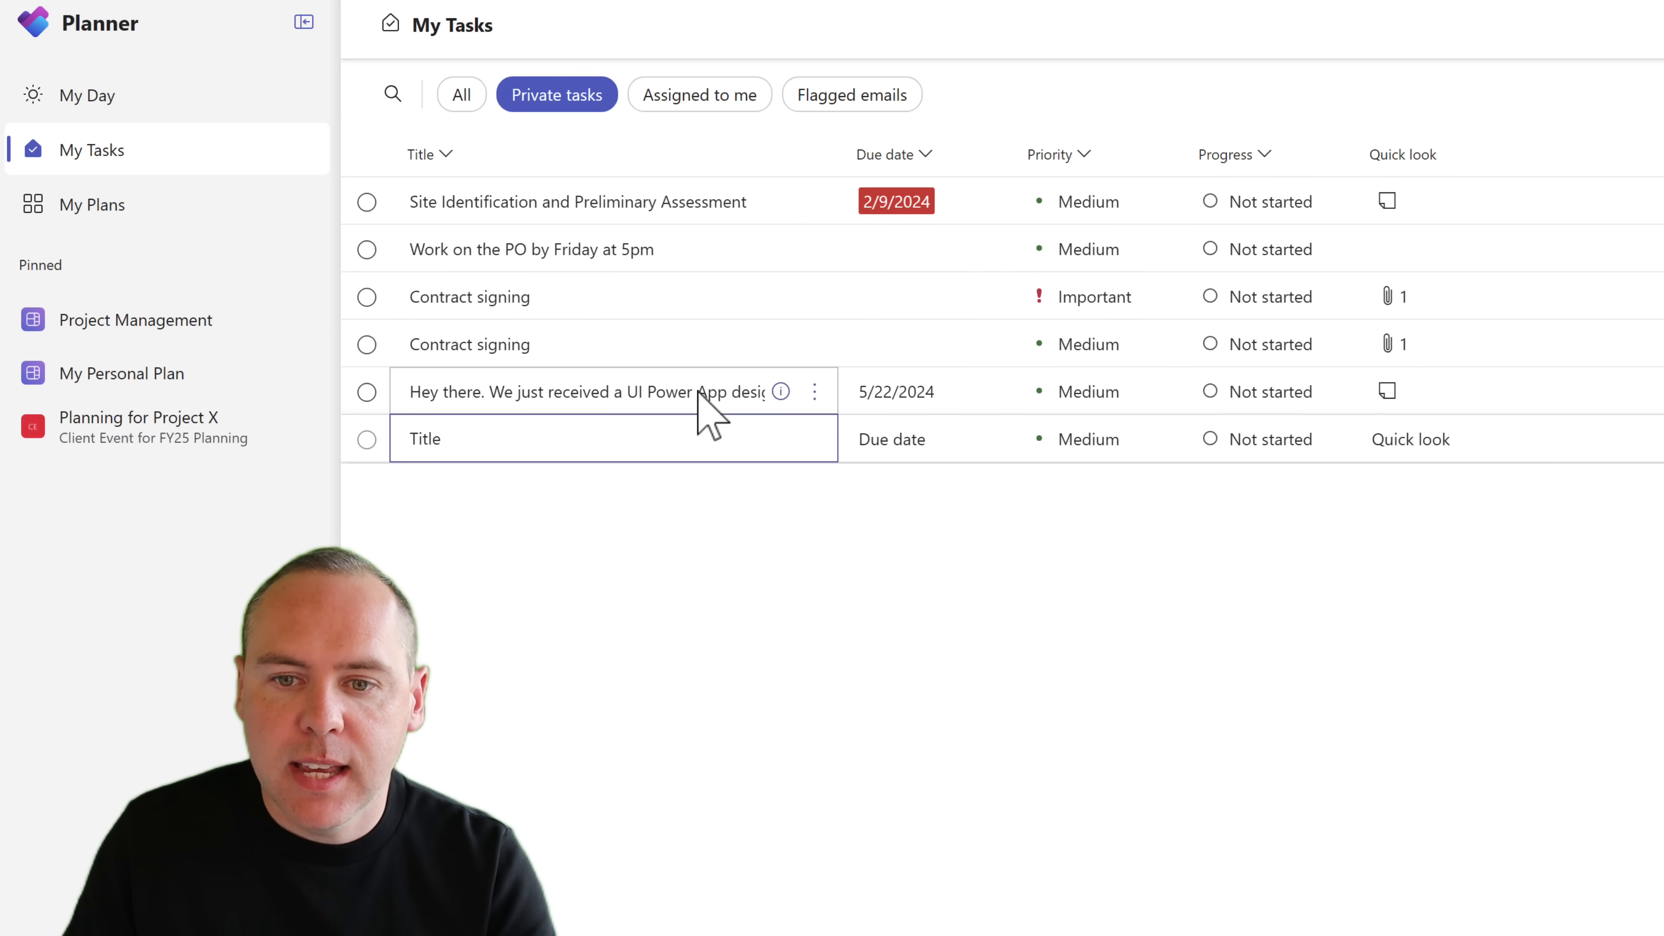
{"action": "left_click", "coordinate": [583, 392]}
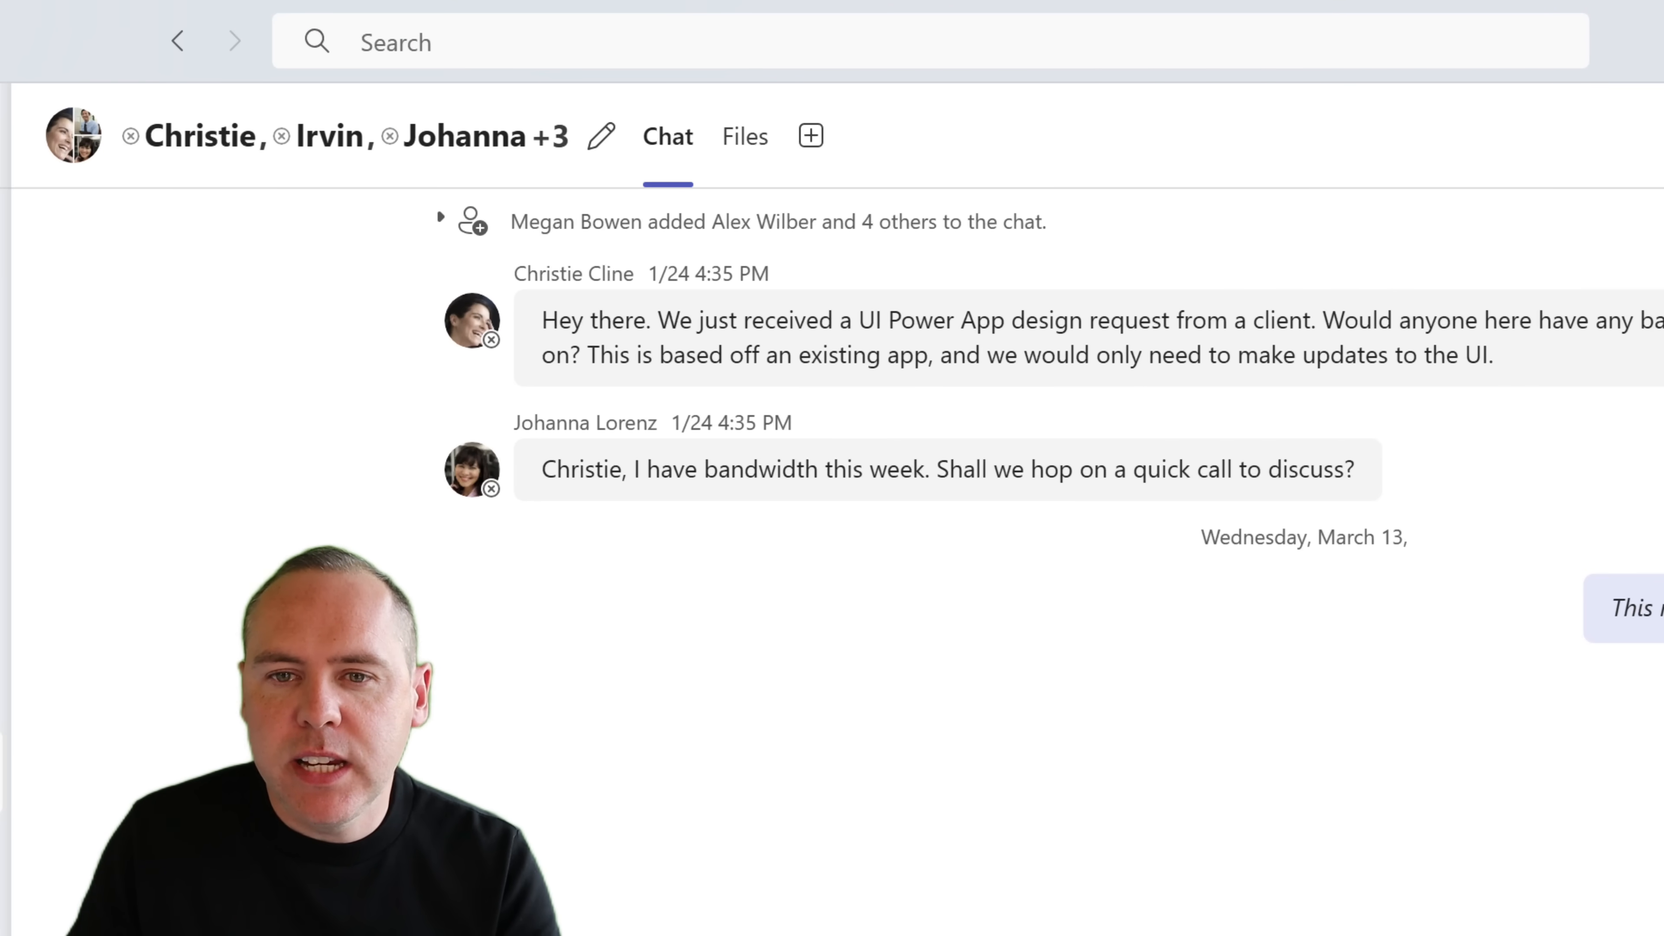
Step: Rename the group chat to 'Power Apps Developers!' and save the new name
{"action": "left_click", "coordinate": [600, 136]}
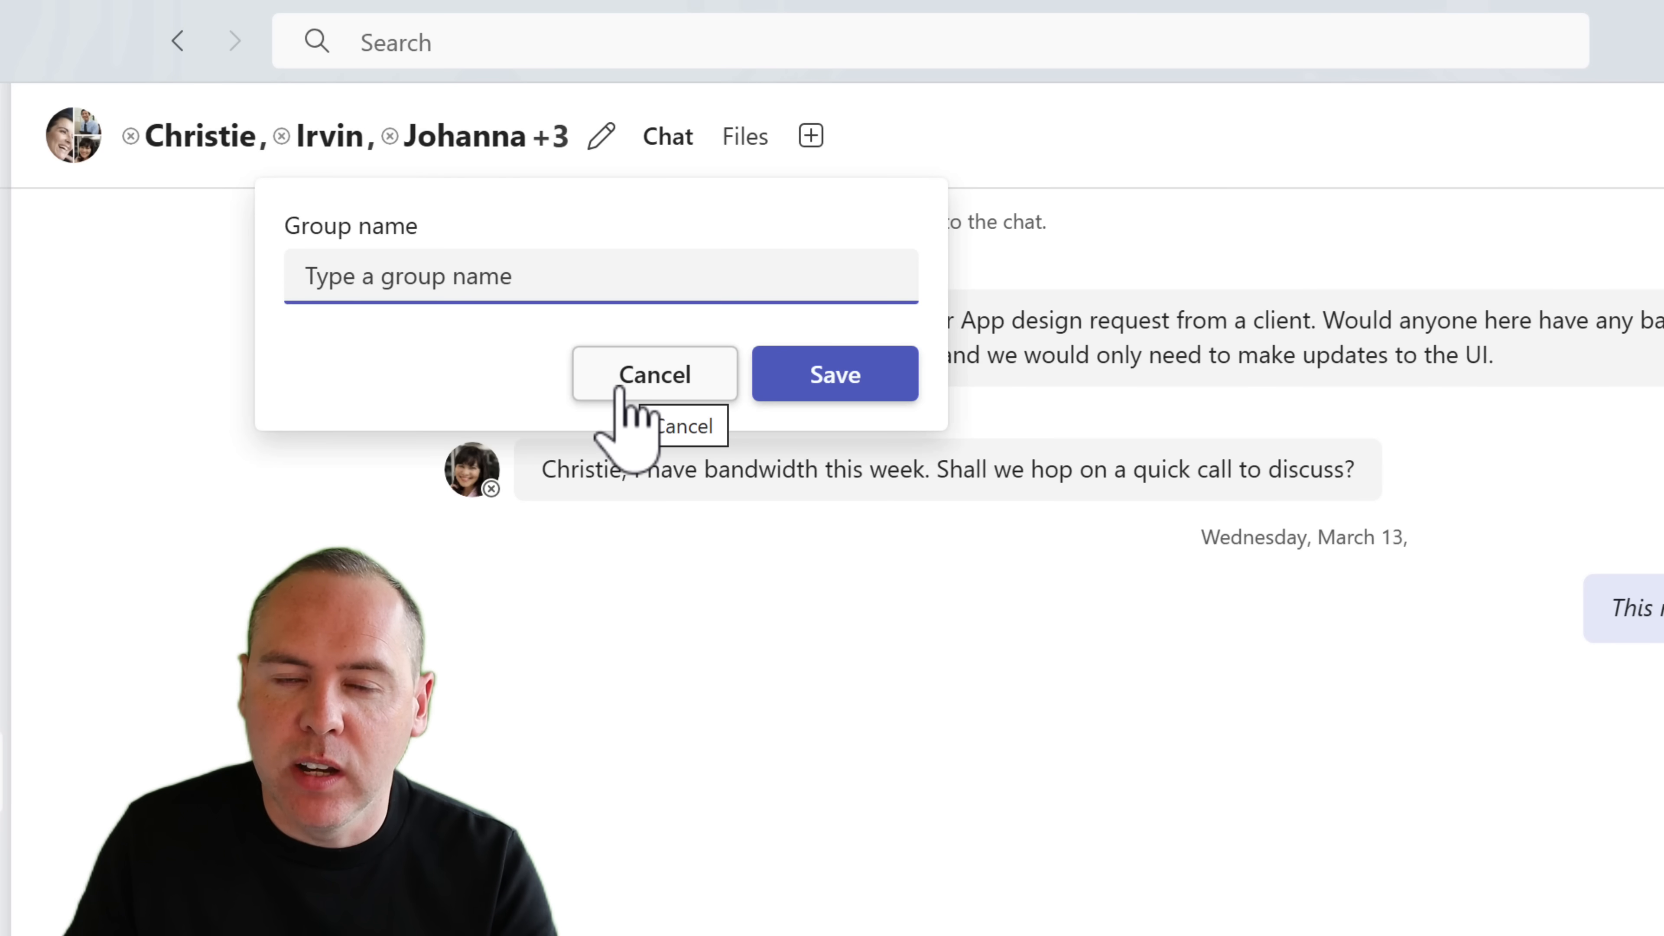
{"action": "mouse_move", "coordinate": [553, 408]}
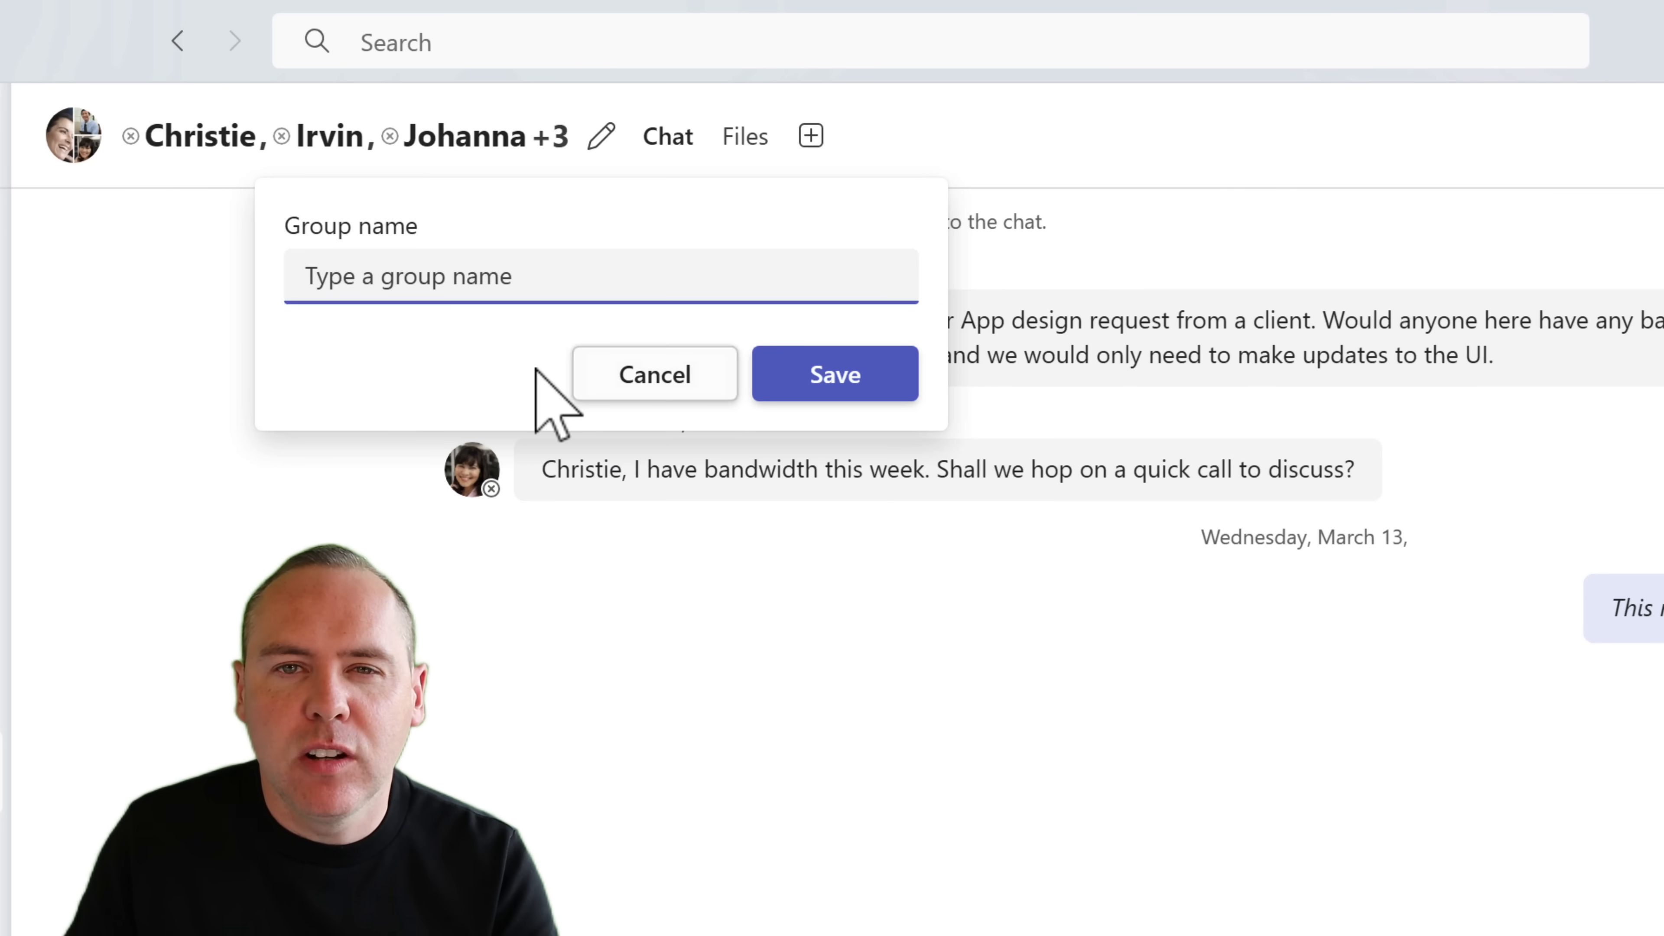
{"action": "type", "text": "Power Apps Developers!"}
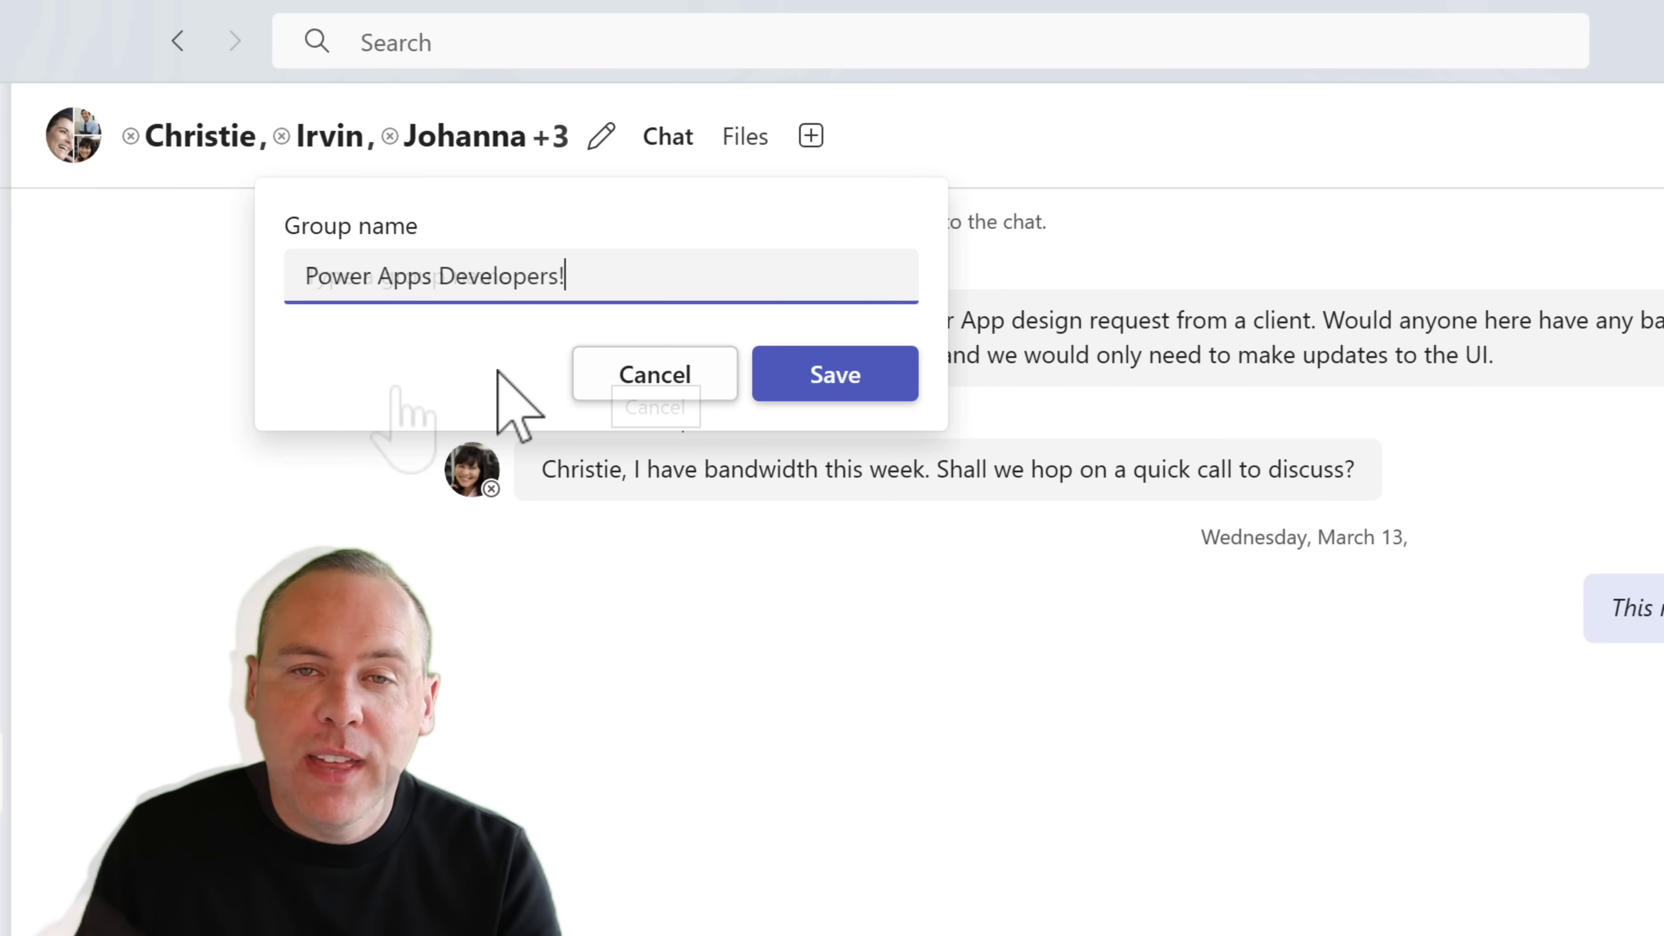
{"action": "left_click", "coordinate": [834, 374]}
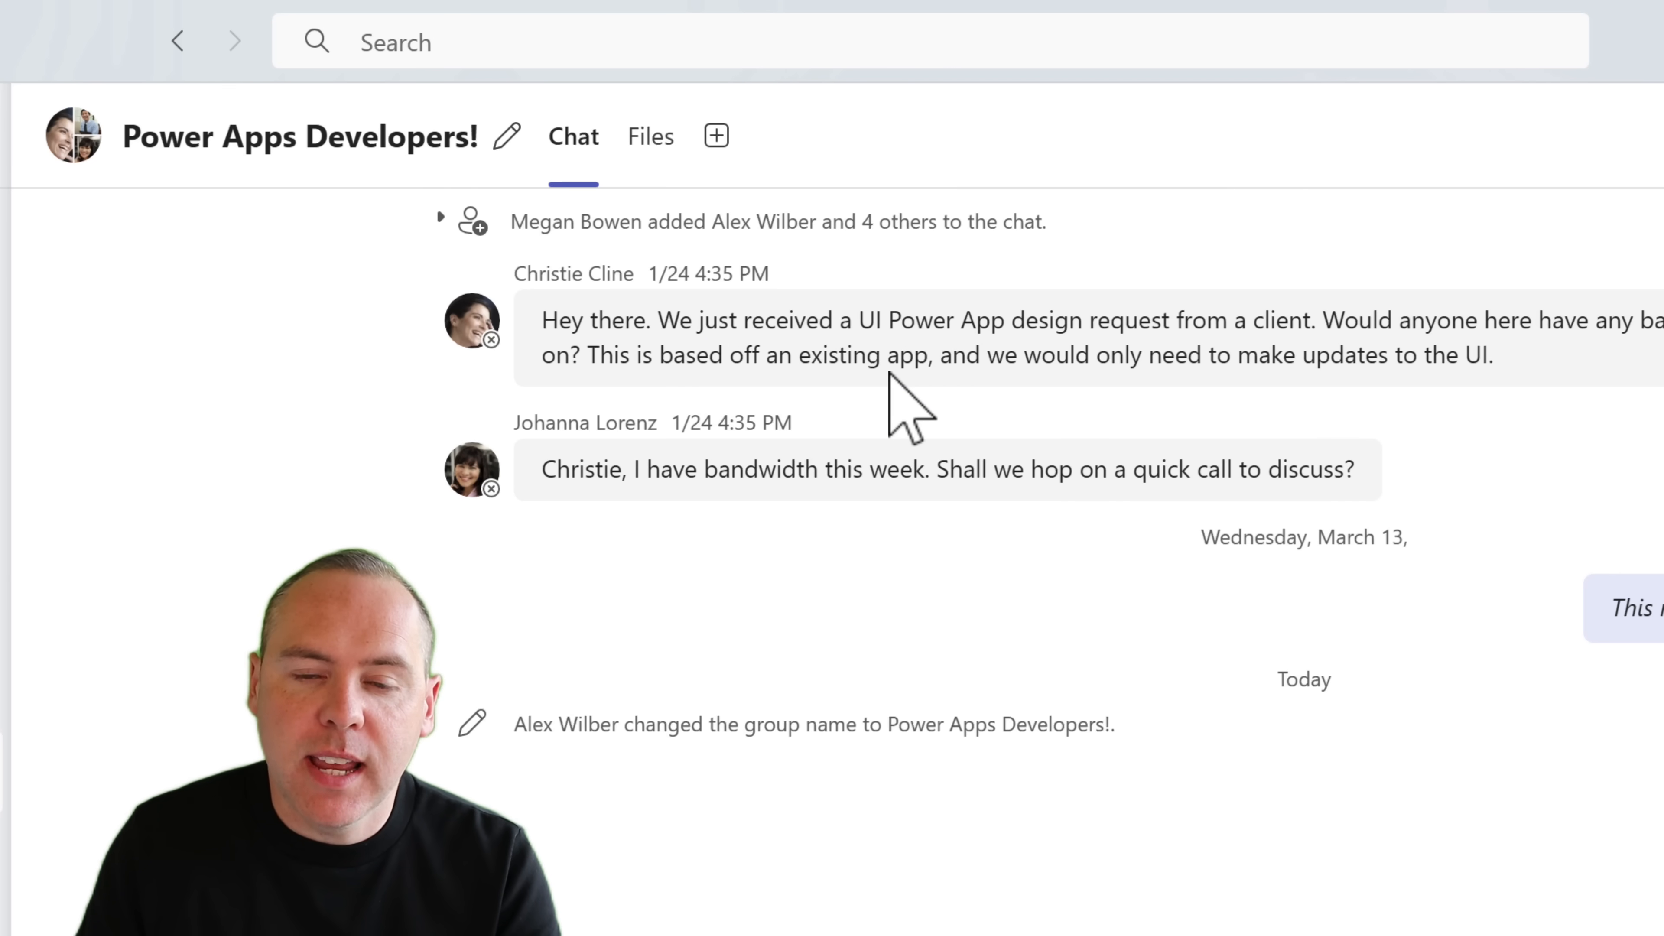
{"action": "mouse_move", "coordinate": [233, 340]}
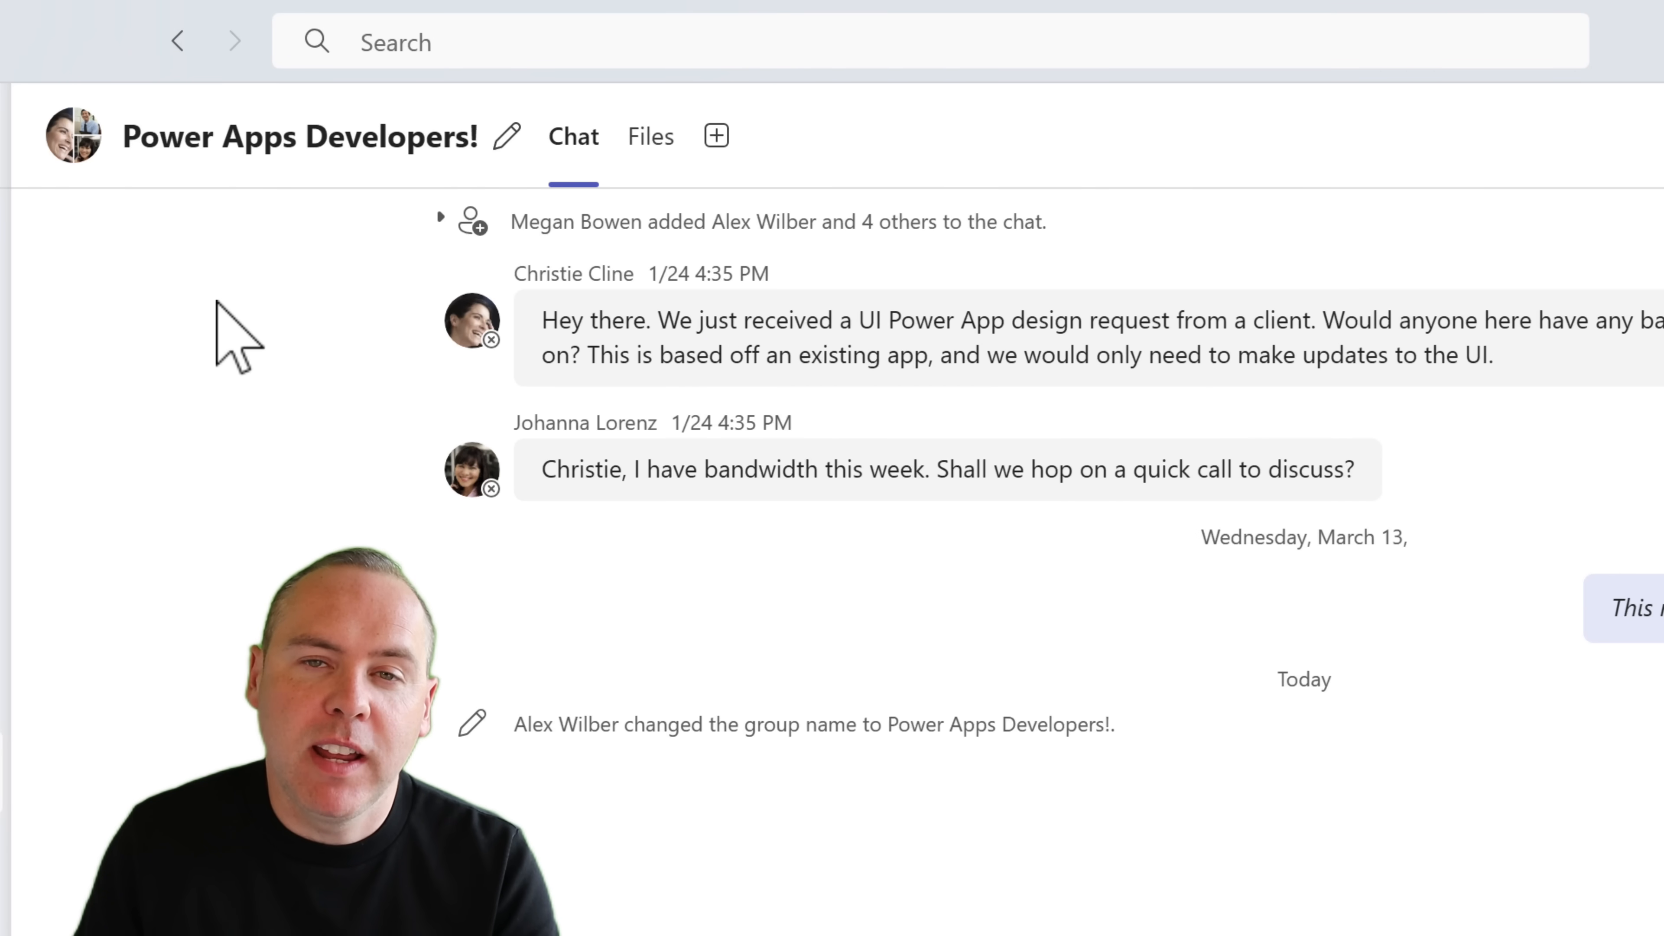
{"action": "mouse_move", "coordinate": [186, 318]}
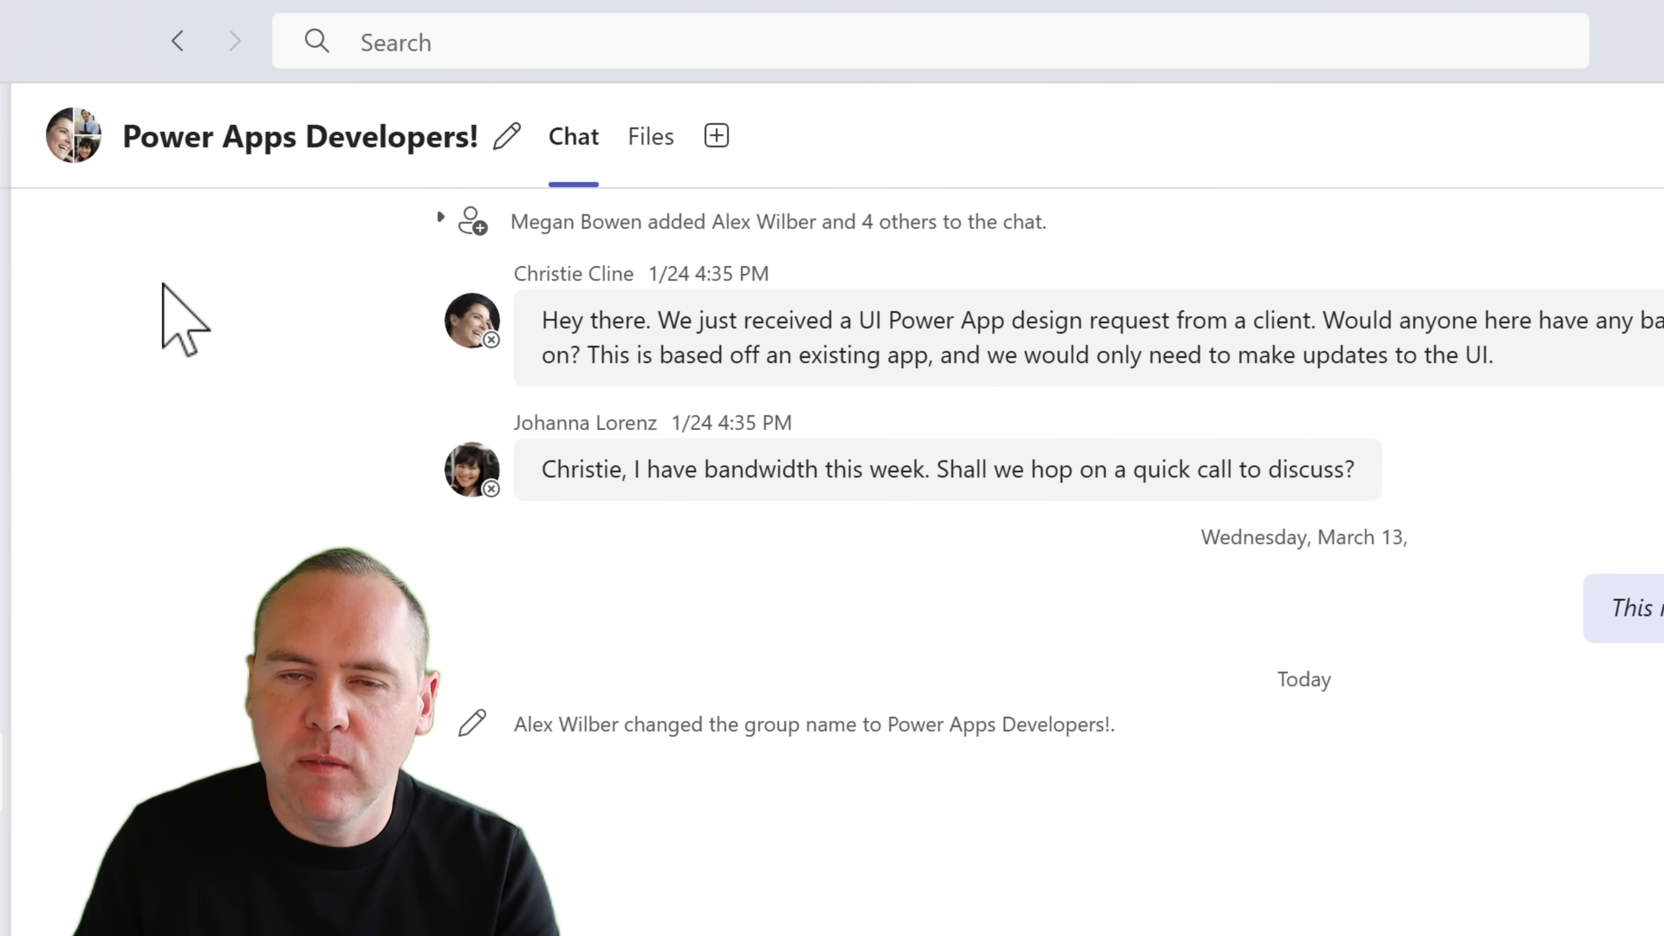
{"action": "left_click", "coordinate": [72, 136]}
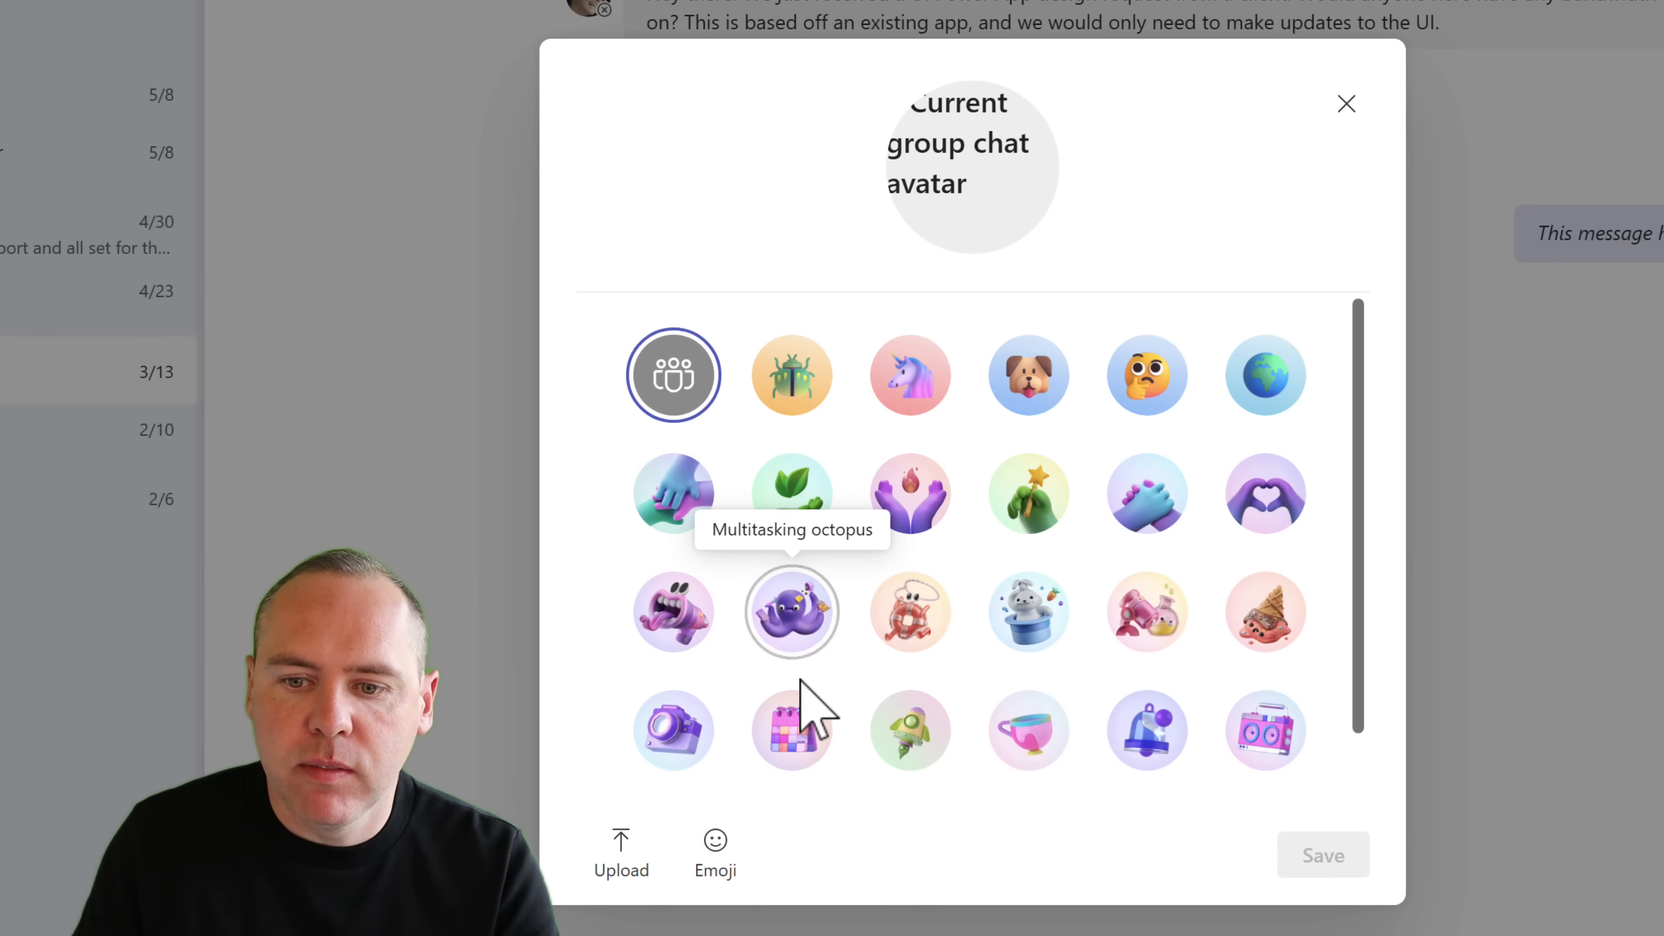
Step: Set the calendar illustration as the group chat picture and save it
{"action": "left_click", "coordinate": [791, 729]}
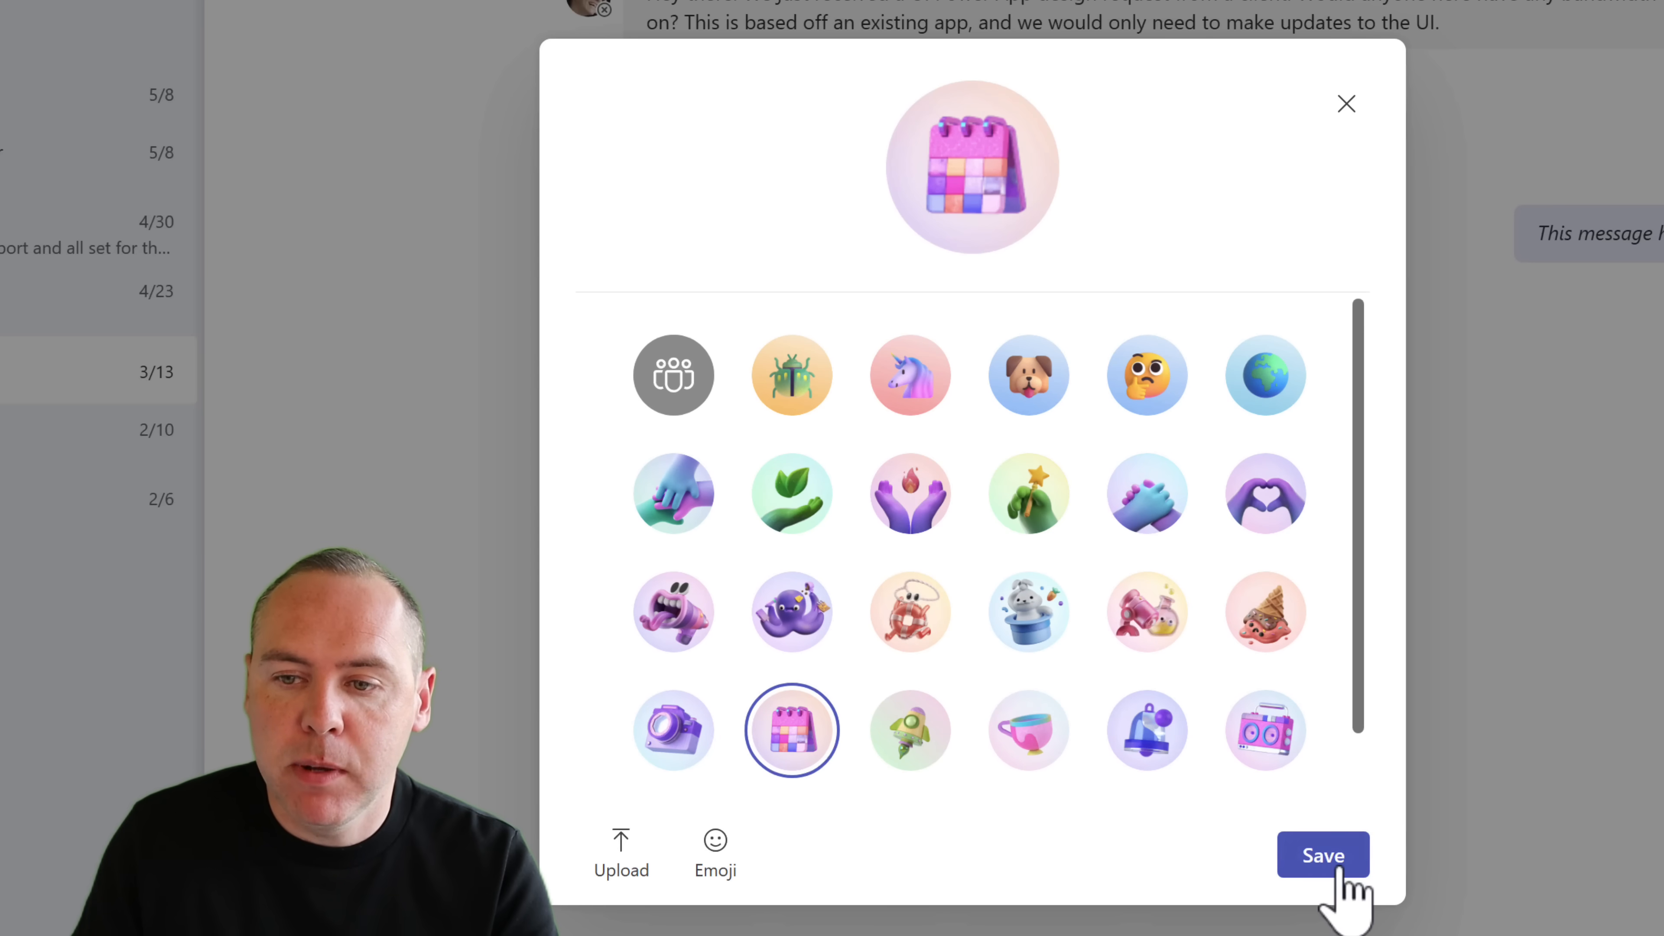
{"action": "left_click", "coordinate": [1322, 856]}
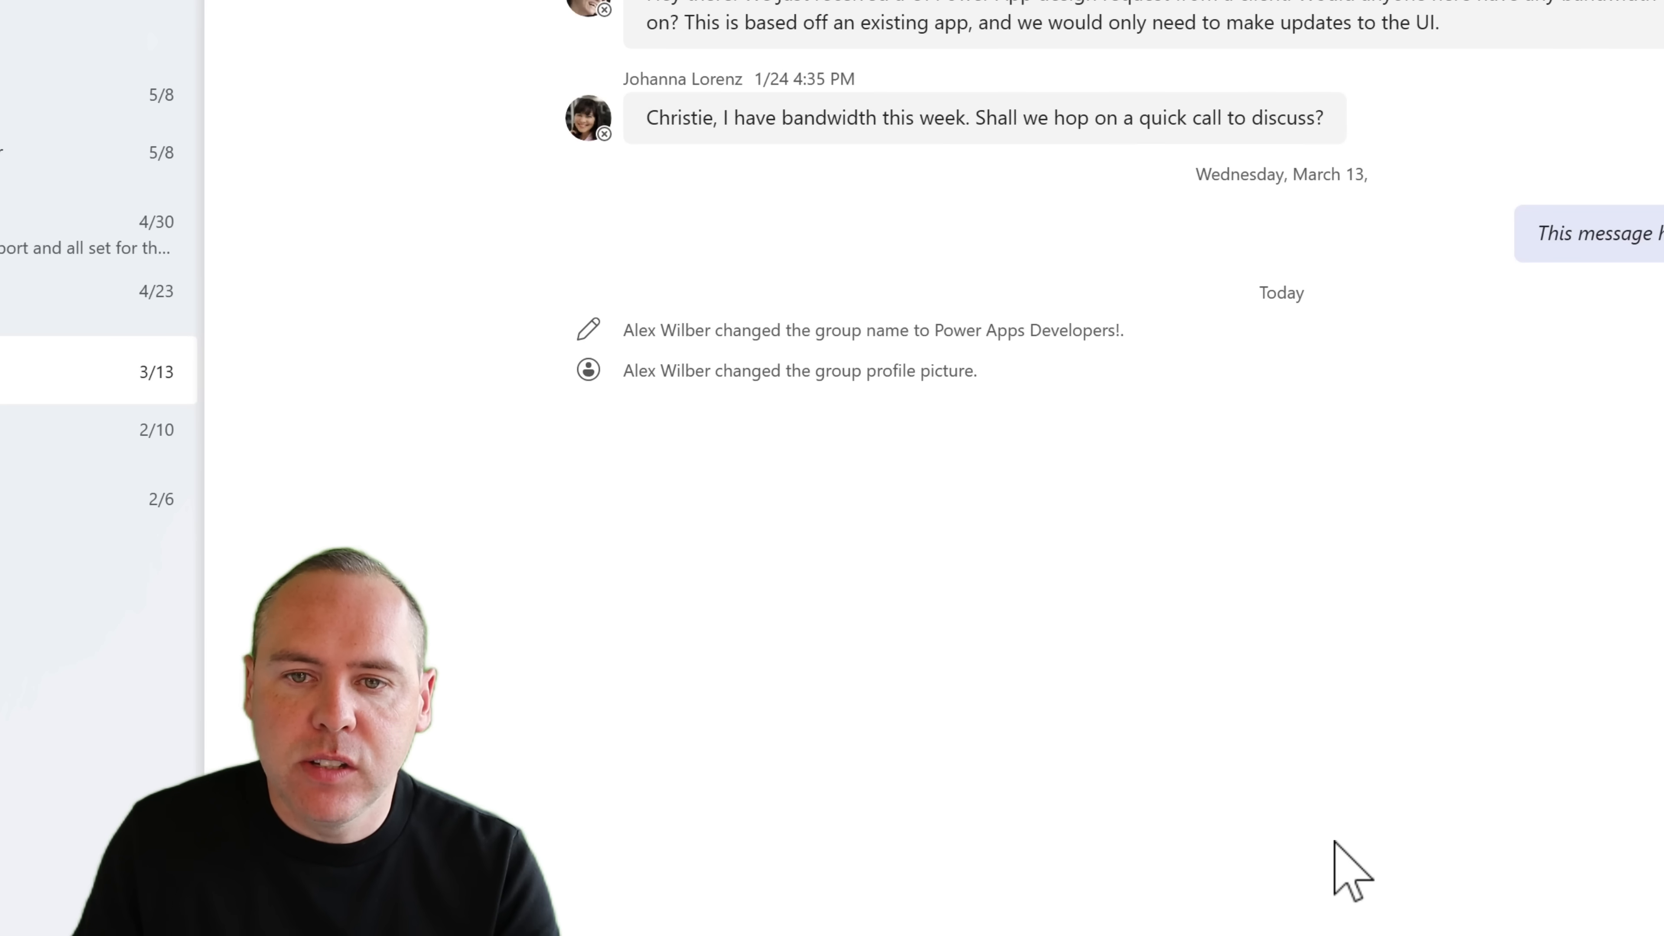
{"action": "mouse_move", "coordinate": [865, 600]}
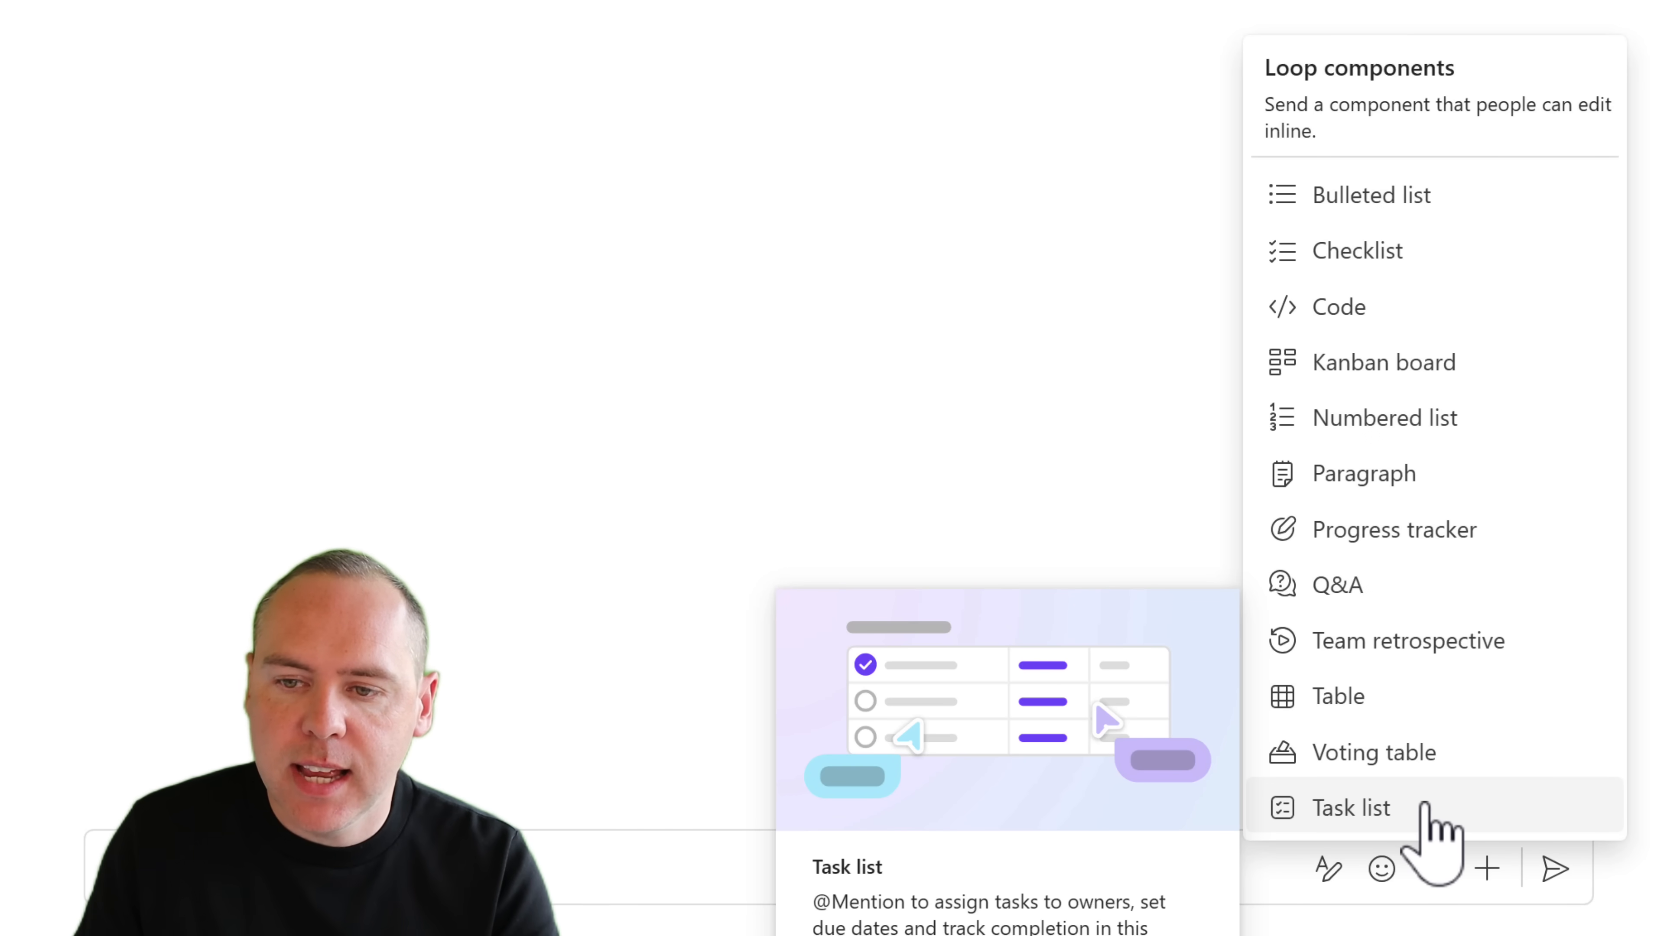
Step: Insert a Loop task list titled 'Tasks for Power App Developers!' with two assigned, dated tasks and send it
{"action": "left_click", "coordinate": [1350, 808]}
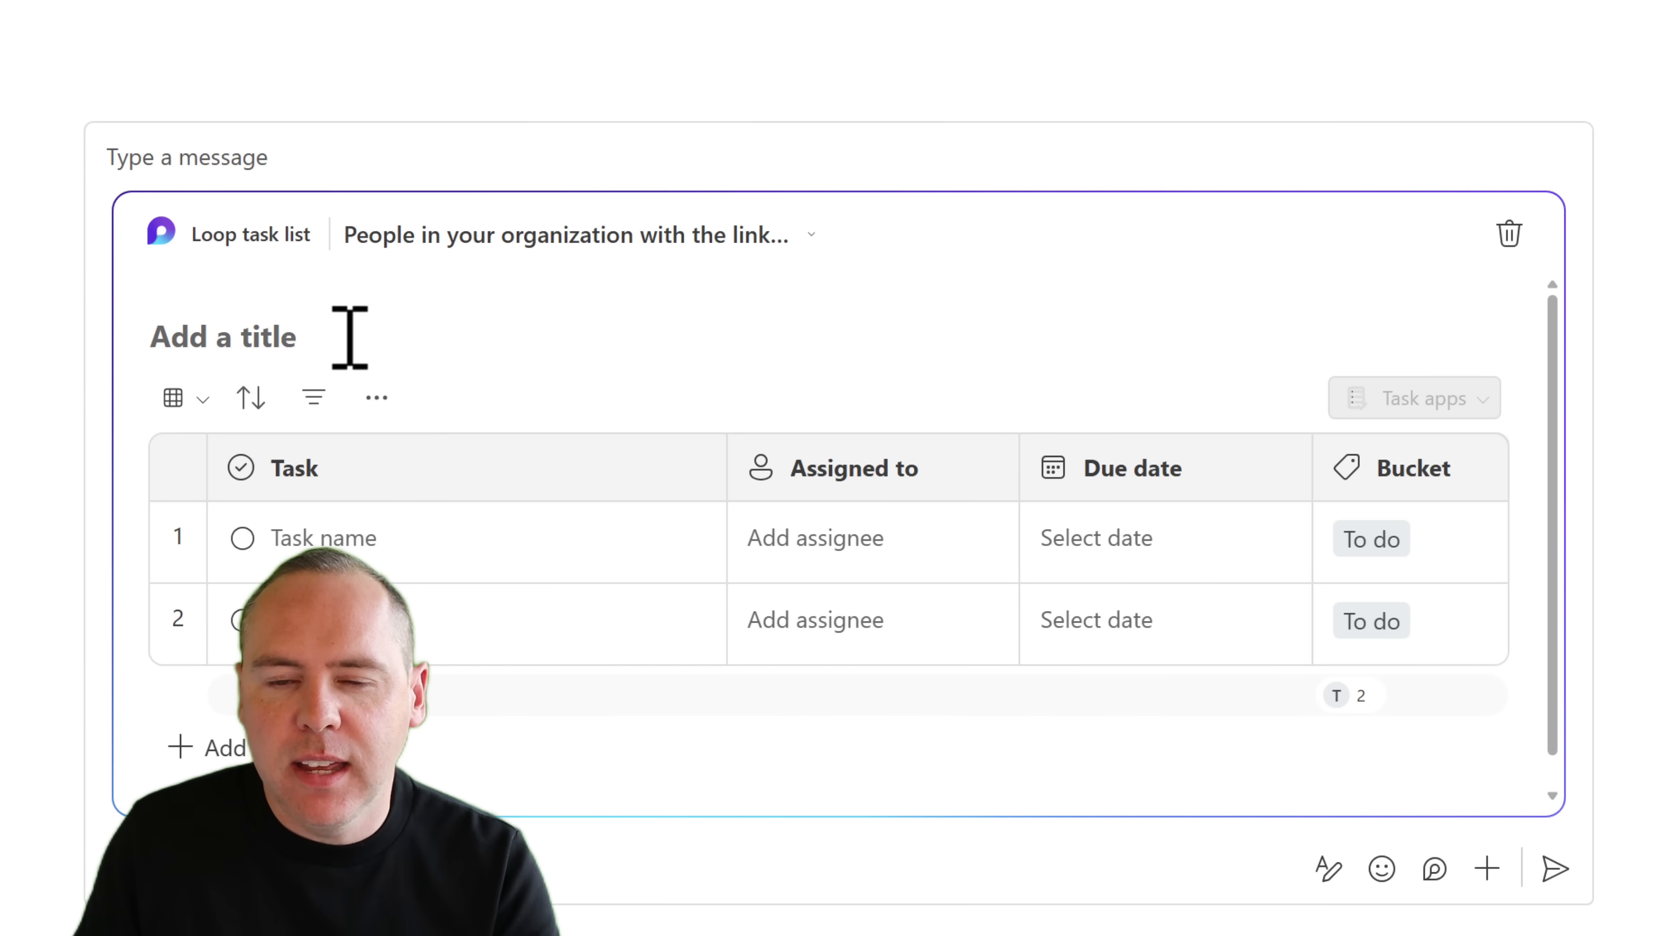
{"action": "type", "text": "Tasks for Power App Developers!"}
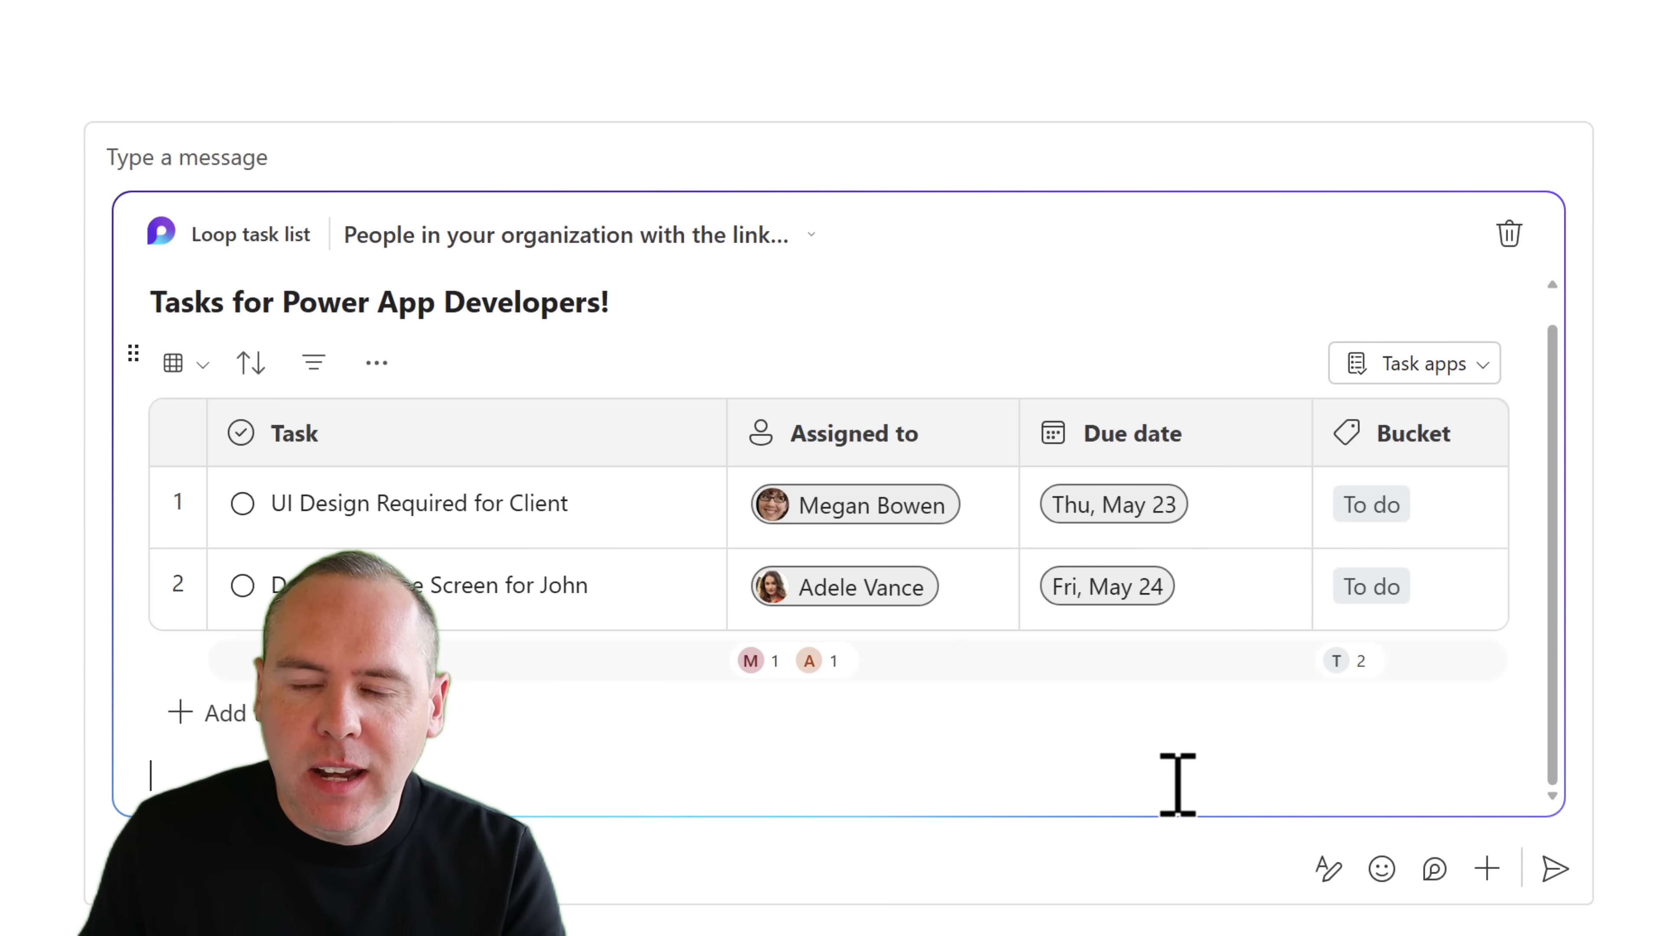
{"action": "left_click", "coordinate": [1554, 869]}
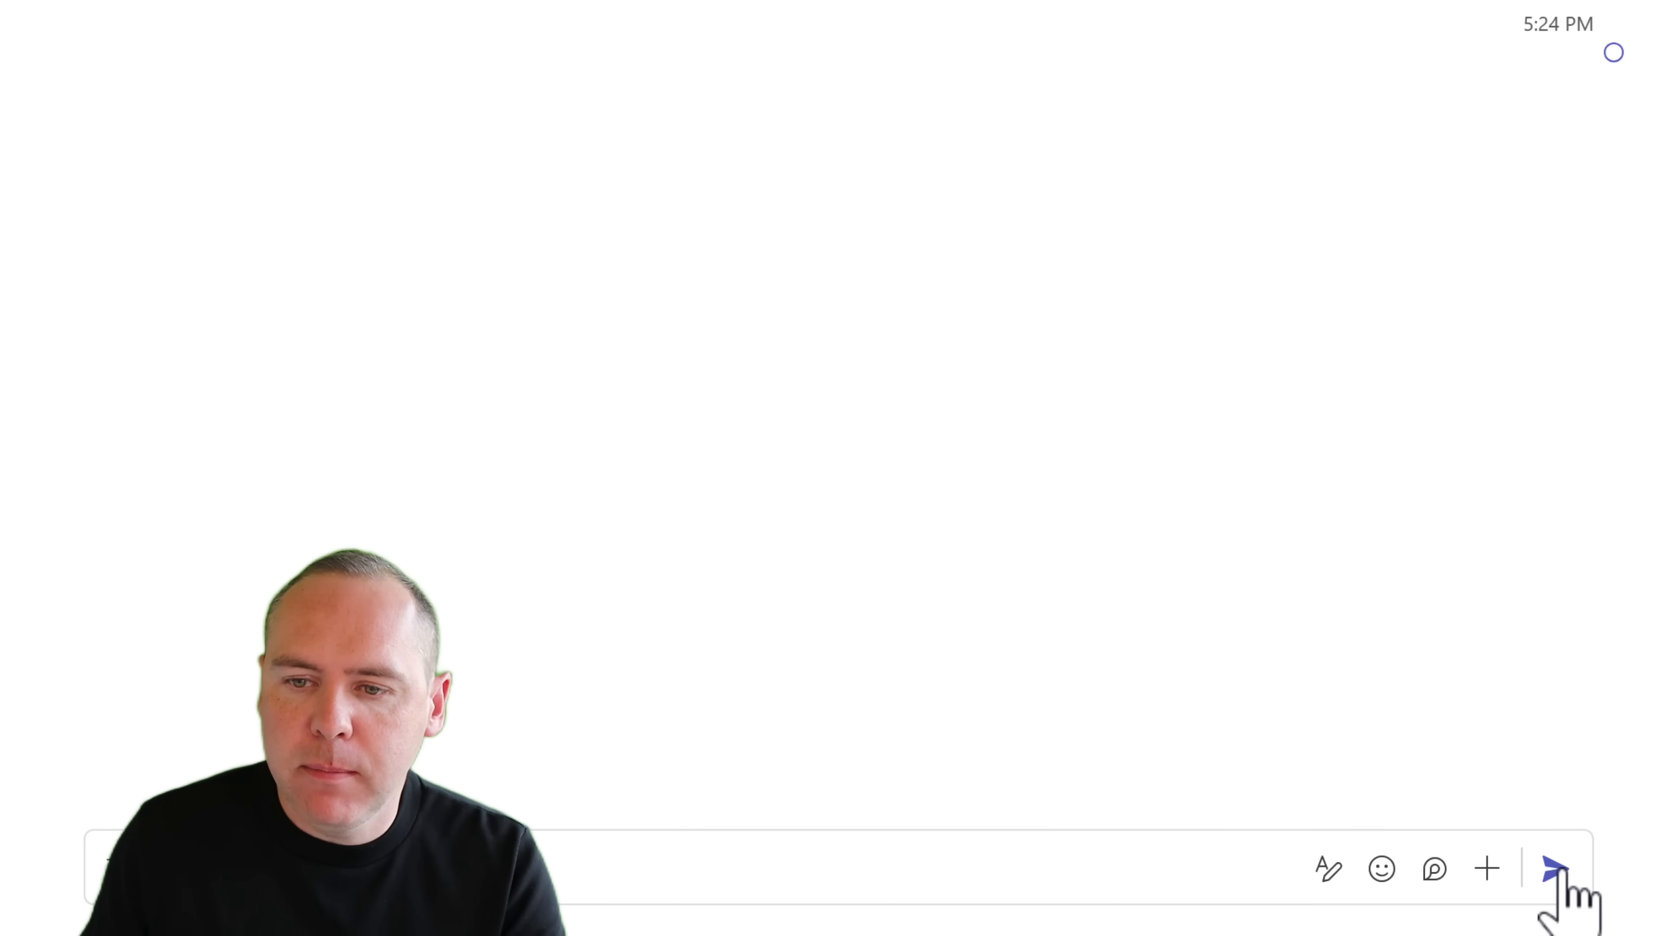
Step: Complete 'Develop Home Screen for John', then view and close the UI design task's details
{"action": "left_click", "coordinate": [1554, 869]}
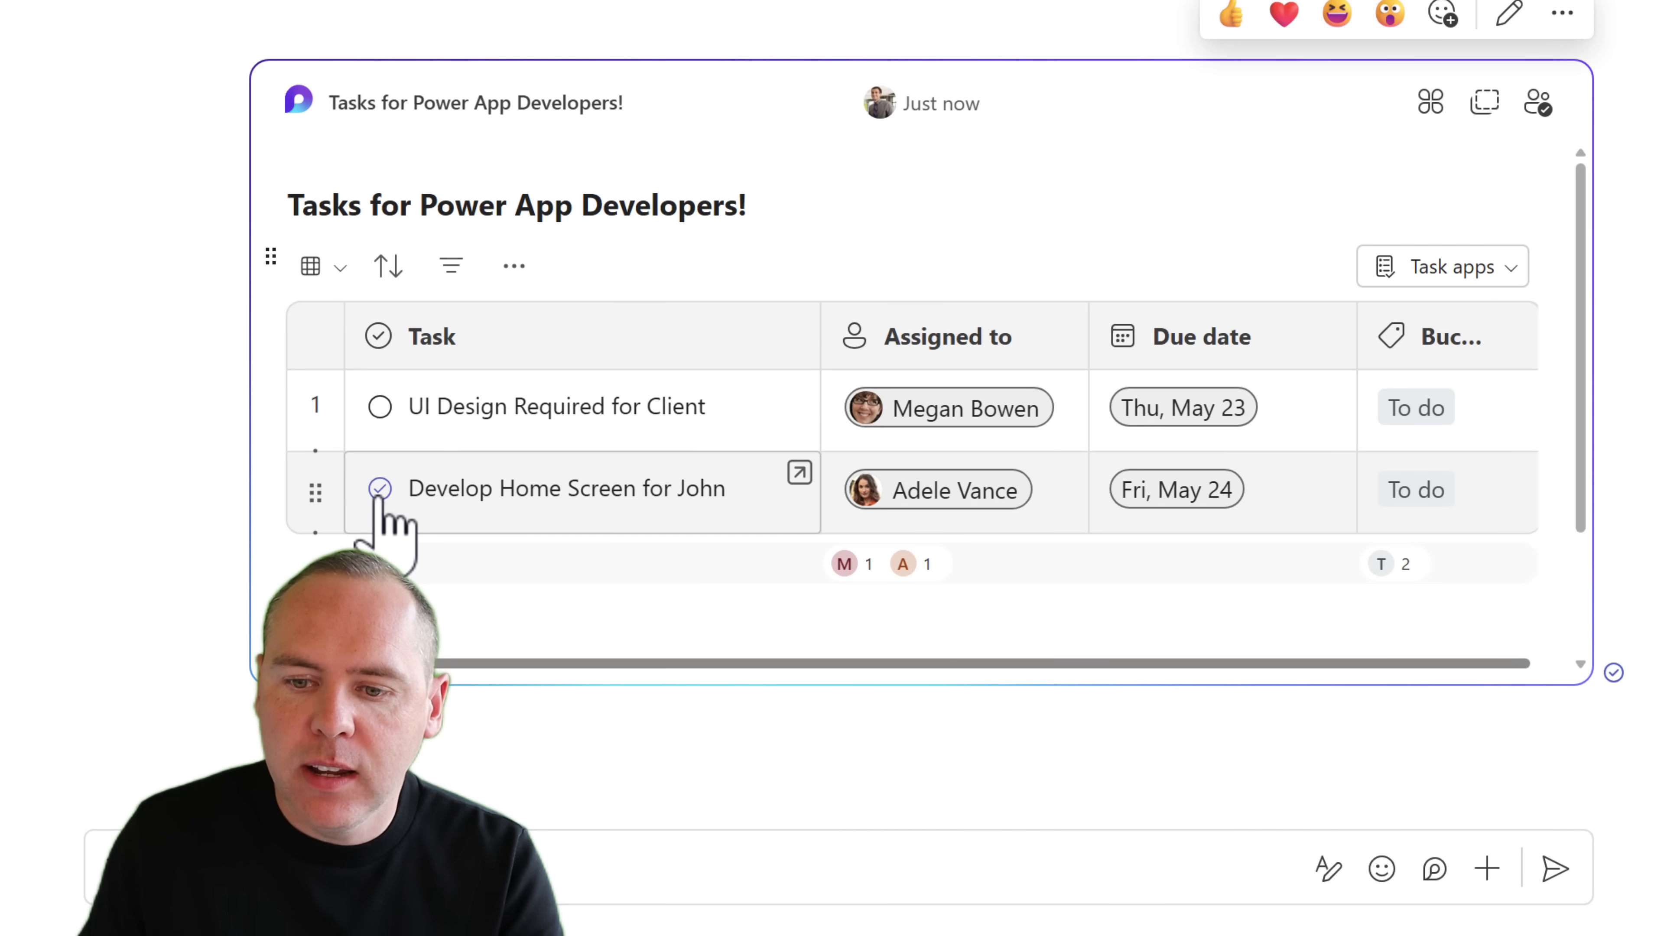
{"action": "left_click", "coordinate": [378, 487]}
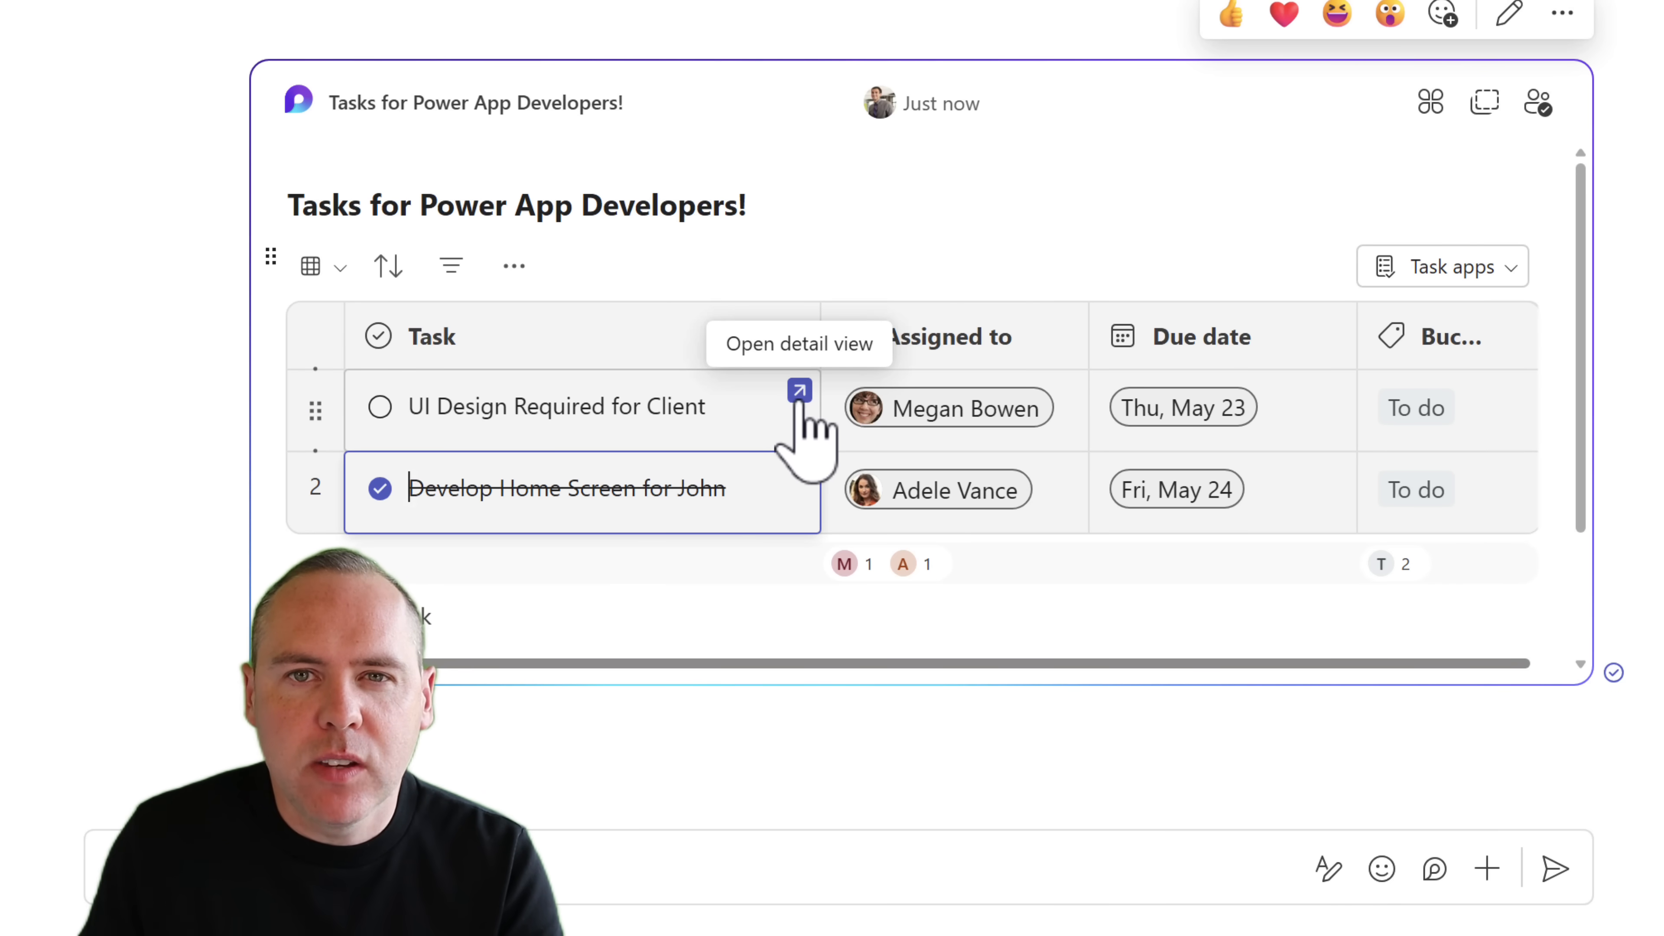
{"action": "left_click", "coordinate": [798, 392]}
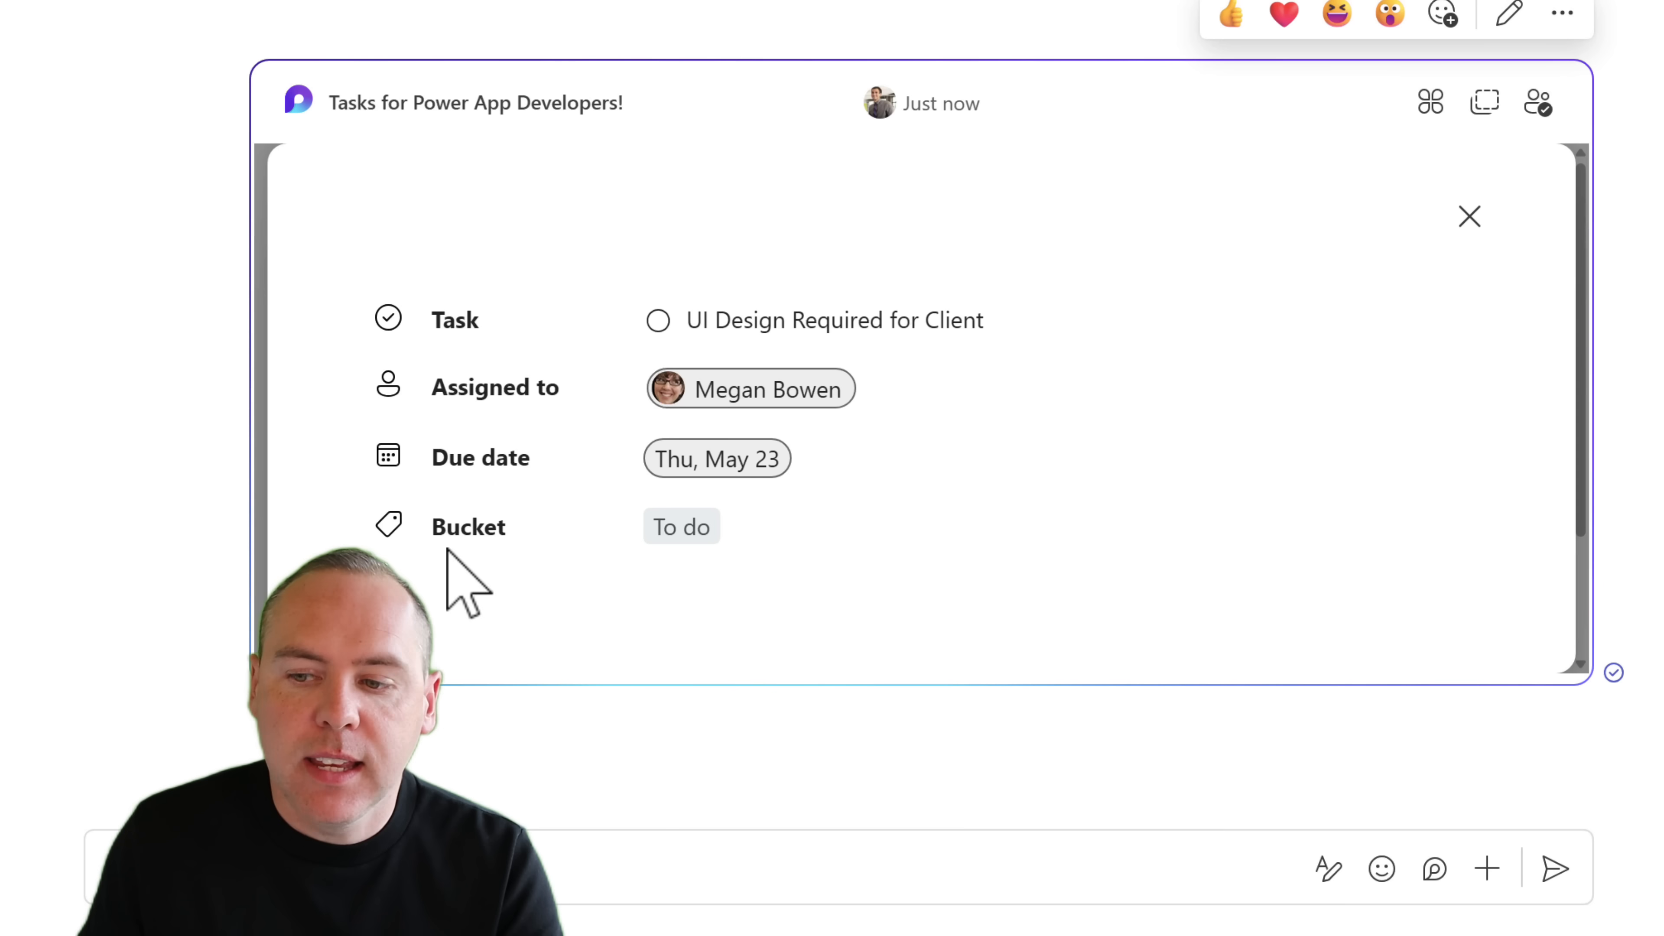
{"action": "left_click", "coordinate": [1469, 216]}
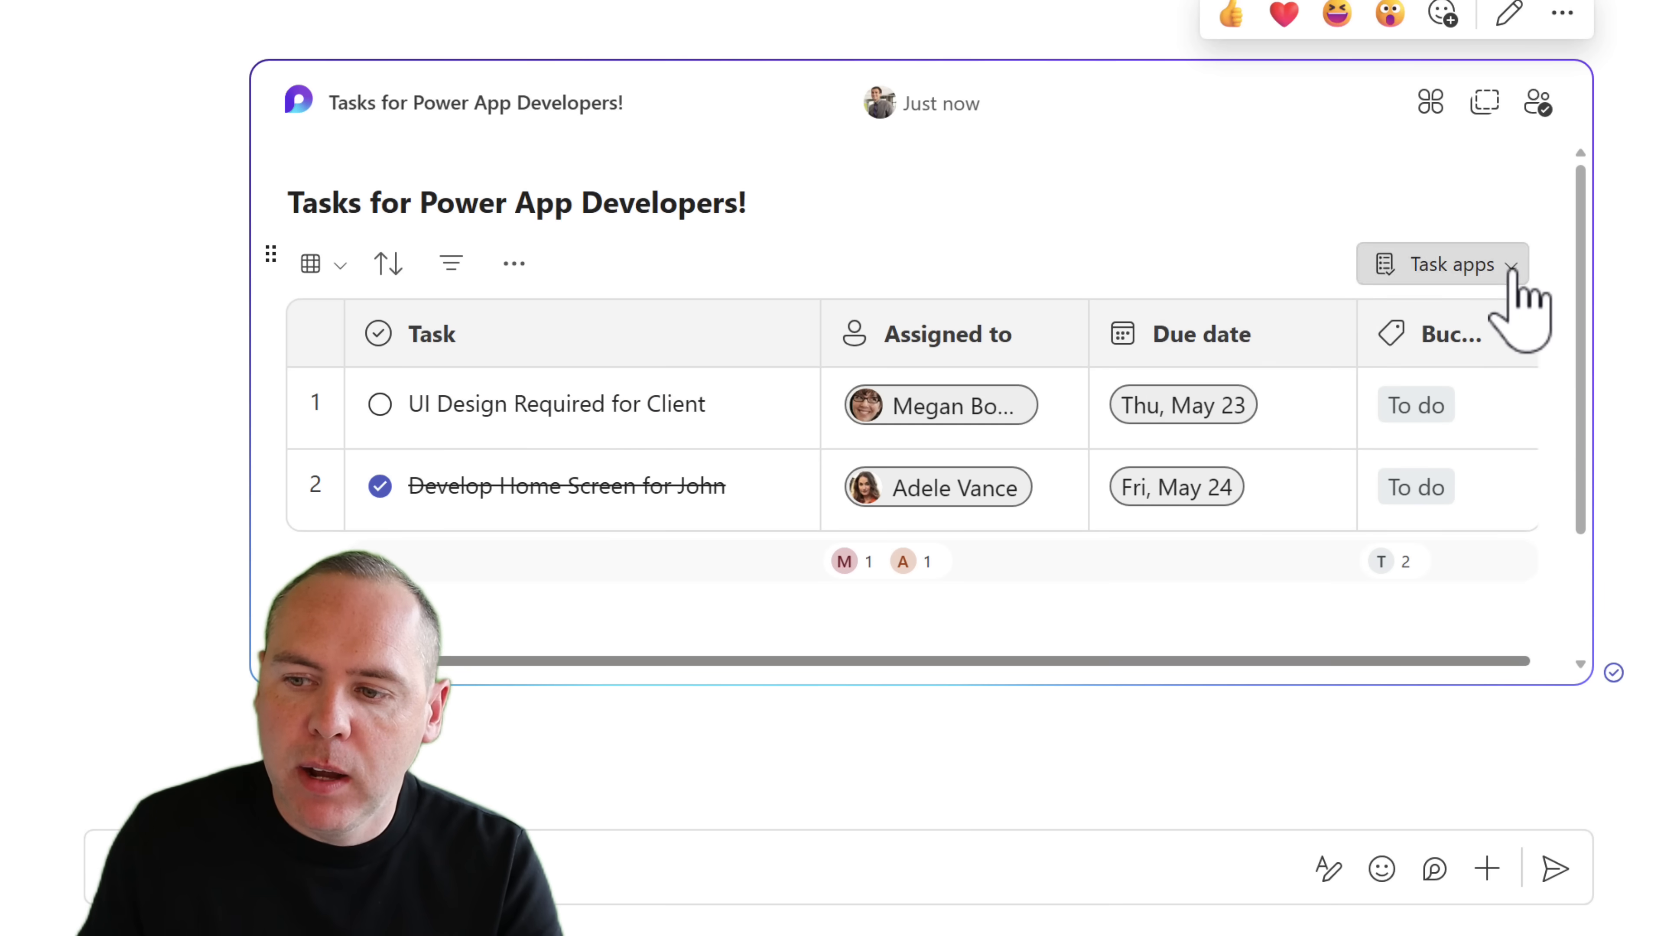
Step: Open the task list in Planner via Task apps, showing 'UI Design Required for Client' in To do
{"action": "left_click", "coordinate": [1442, 264]}
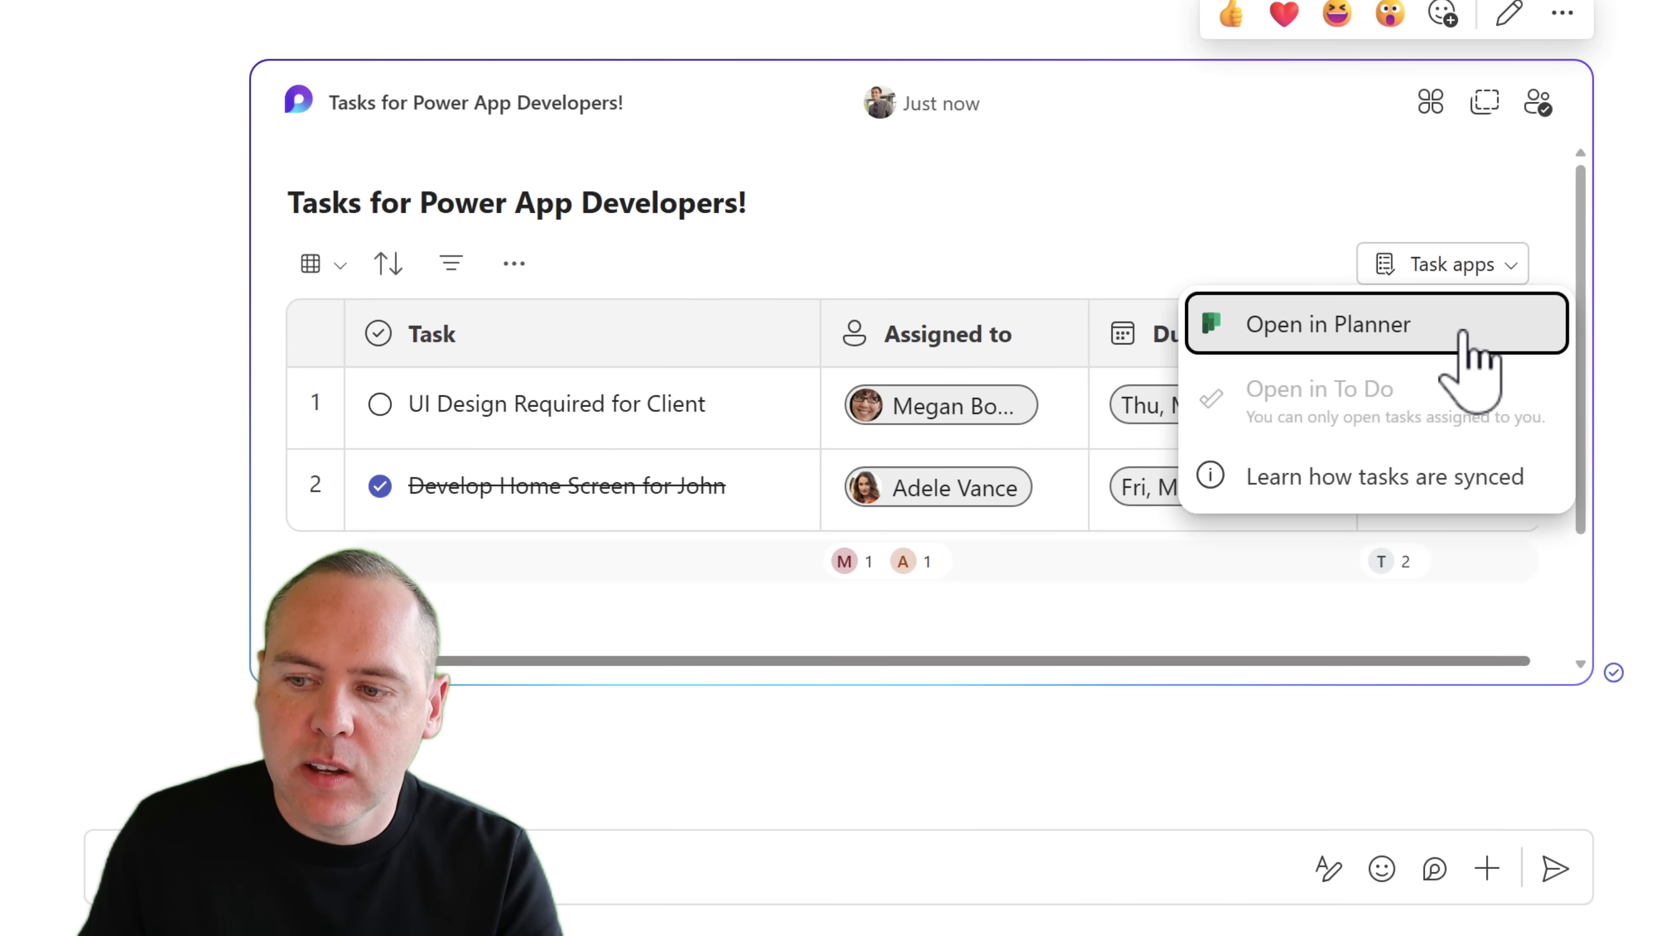
{"action": "left_click", "coordinate": [1327, 323]}
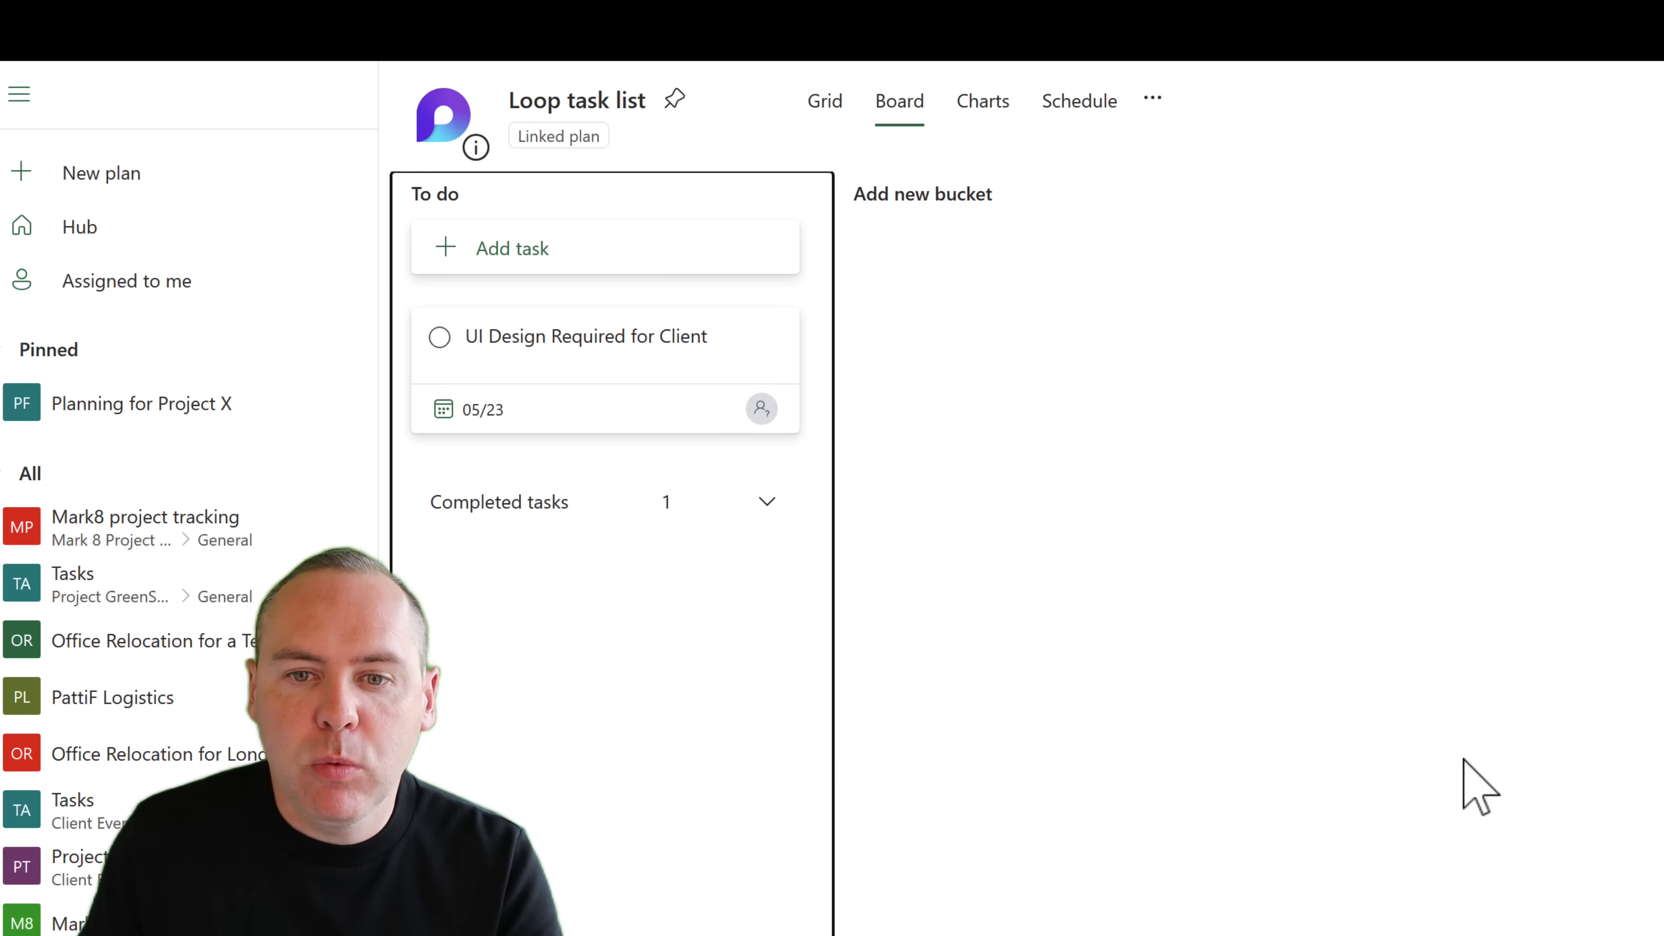